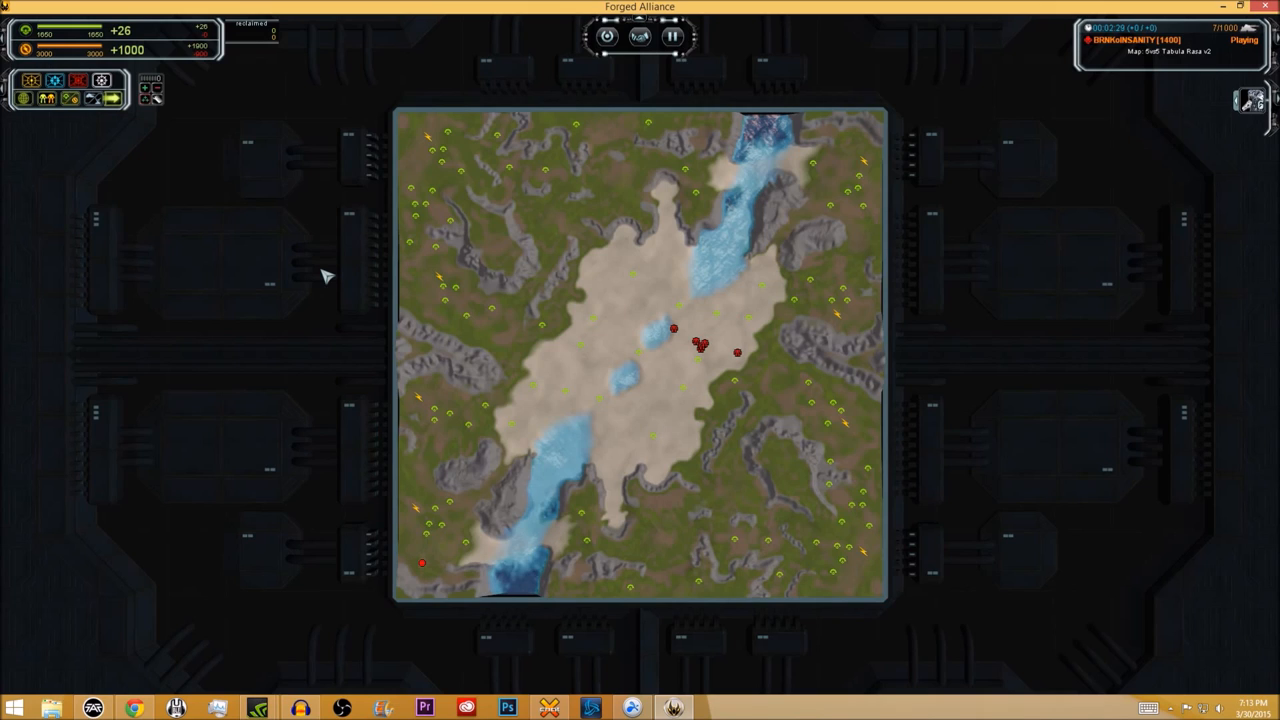
{"action": "mouse_move", "coordinate": [813, 307]}
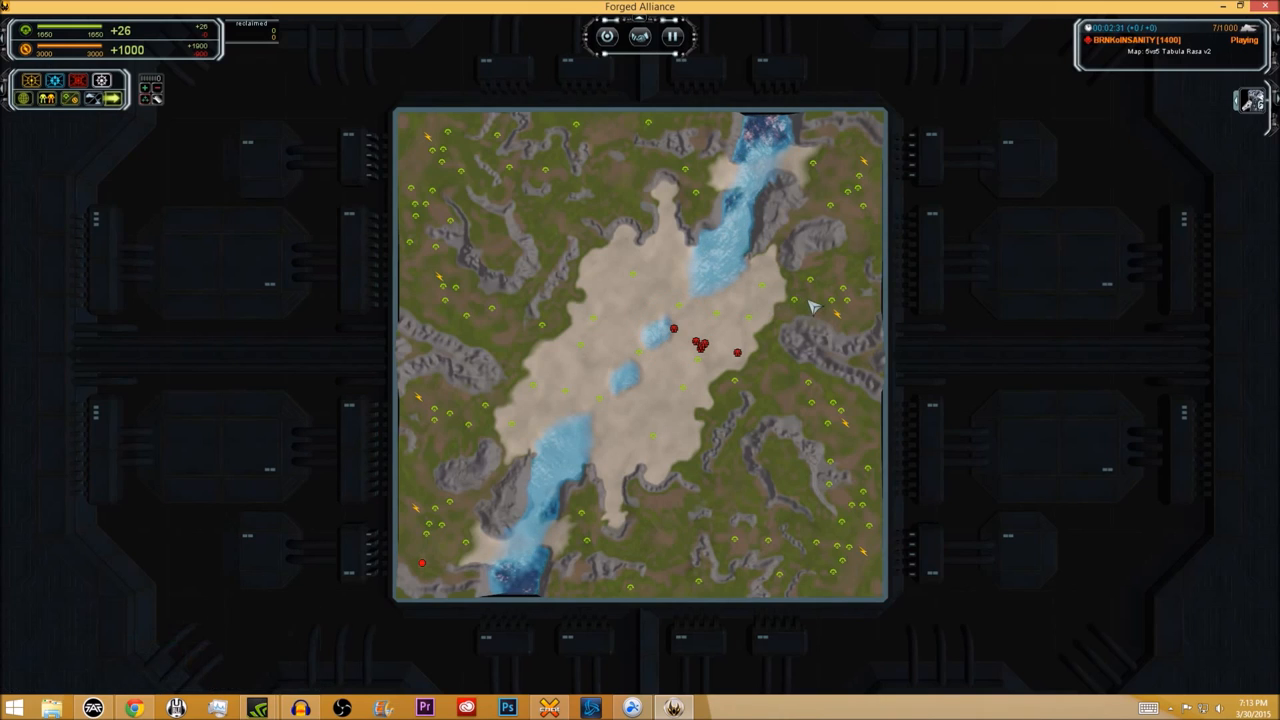
{"action": "mouse_move", "coordinate": [878, 325]}
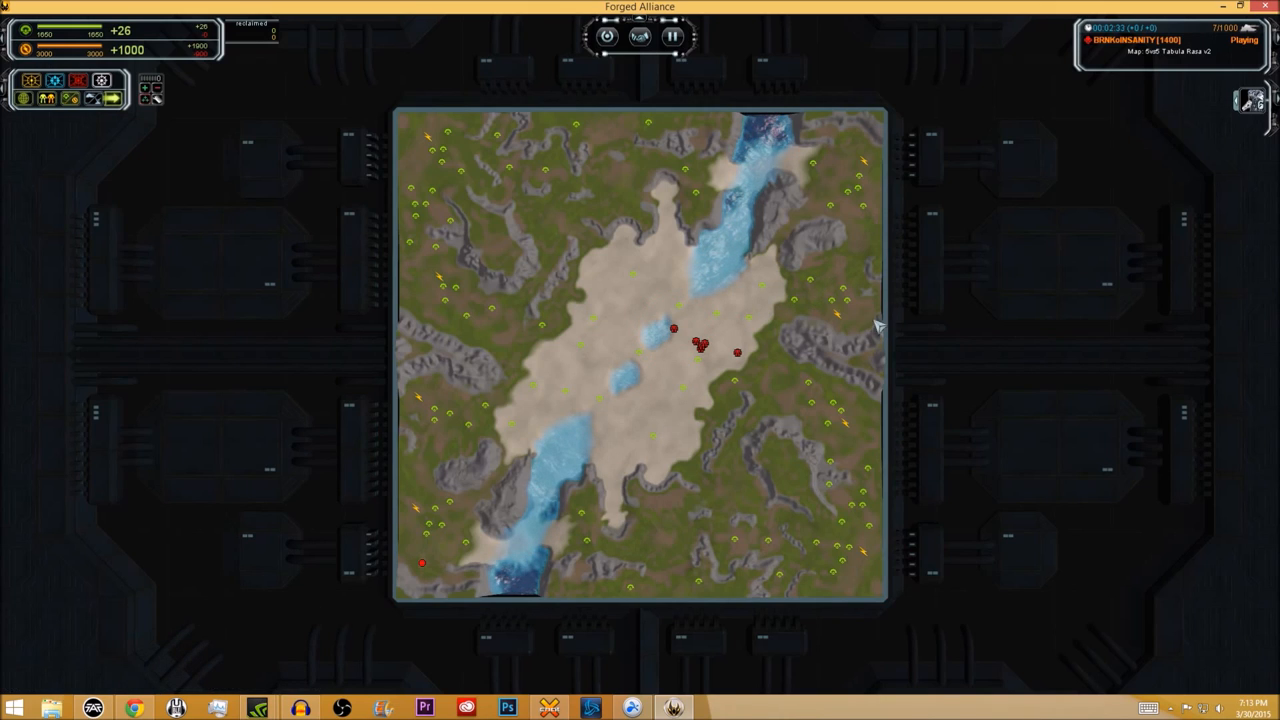
{"action": "mouse_move", "coordinate": [840, 320]}
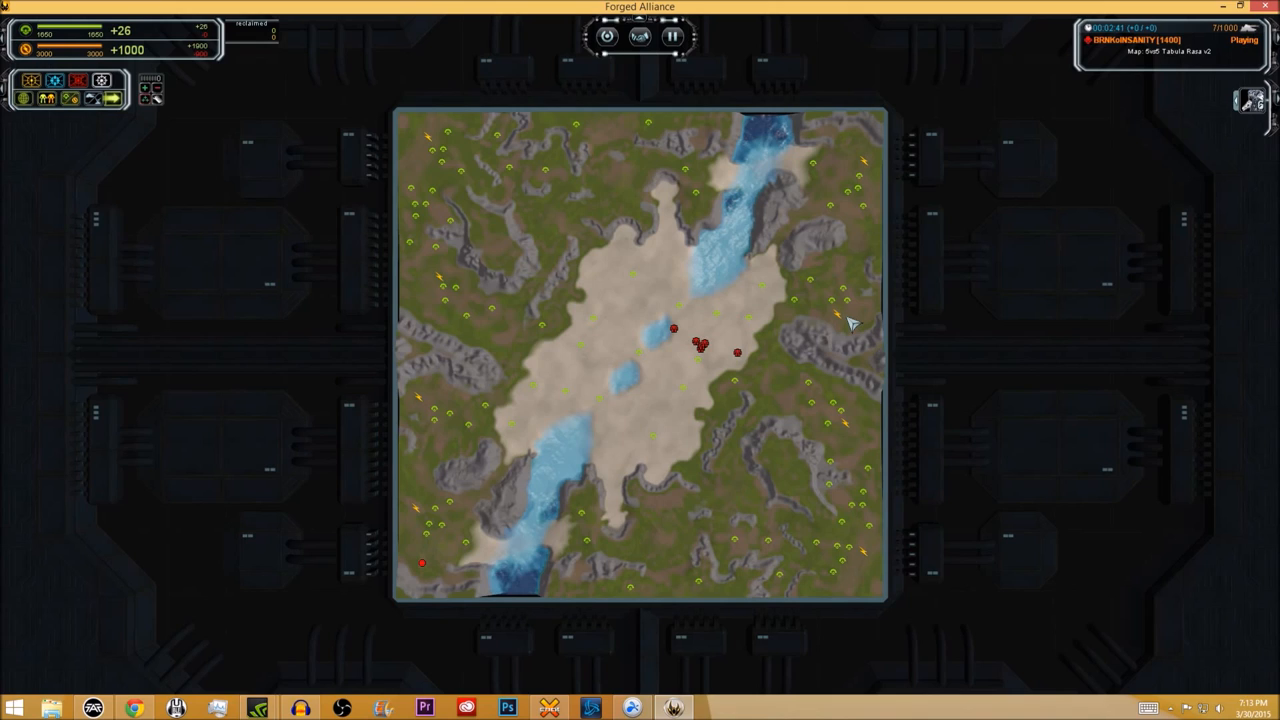
{"action": "mouse_move", "coordinate": [843, 303]}
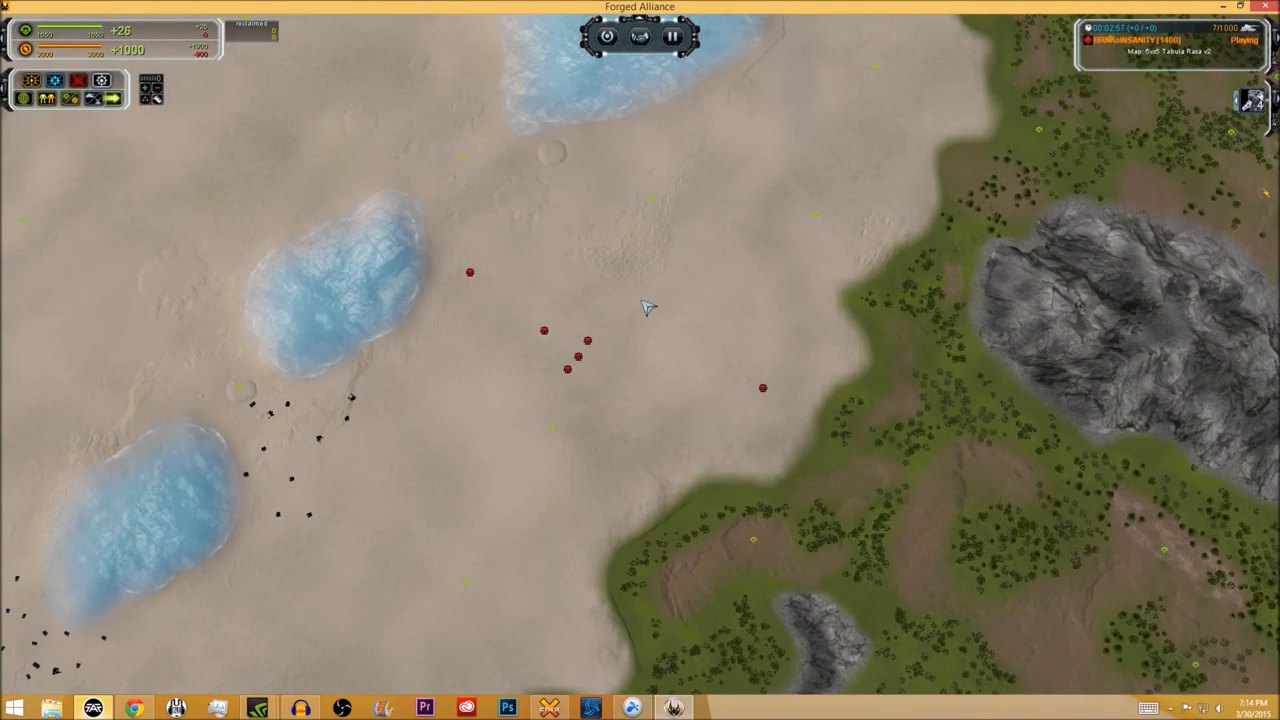
{"action": "mouse_move", "coordinate": [665, 273]}
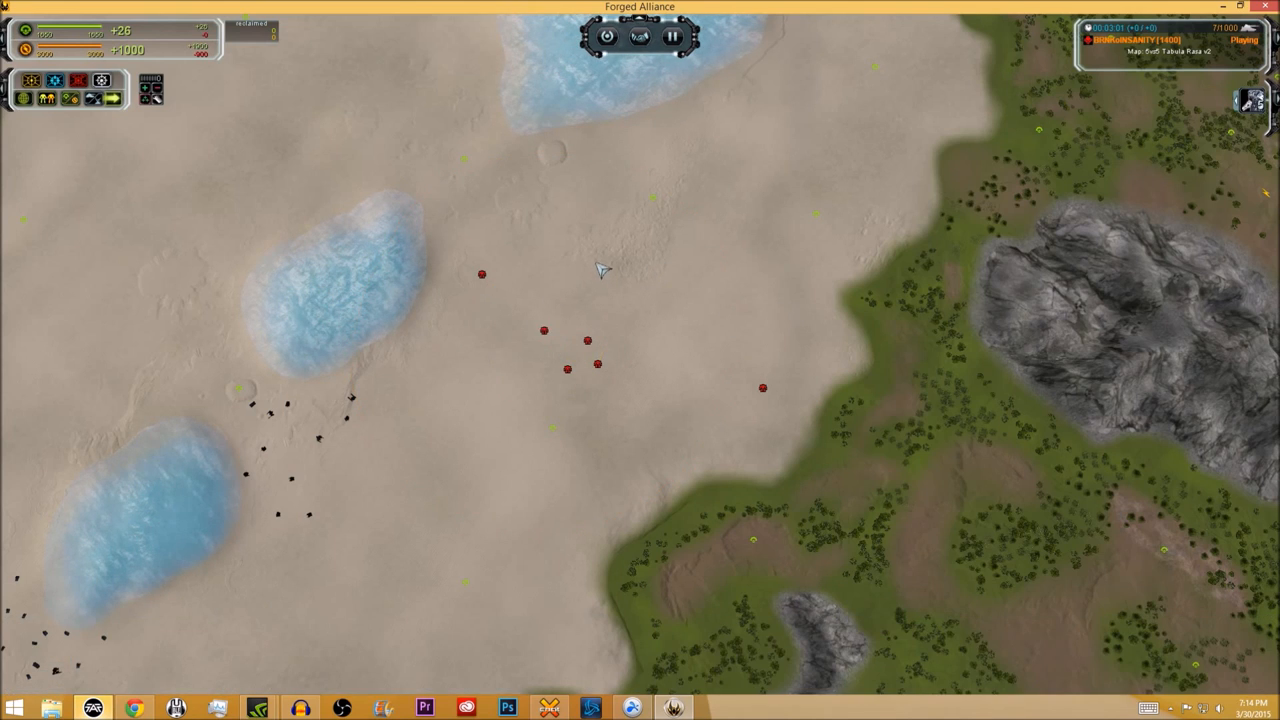
{"action": "mouse_move", "coordinate": [673, 265]}
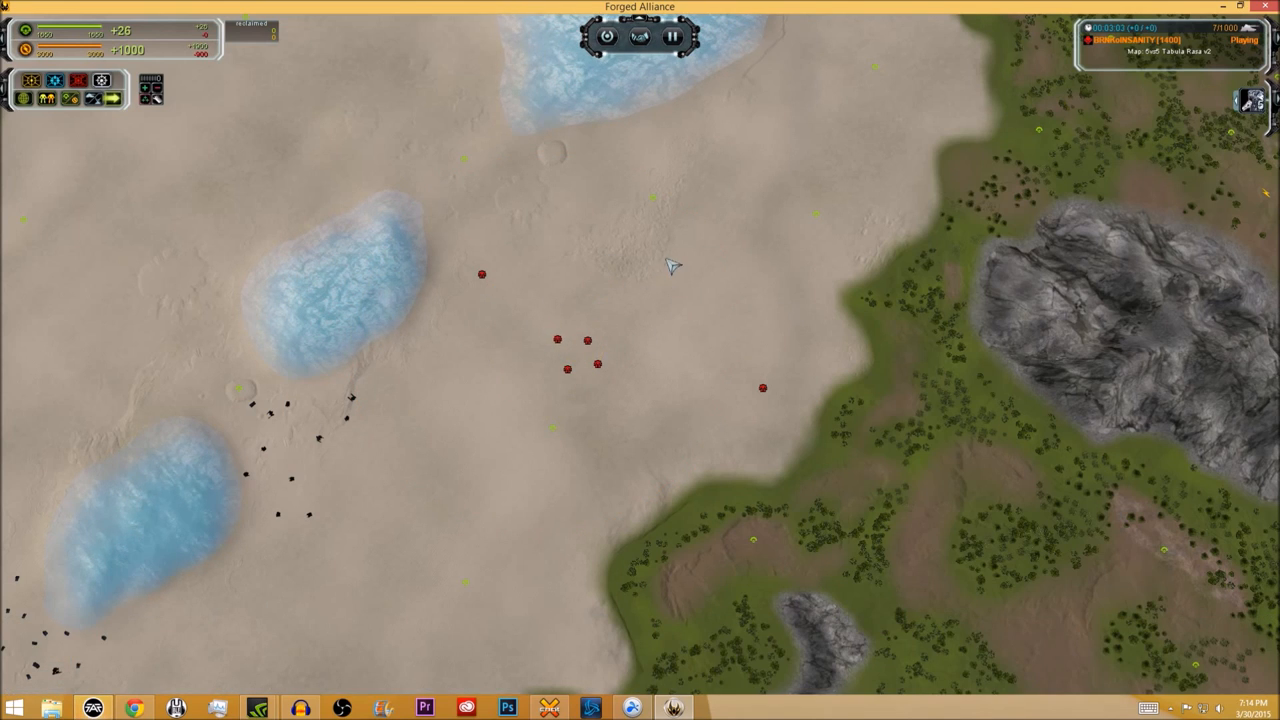
Show Aeon T3 land units, including SACU presets, in the cheat spawn menu
{"action": "left_click", "coordinate": [597, 368]}
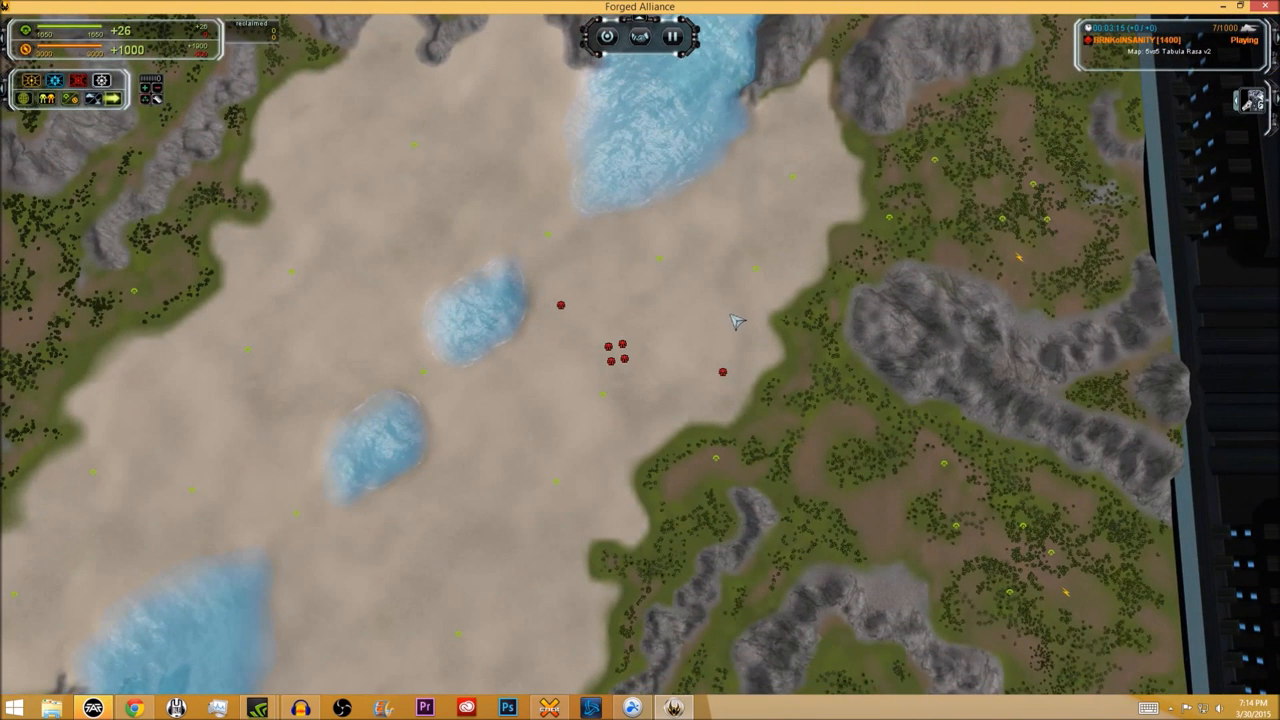
{"action": "mouse_move", "coordinate": [697, 277]}
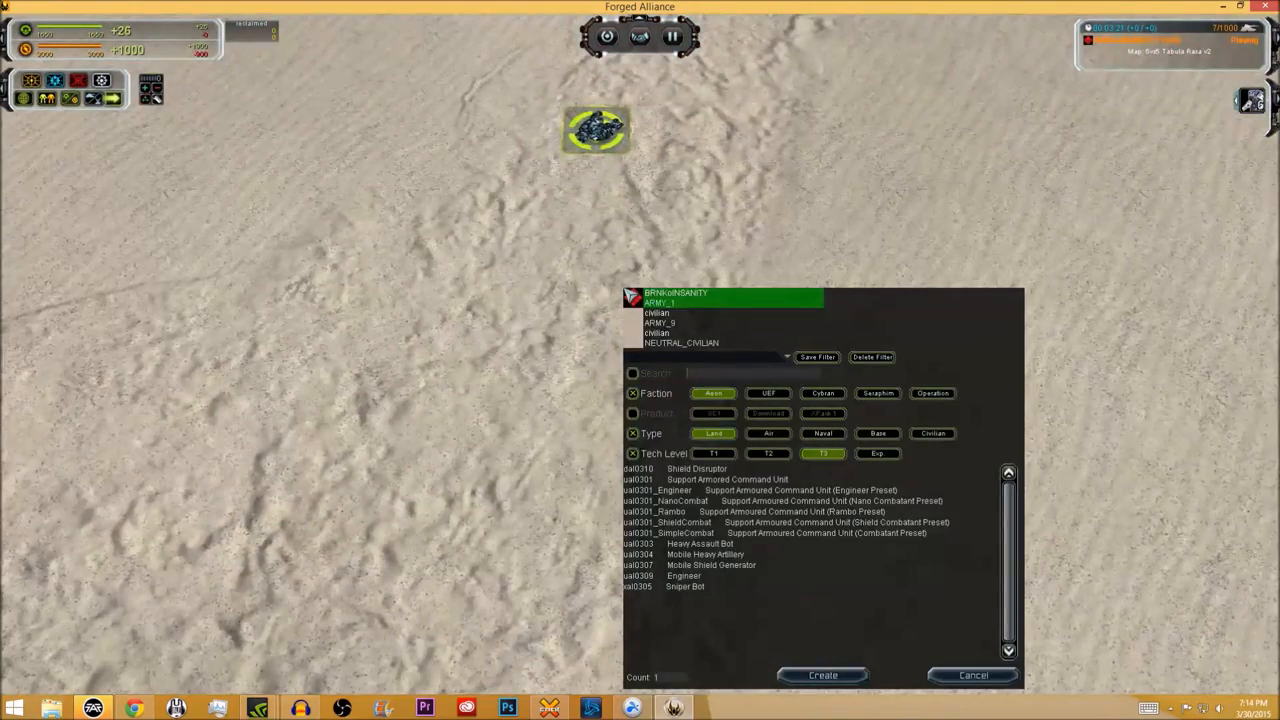
Switch the unit creation list to the UEF faction's T3 land units
{"action": "left_click", "coordinate": [768, 393]}
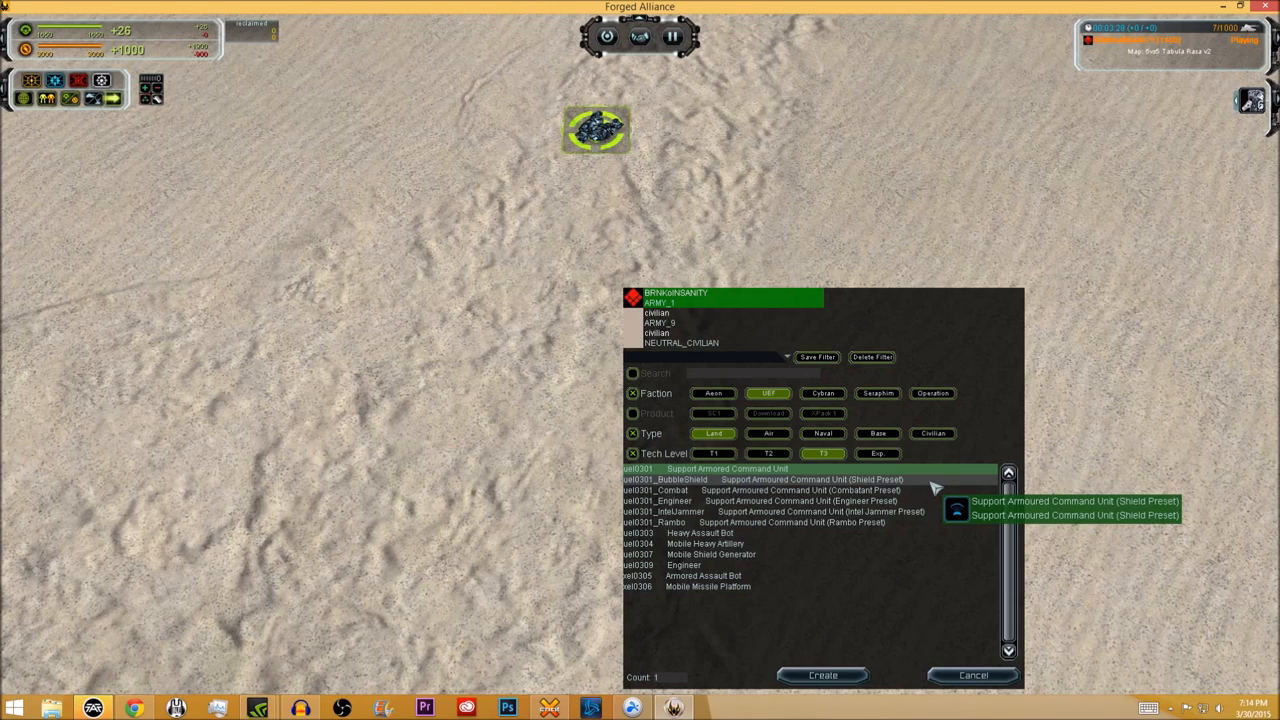
{"action": "mouse_move", "coordinate": [925, 487]}
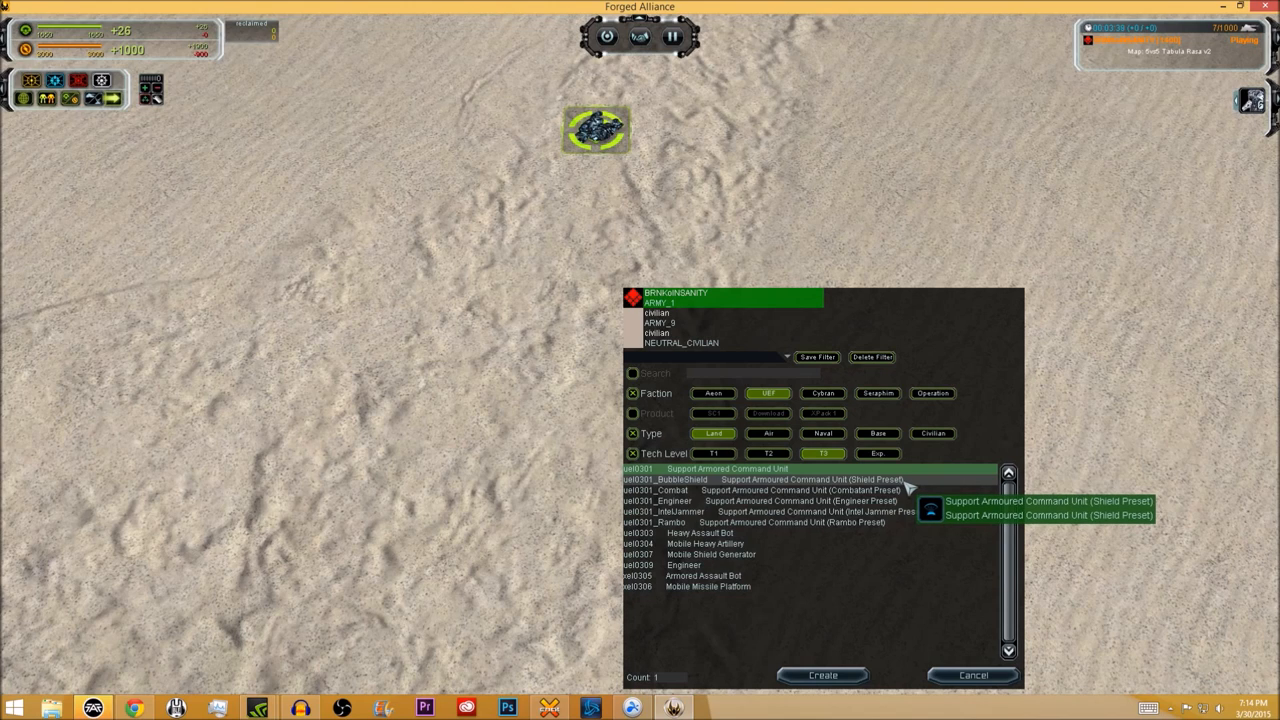
{"action": "mouse_move", "coordinate": [760, 490]}
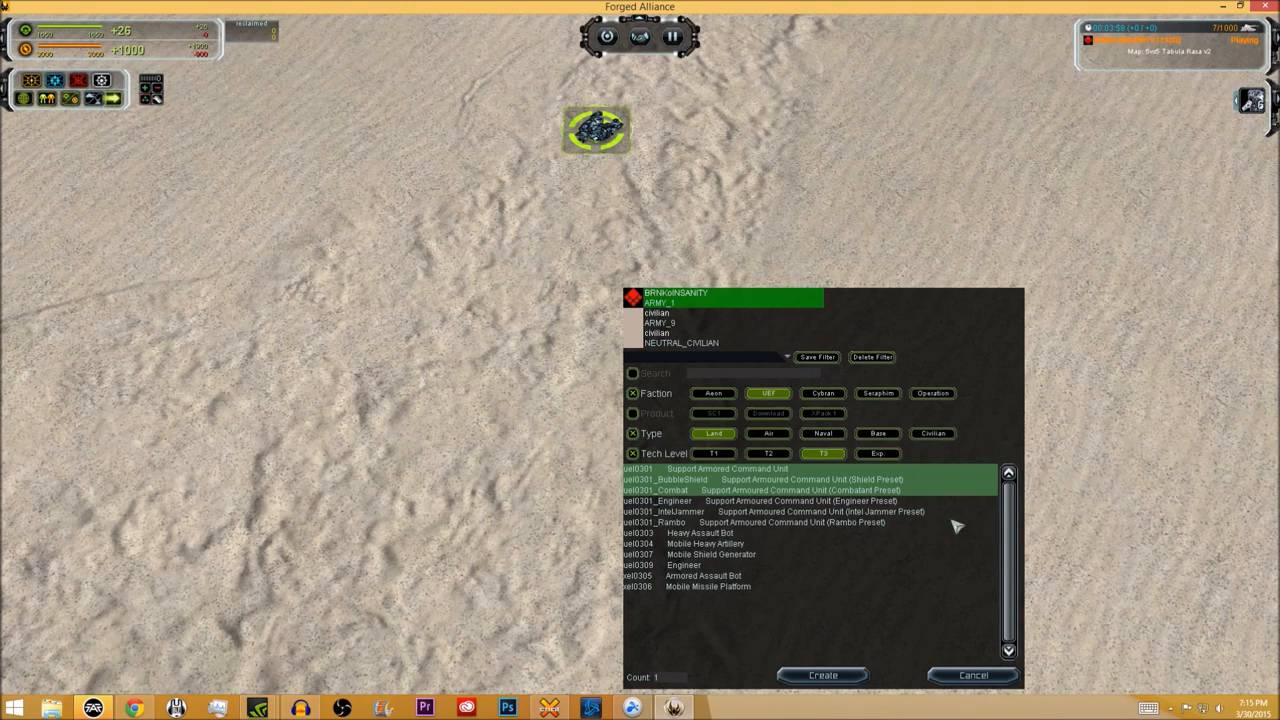
{"action": "mouse_move", "coordinate": [885, 511]}
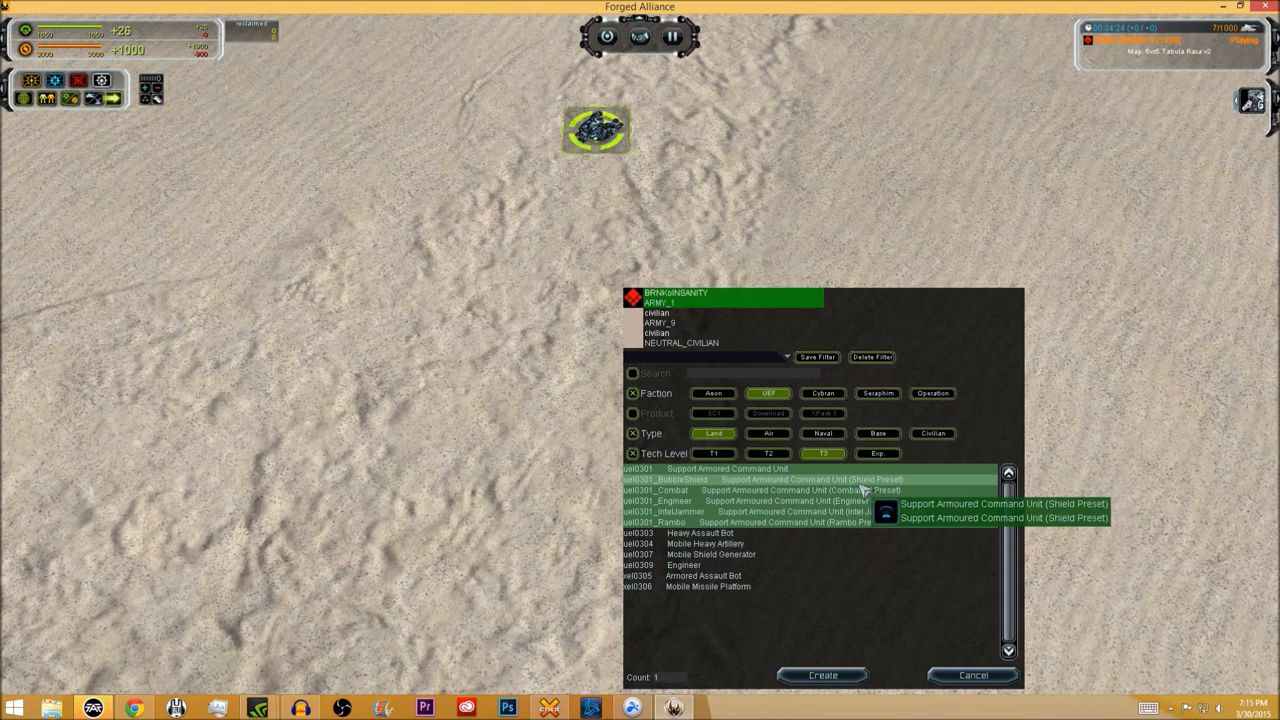
{"action": "mouse_move", "coordinate": [834, 567]}
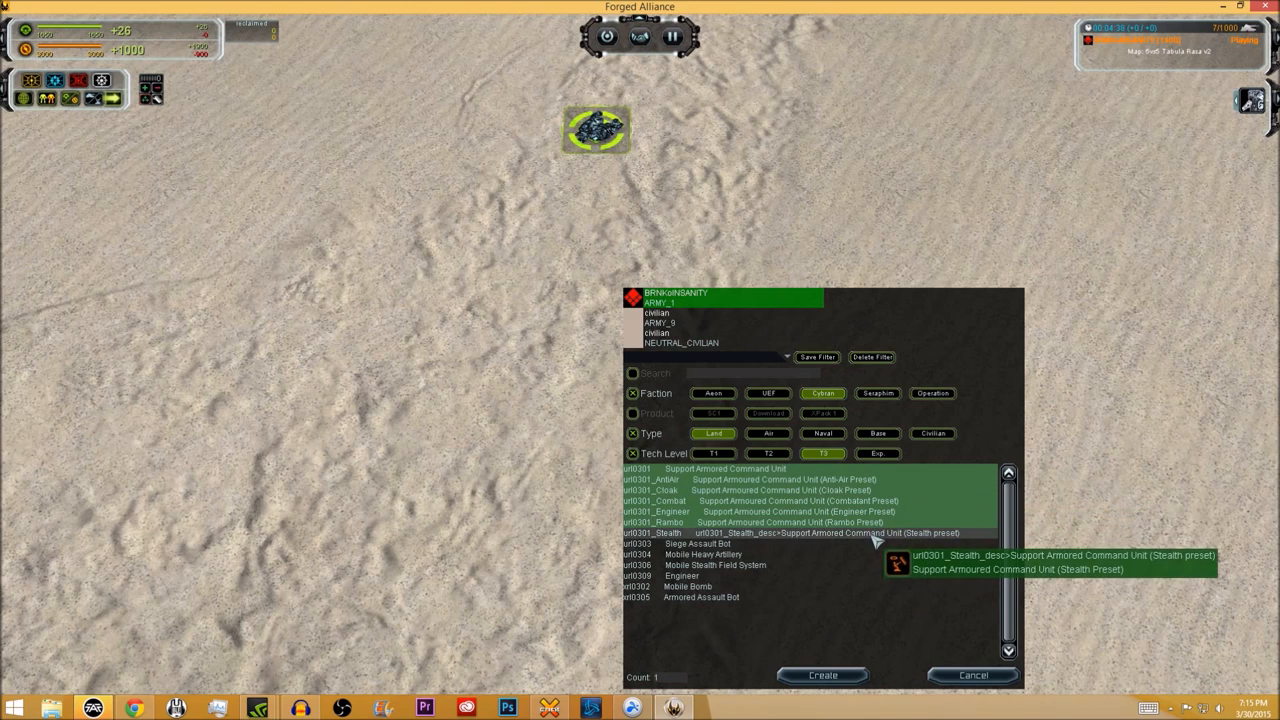
{"action": "mouse_move", "coordinate": [850, 543]}
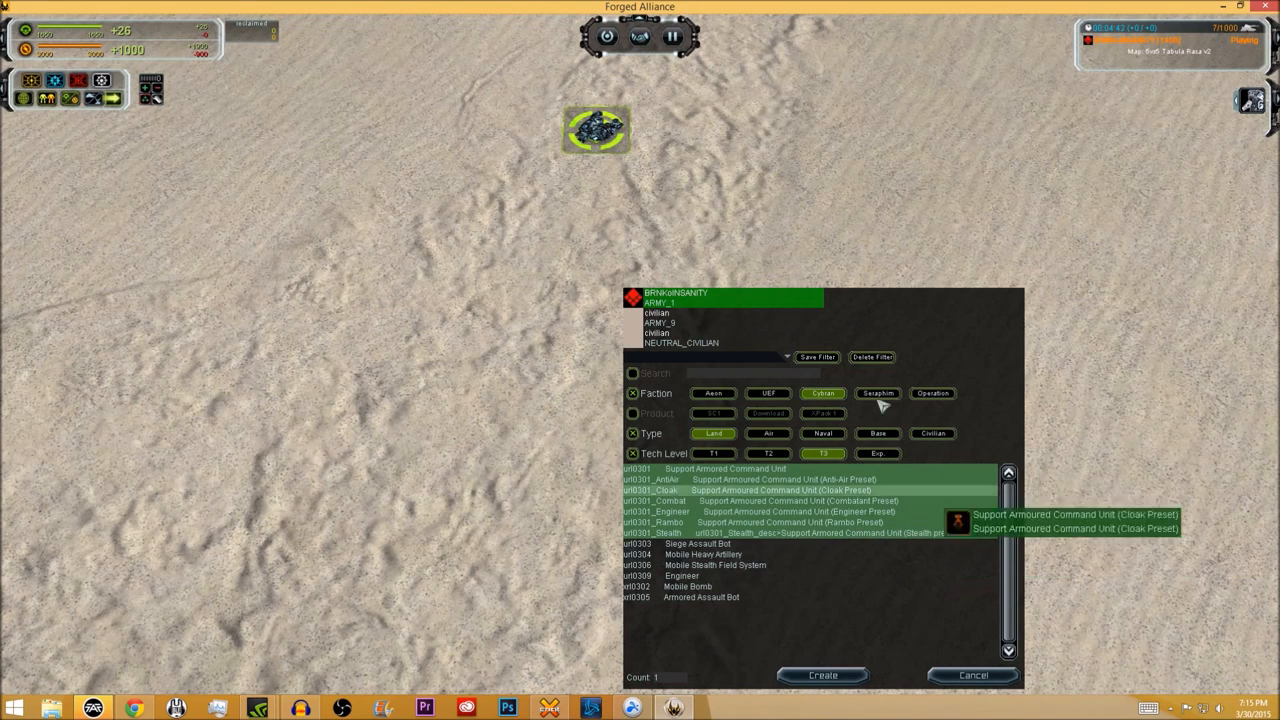
Switch the unit creation list to the Seraphim faction's T3 land units
{"action": "left_click", "coordinate": [877, 392]}
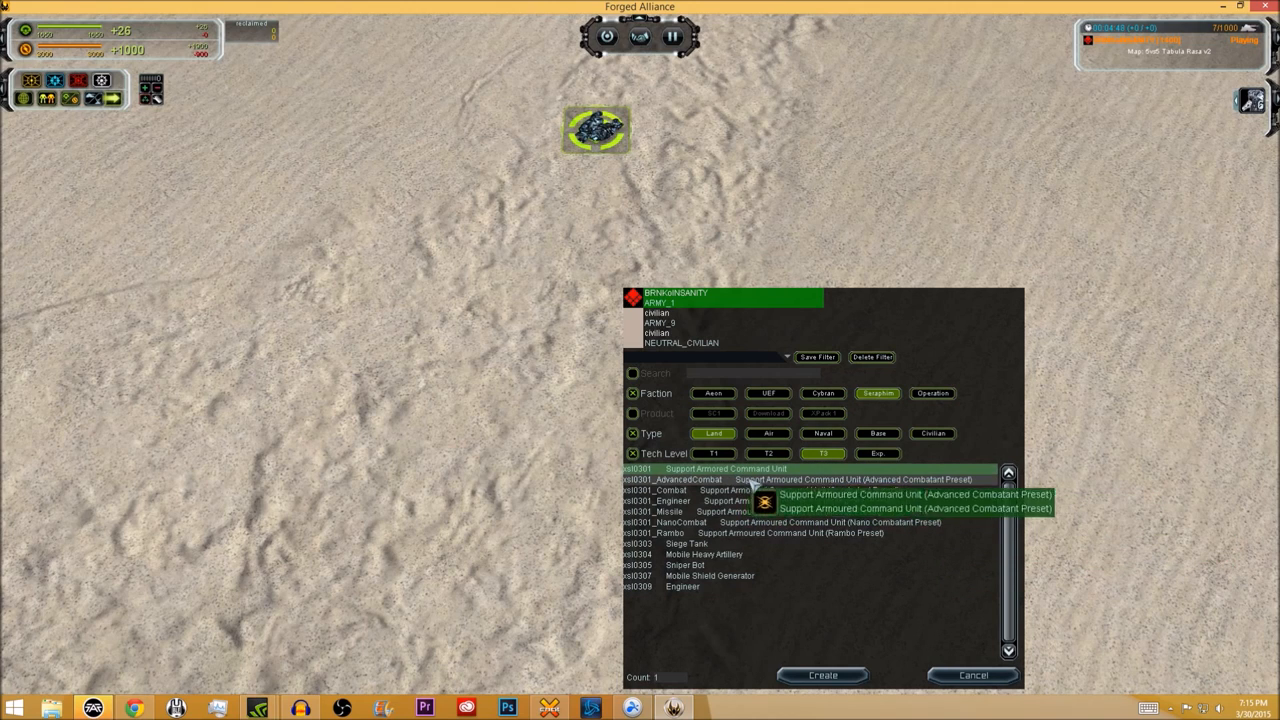
{"action": "mouse_move", "coordinate": [790, 521]}
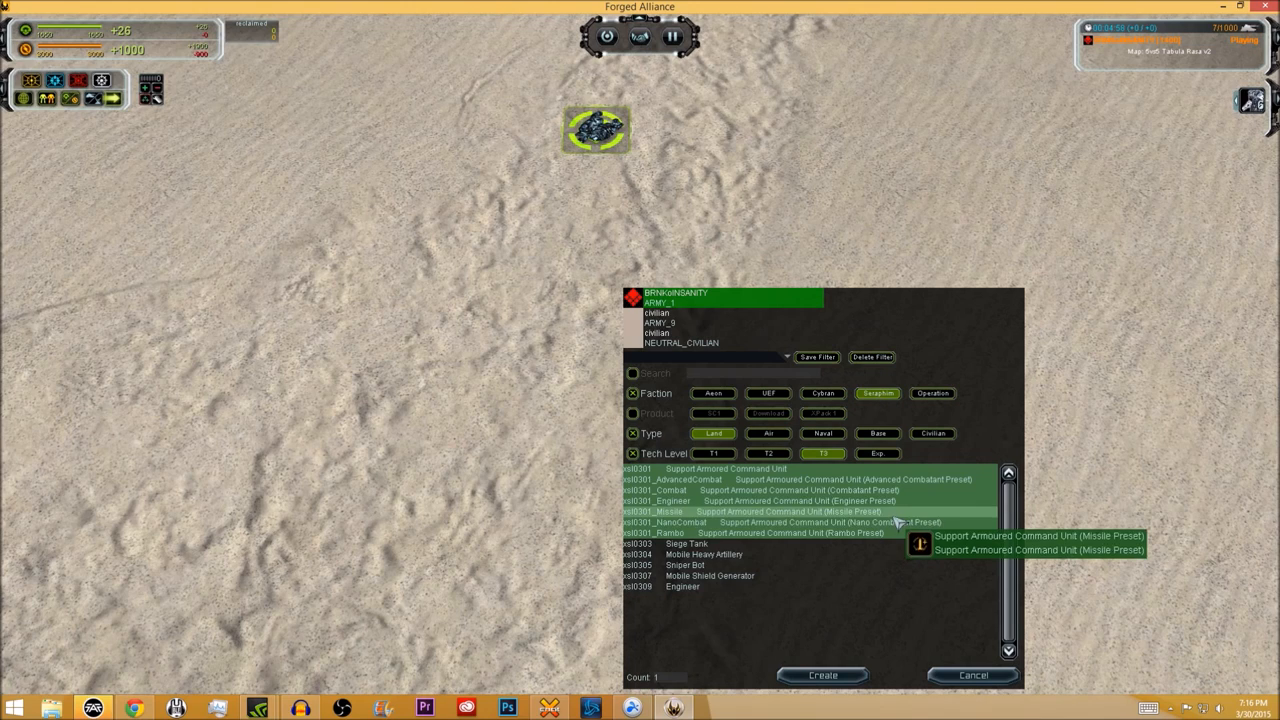
{"action": "mouse_move", "coordinate": [876, 606]}
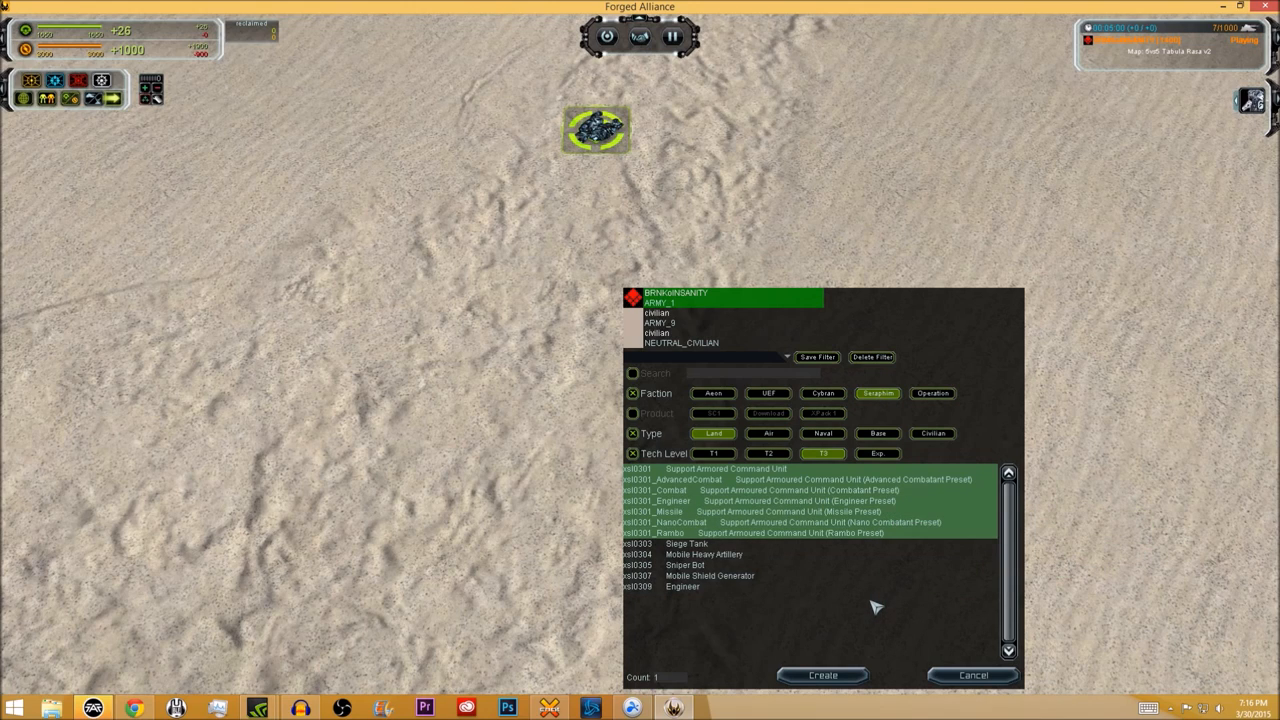
{"action": "mouse_move", "coordinate": [867, 602]}
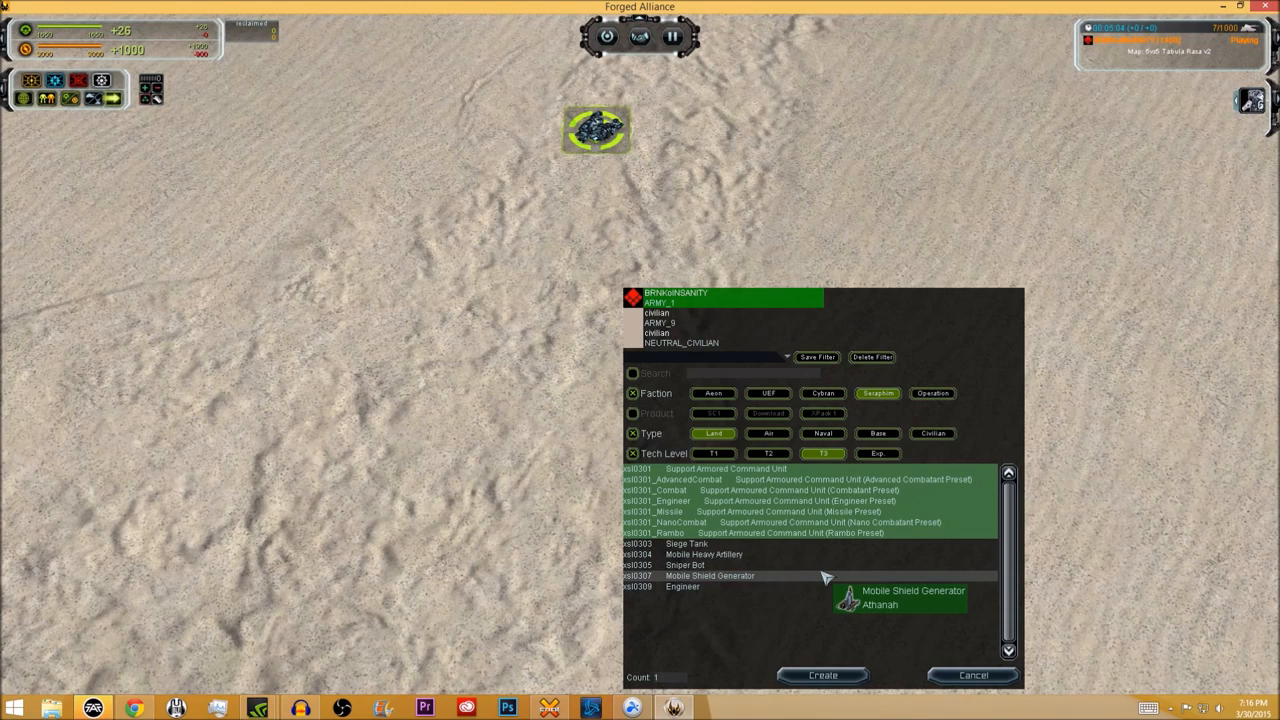
{"action": "mouse_move", "coordinate": [825, 555]}
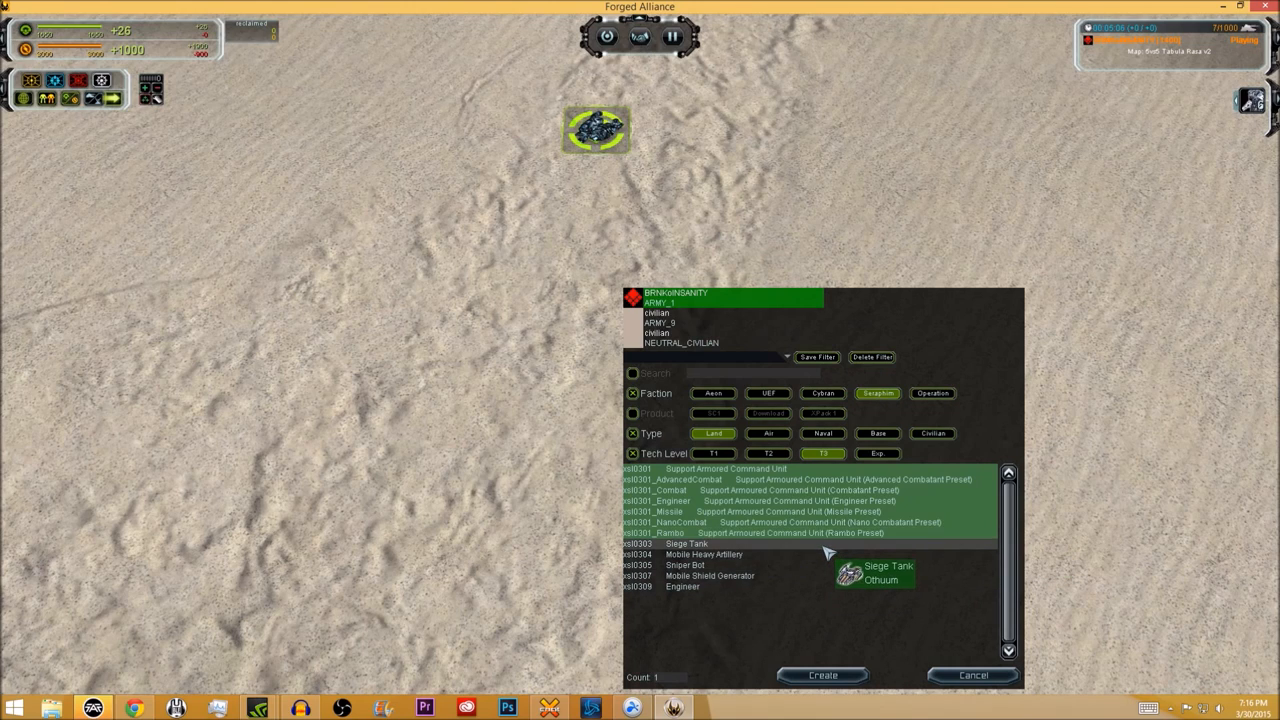
{"action": "mouse_move", "coordinate": [830, 583]}
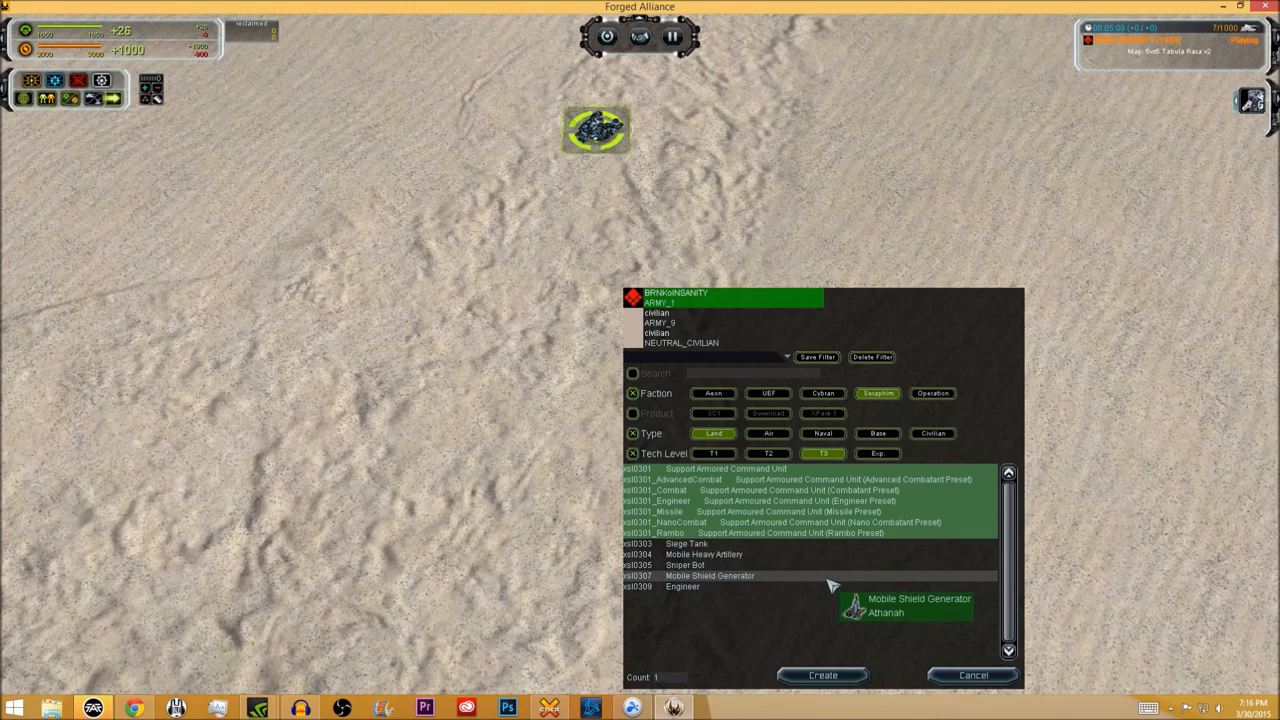
{"action": "mouse_move", "coordinate": [820, 555]}
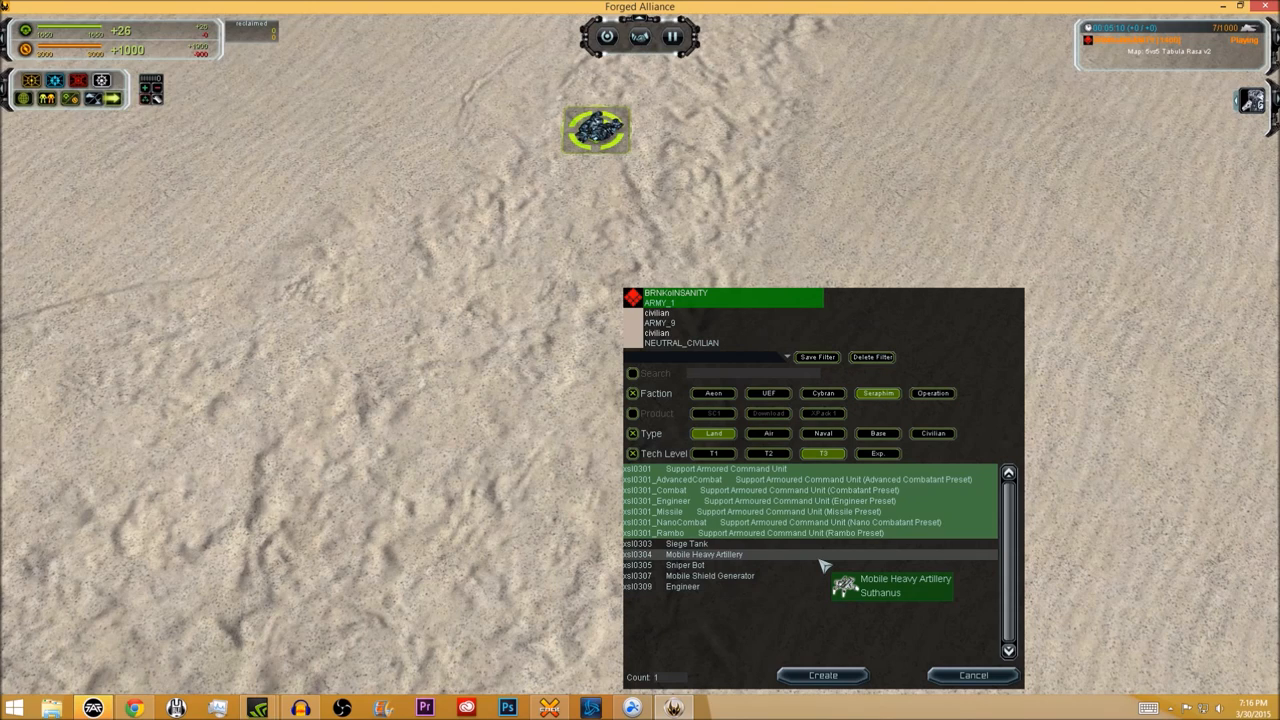
{"action": "mouse_move", "coordinate": [815, 600]}
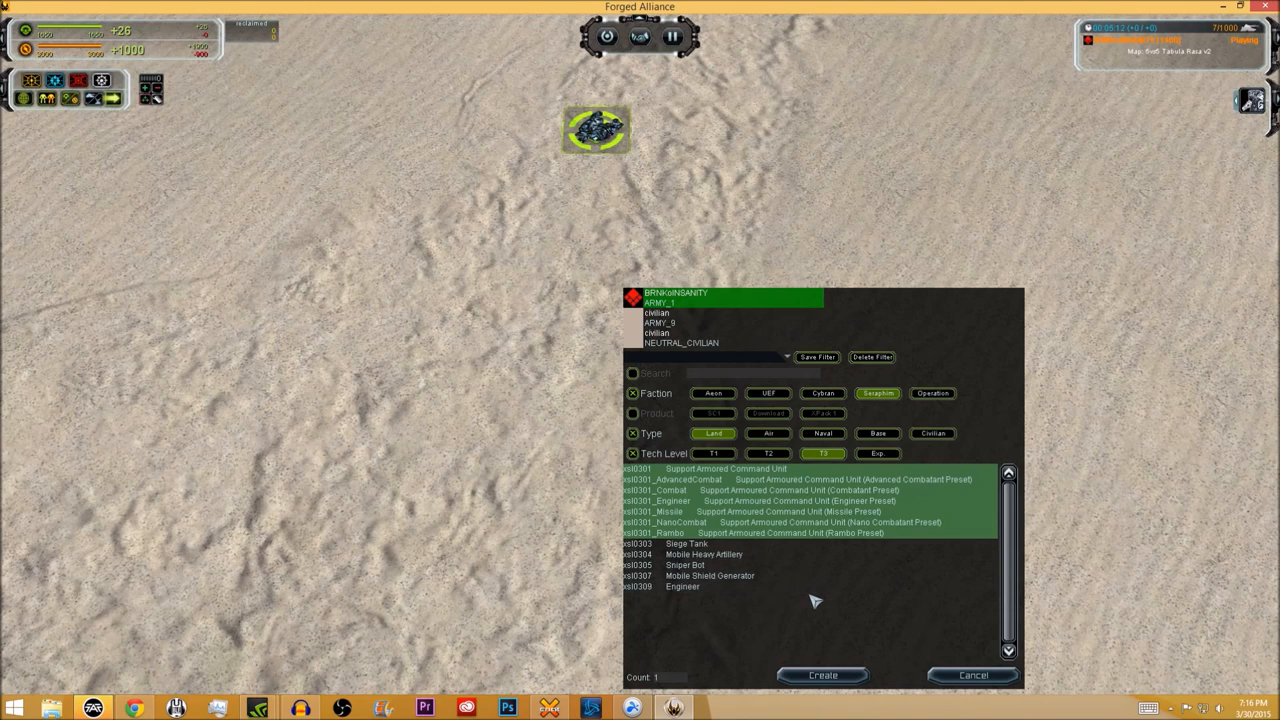
{"action": "mouse_move", "coordinate": [808, 621]}
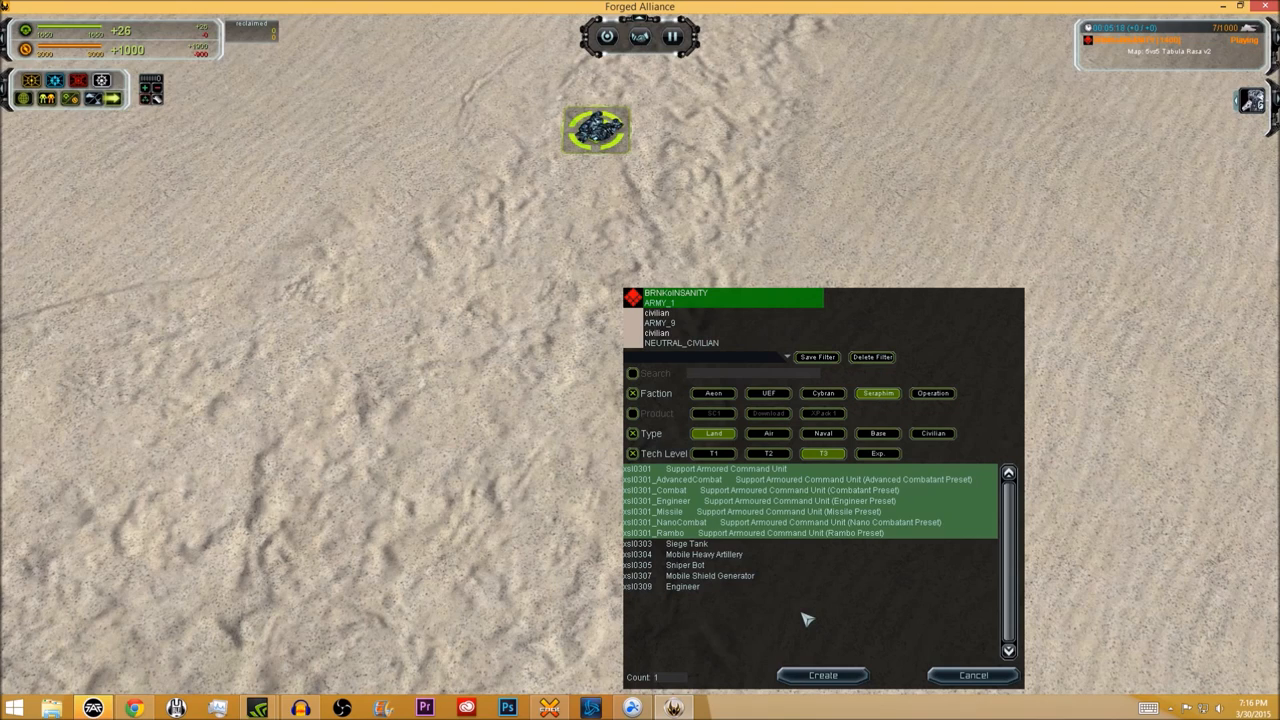
{"action": "mouse_move", "coordinate": [875, 621]}
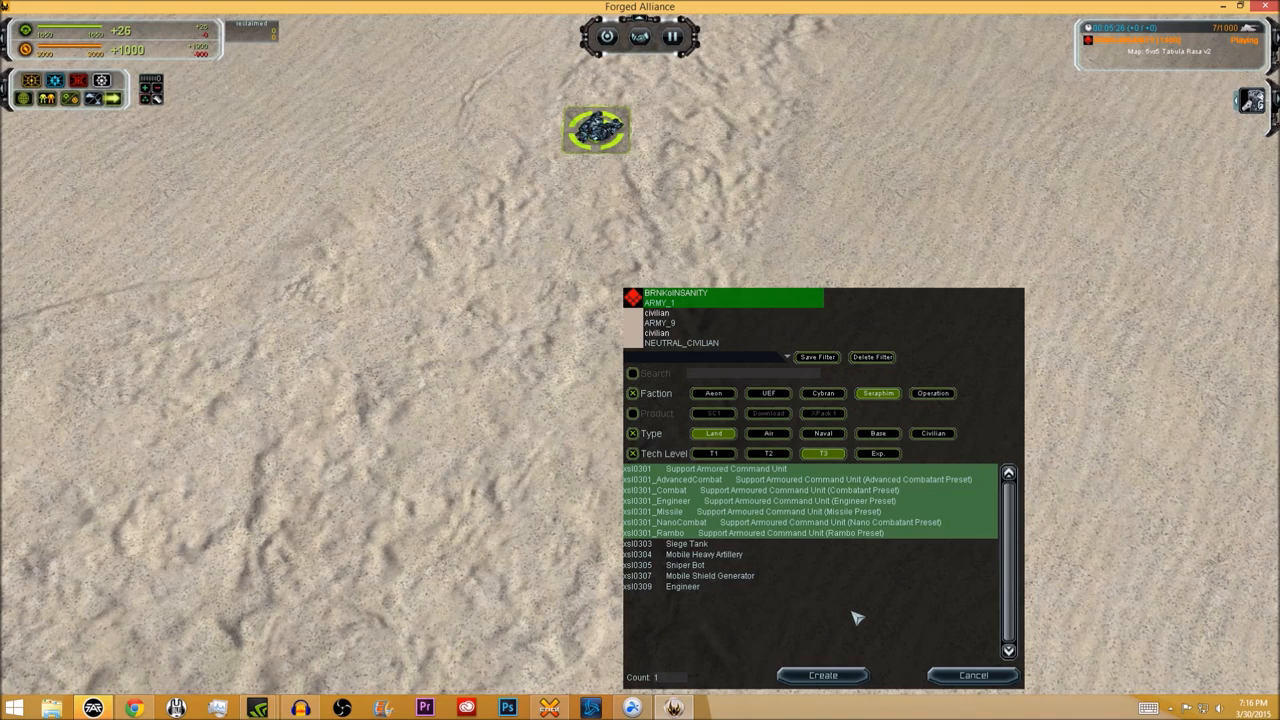
{"action": "mouse_move", "coordinate": [870, 615]}
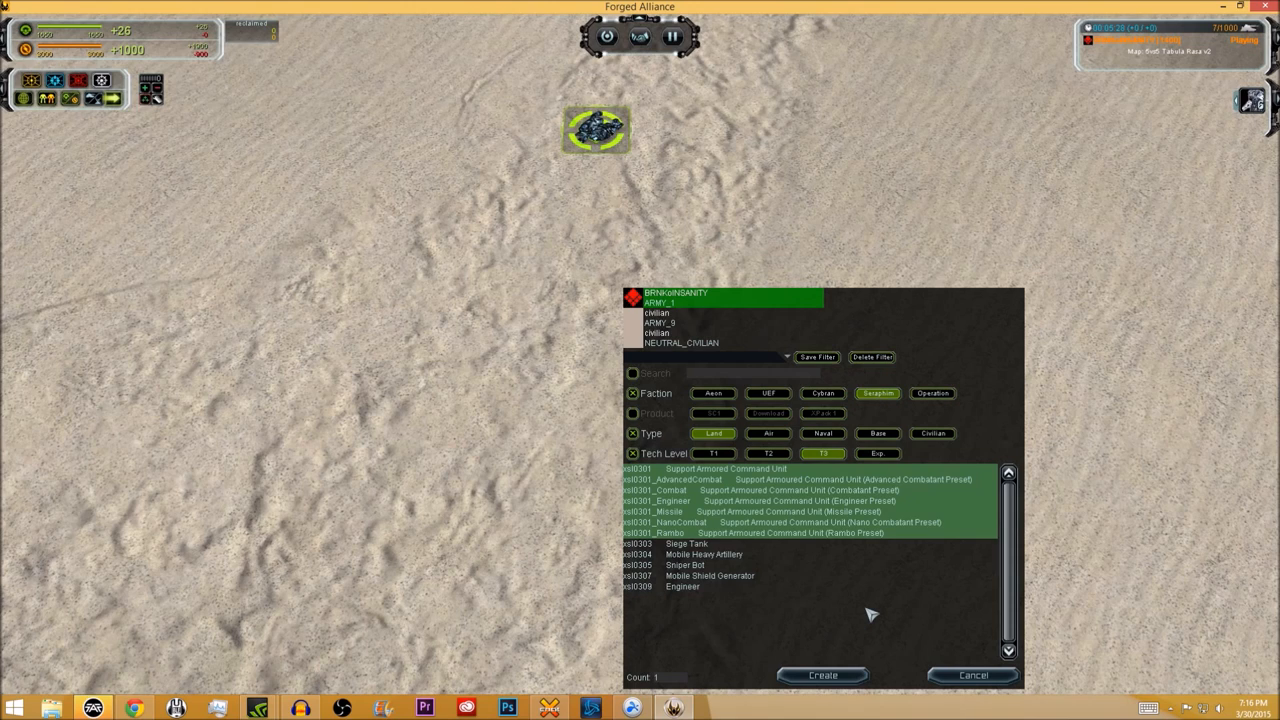
{"action": "mouse_move", "coordinate": [815, 608]}
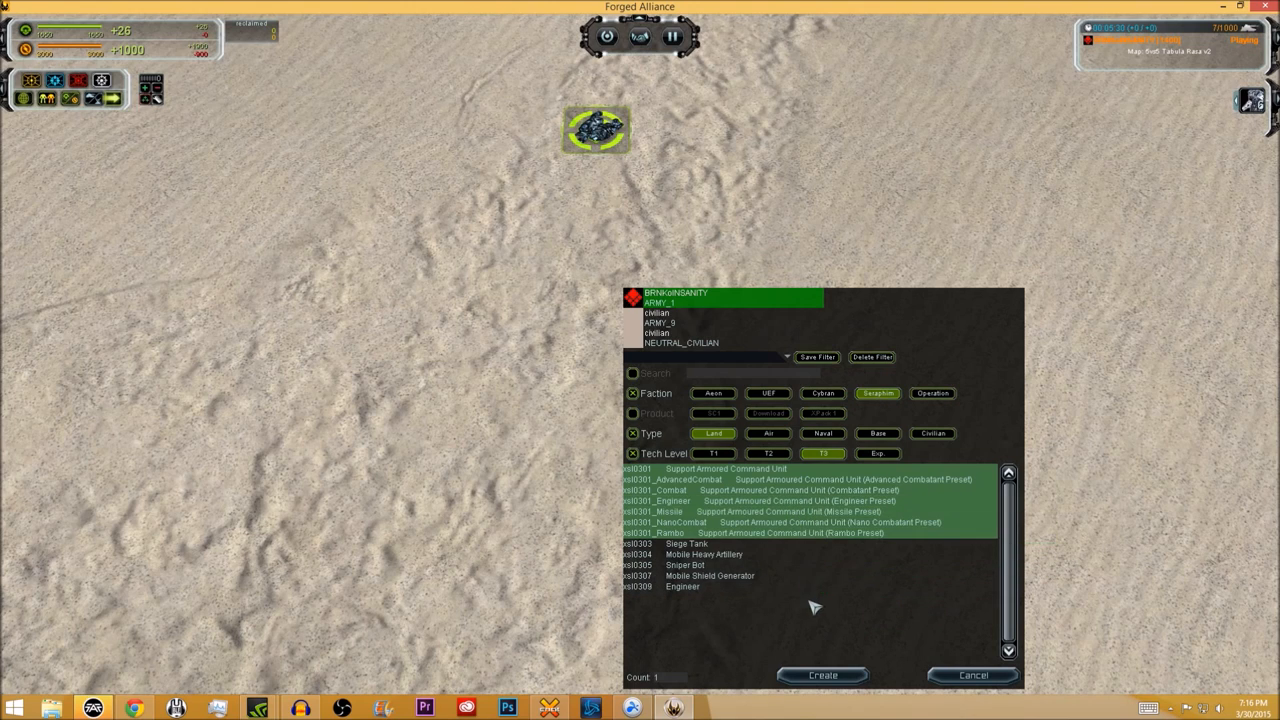
{"action": "mouse_move", "coordinate": [776, 564]}
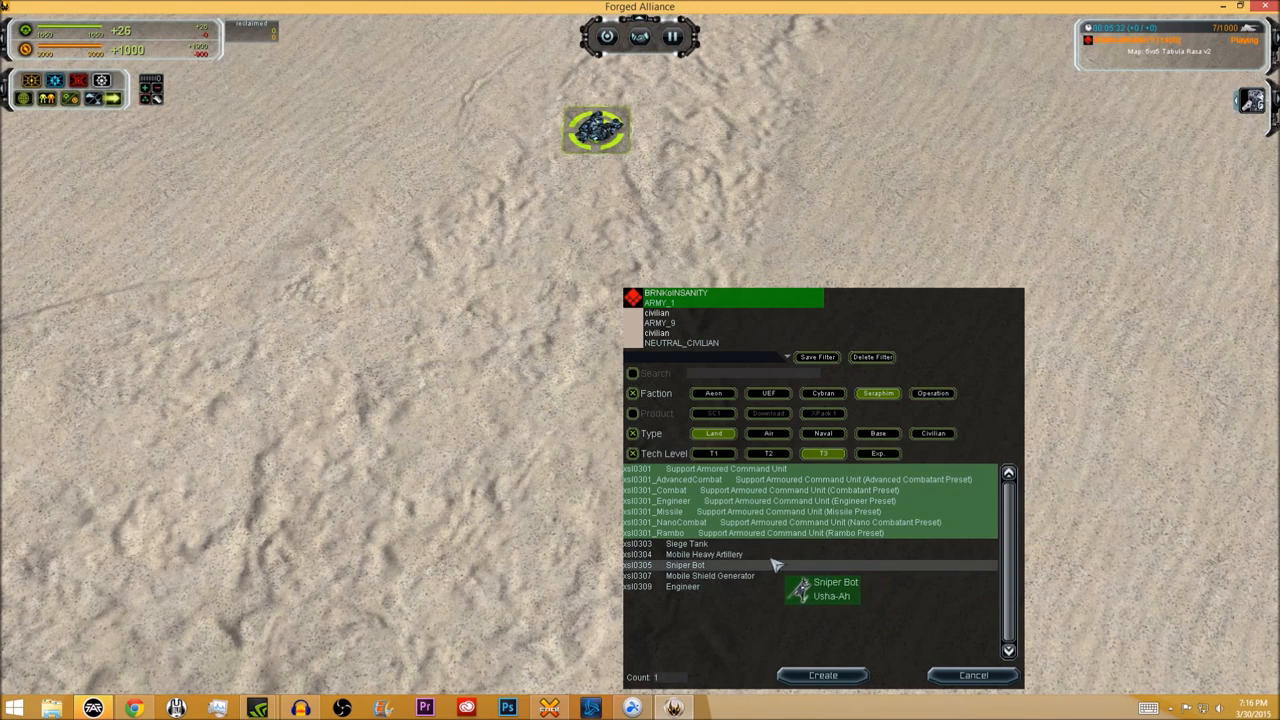
{"action": "mouse_move", "coordinate": [835, 542]}
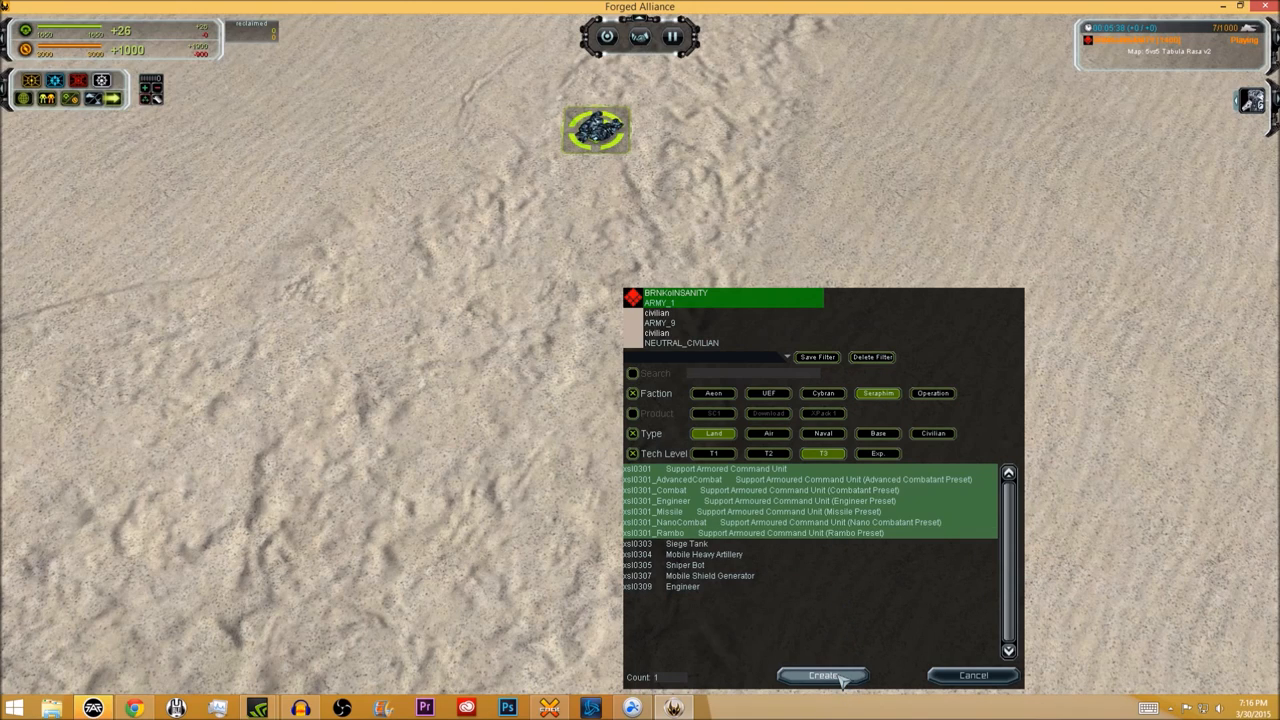
{"action": "mouse_move", "coordinate": [890, 615]}
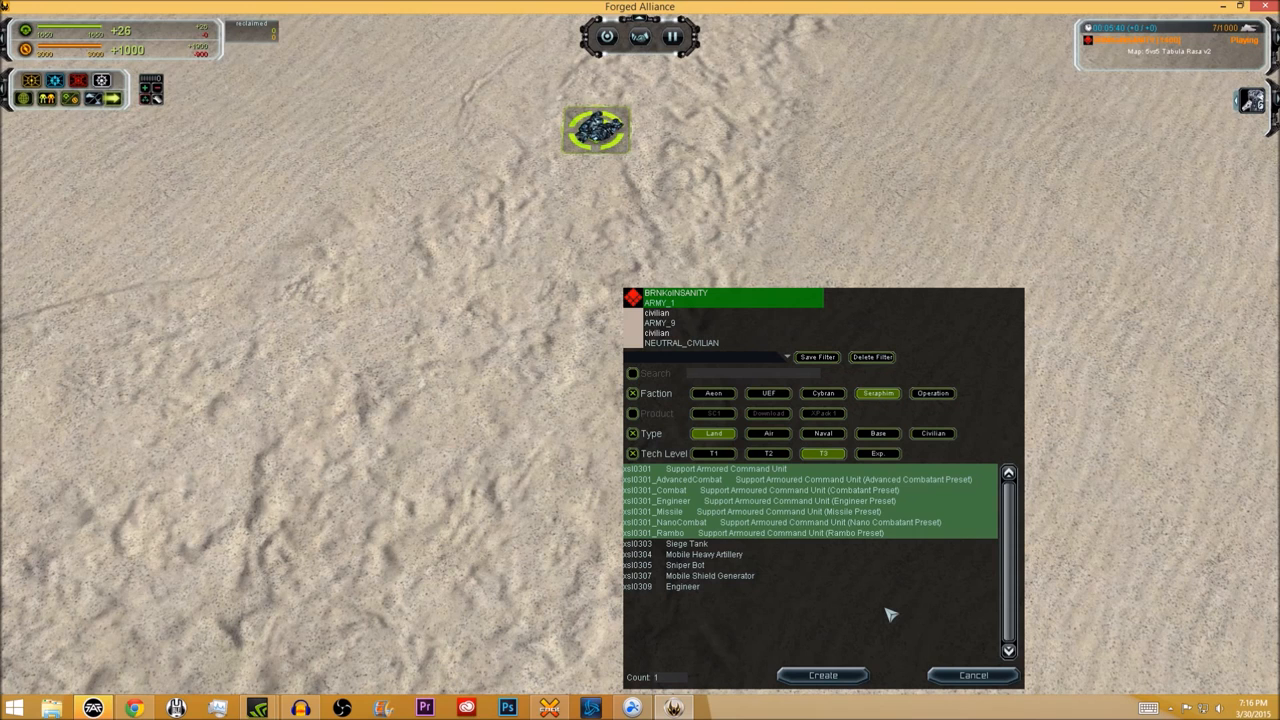
{"action": "mouse_move", "coordinate": [857, 638]}
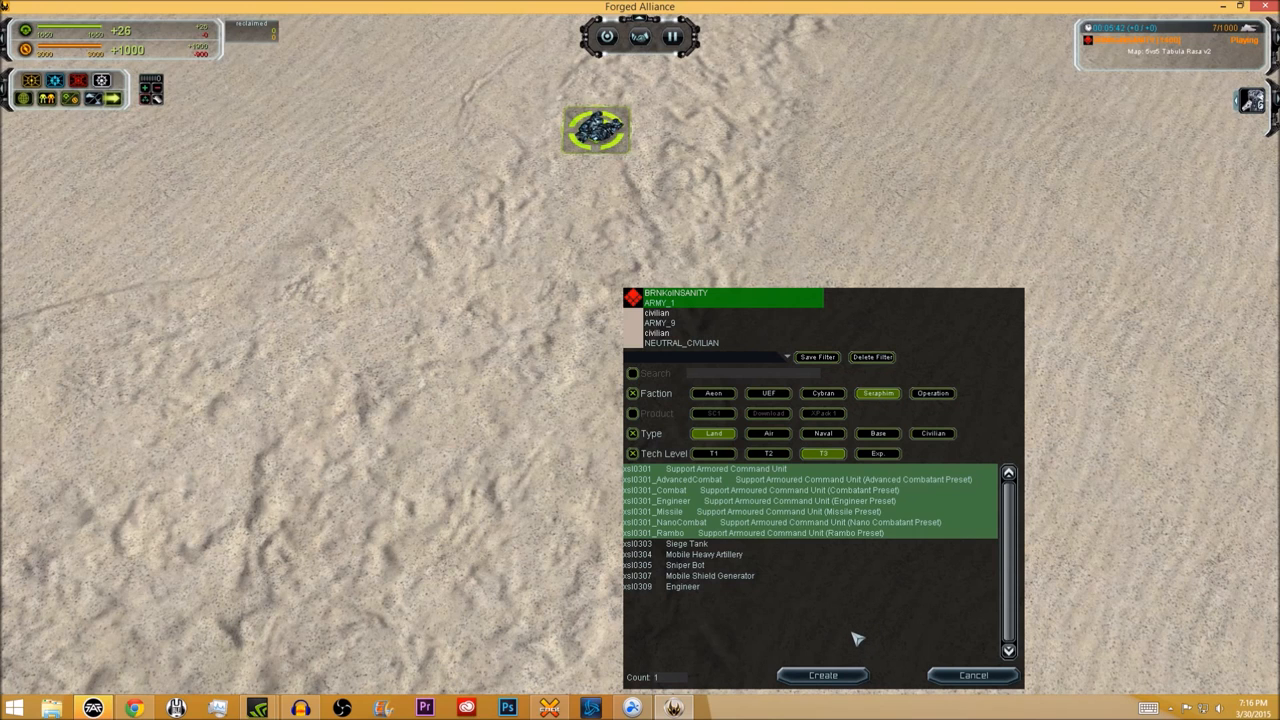
Create the selected Seraphim SACU presets and place them on the map
{"action": "left_click", "coordinate": [971, 675]}
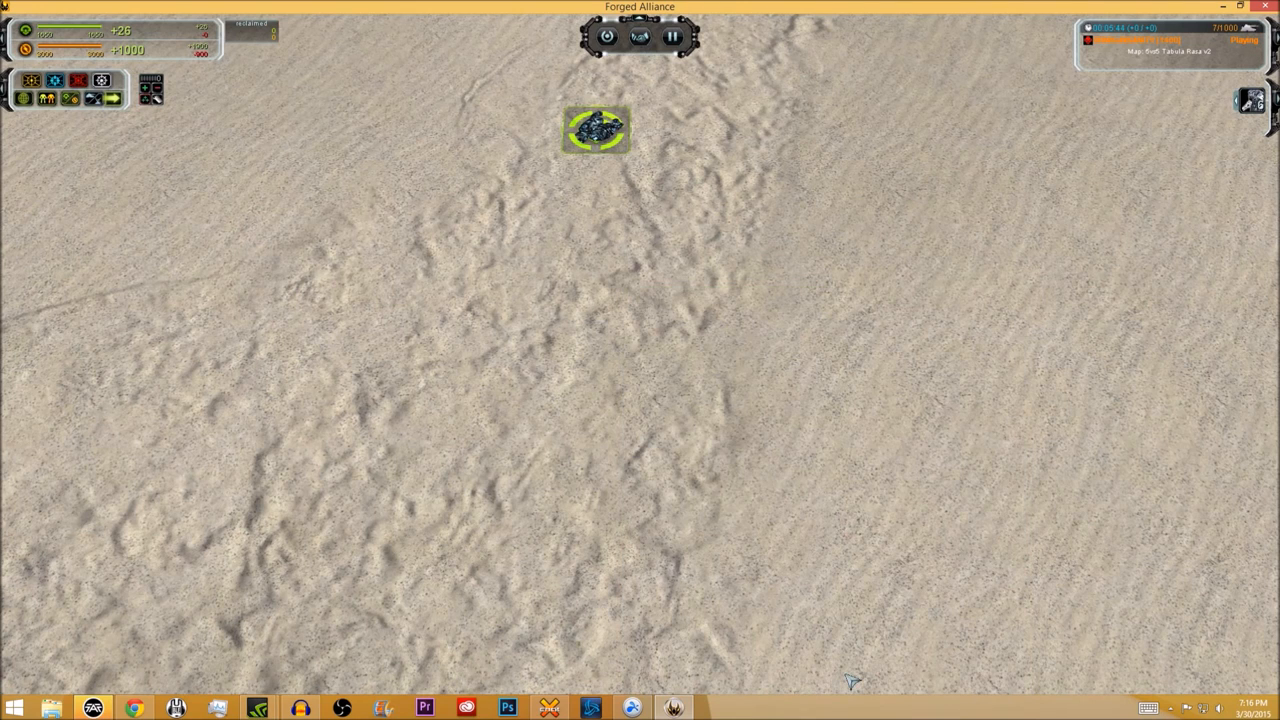
{"action": "left_click", "coordinate": [597, 128]}
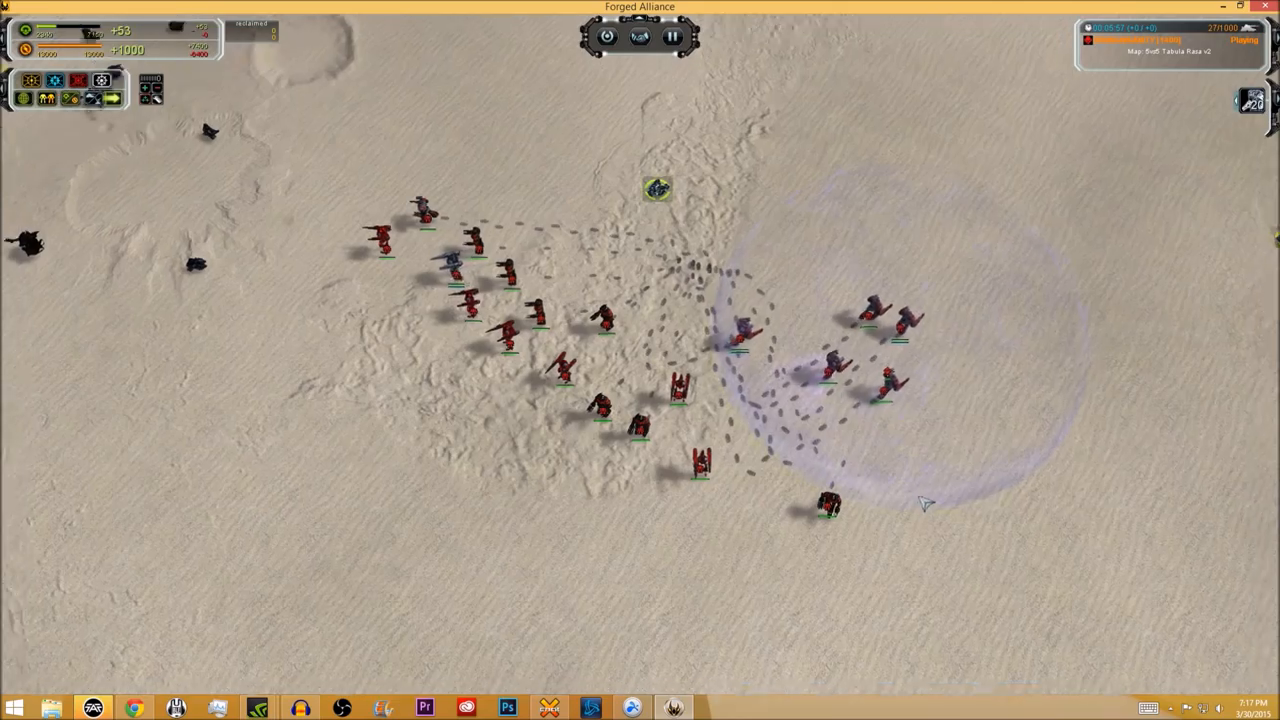
{"action": "left_click", "coordinate": [625, 415]}
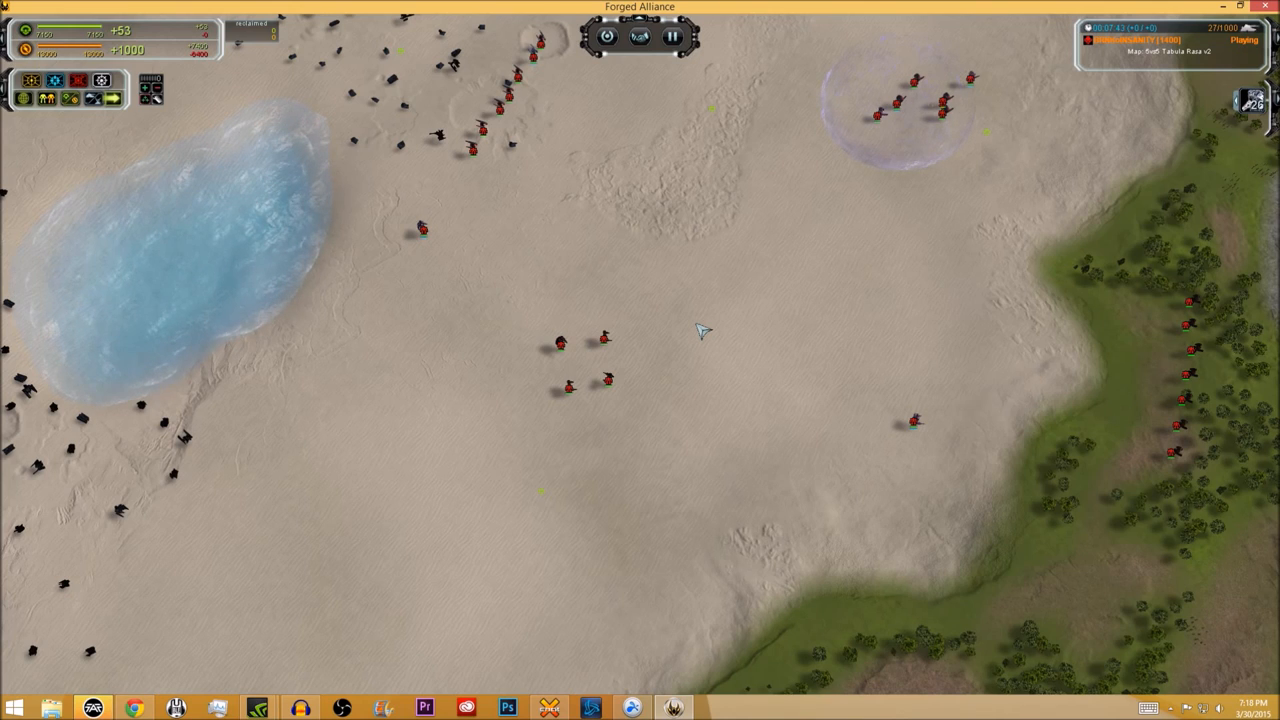
Survey the spawned SACU groups between the frozen pools and forested ridge
{"action": "left_click", "coordinate": [560, 345]}
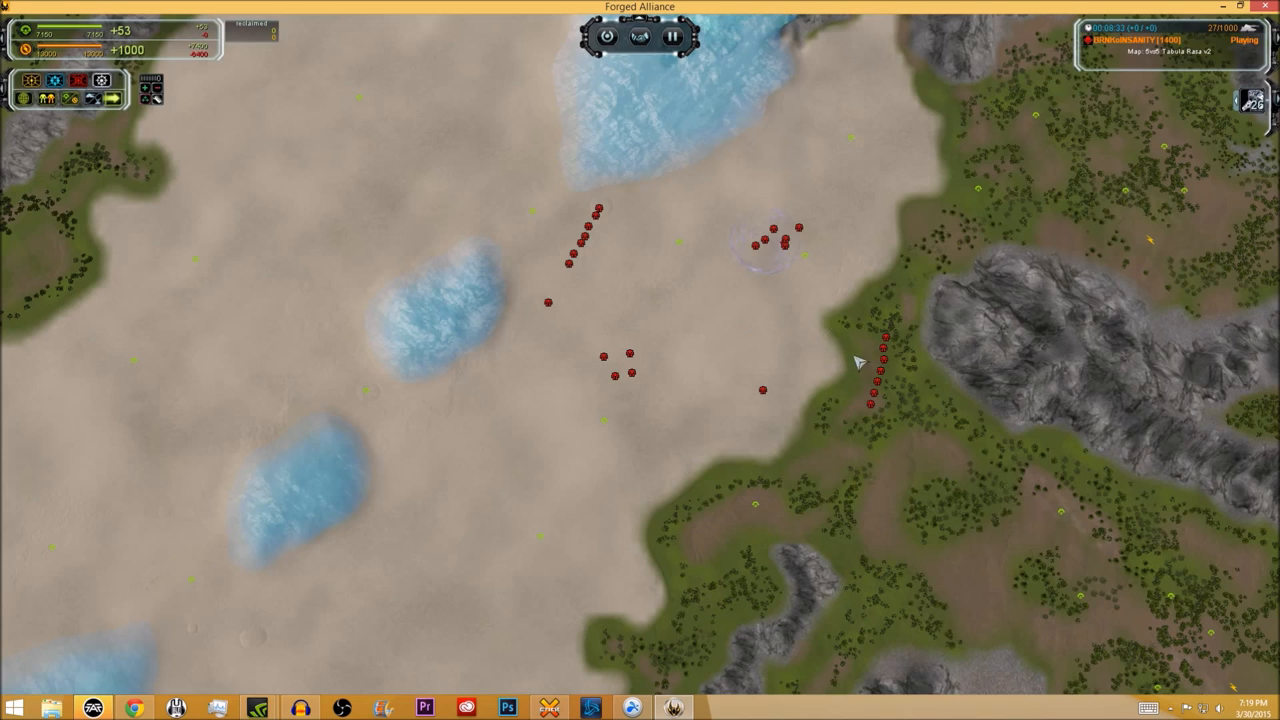
{"action": "mouse_move", "coordinate": [718, 360]}
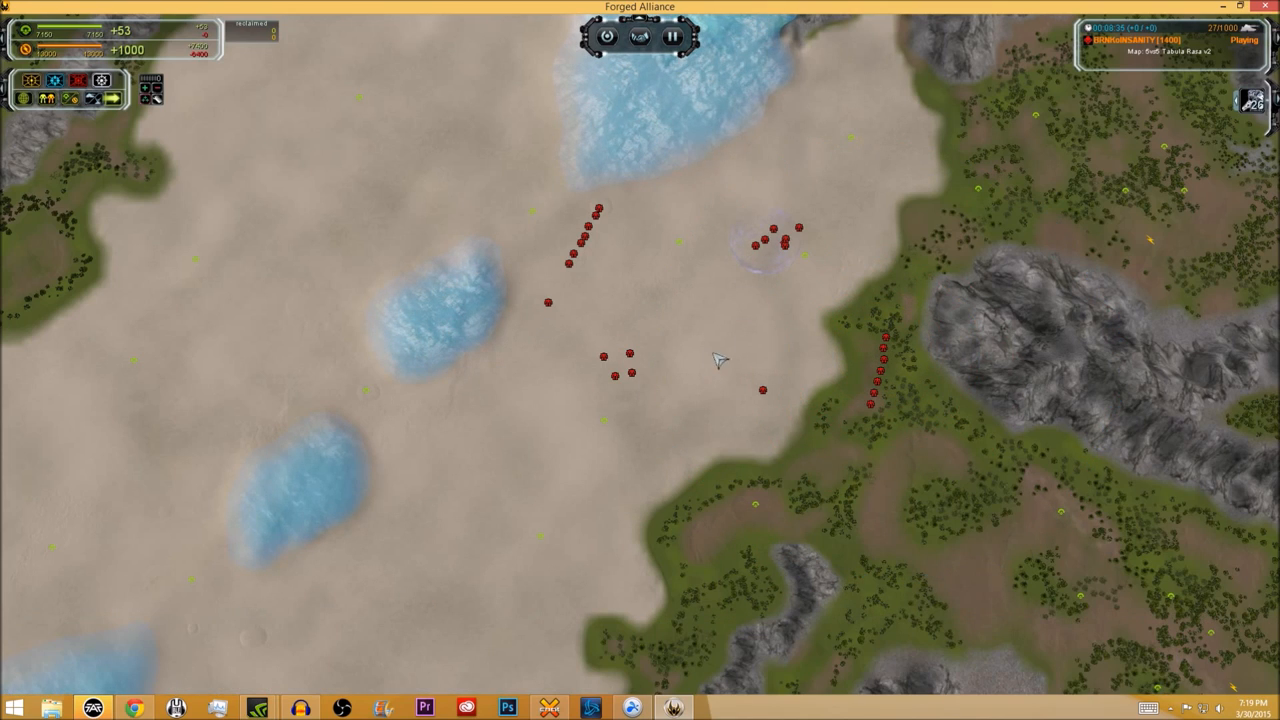
{"action": "mouse_move", "coordinate": [688, 342]}
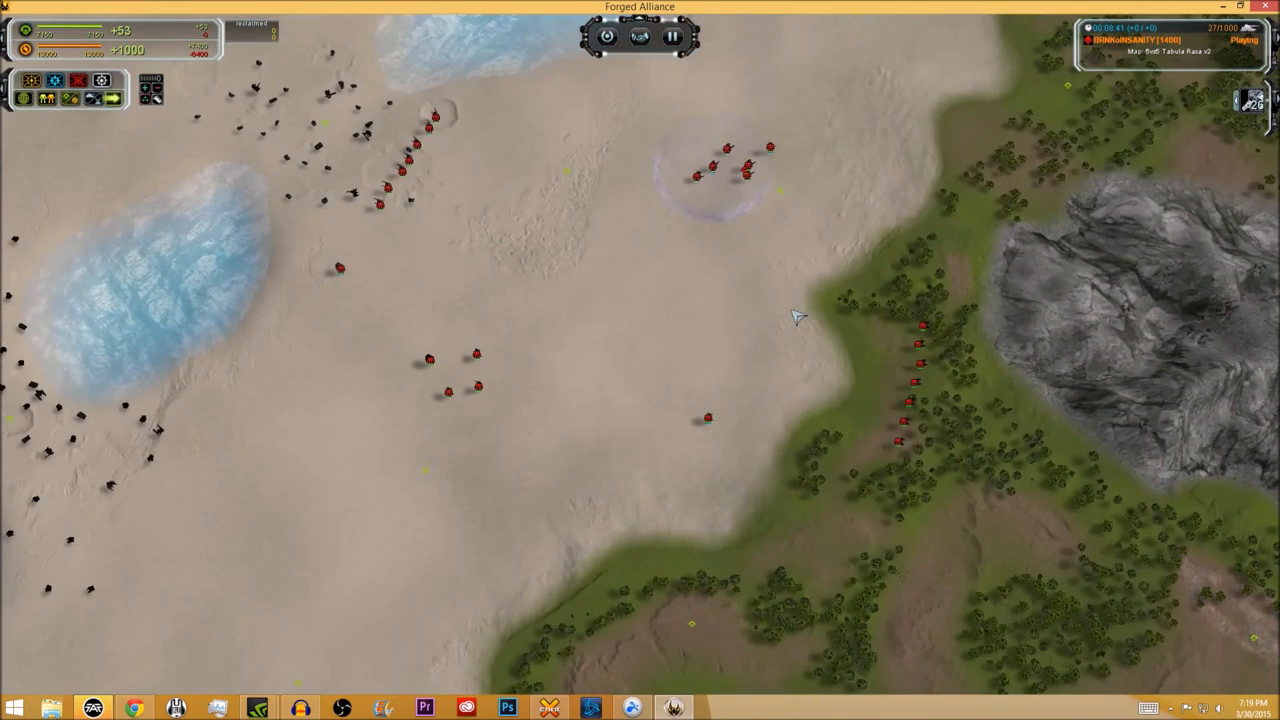
{"action": "mouse_move", "coordinate": [625, 418]}
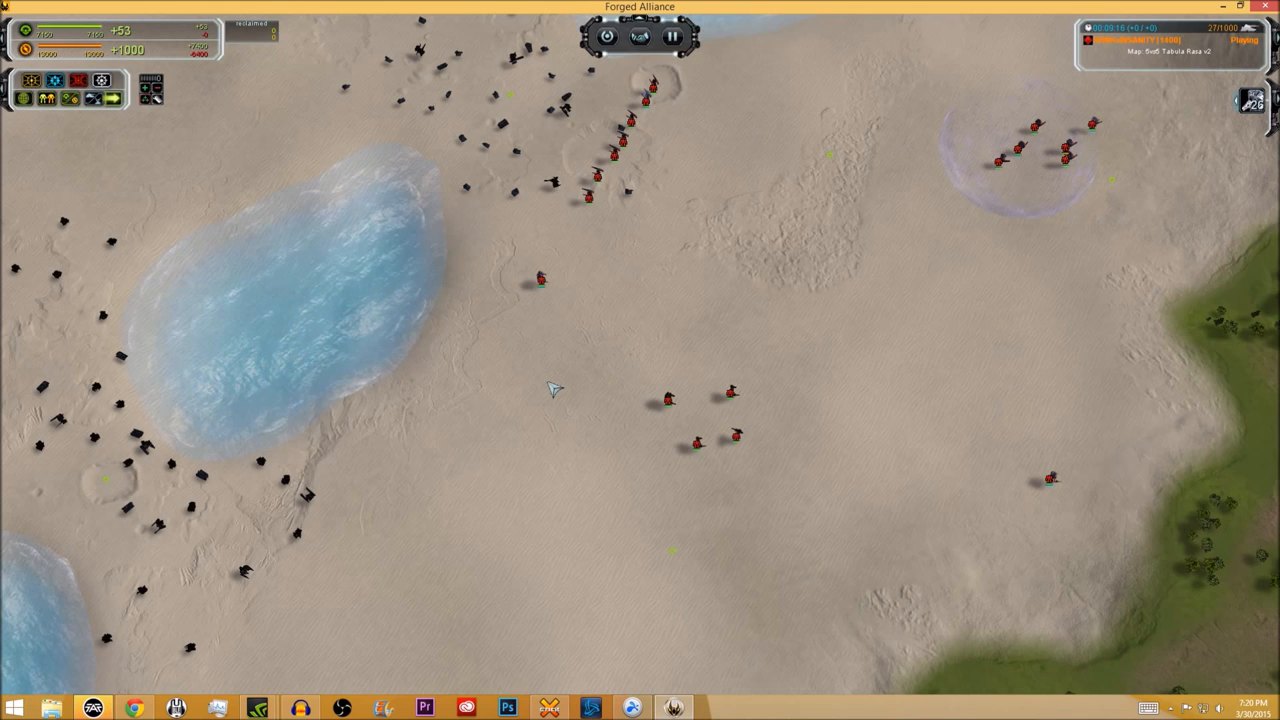
{"action": "mouse_move", "coordinate": [655, 328]}
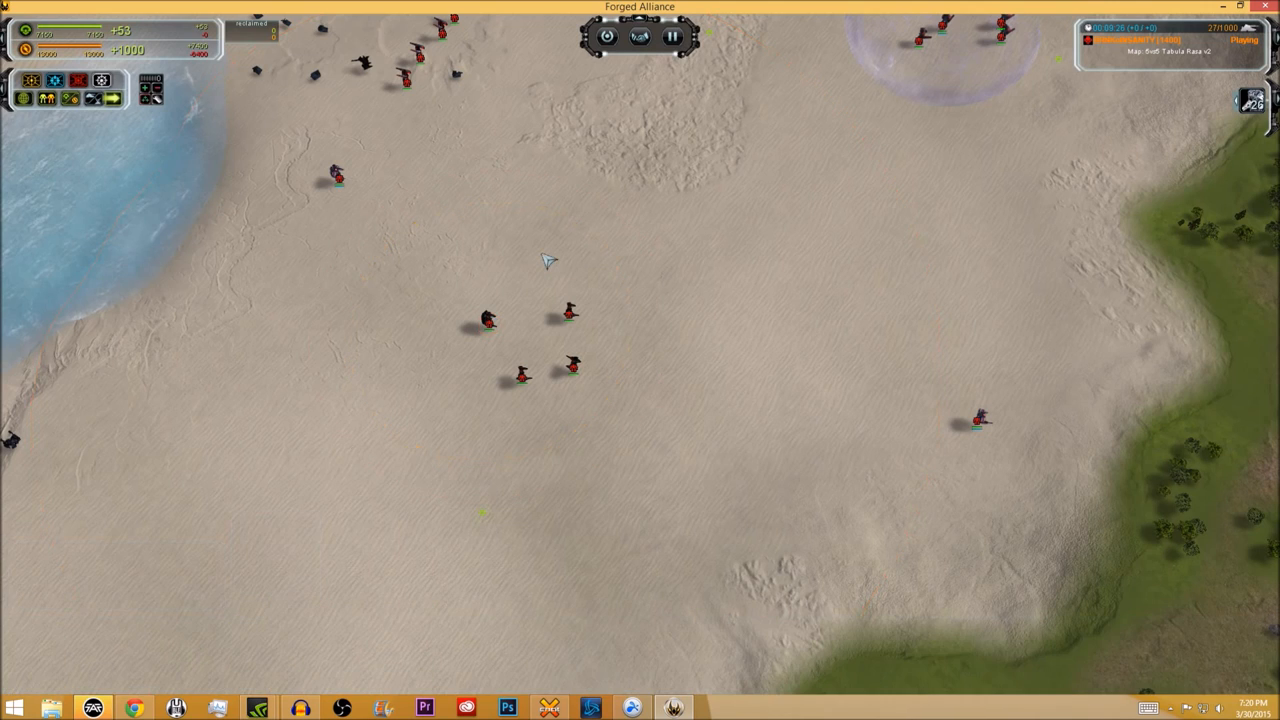
{"action": "left_click", "coordinate": [490, 320]}
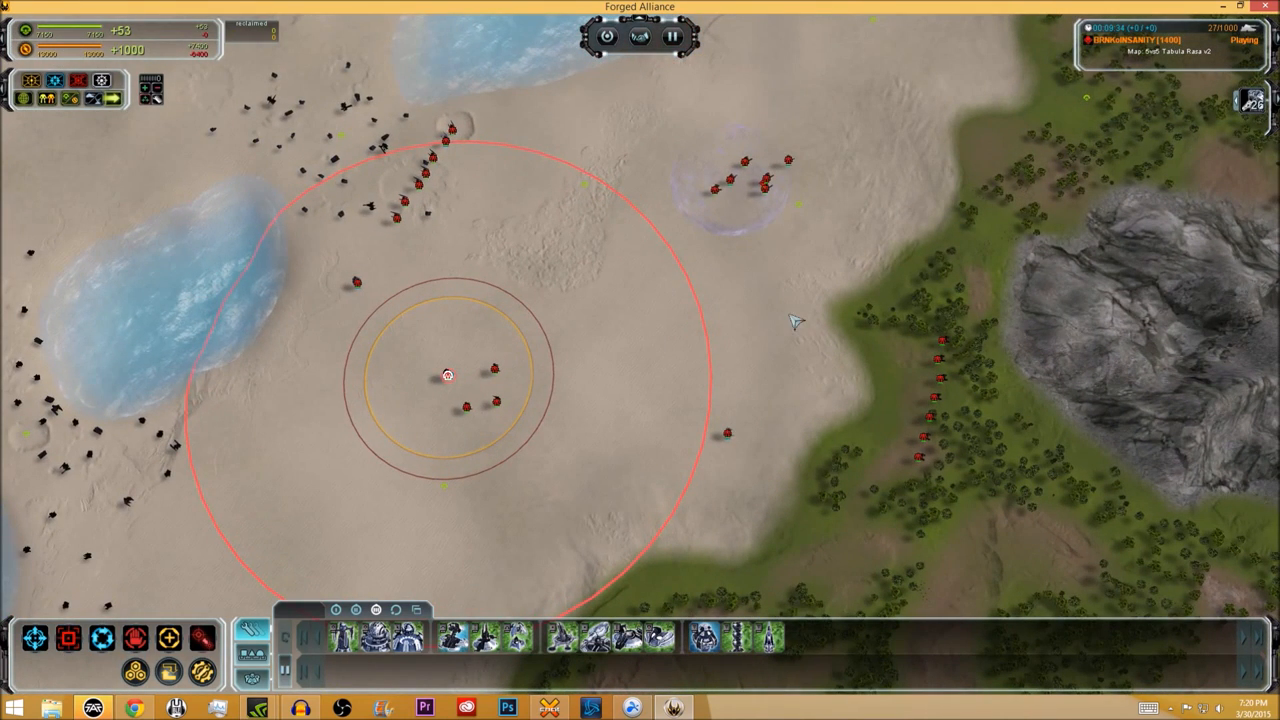
{"action": "mouse_move", "coordinate": [785, 315]}
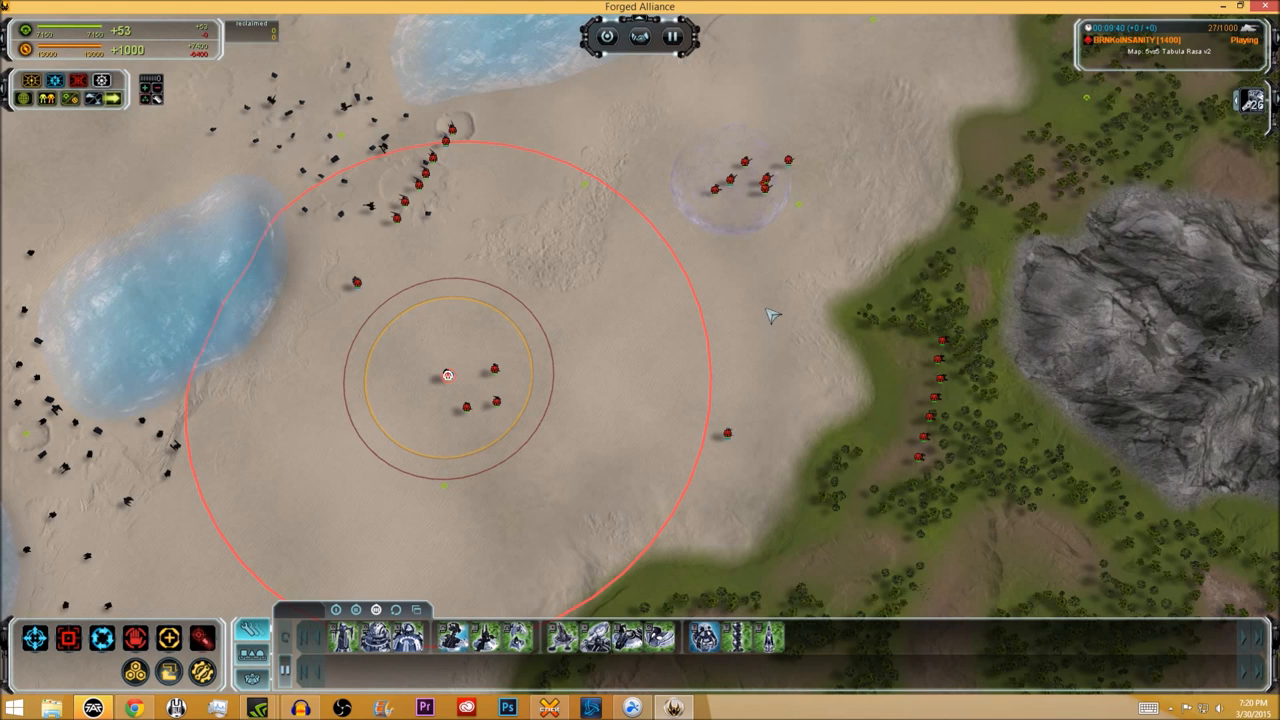
{"action": "mouse_move", "coordinate": [335, 305]}
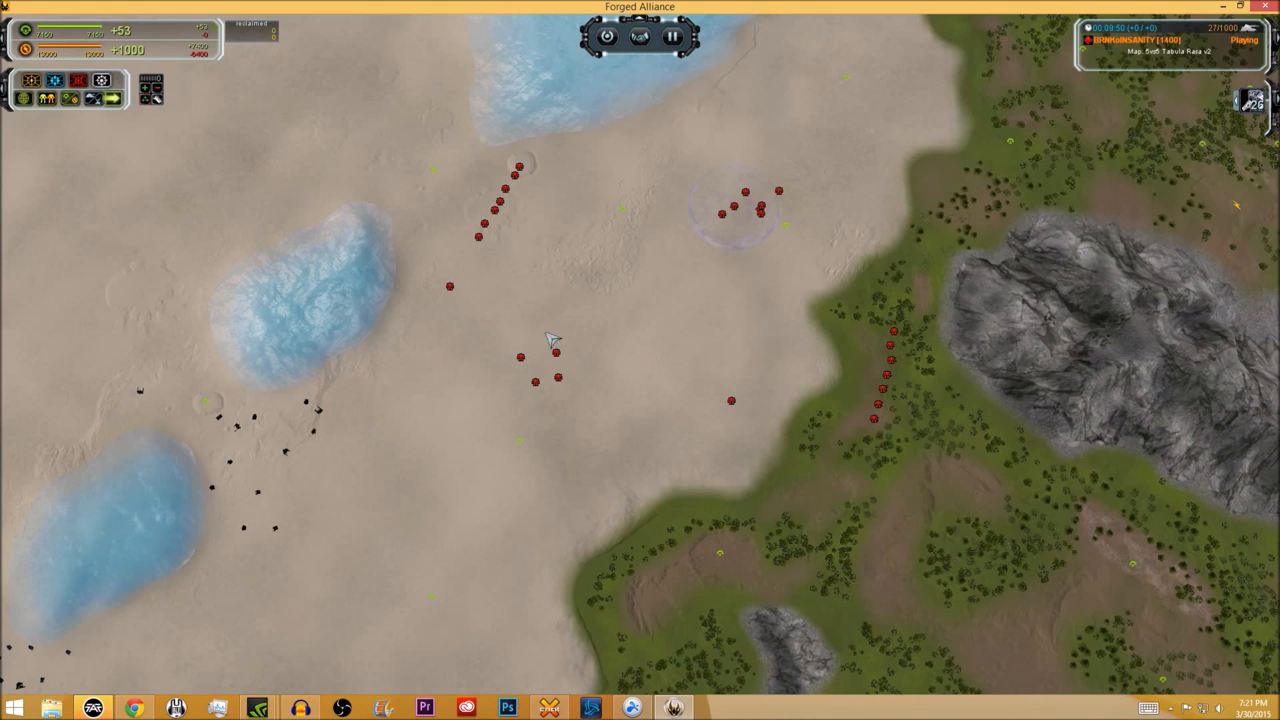
{"action": "left_click", "coordinate": [557, 358]}
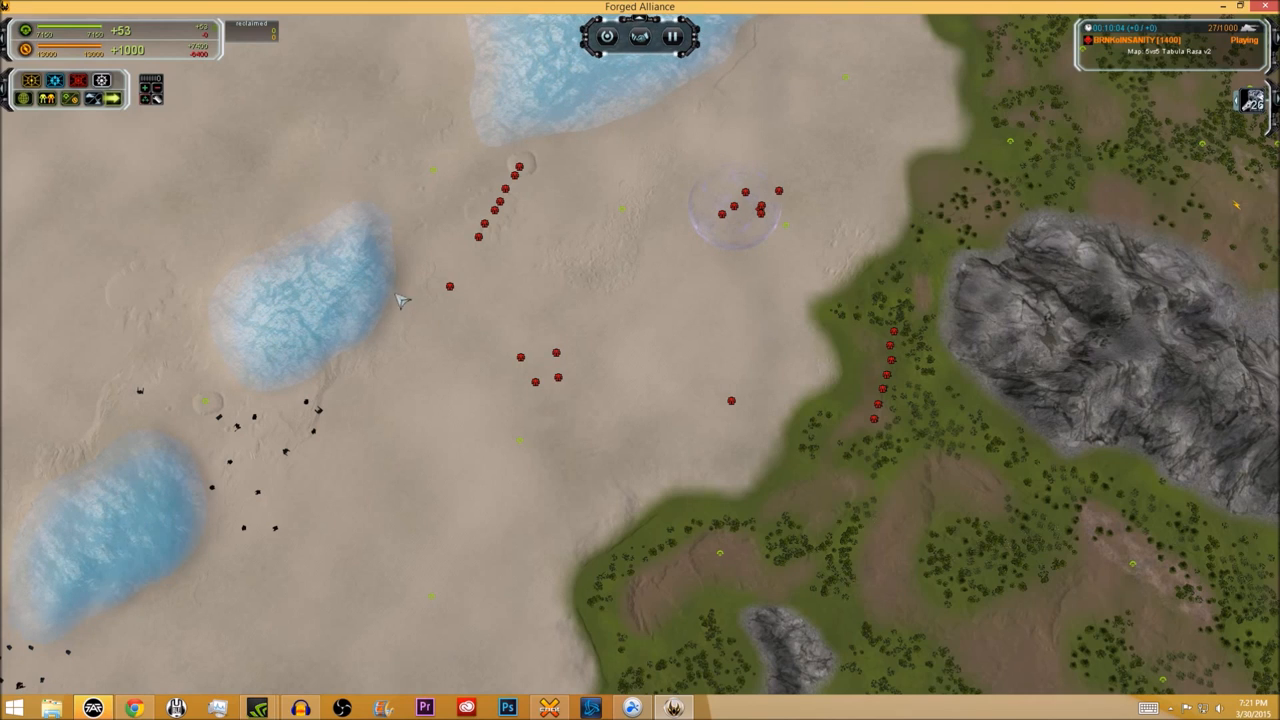
{"action": "mouse_move", "coordinate": [340, 278]}
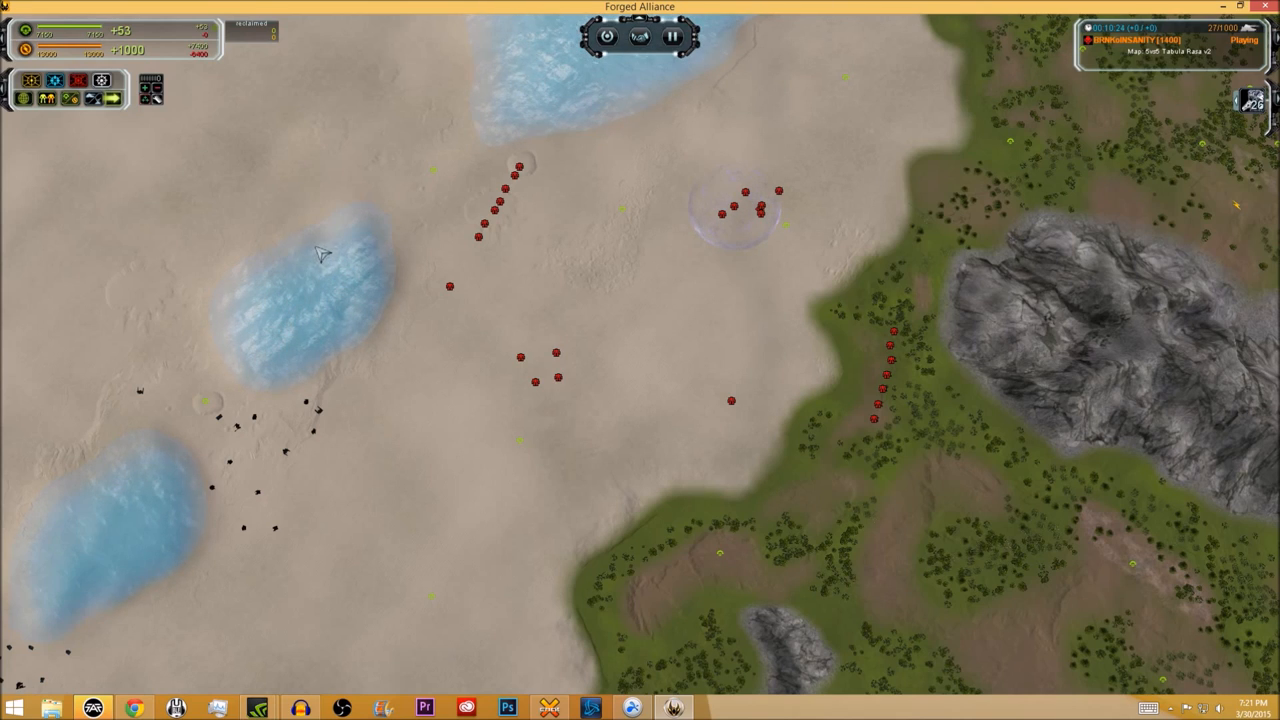
{"action": "mouse_move", "coordinate": [122, 186]}
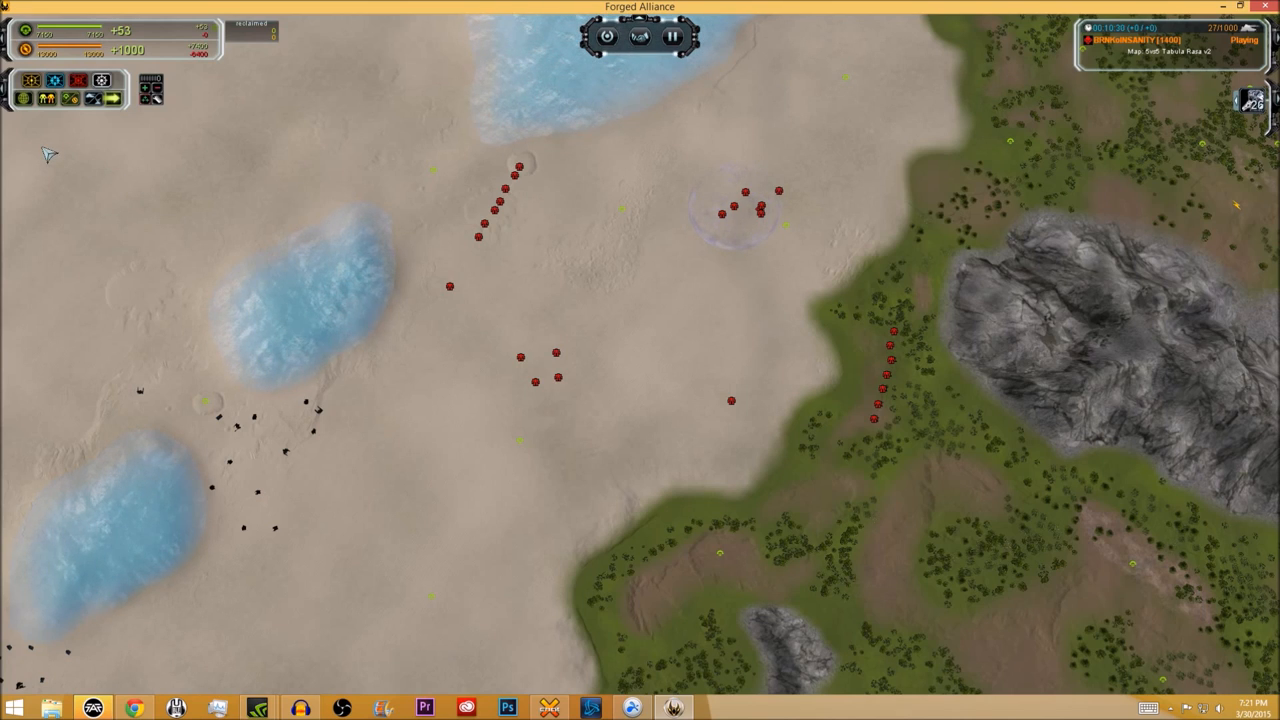
{"action": "mouse_move", "coordinate": [25, 95]}
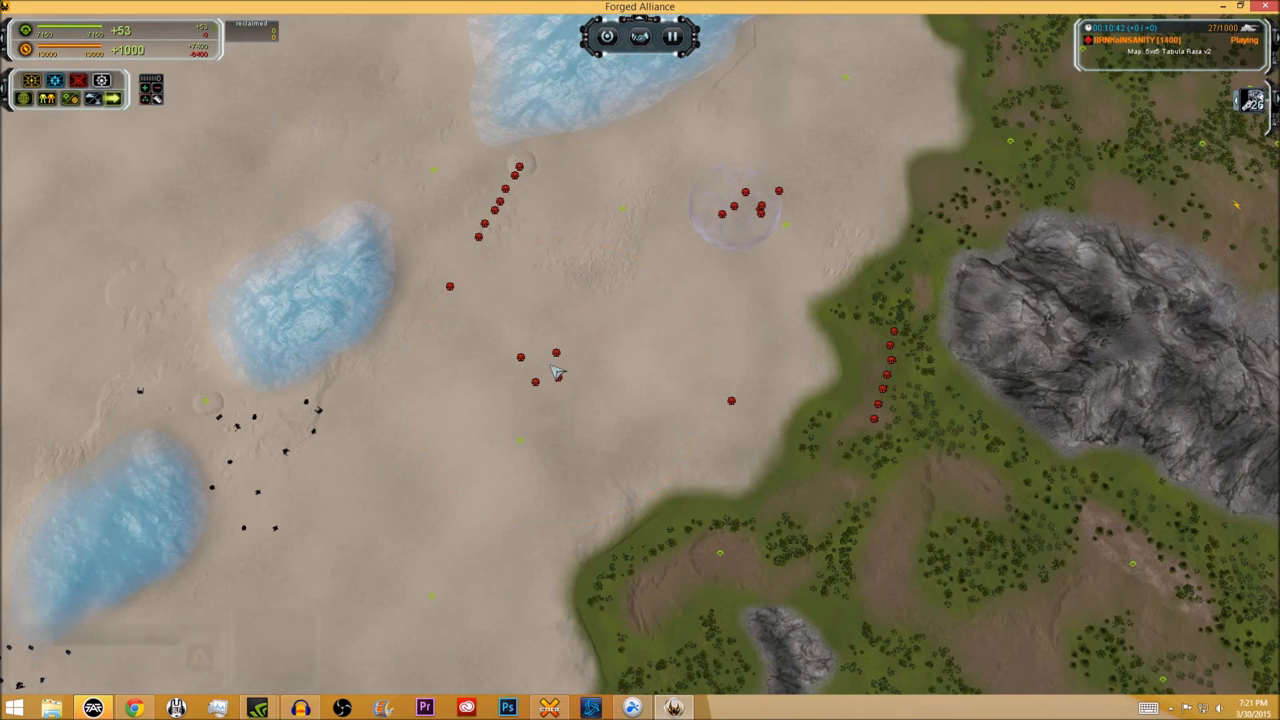
{"action": "mouse_move", "coordinate": [605, 313]}
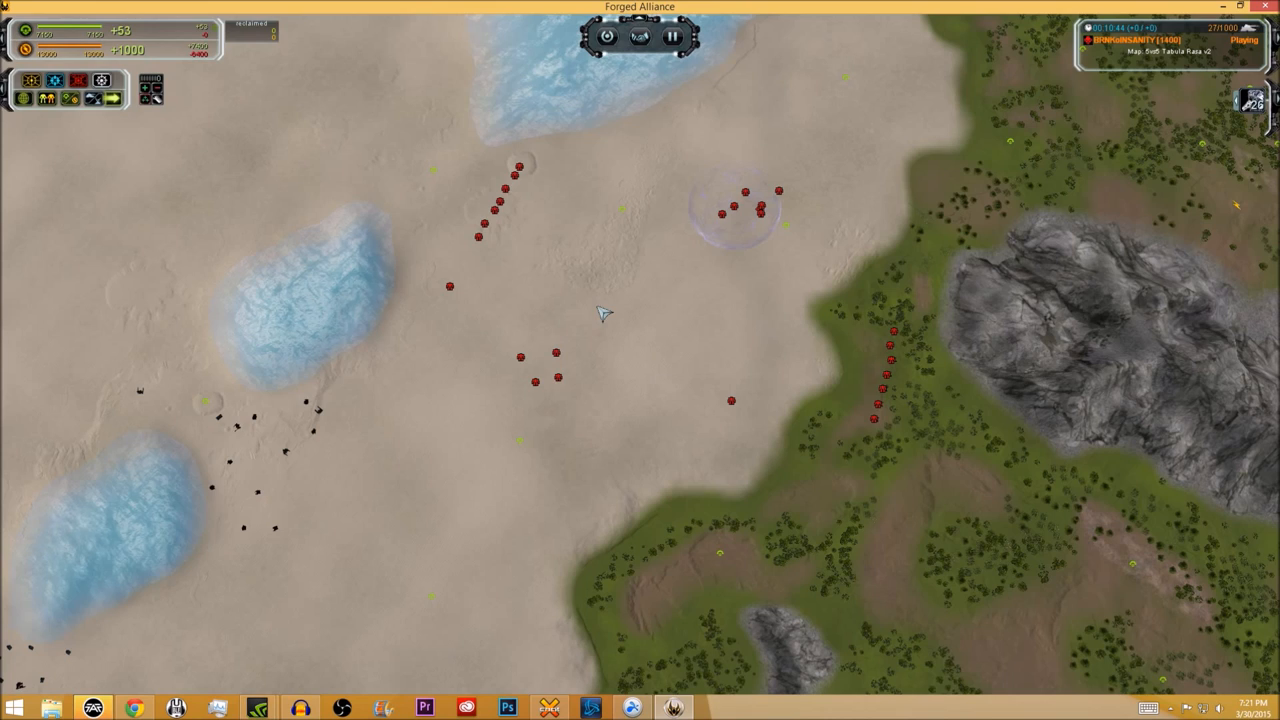
{"action": "mouse_move", "coordinate": [698, 403]}
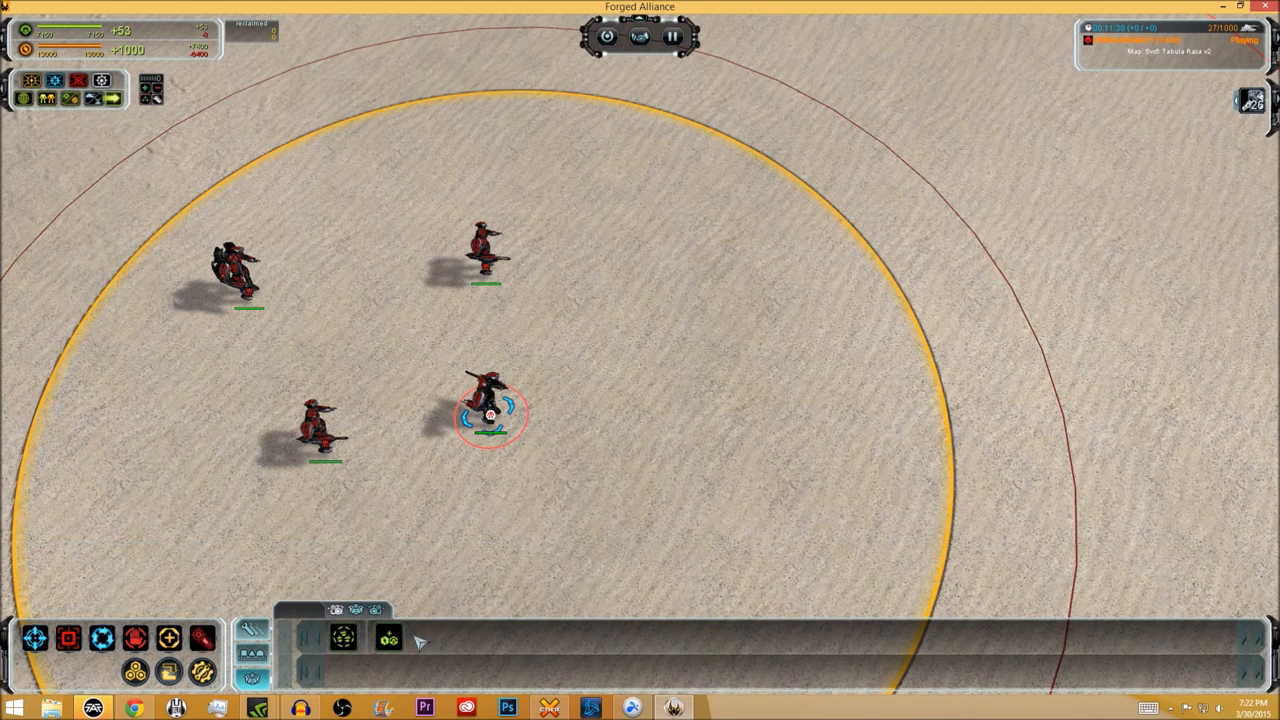
{"action": "mouse_move", "coordinate": [412, 632]}
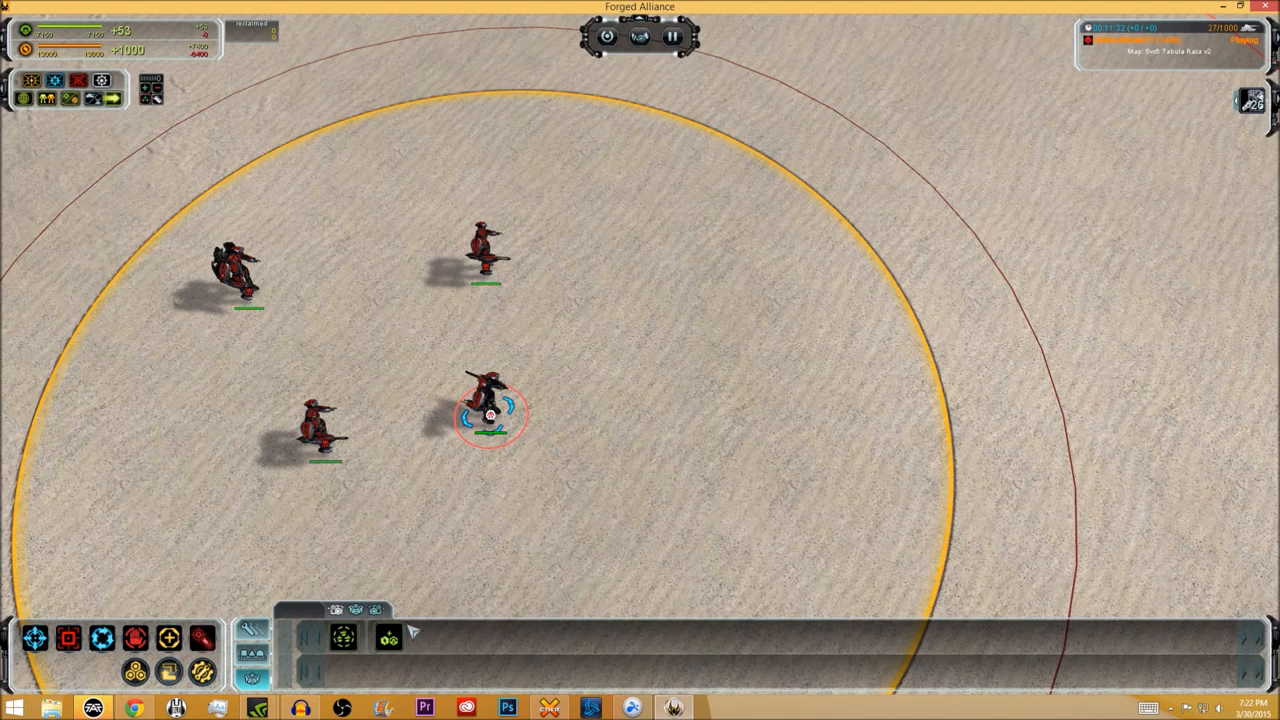
{"action": "mouse_move", "coordinate": [343, 637]}
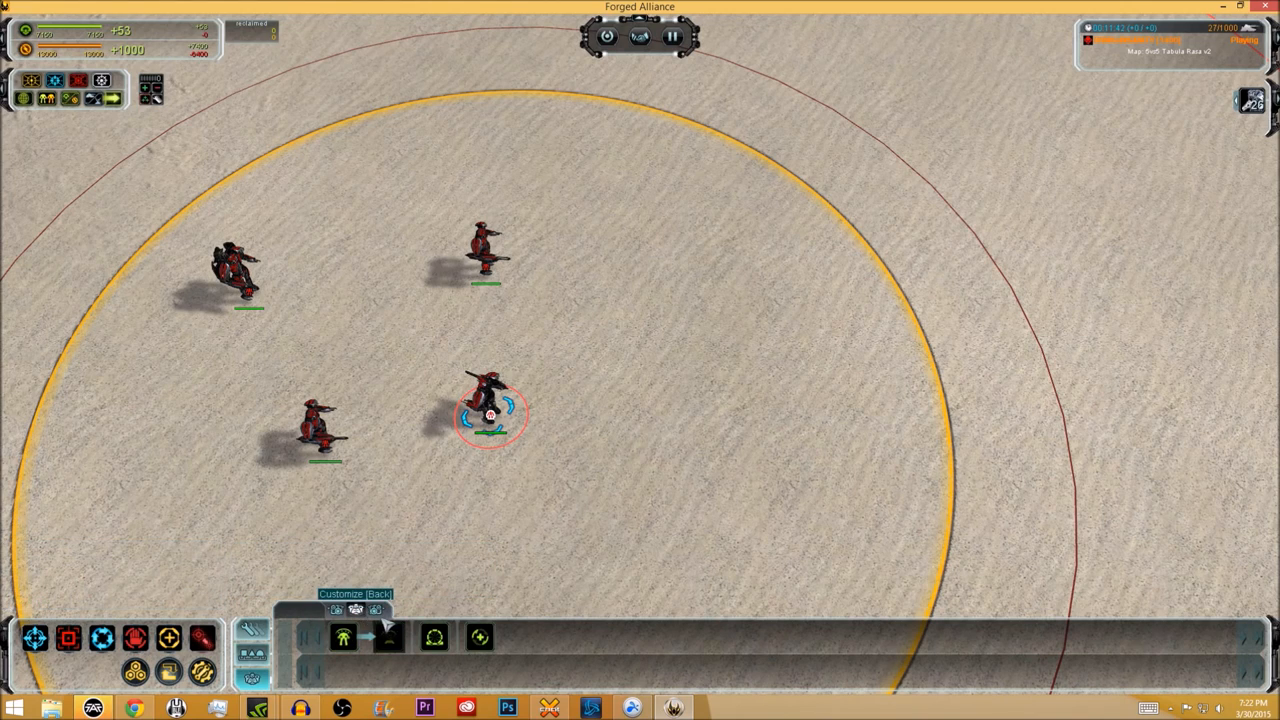
{"action": "mouse_move", "coordinate": [433, 638]}
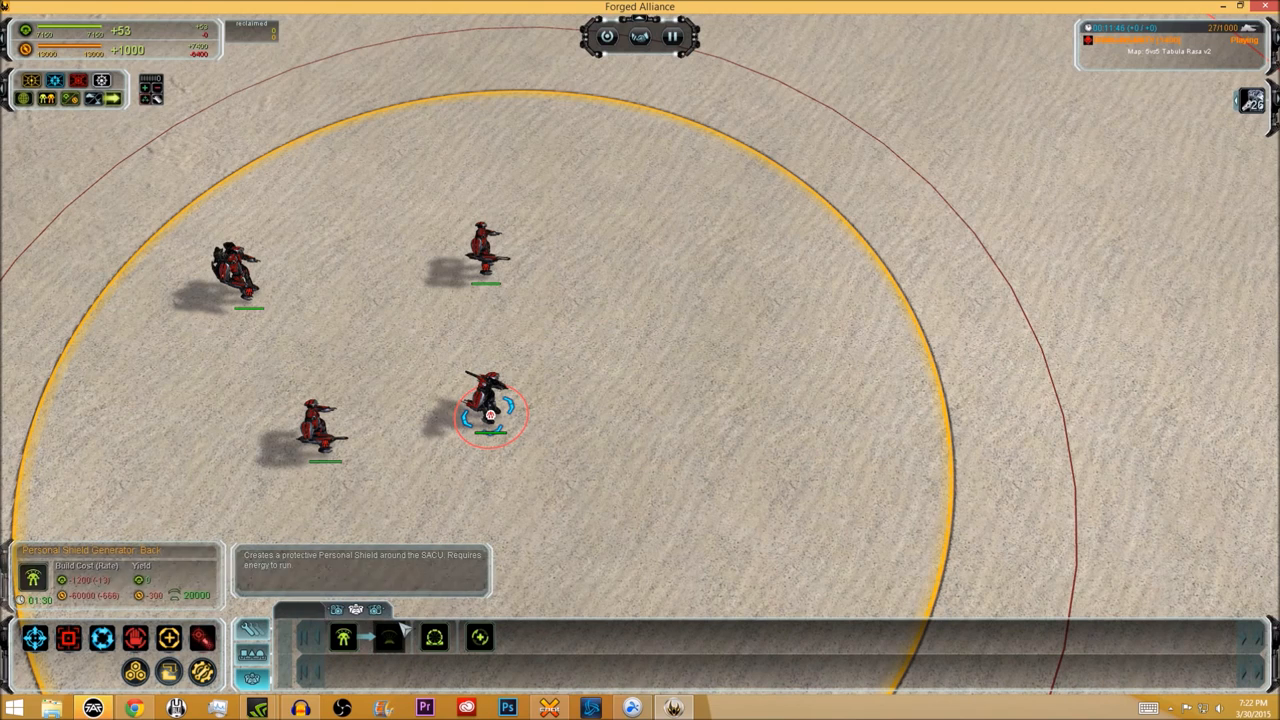
{"action": "mouse_move", "coordinate": [478, 637]}
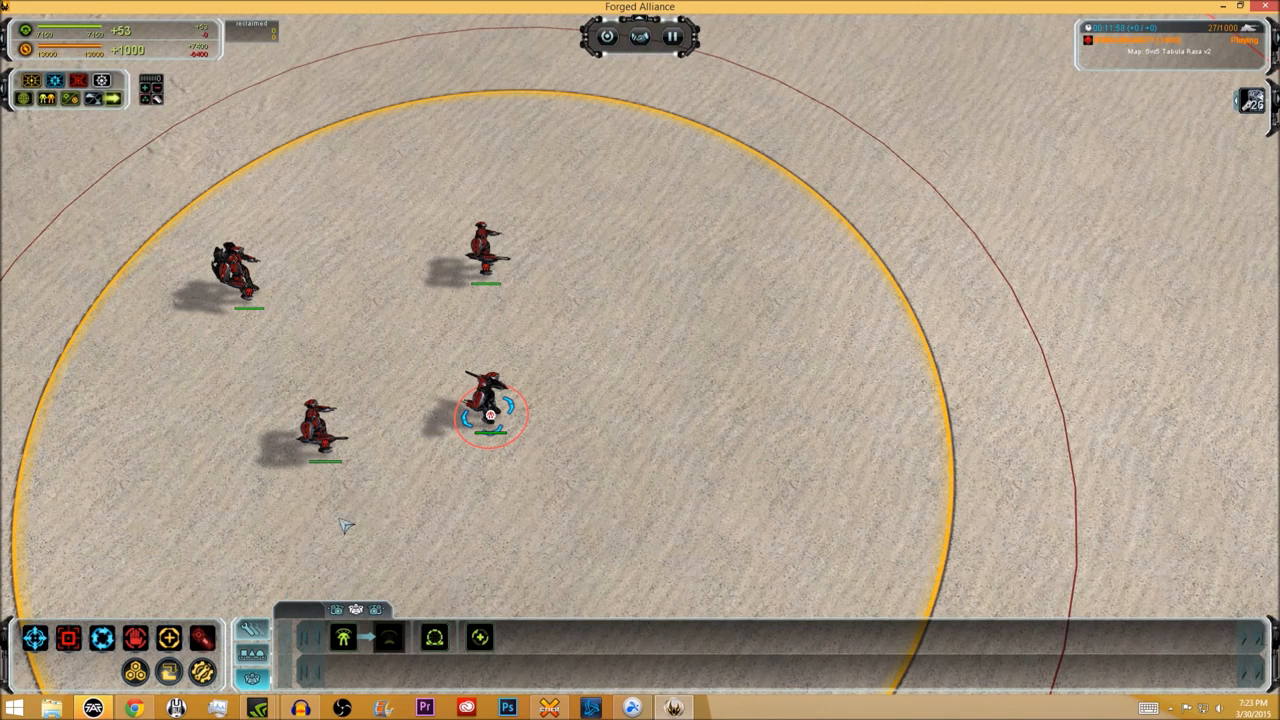
{"action": "mouse_move", "coordinate": [362, 485]}
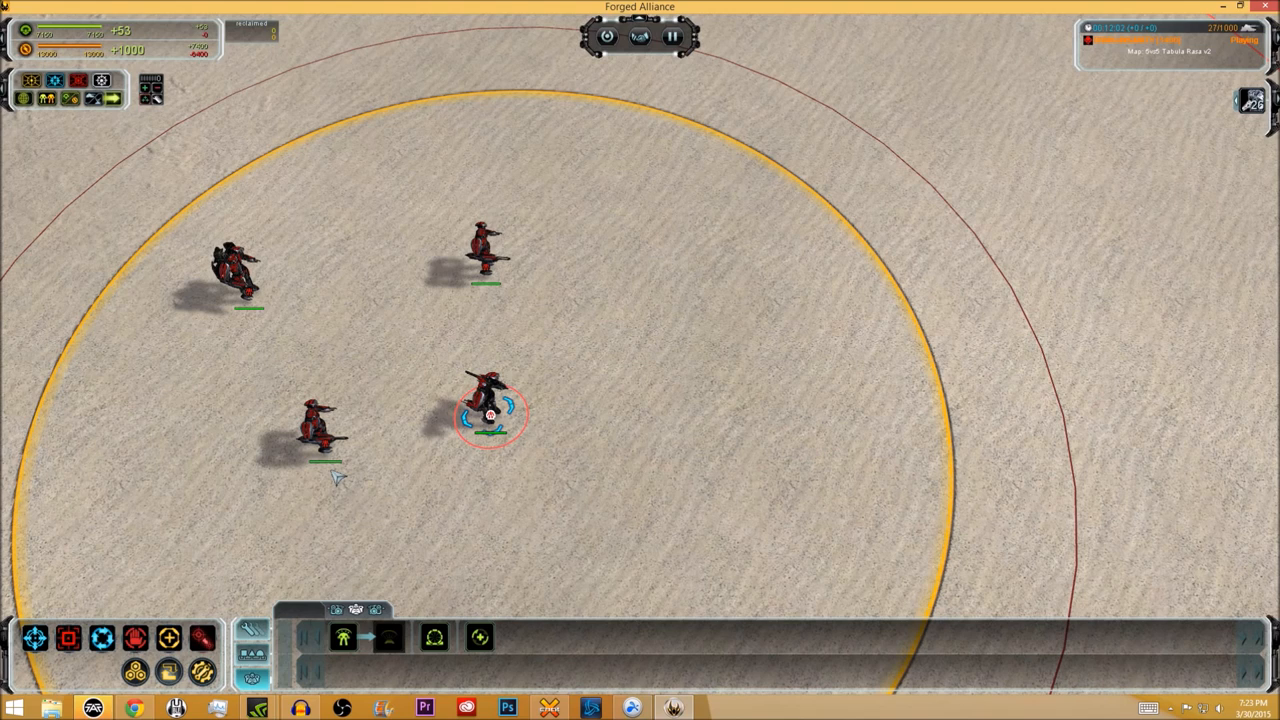
{"action": "mouse_move", "coordinate": [403, 519]}
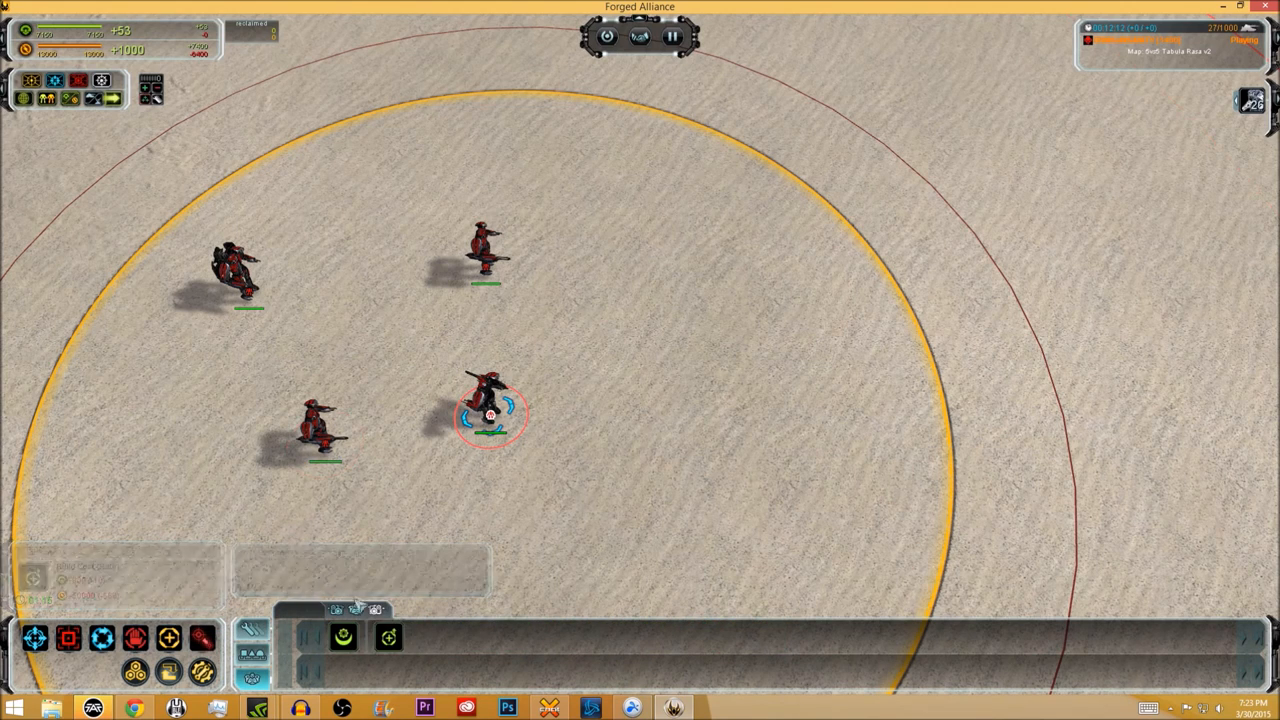
{"action": "mouse_move", "coordinate": [342, 637]}
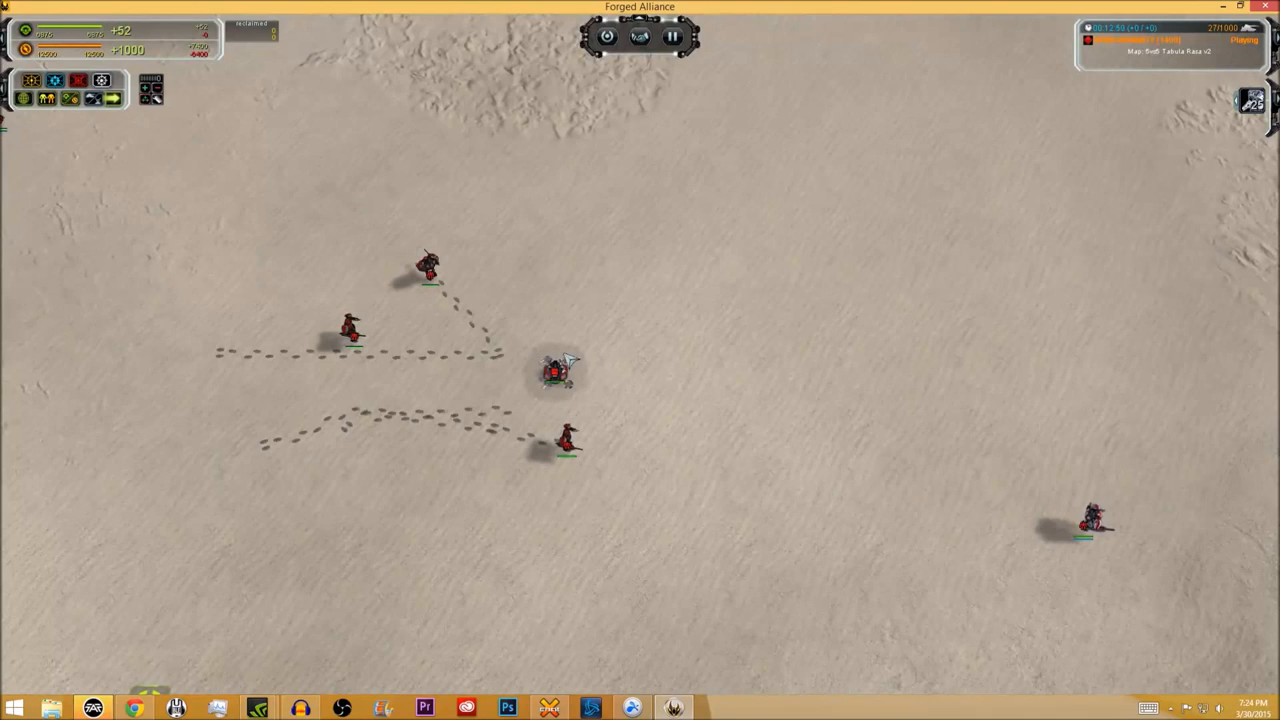
Move five SACUs into one group on the sandy plain
{"action": "left_click", "coordinate": [553, 372]}
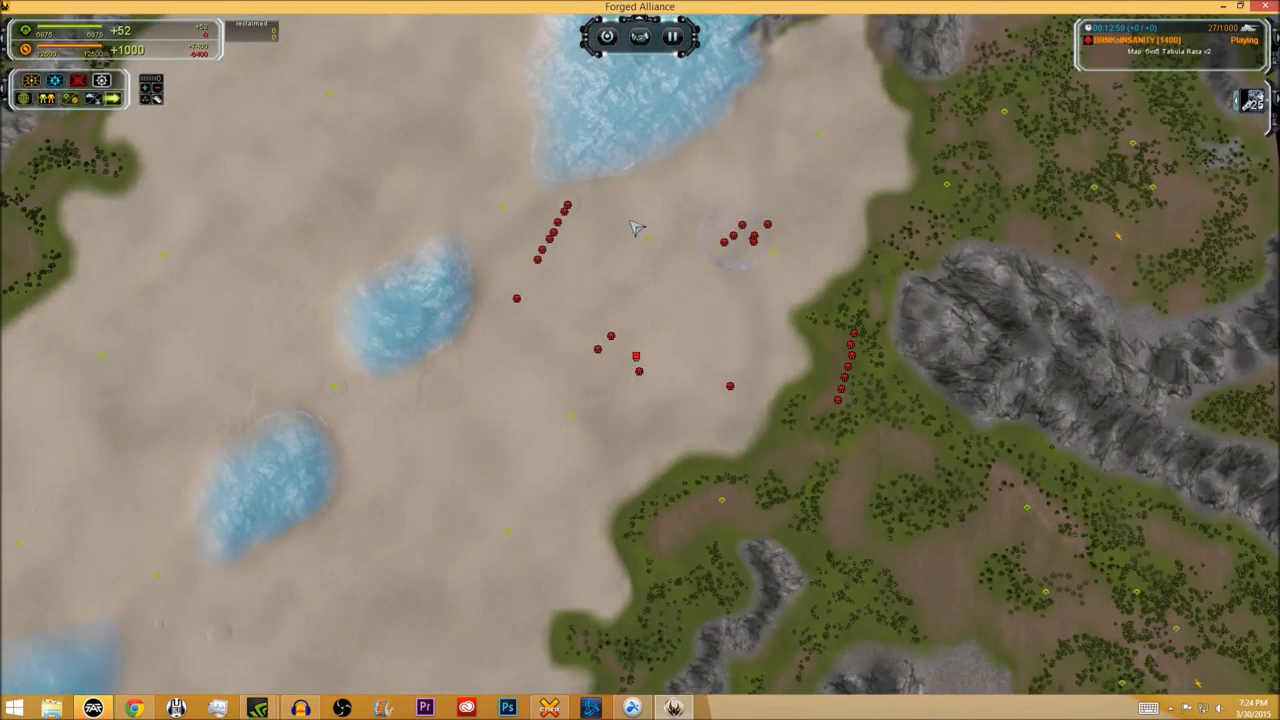
{"action": "mouse_move", "coordinate": [575, 318]}
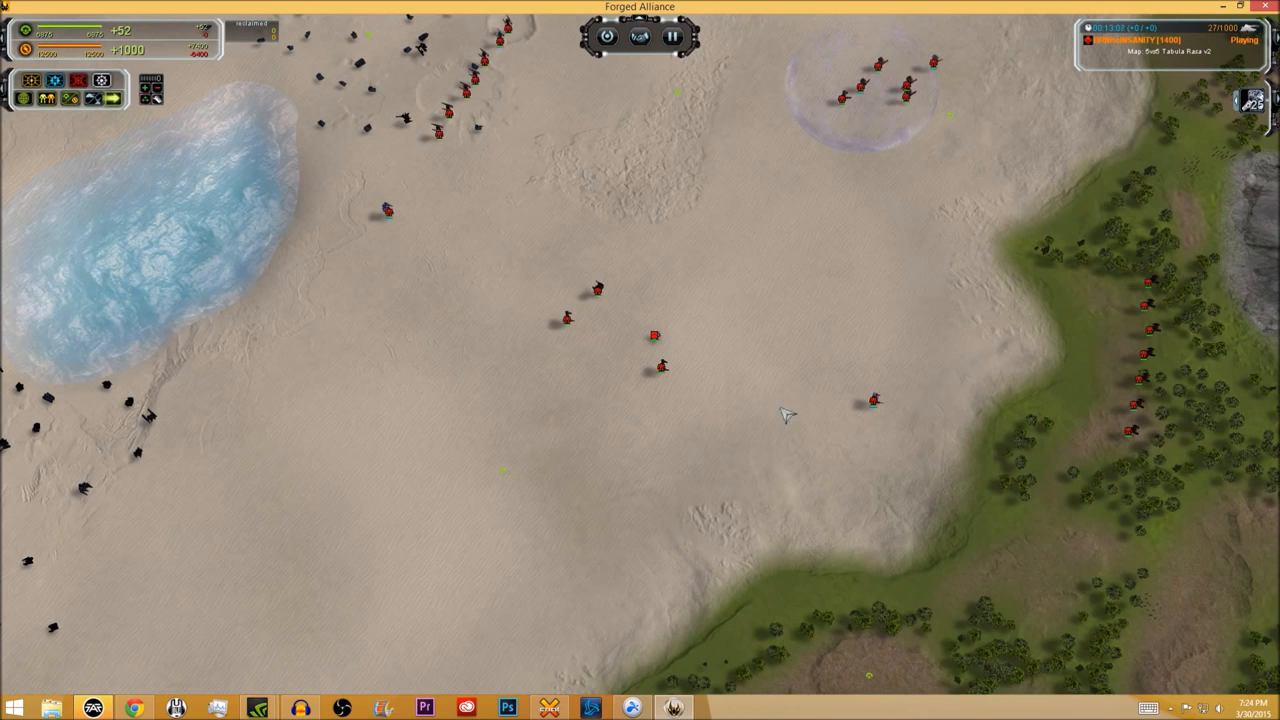
{"action": "mouse_move", "coordinate": [750, 388]}
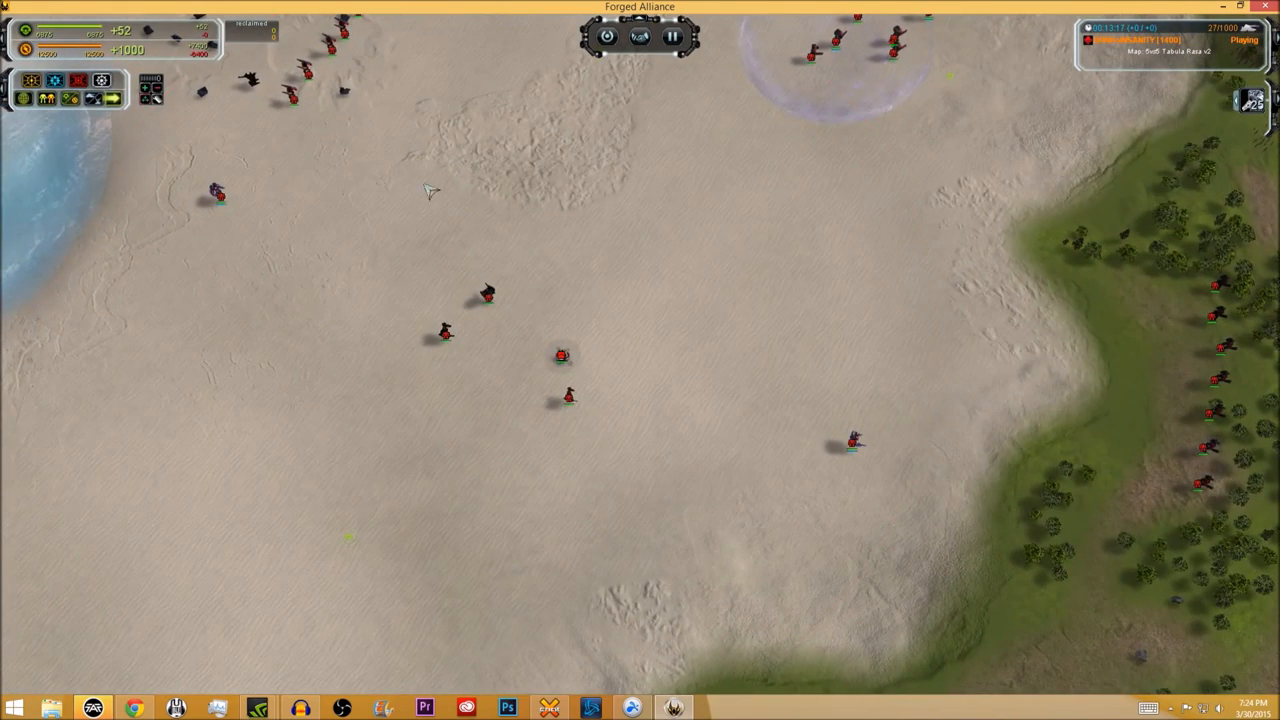
{"action": "mouse_move", "coordinate": [750, 358]}
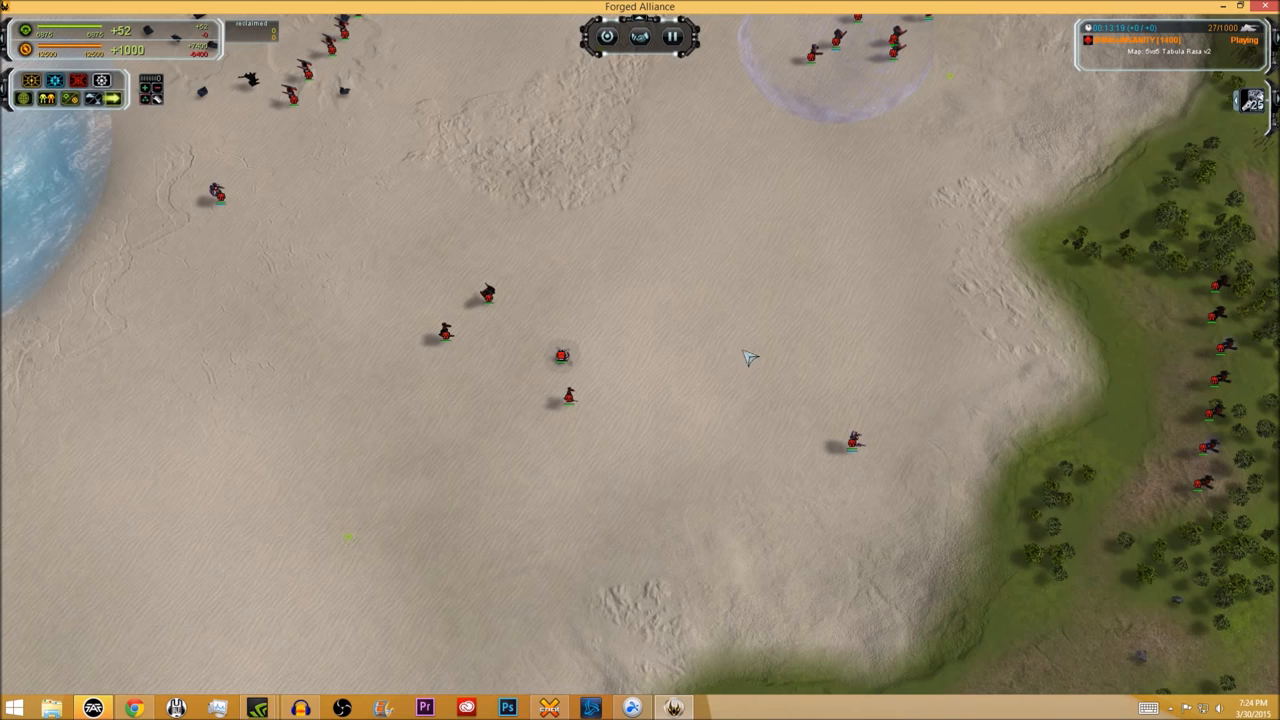
{"action": "mouse_move", "coordinate": [190, 210]}
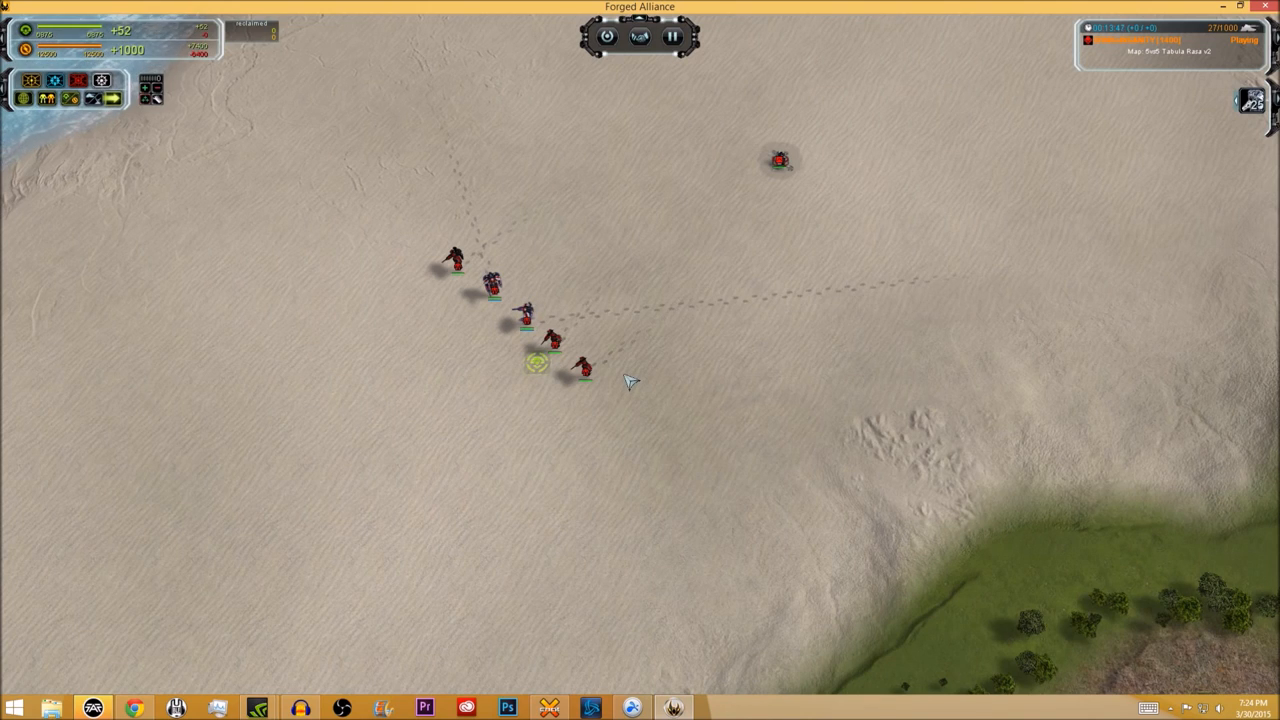
{"action": "mouse_move", "coordinate": [648, 340]}
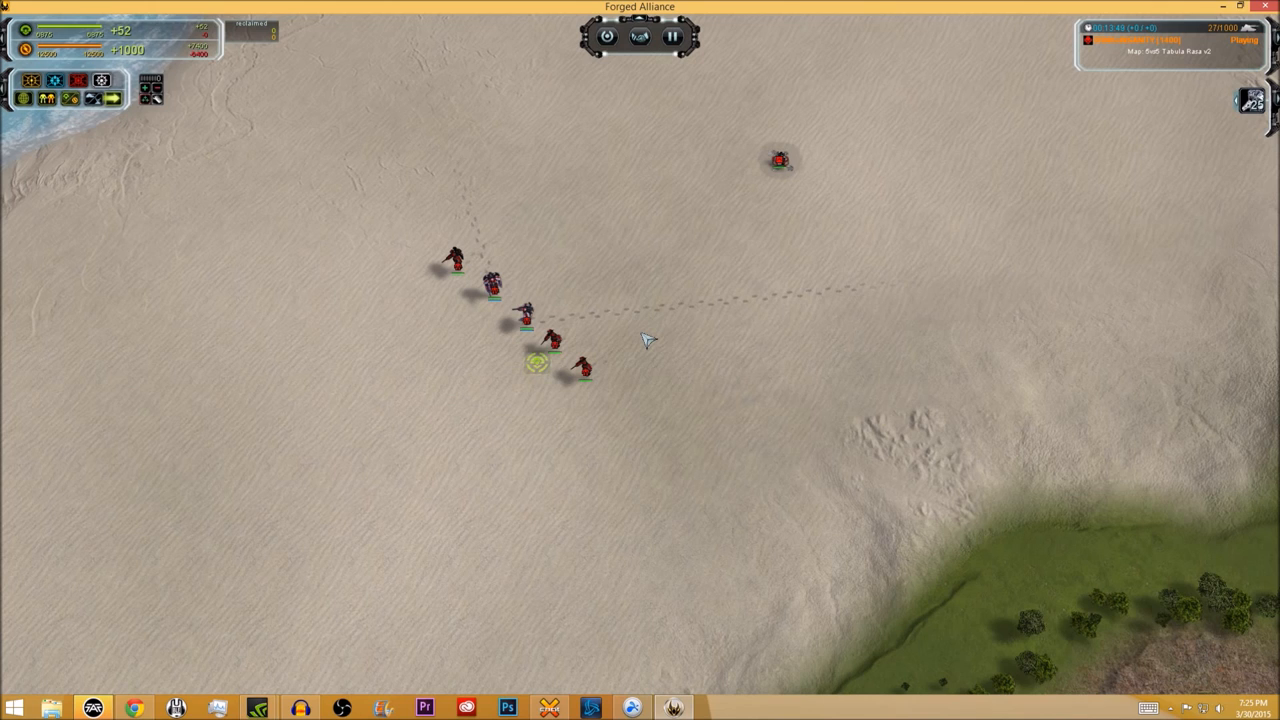
Zoom in on the SACU column and select one to show its build bar
{"action": "left_click", "coordinate": [585, 368]}
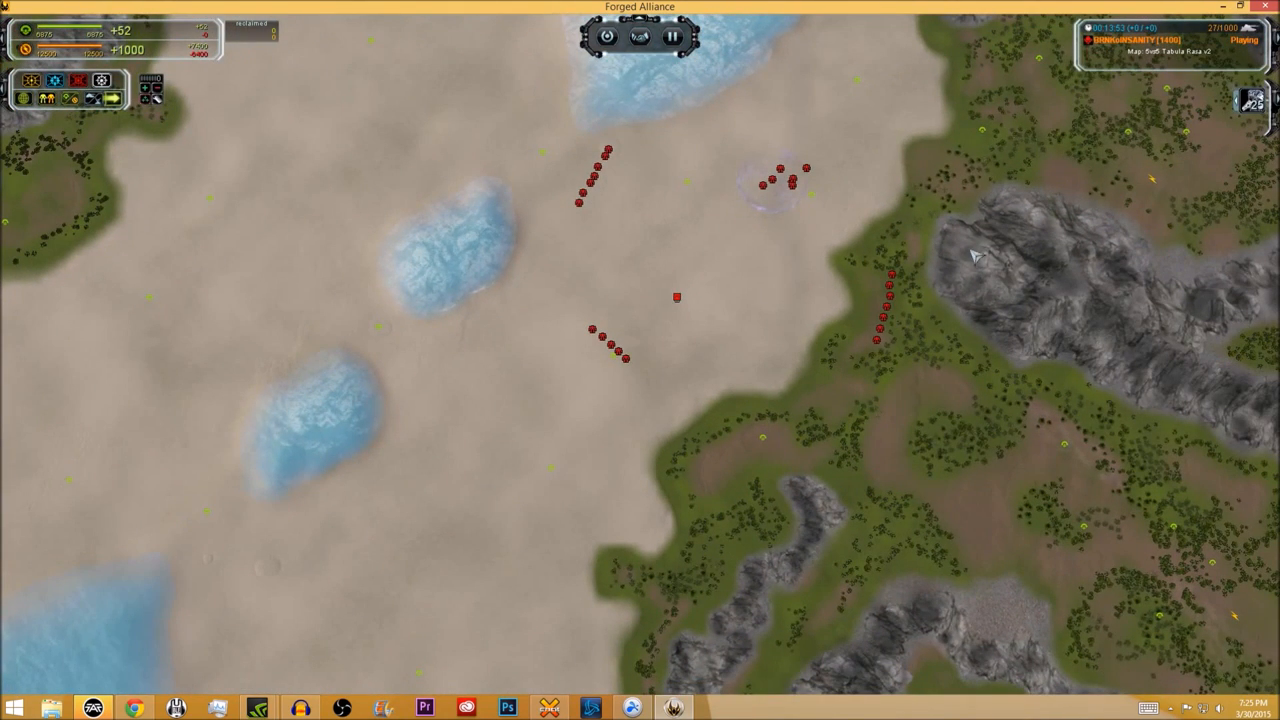
{"action": "mouse_move", "coordinate": [505, 225]}
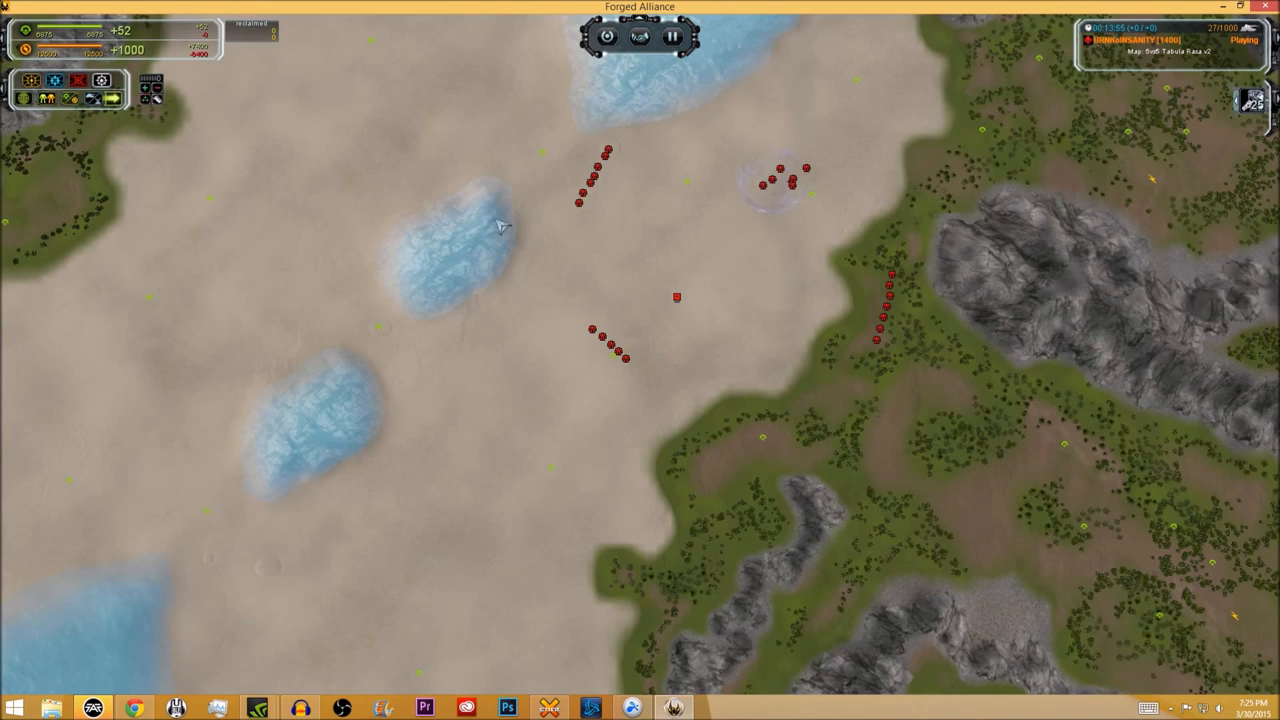
{"action": "mouse_move", "coordinate": [820, 312]}
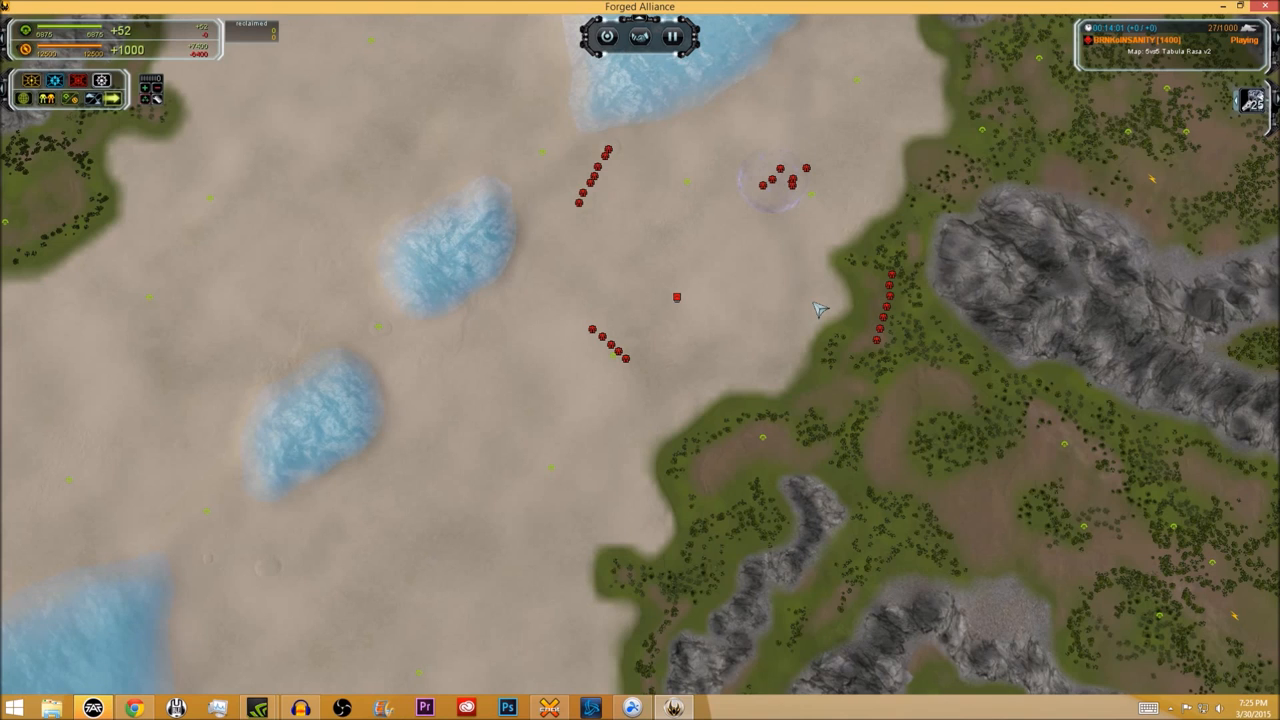
{"action": "mouse_move", "coordinate": [745, 312]}
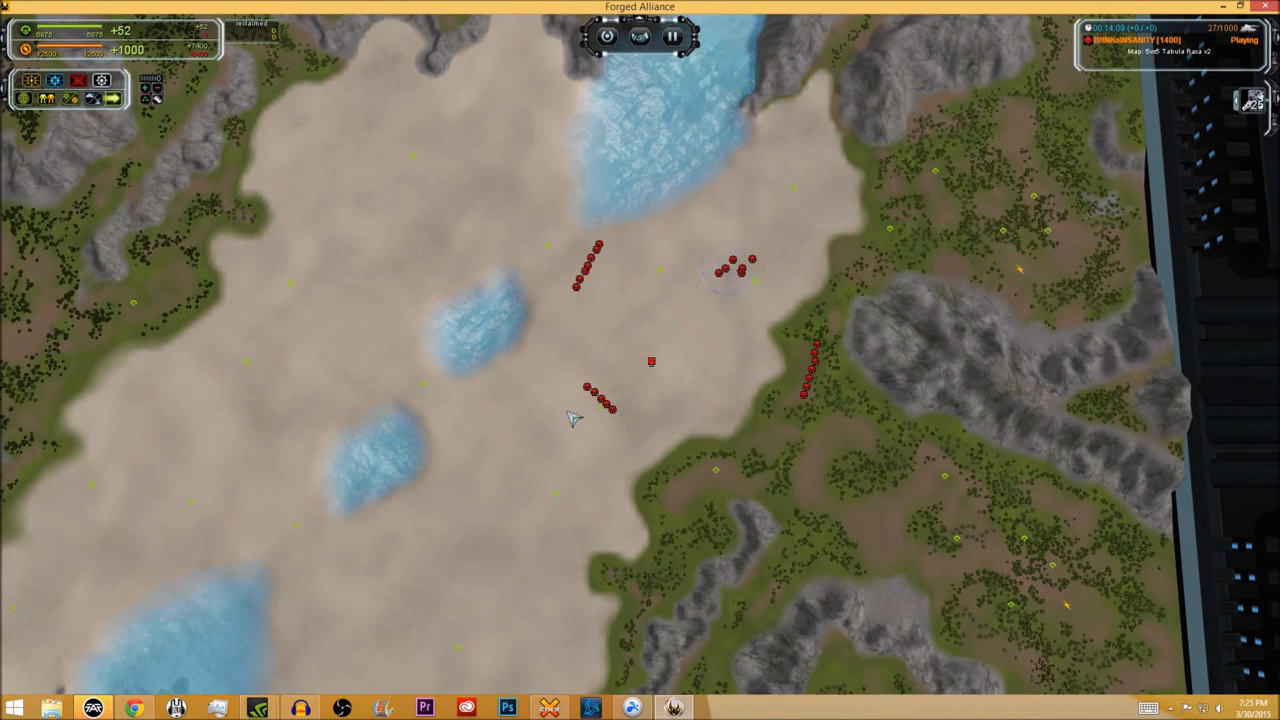
{"action": "left_click", "coordinate": [600, 405]}
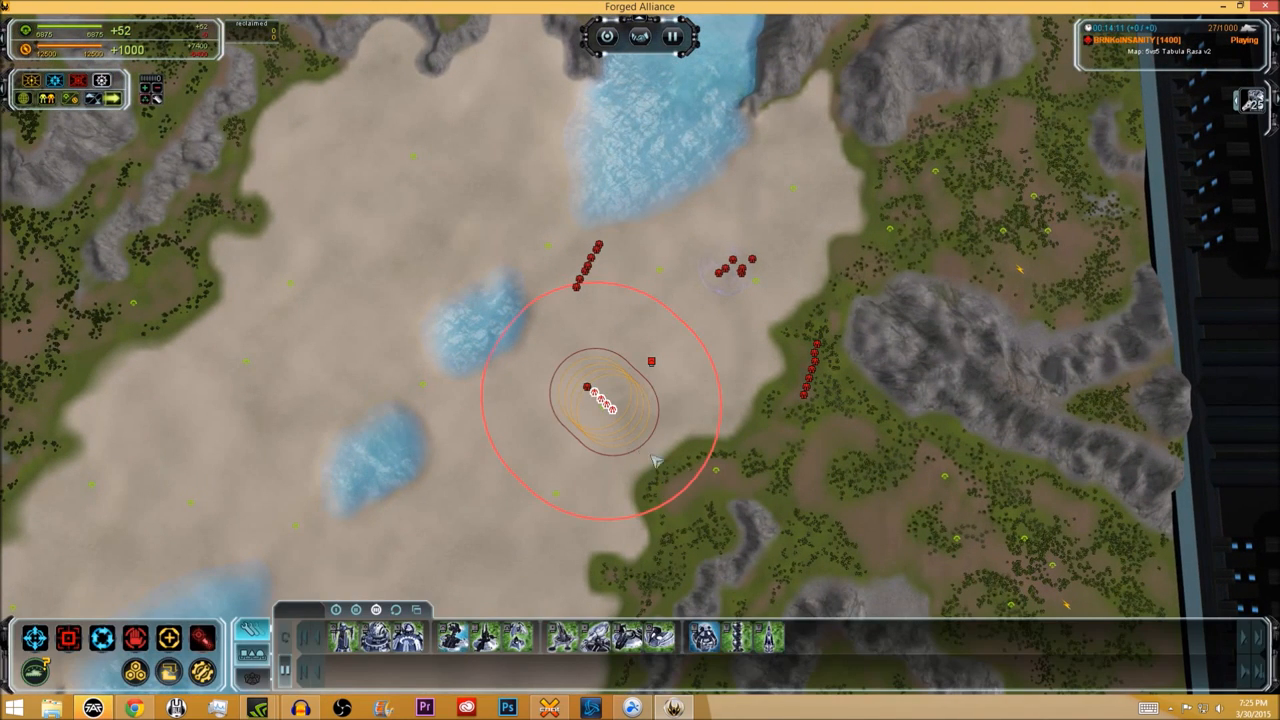
{"action": "mouse_move", "coordinate": [742, 489]}
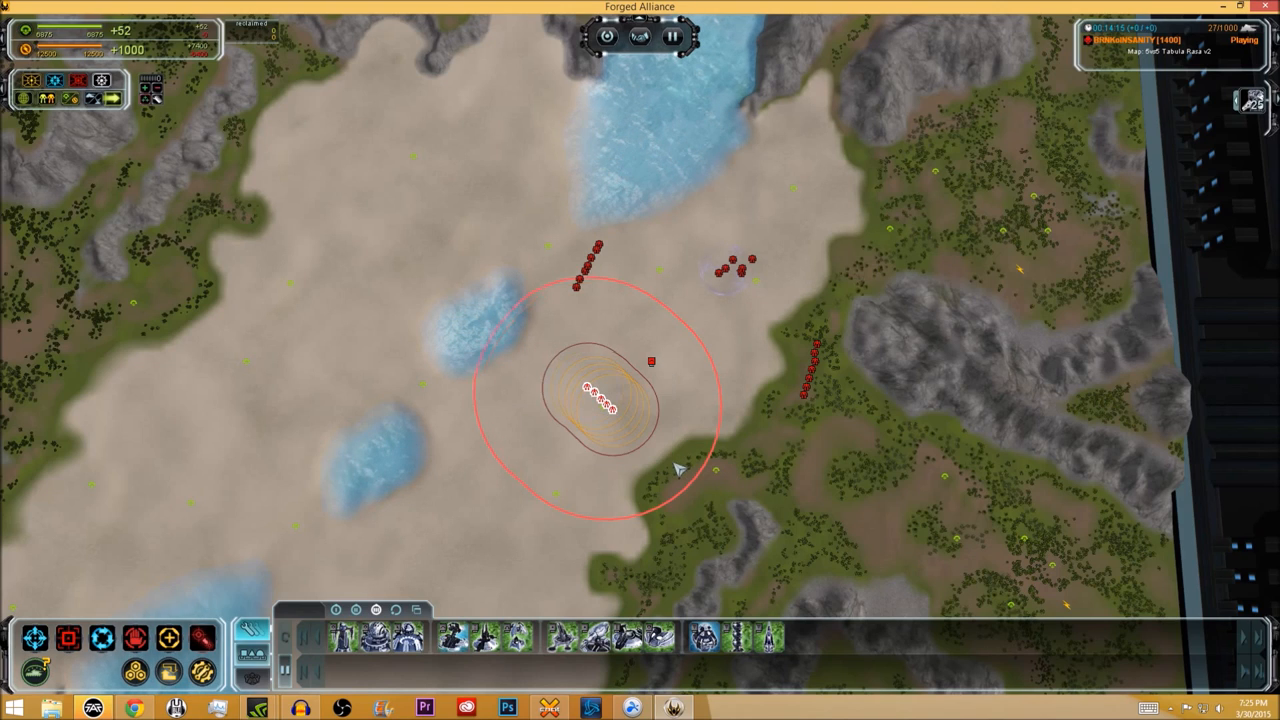
{"action": "mouse_move", "coordinate": [670, 258]}
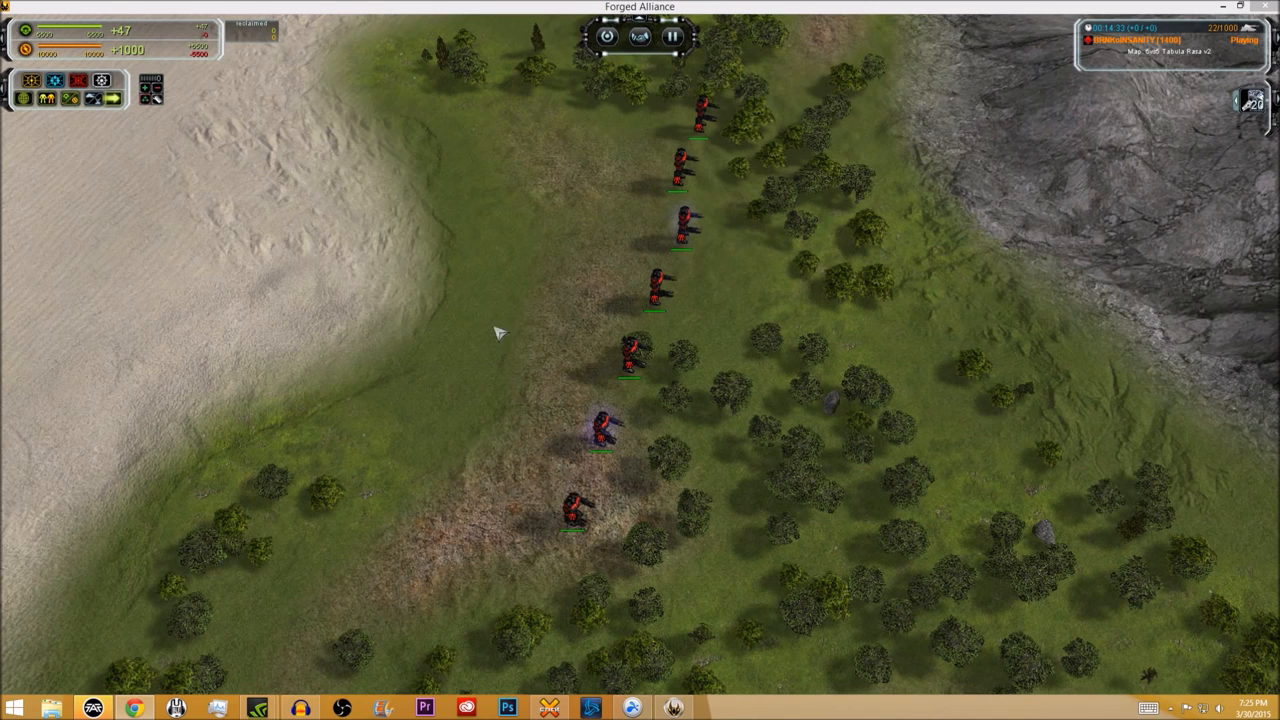
{"action": "scroll", "scroll_direction": "up", "scroll_amount": 3}
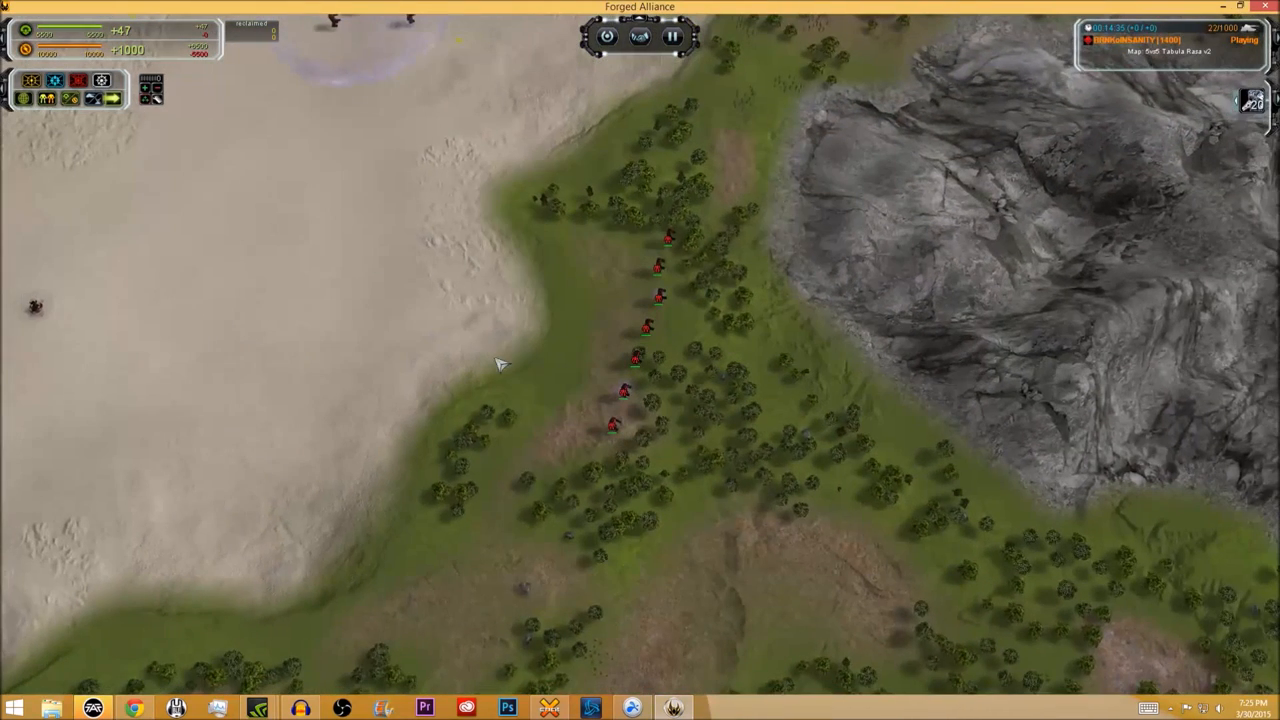
{"action": "mouse_move", "coordinate": [483, 263]}
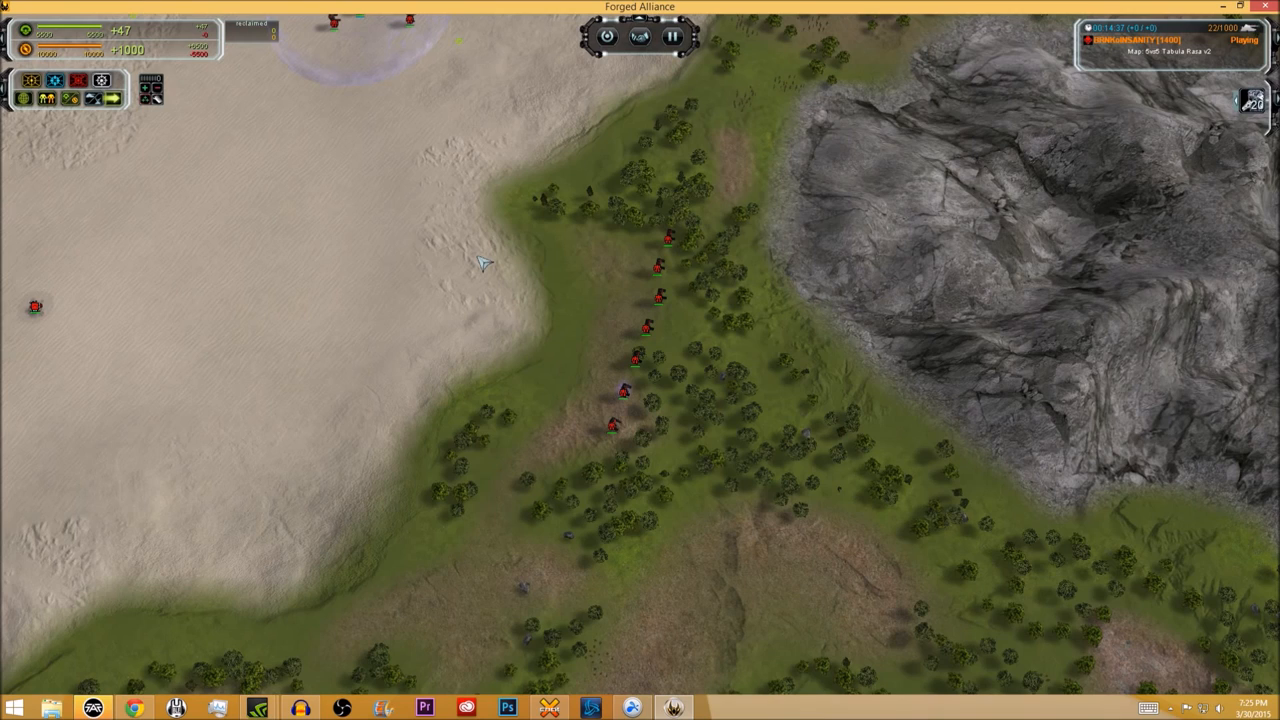
{"action": "mouse_move", "coordinate": [467, 260]}
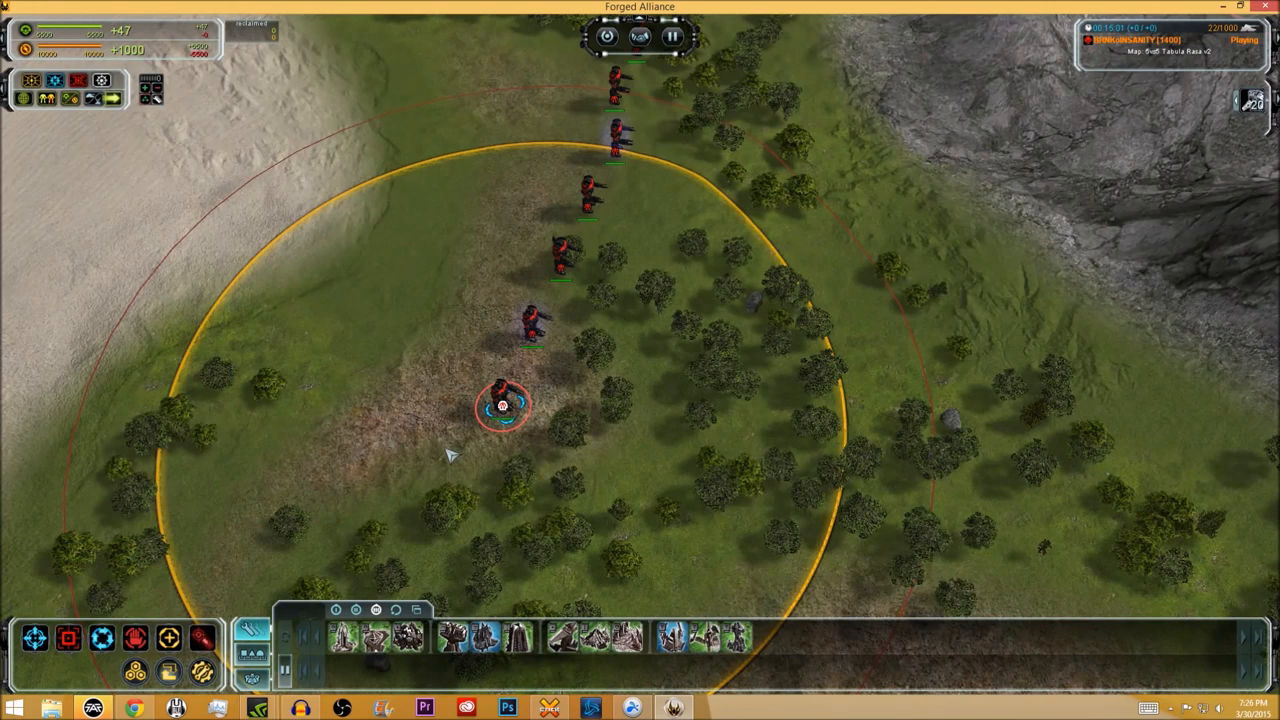
Deselect the SACU and pick the one at the column's end to view ranges
{"action": "left_click", "coordinate": [503, 405]}
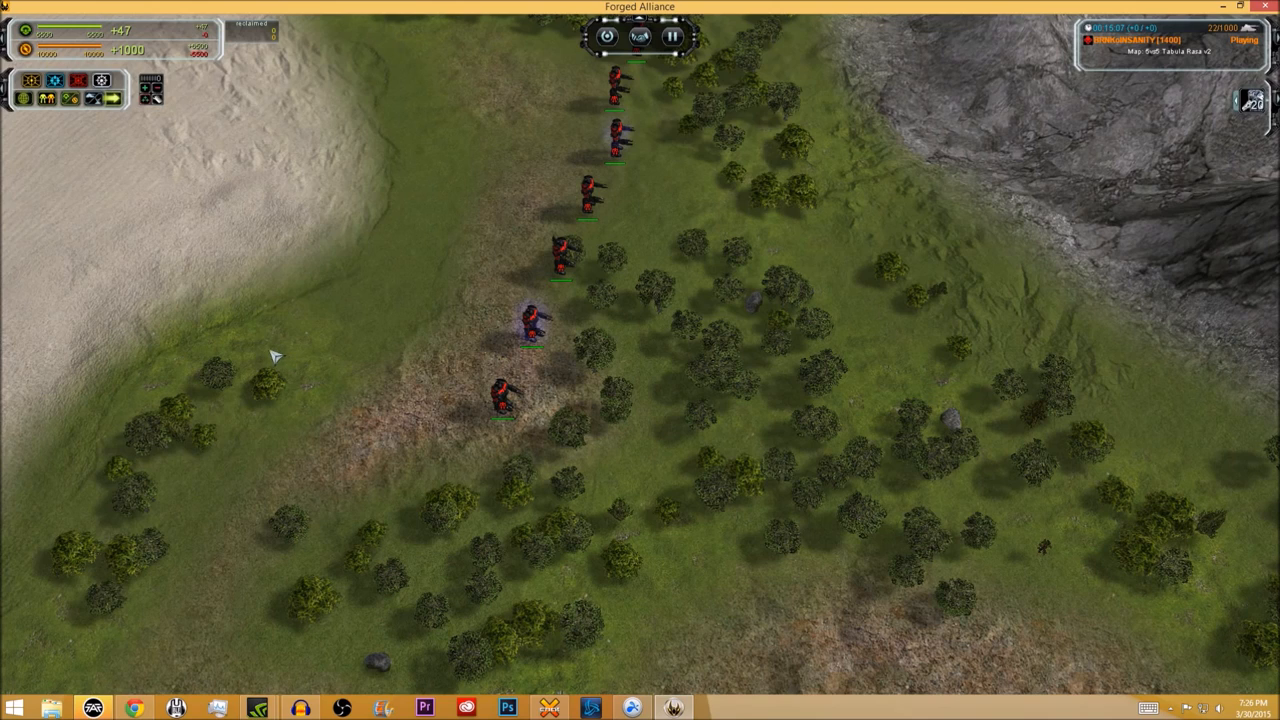
{"action": "mouse_move", "coordinate": [432, 445]}
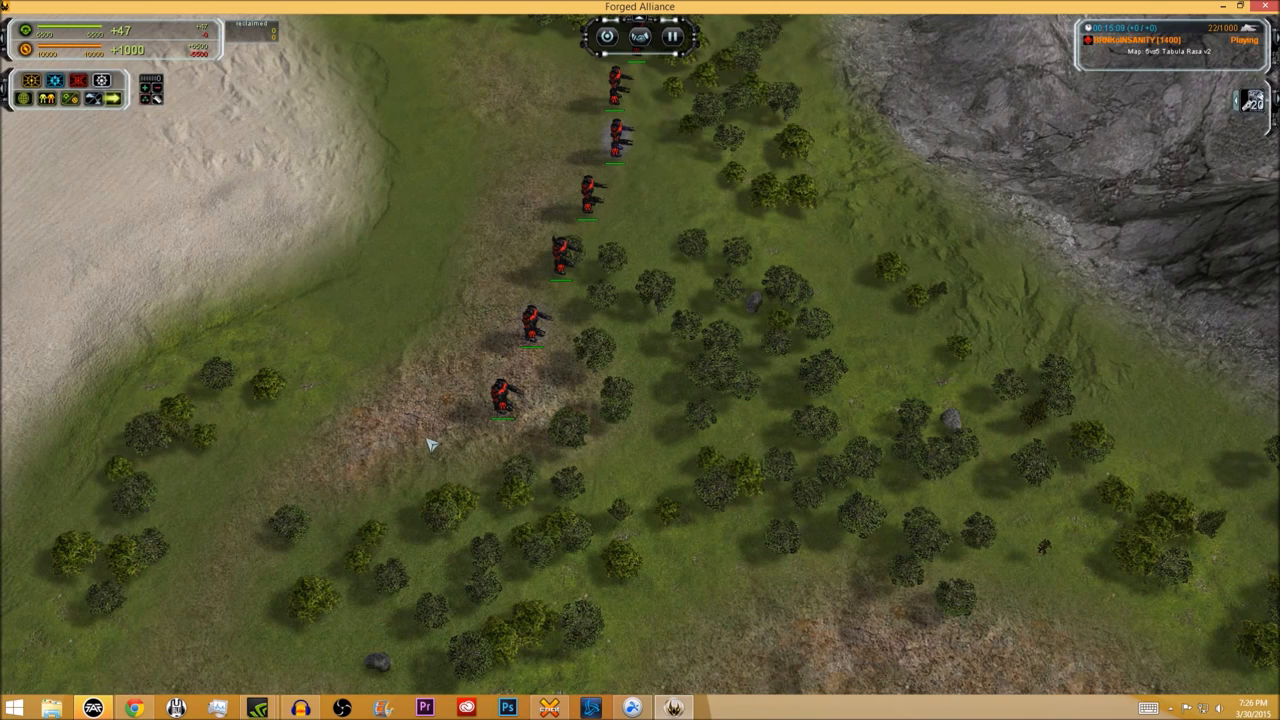
{"action": "mouse_move", "coordinate": [428, 444]}
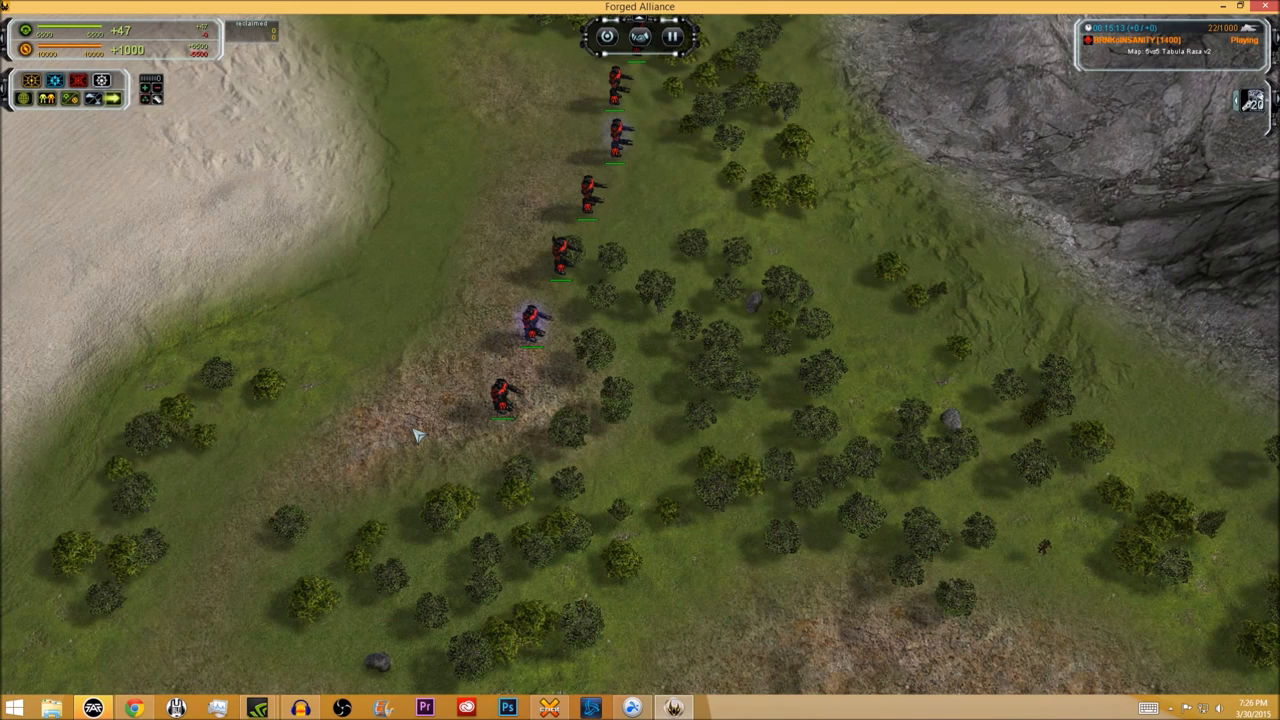
{"action": "left_click", "coordinate": [500, 400]}
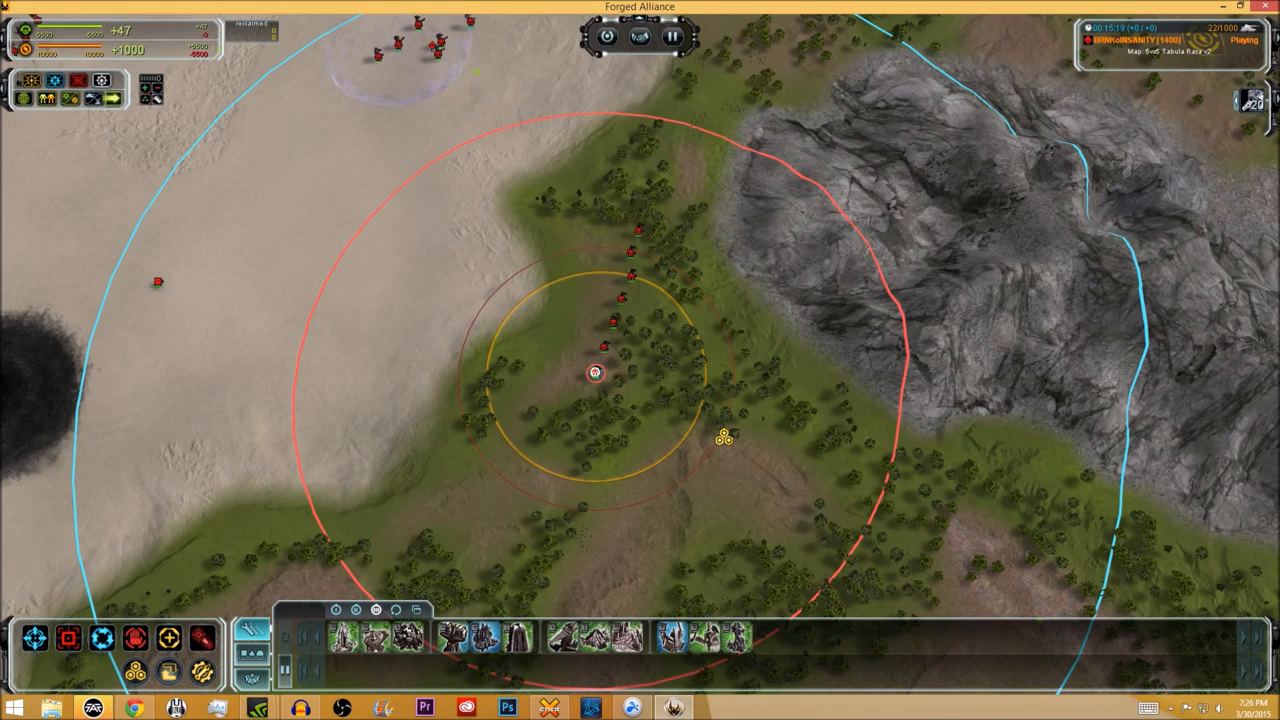
{"action": "mouse_move", "coordinate": [720, 467]}
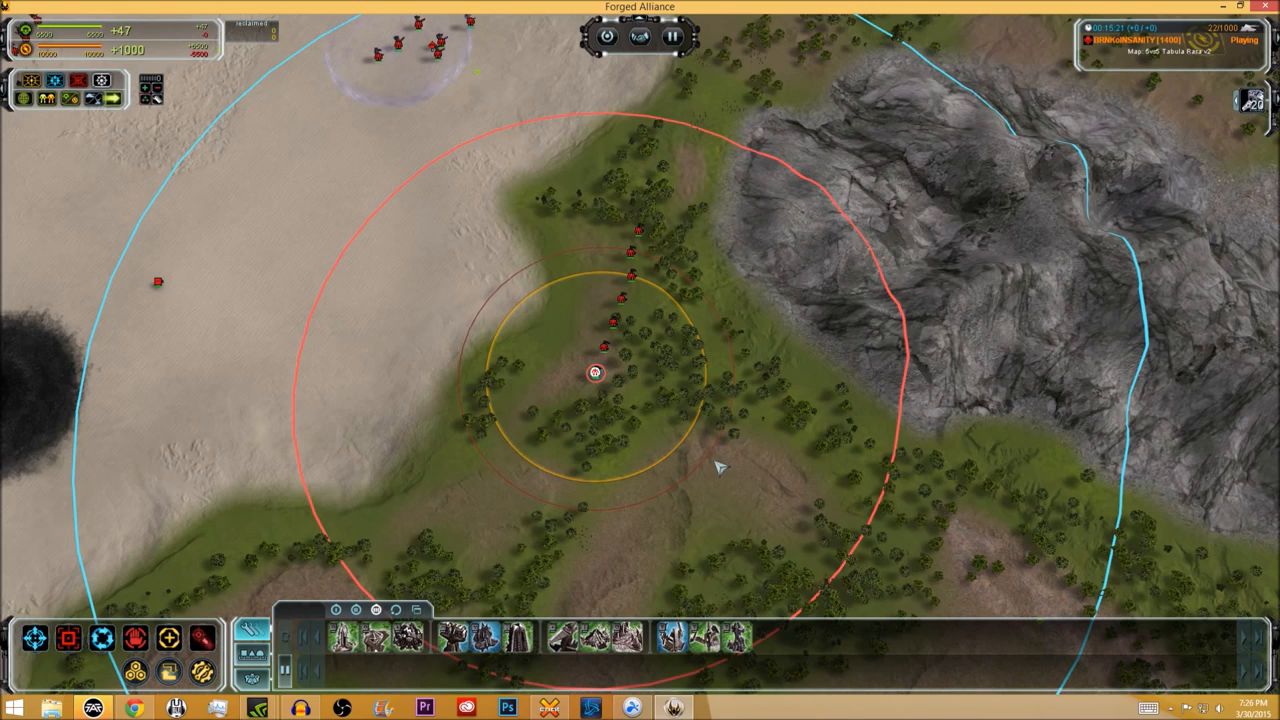
{"action": "mouse_move", "coordinate": [715, 473]}
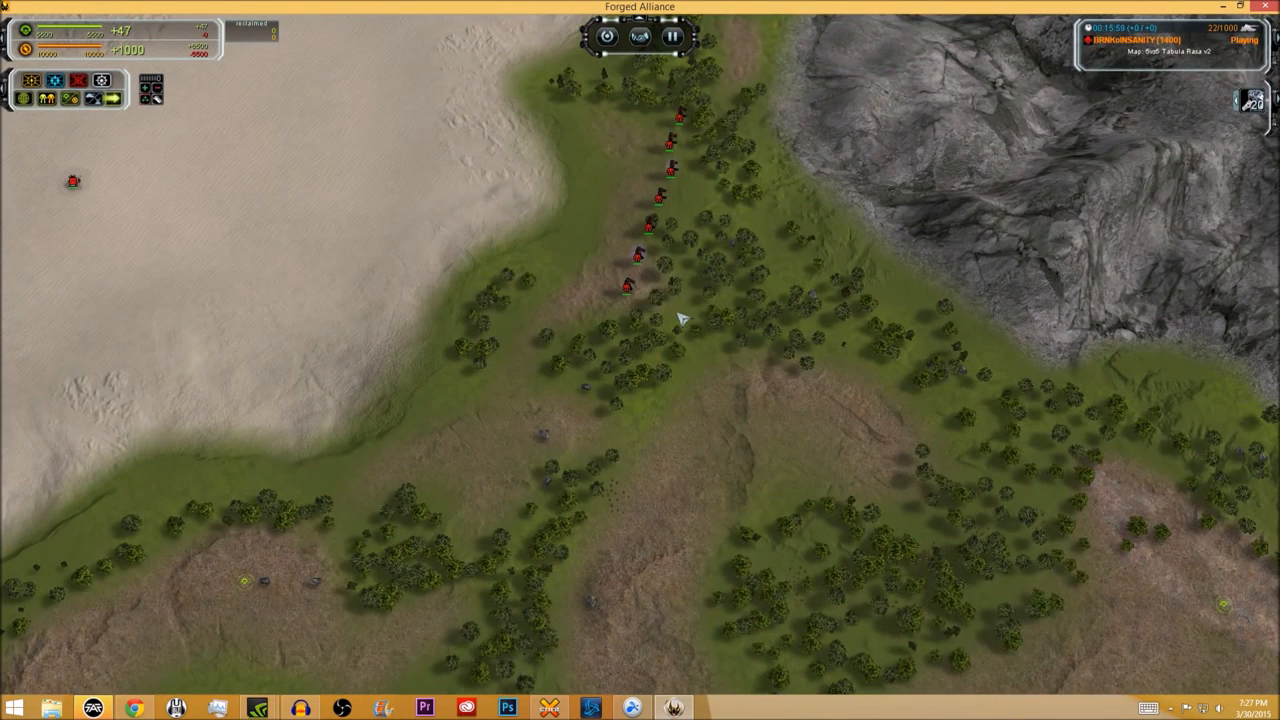
{"action": "mouse_move", "coordinate": [693, 372]}
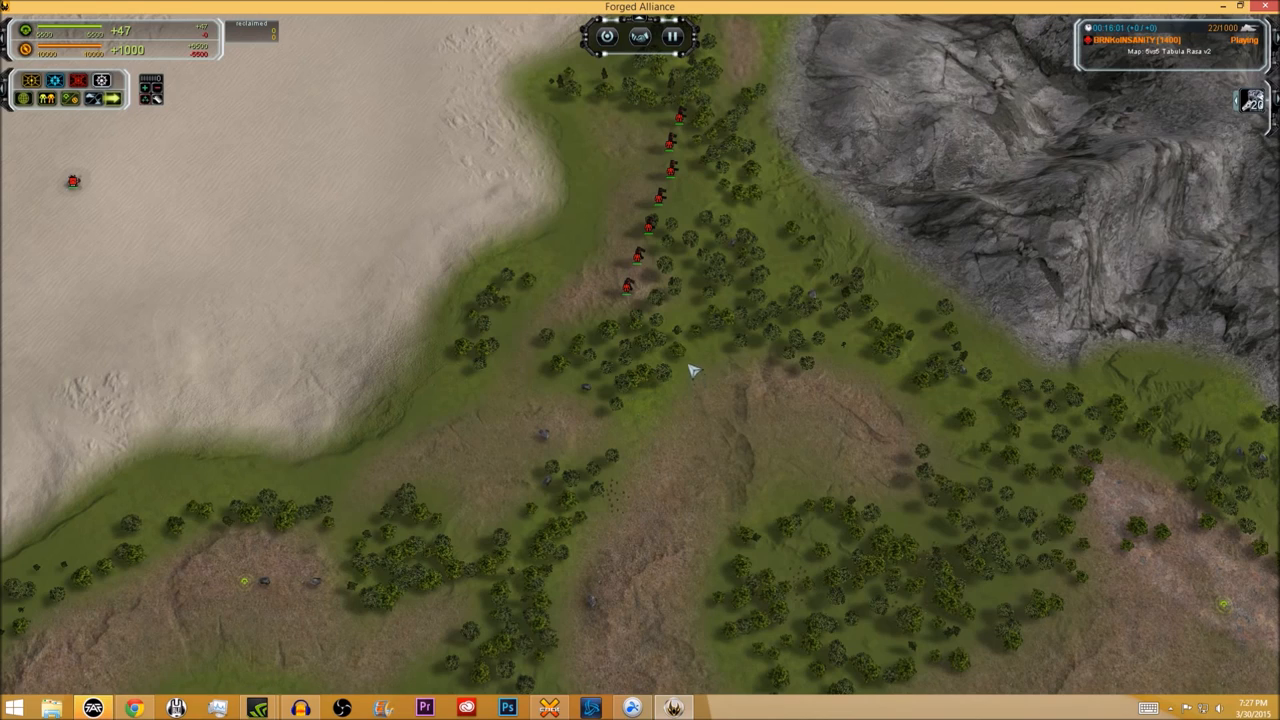
{"action": "mouse_move", "coordinate": [655, 313]}
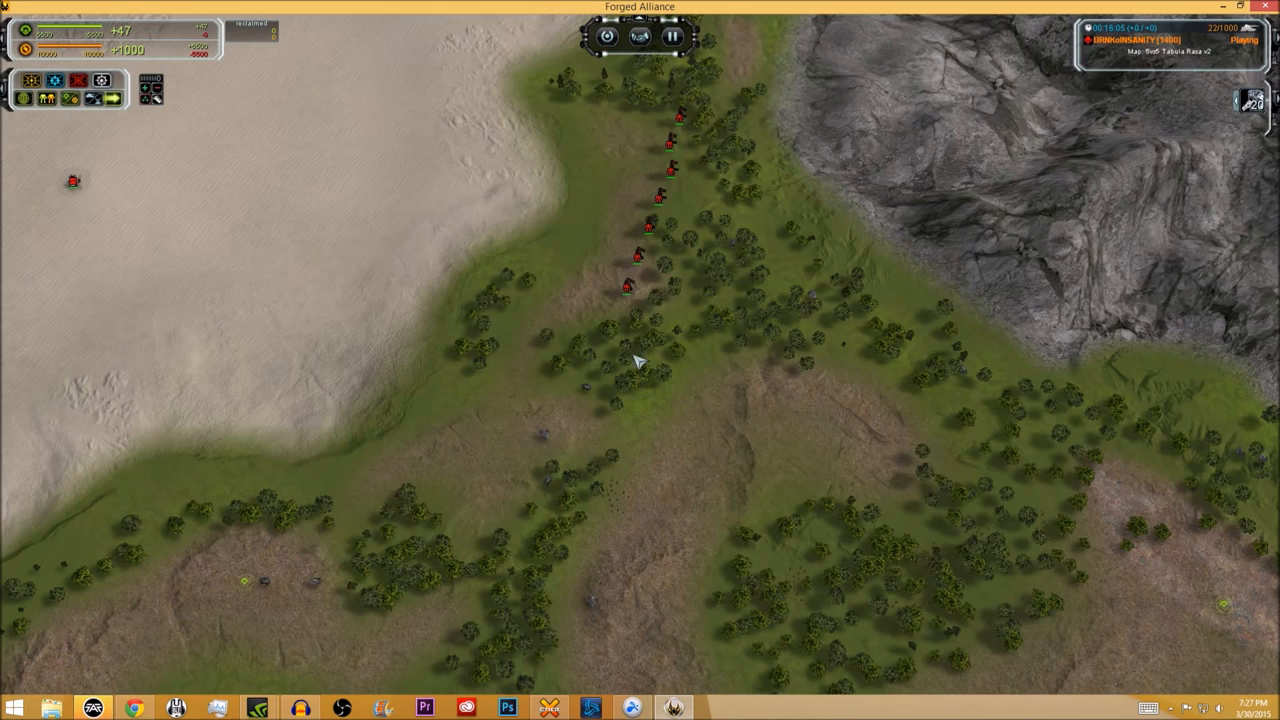
{"action": "mouse_move", "coordinate": [590, 368]}
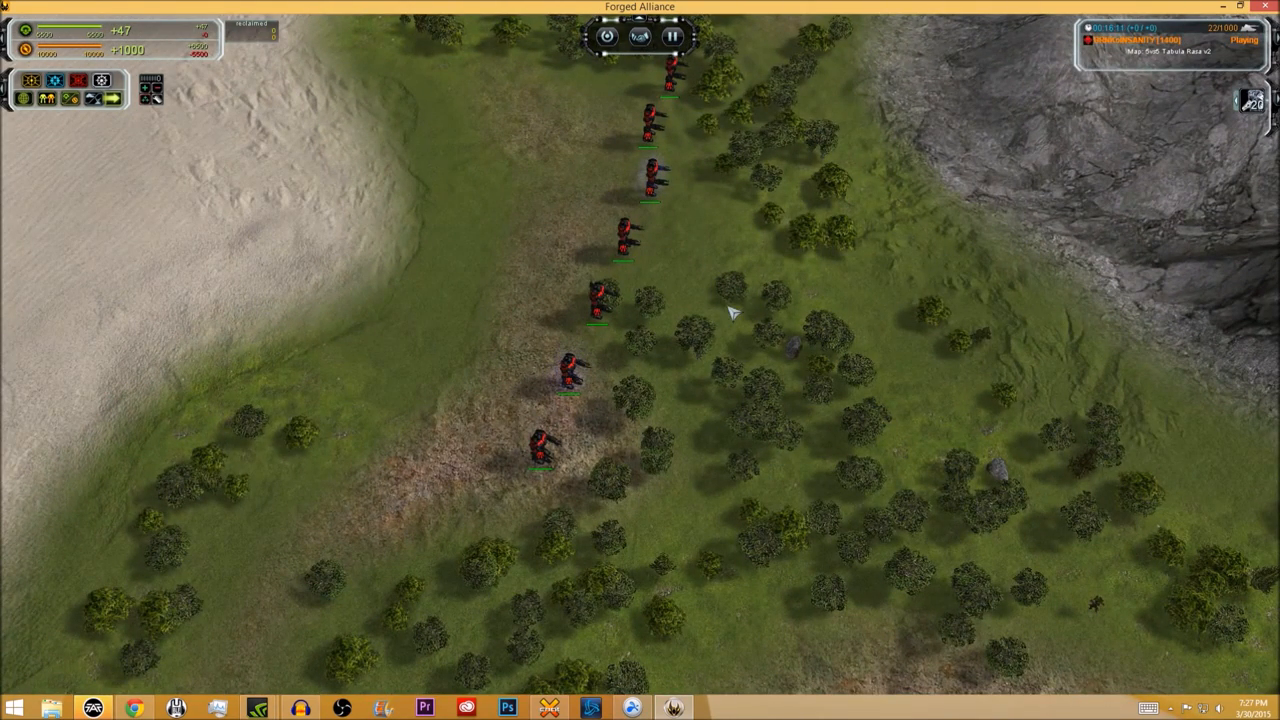
{"action": "mouse_move", "coordinate": [670, 312]}
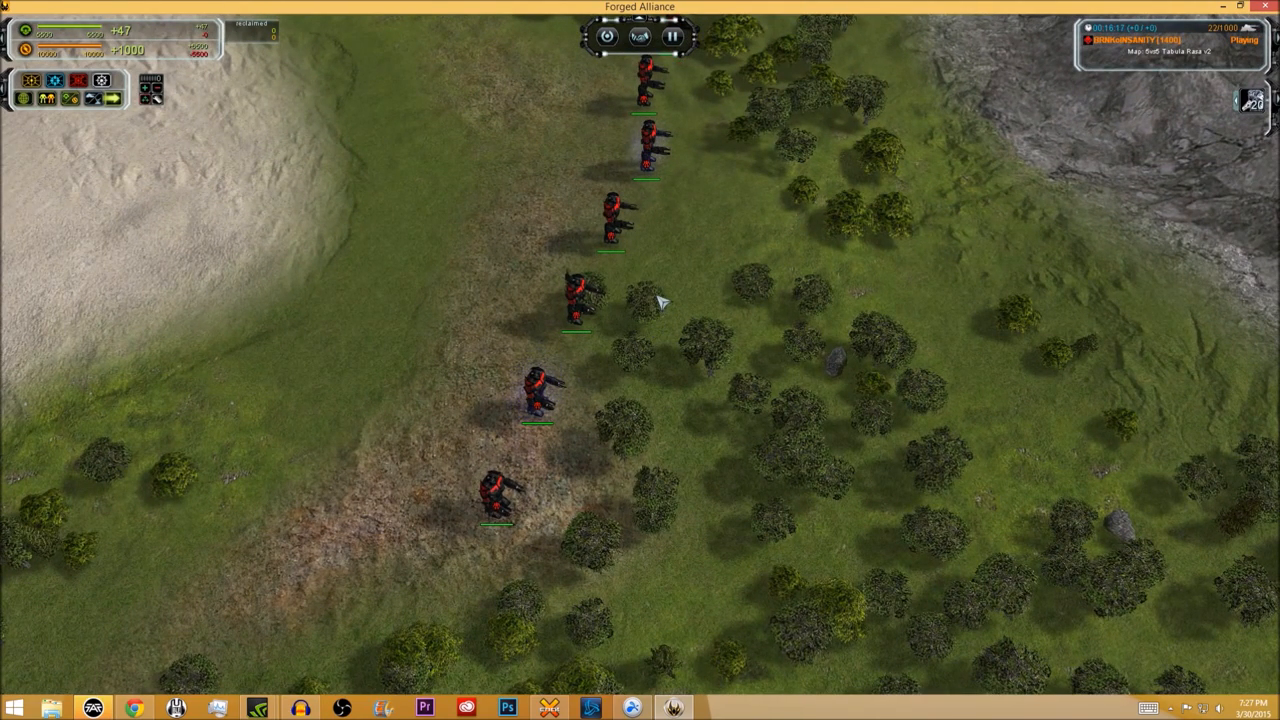
{"action": "mouse_move", "coordinate": [687, 360]}
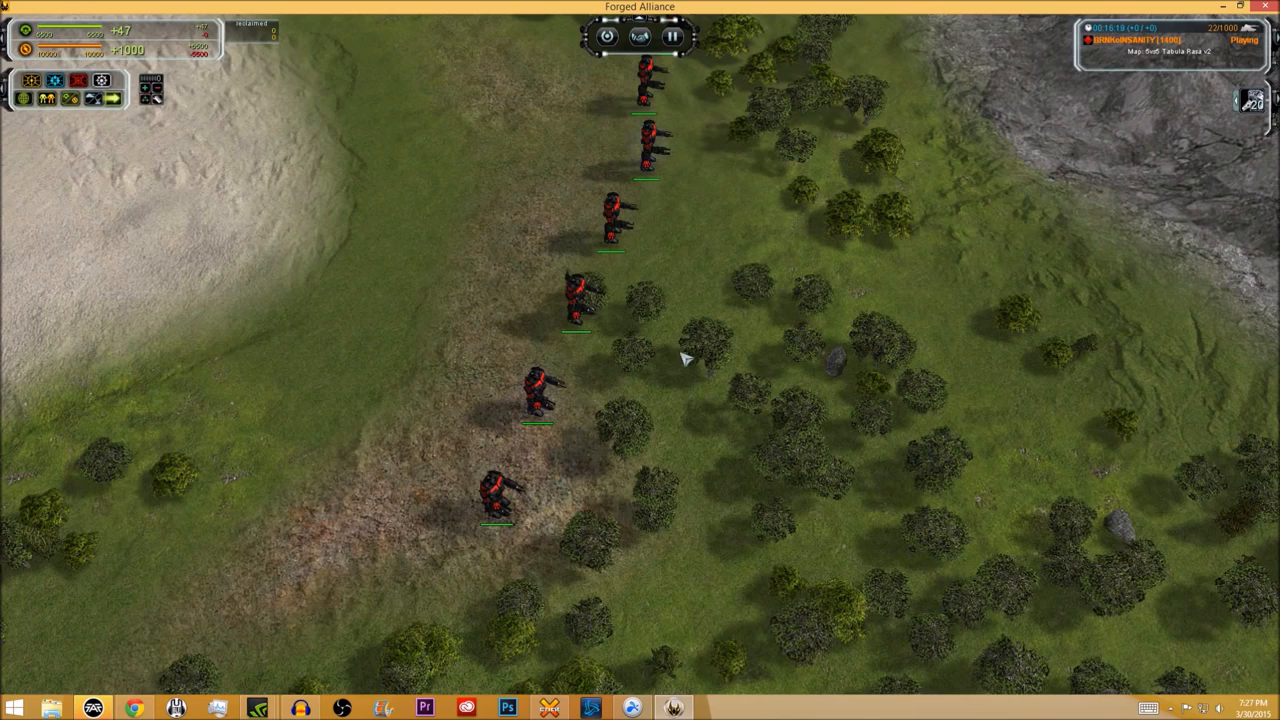
Select the Stealth Preset SACU in the column to view its details
{"action": "left_click", "coordinate": [537, 390]}
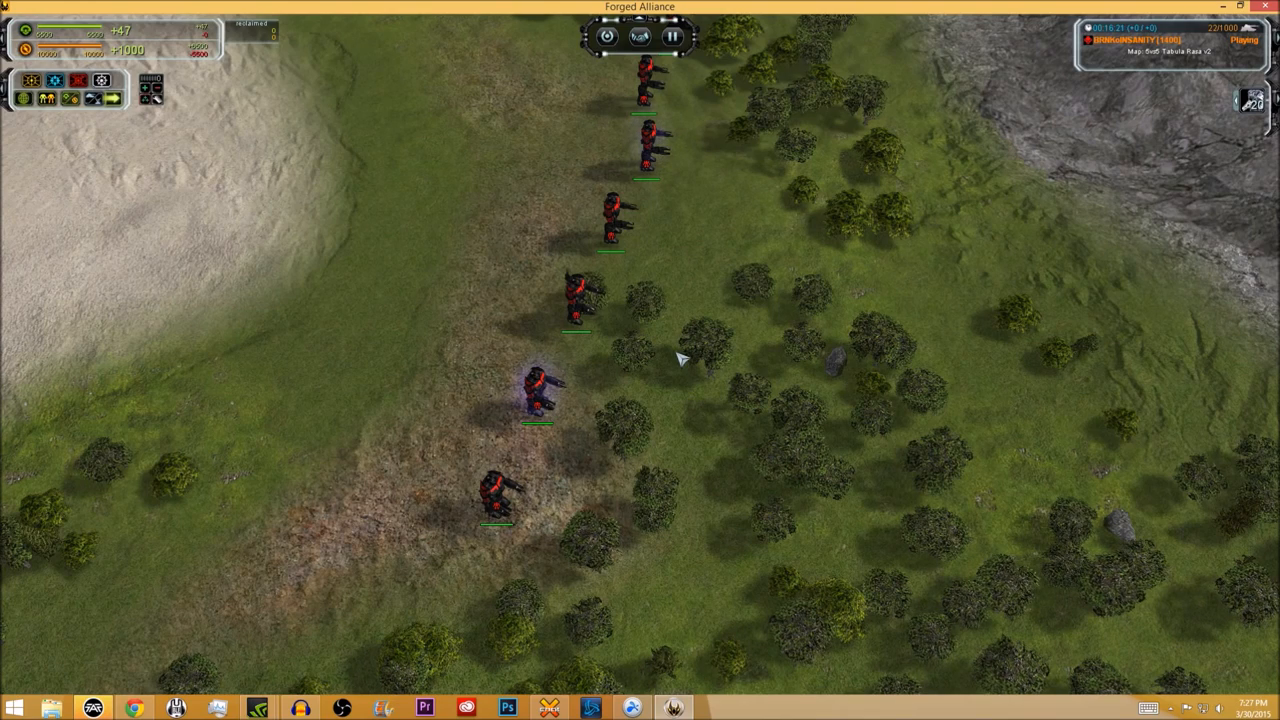
{"action": "mouse_move", "coordinate": [680, 222]}
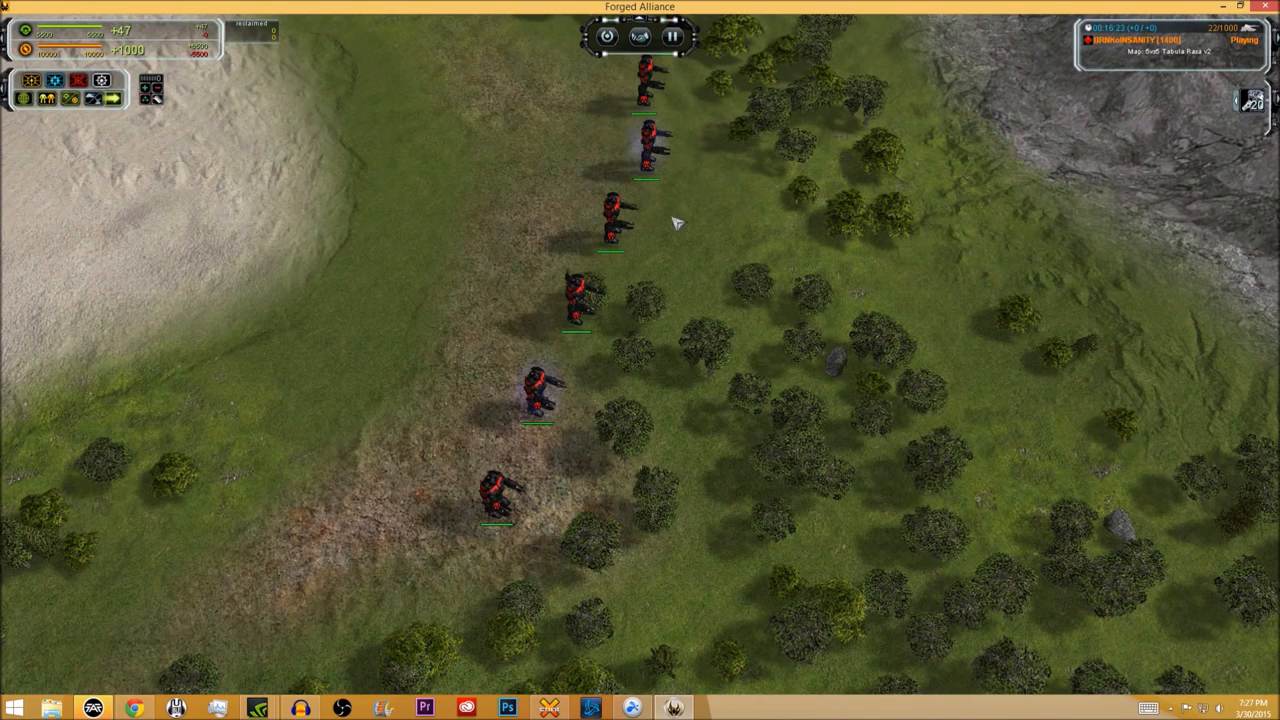
{"action": "left_click", "coordinate": [635, 220]}
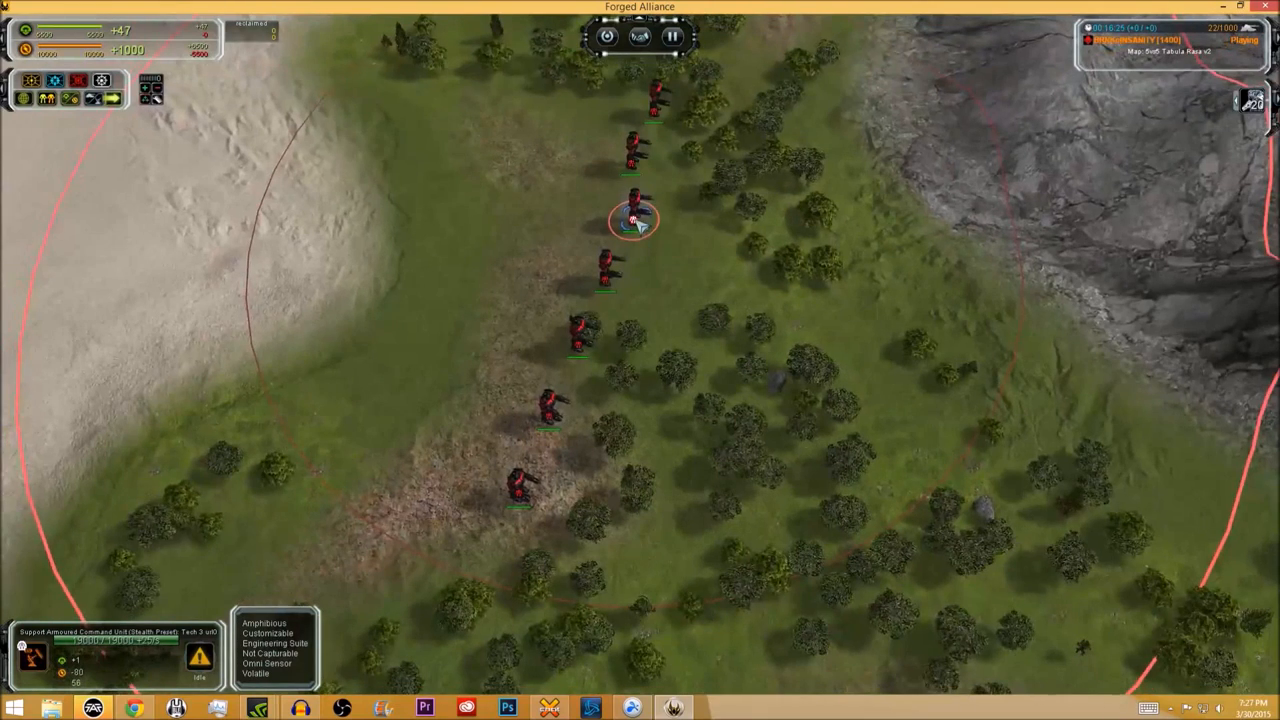
Deselect the stealth-preset SACU, leaving the seven-unit column in view
{"action": "left_click", "coordinate": [545, 415]}
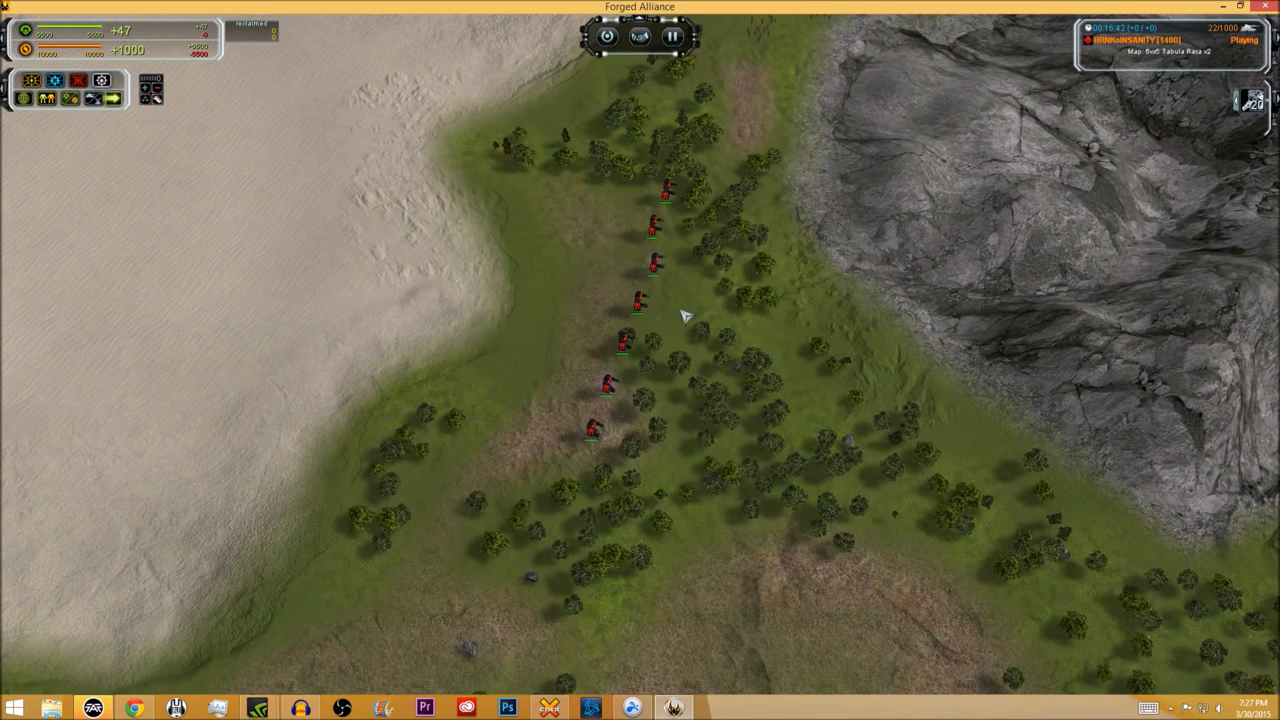
{"action": "mouse_move", "coordinate": [648, 348]}
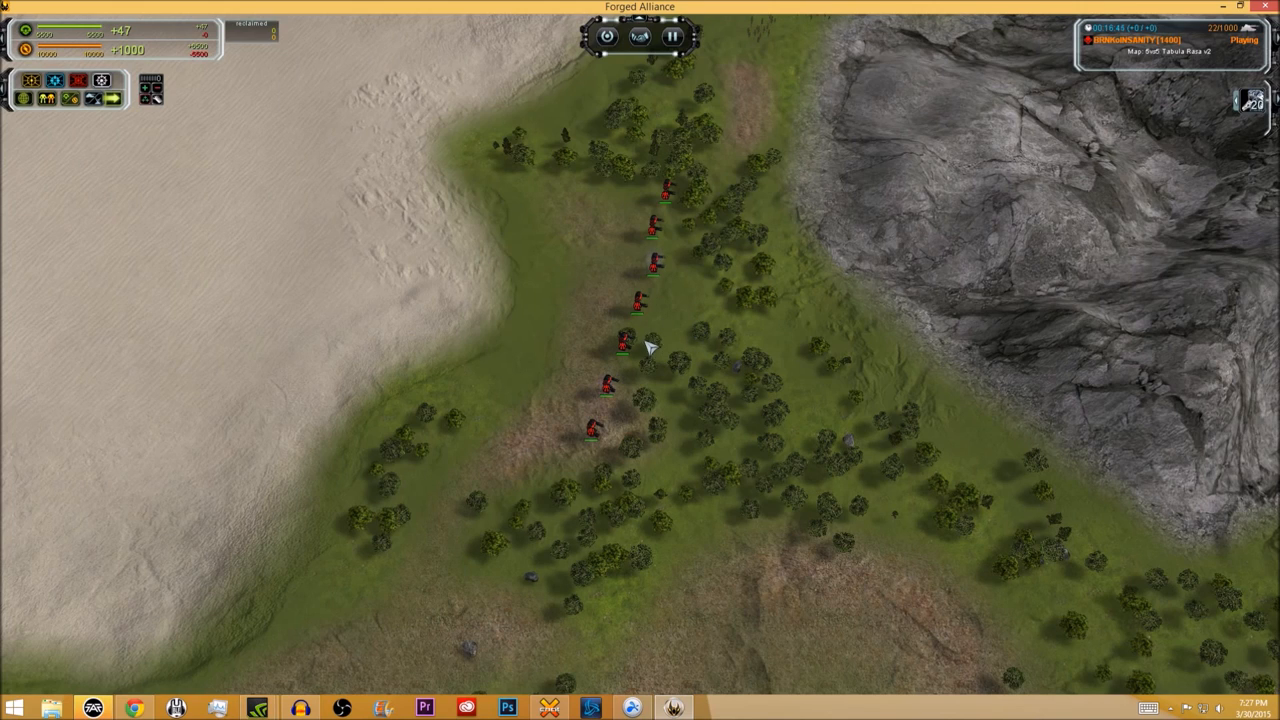
{"action": "mouse_move", "coordinate": [815, 340]}
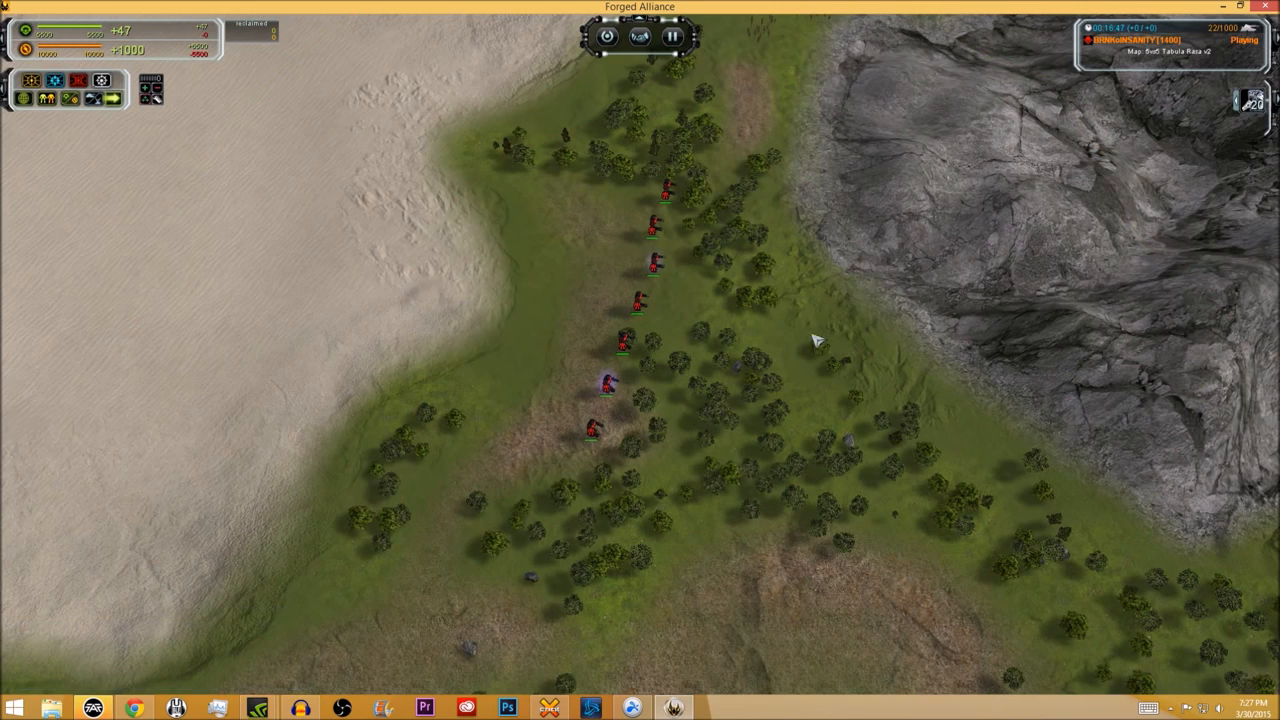
{"action": "mouse_move", "coordinate": [580, 390]}
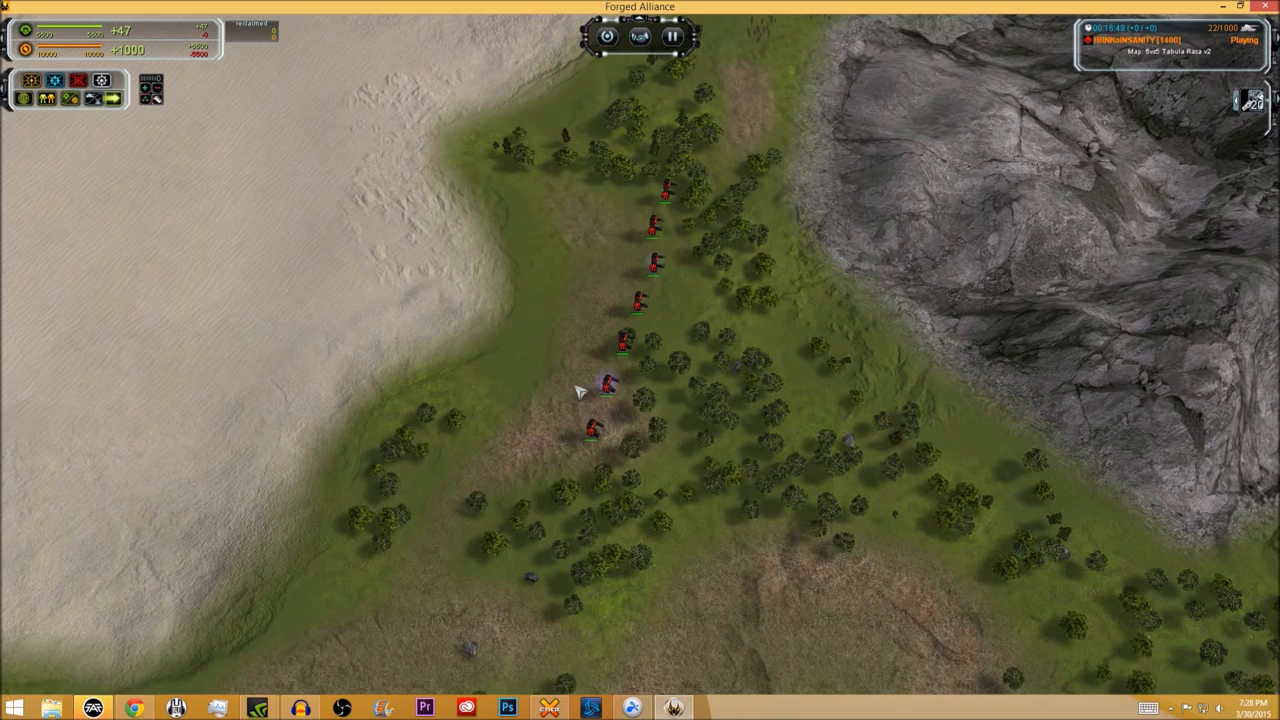
{"action": "mouse_move", "coordinate": [745, 322]}
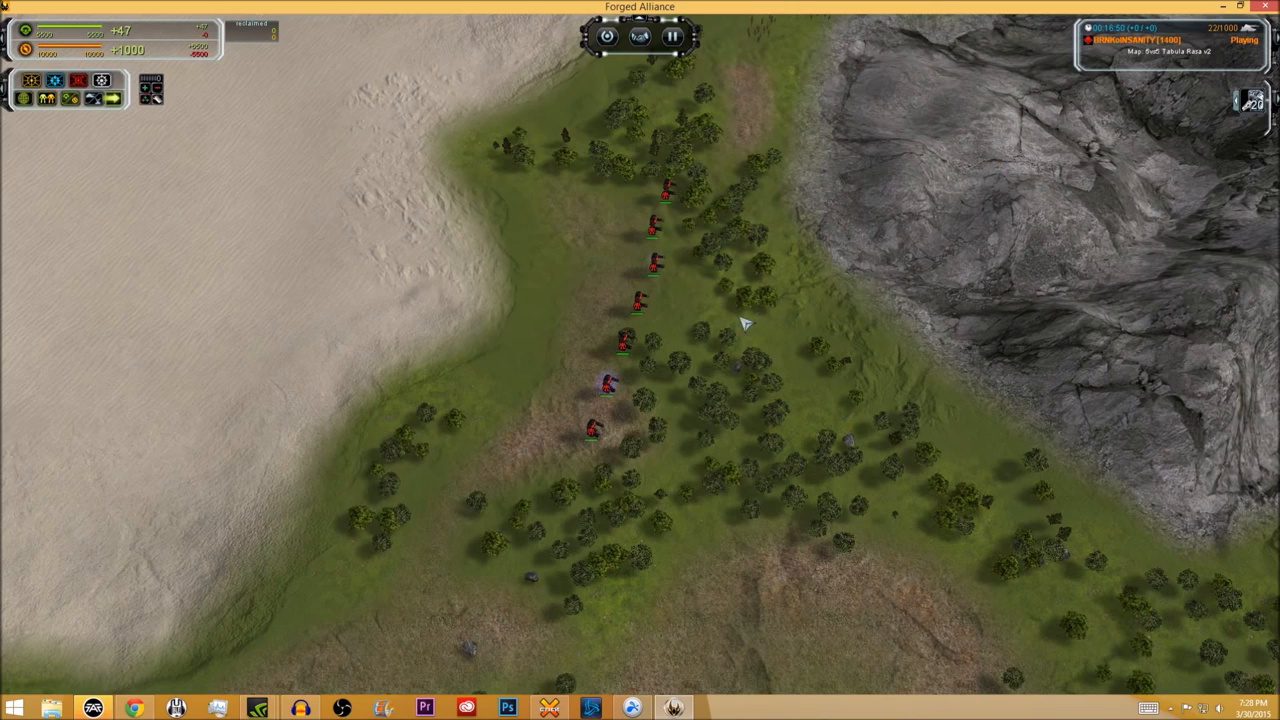
{"action": "mouse_move", "coordinate": [718, 310]}
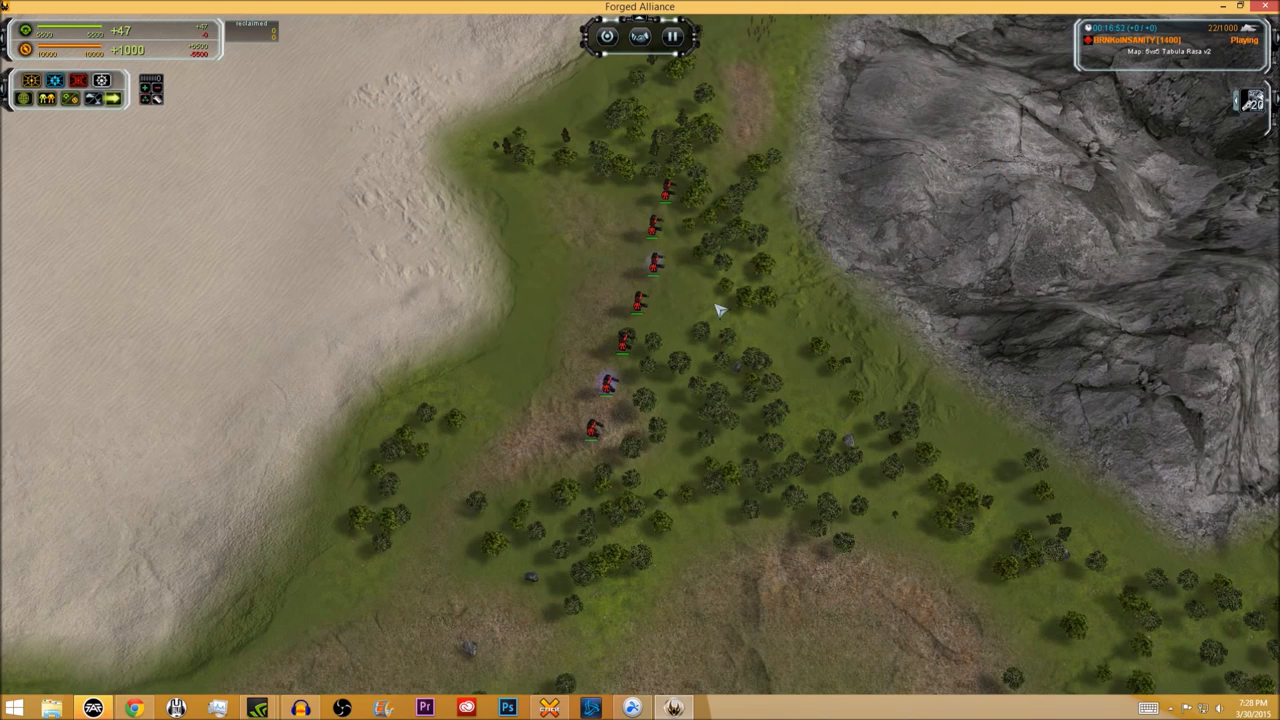
{"action": "mouse_move", "coordinate": [703, 280]}
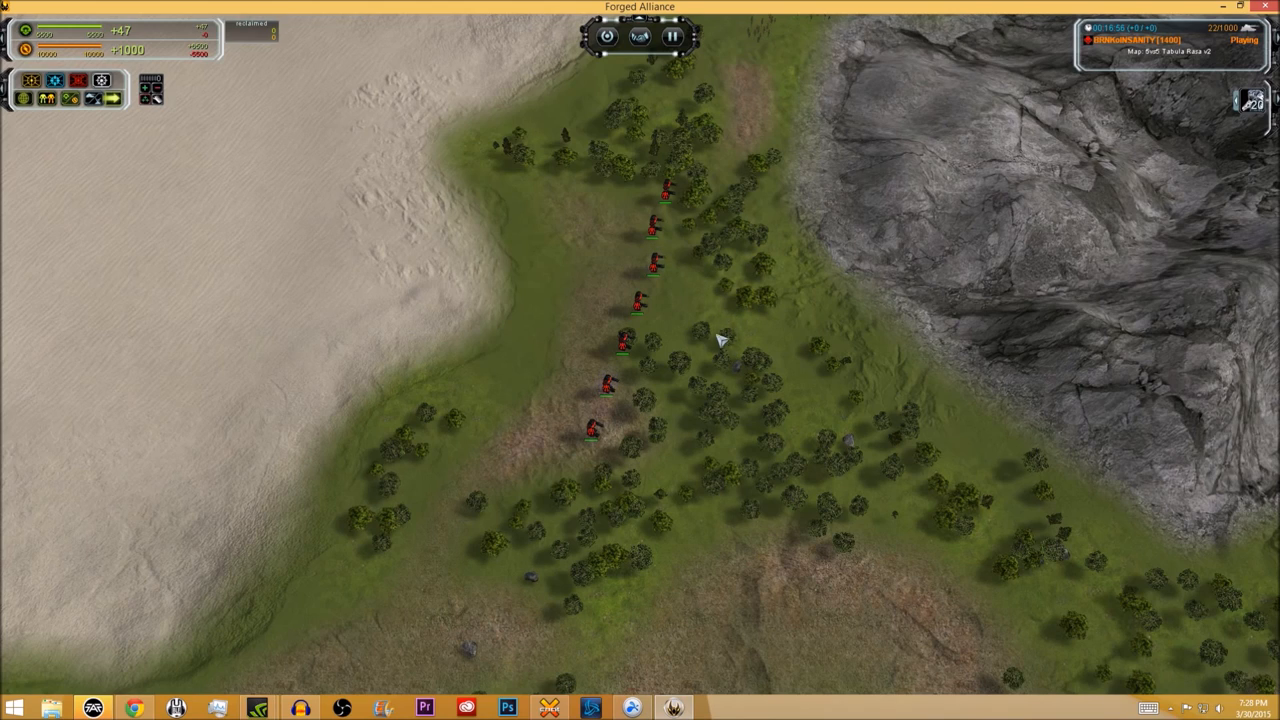
{"action": "mouse_move", "coordinate": [690, 335]}
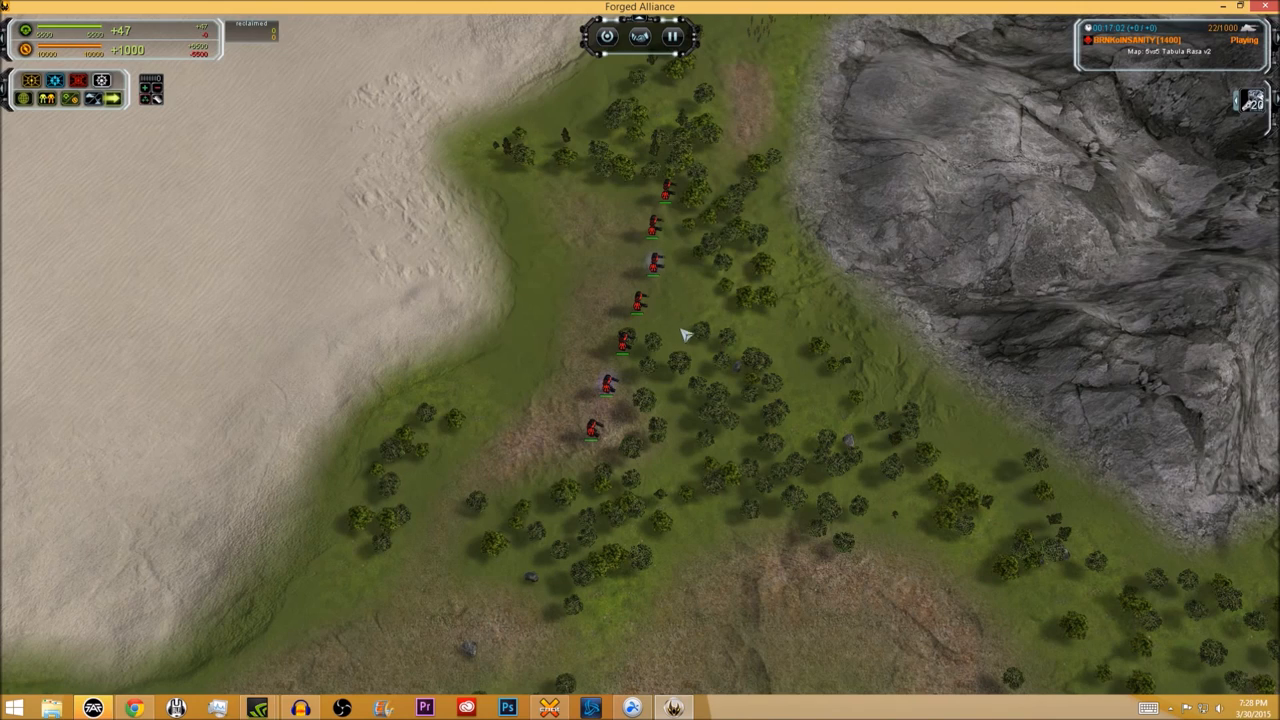
{"action": "mouse_move", "coordinate": [755, 330]}
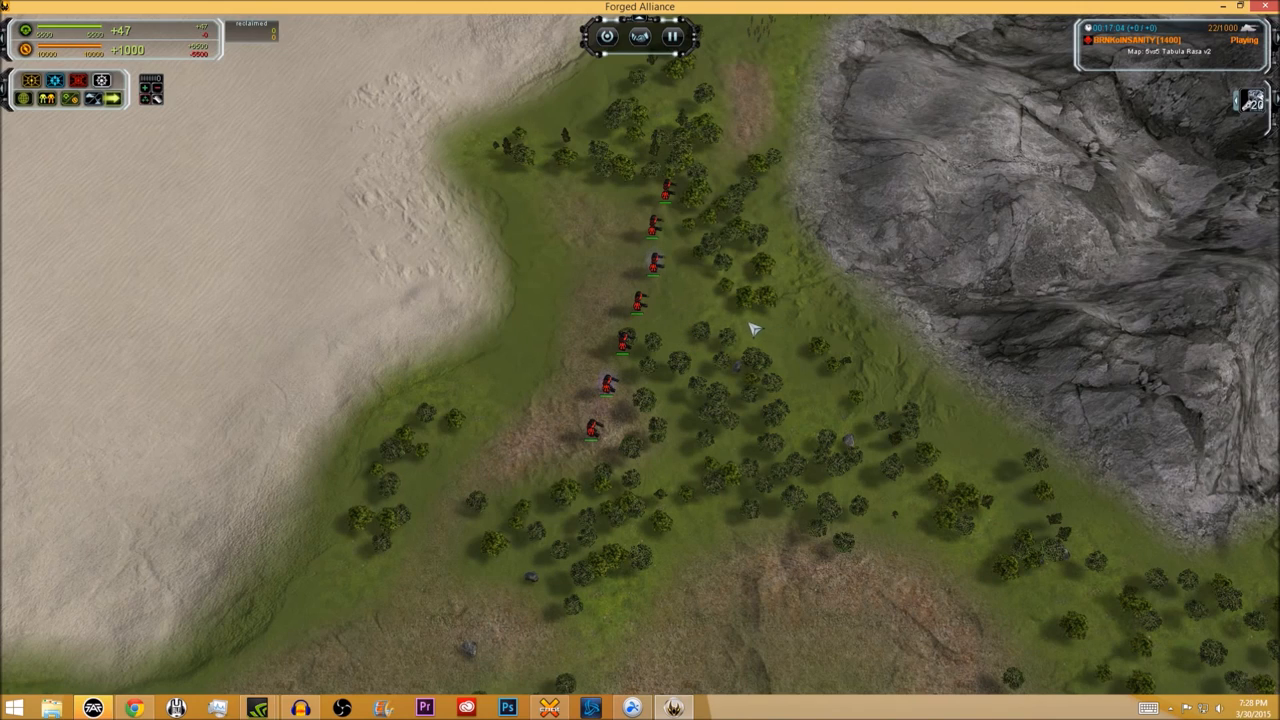
{"action": "mouse_move", "coordinate": [735, 335]}
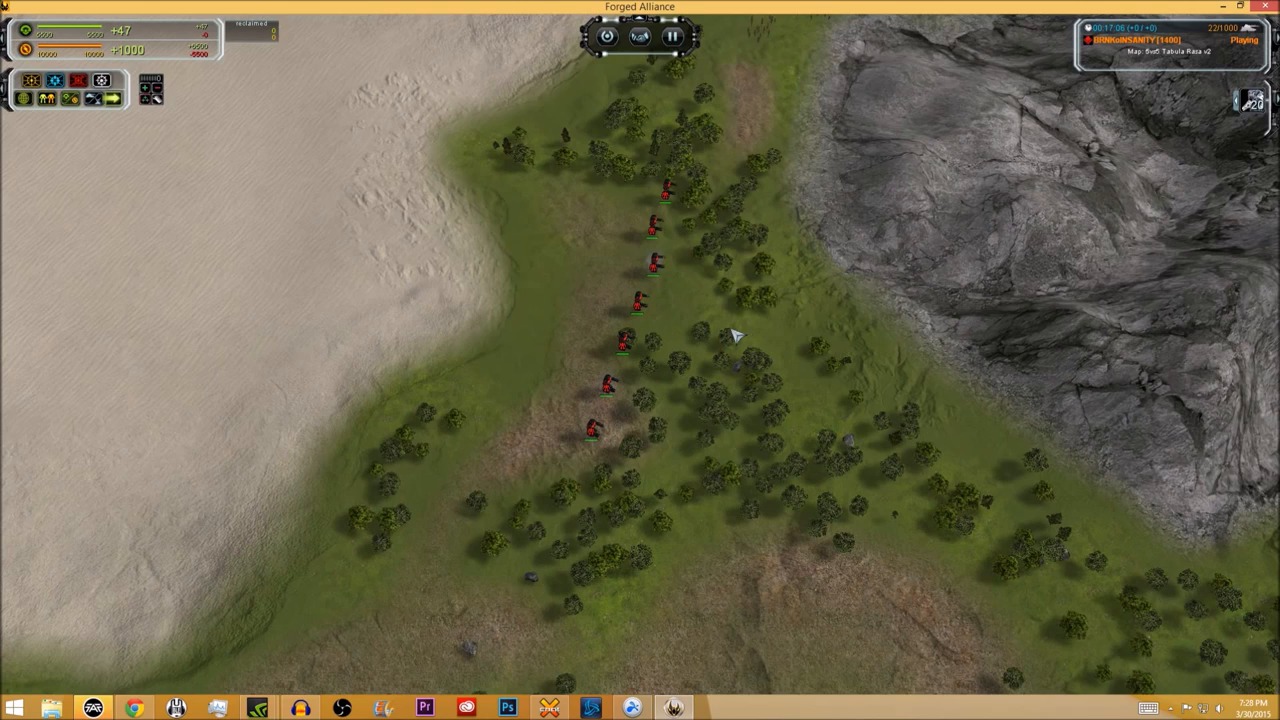
{"action": "mouse_move", "coordinate": [695, 352]}
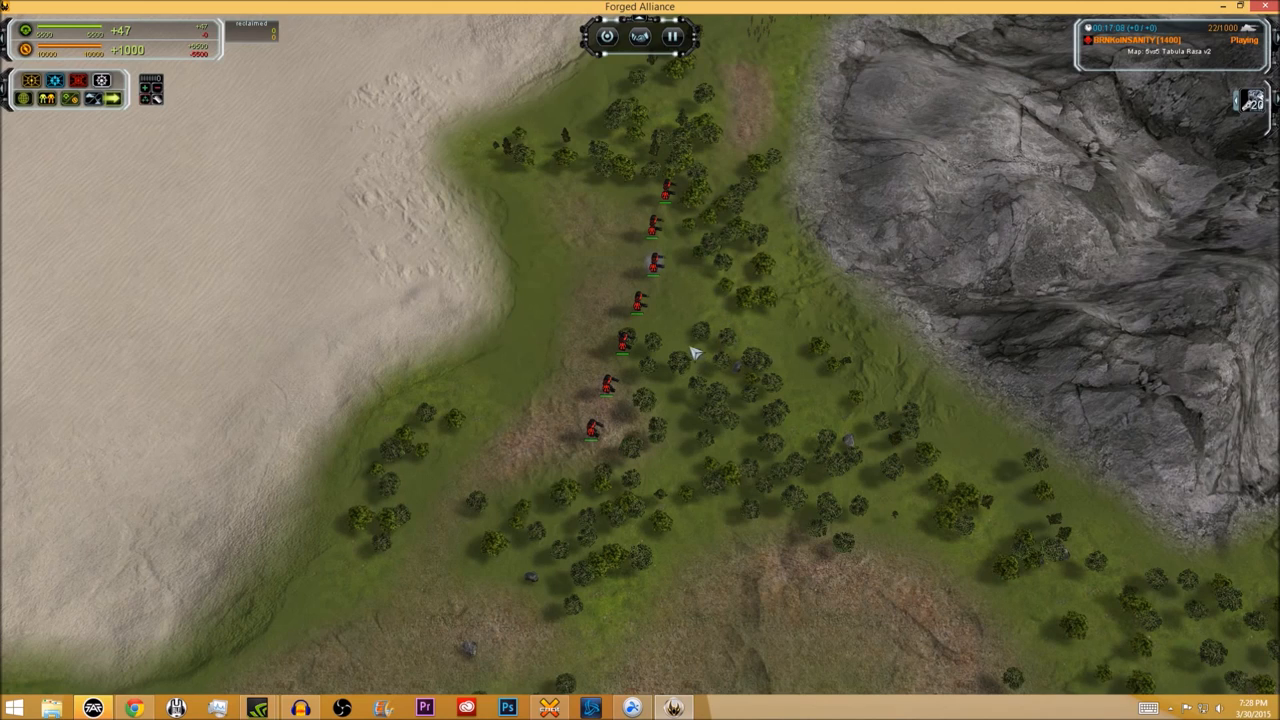
{"action": "mouse_move", "coordinate": [695, 243]}
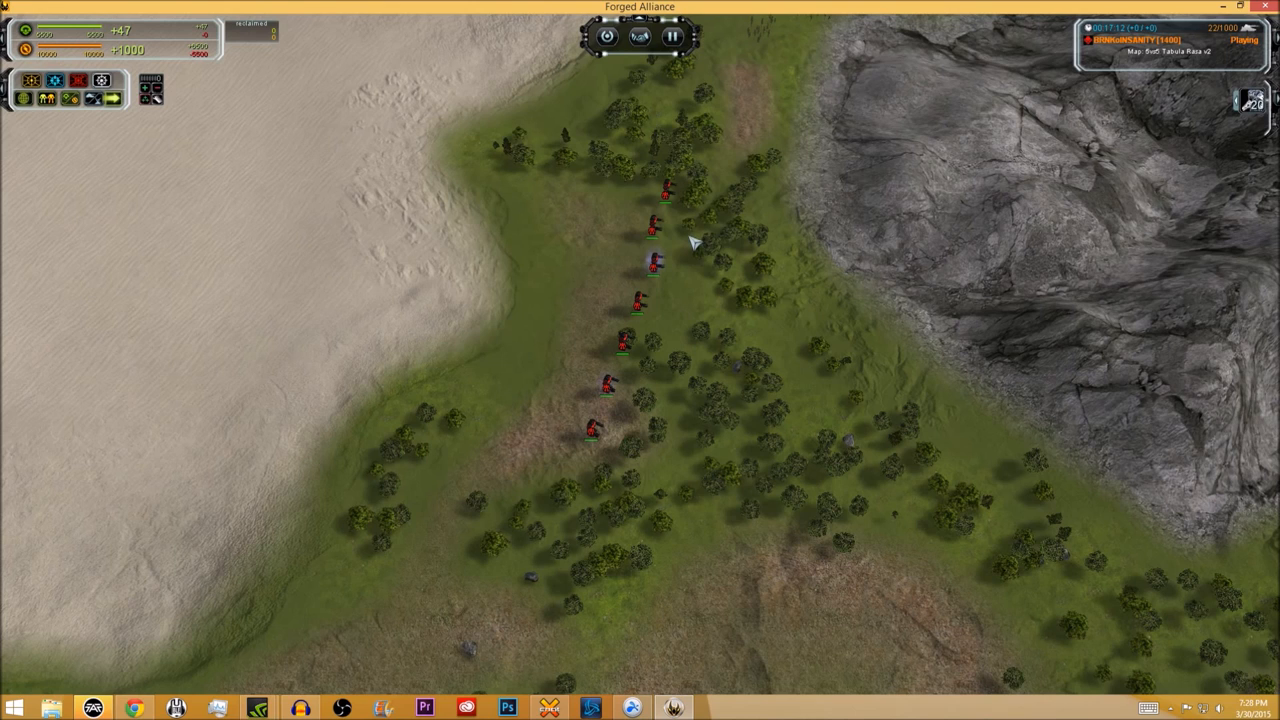
{"action": "mouse_move", "coordinate": [690, 222]}
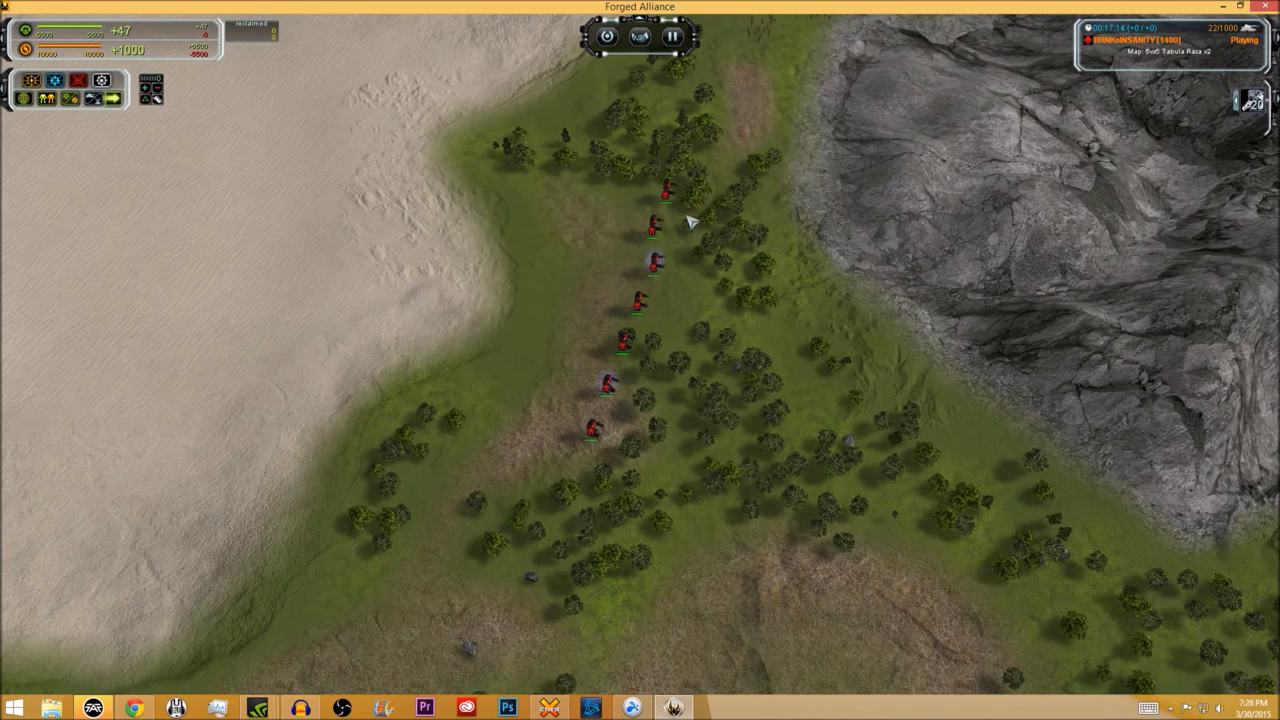
Pick one SACU from the red forest line, showing its range circles and EMP Burst ability
{"action": "left_click", "coordinate": [638, 305]}
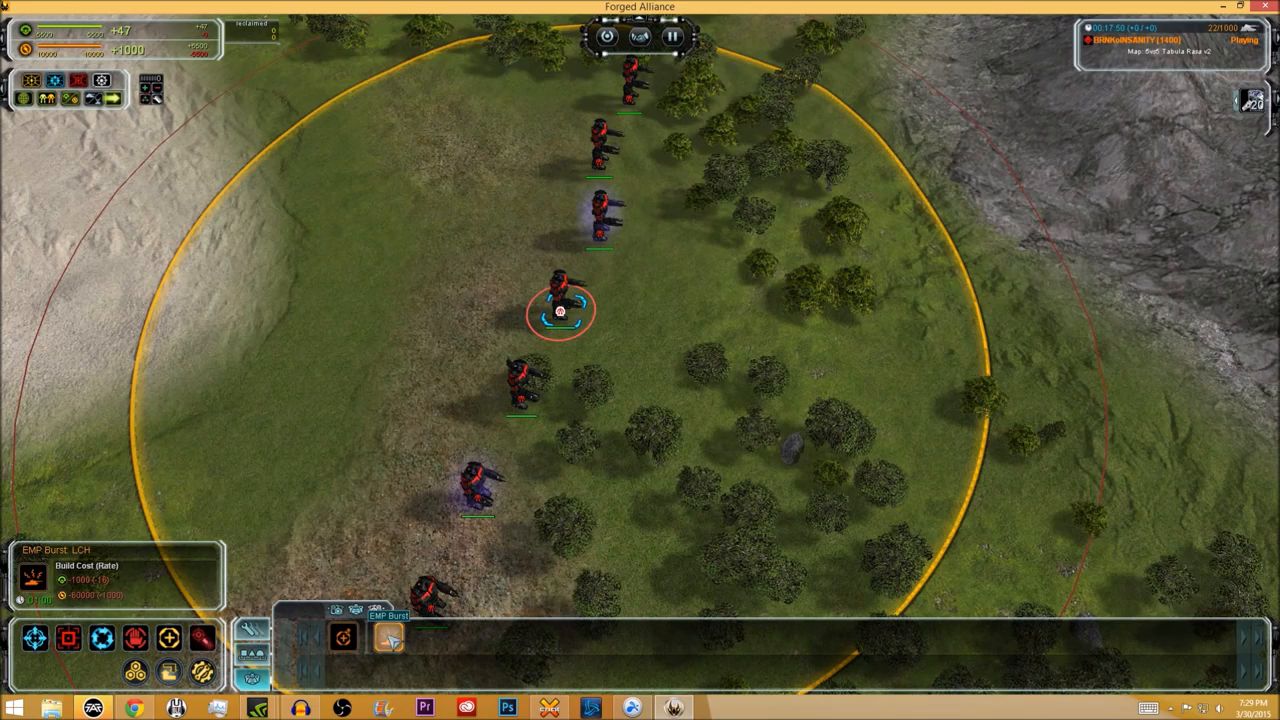
Zoom out and select another forest-column SACU to see its structure build options
{"action": "scroll", "scroll_direction": "down", "scroll_amount": 3}
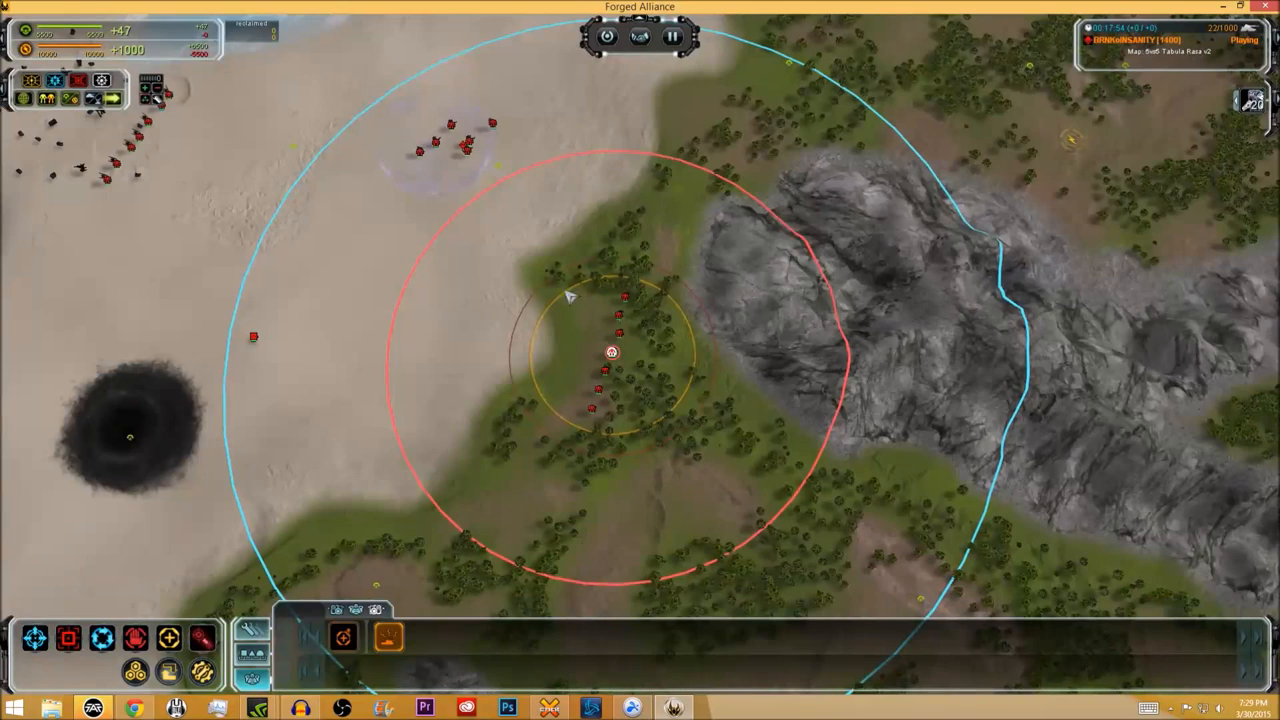
{"action": "mouse_move", "coordinate": [650, 278]}
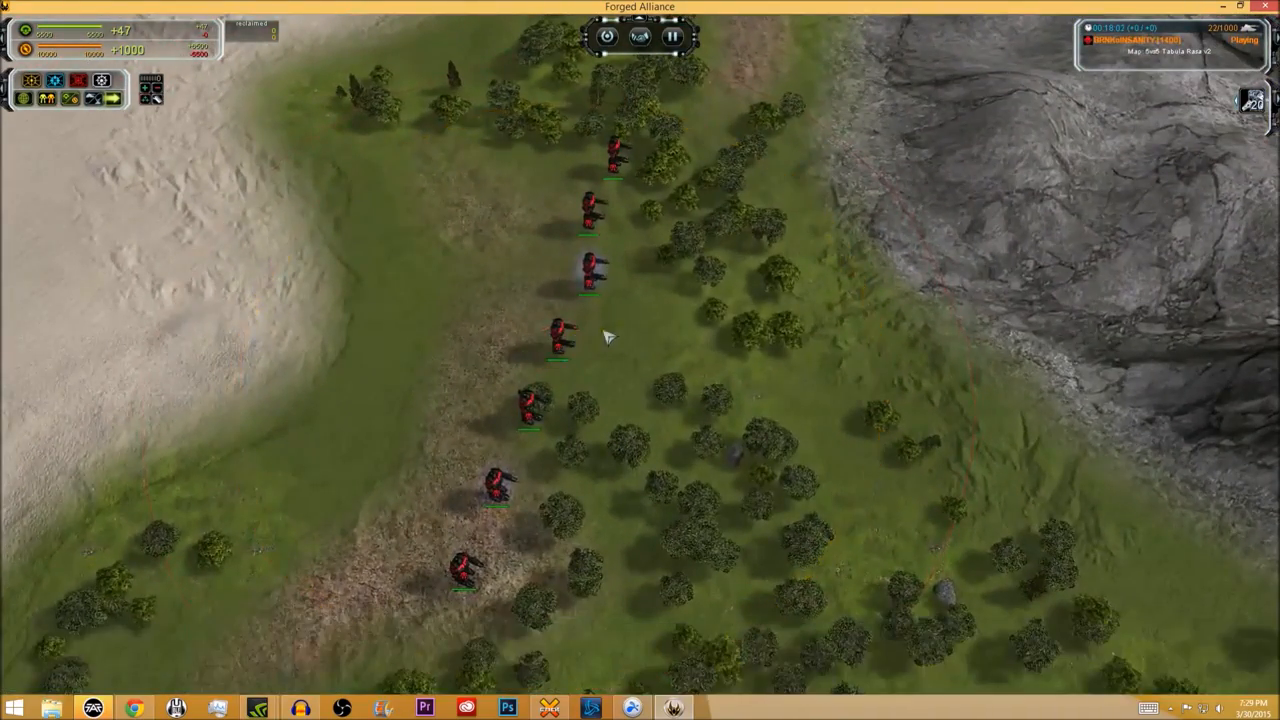
{"action": "left_click", "coordinate": [590, 348]}
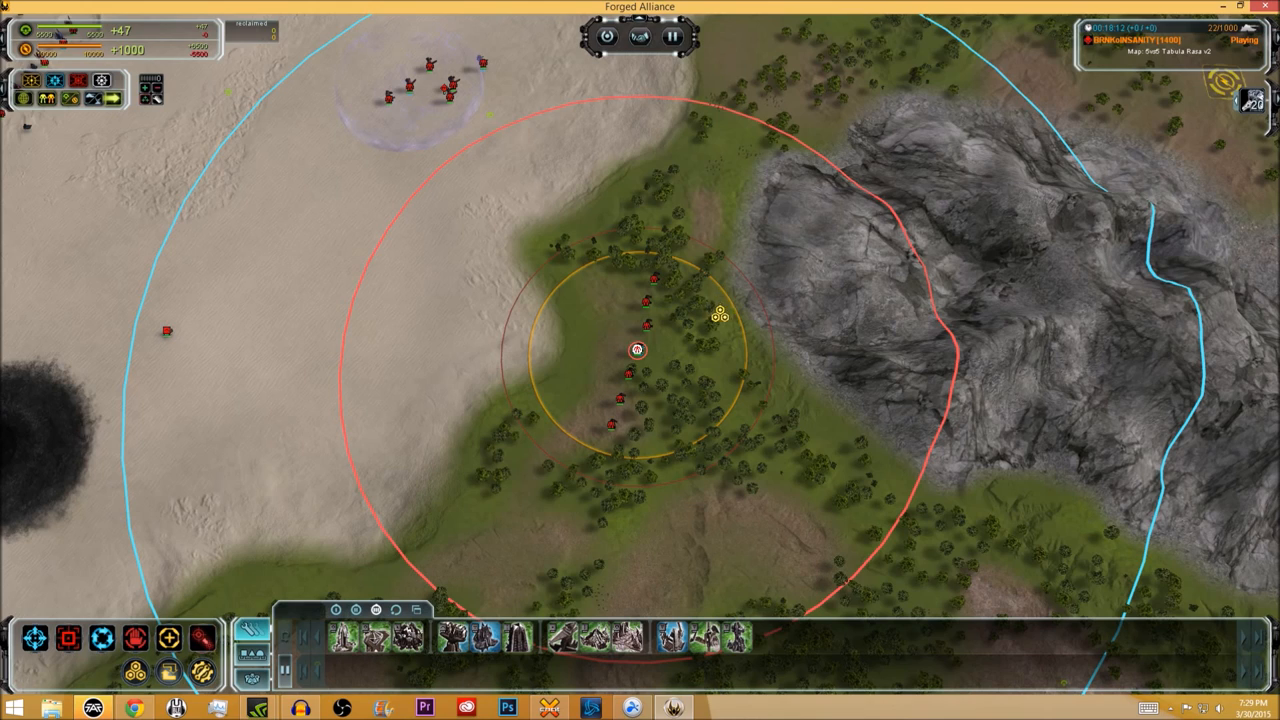
{"action": "mouse_move", "coordinate": [810, 372]}
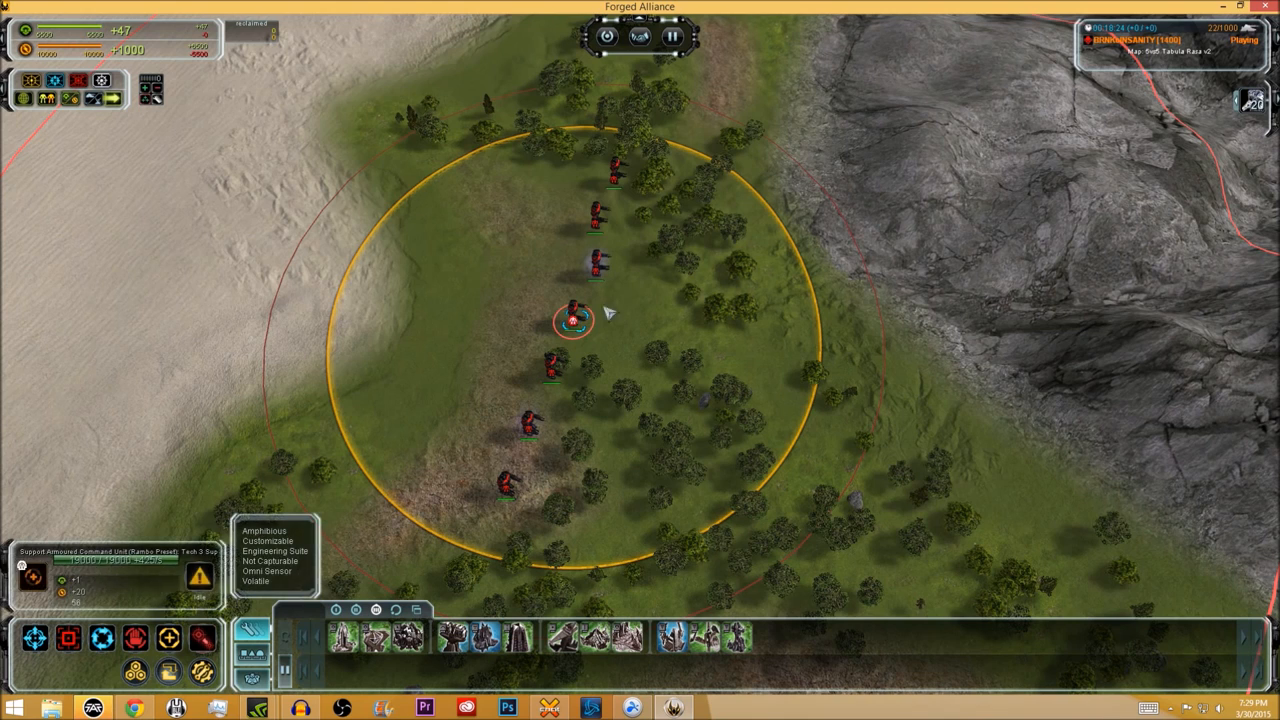
{"action": "mouse_move", "coordinate": [492, 290]}
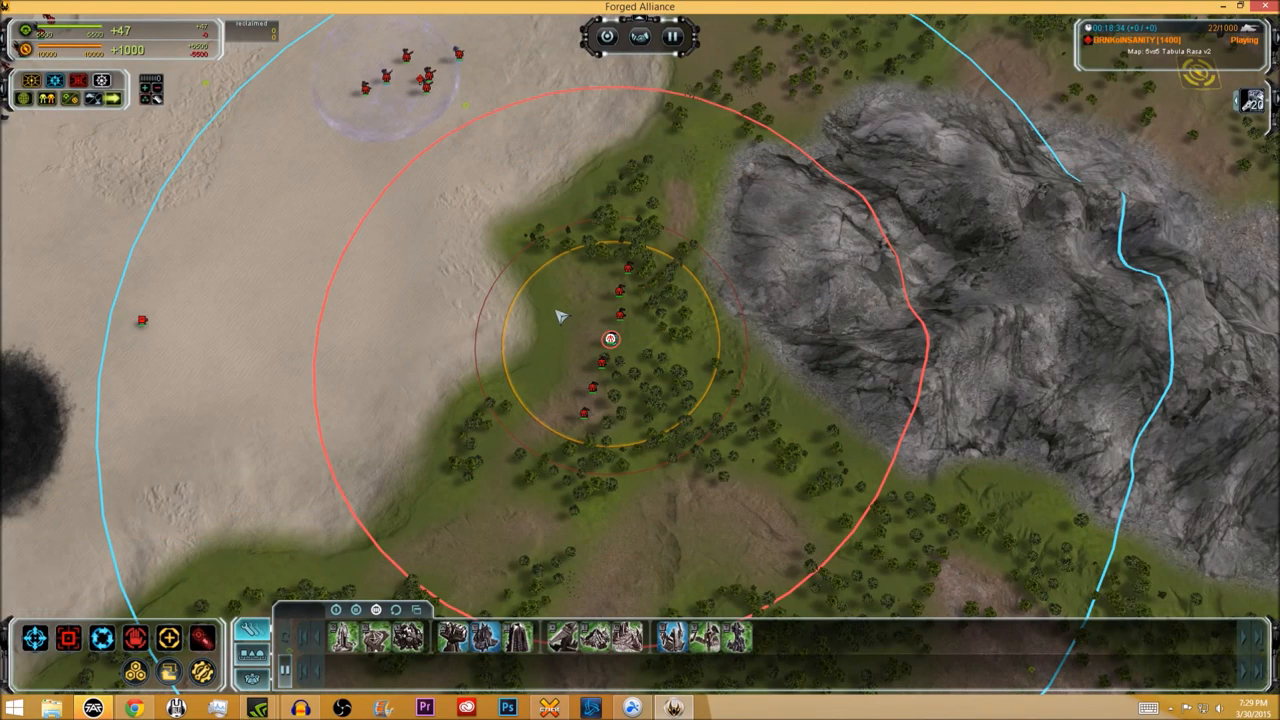
{"action": "mouse_move", "coordinate": [533, 306]}
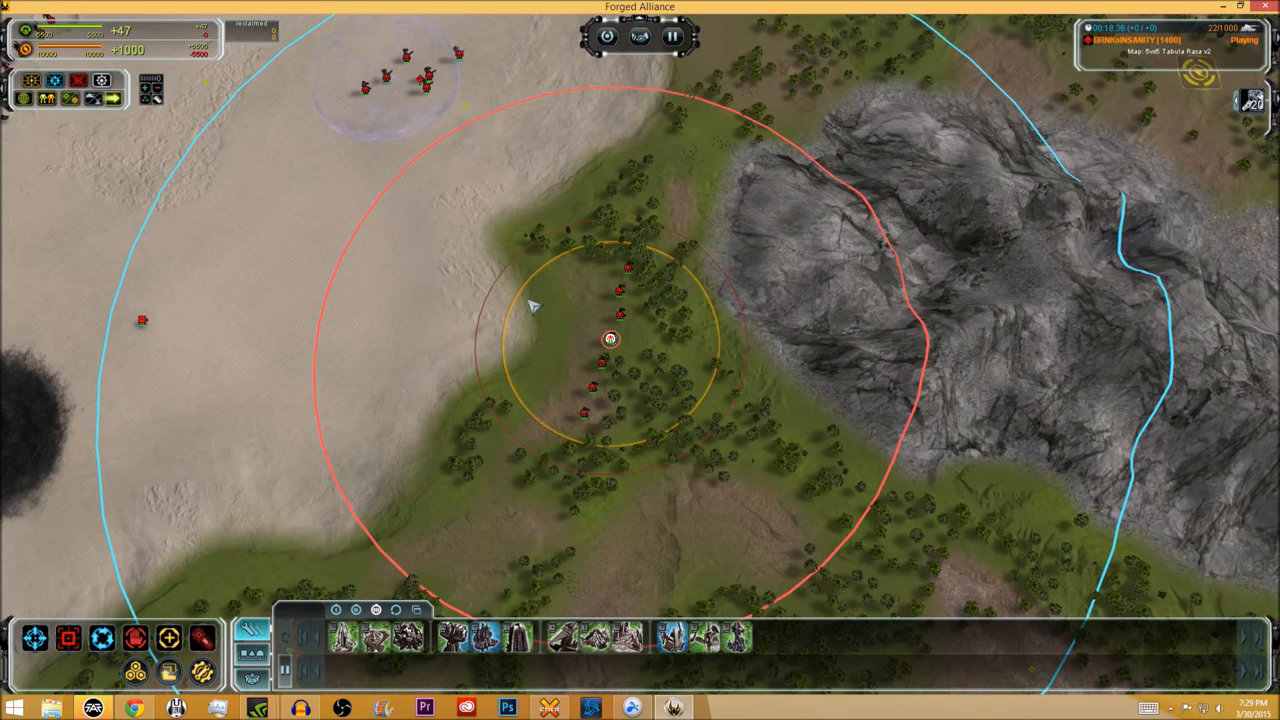
{"action": "mouse_move", "coordinate": [535, 328]}
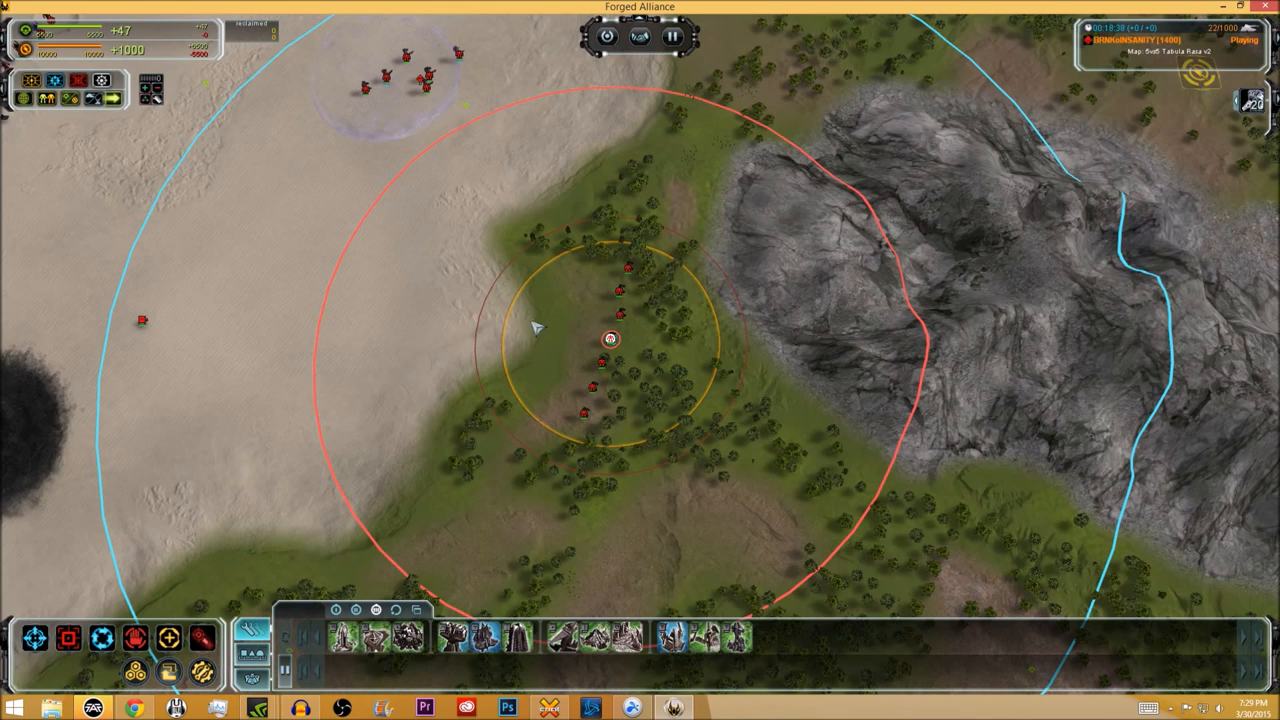
{"action": "mouse_move", "coordinate": [540, 293]}
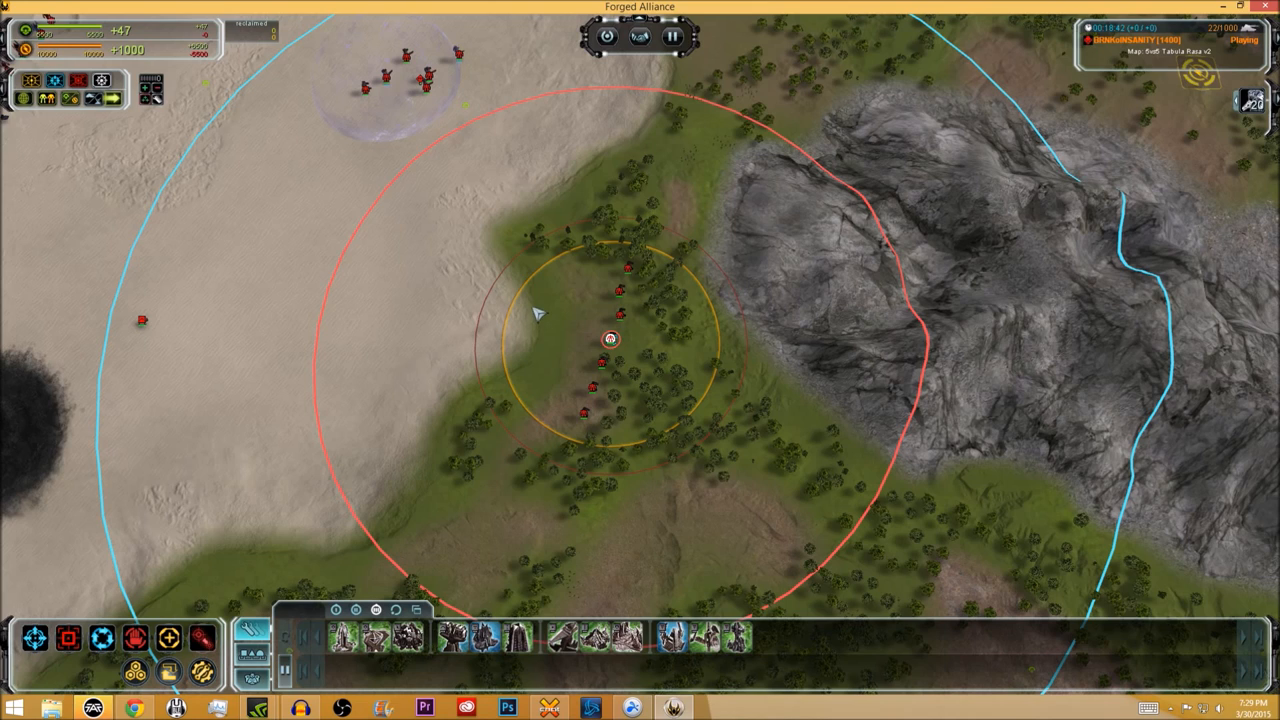
{"action": "mouse_move", "coordinate": [561, 318]}
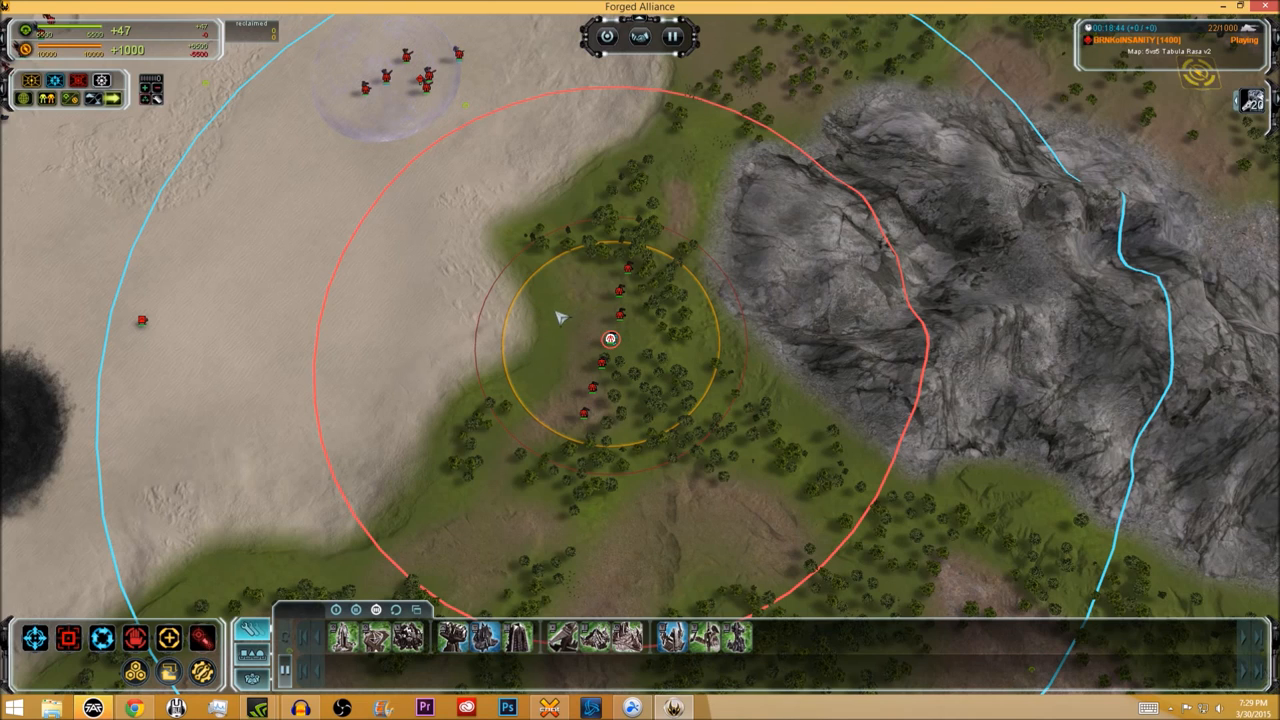
{"action": "mouse_move", "coordinate": [552, 335]}
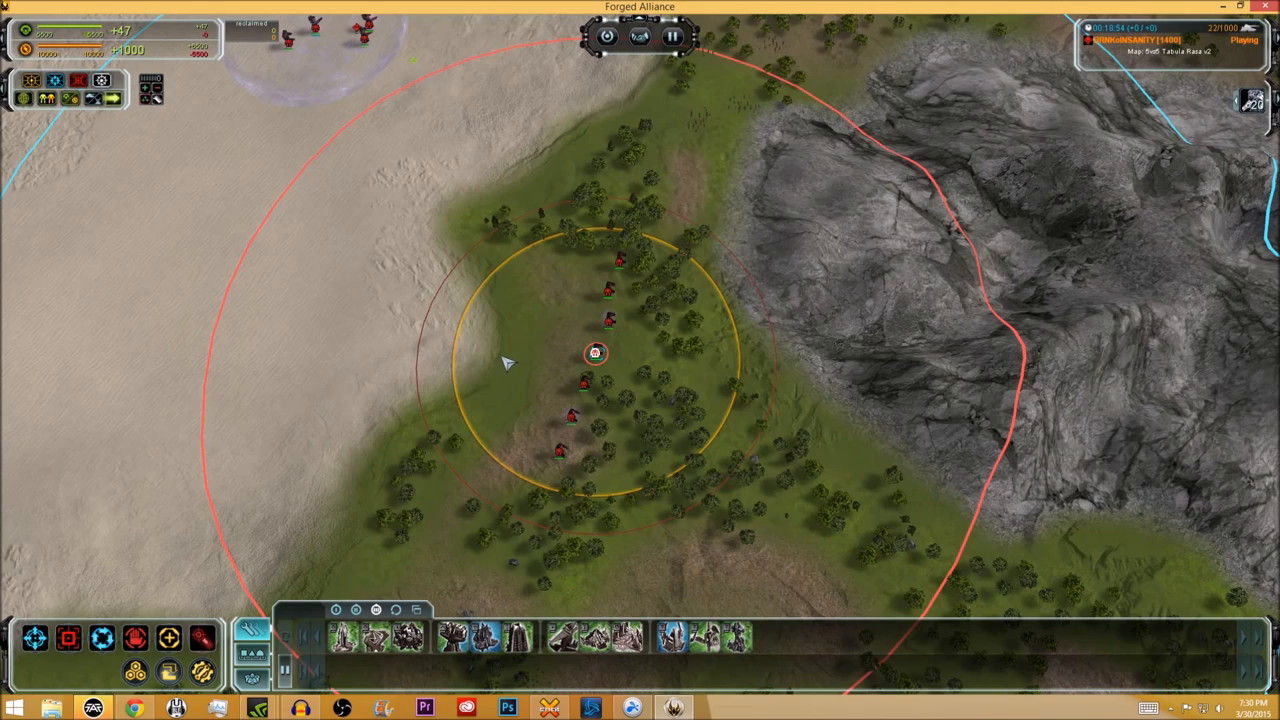
{"action": "mouse_move", "coordinate": [497, 354]}
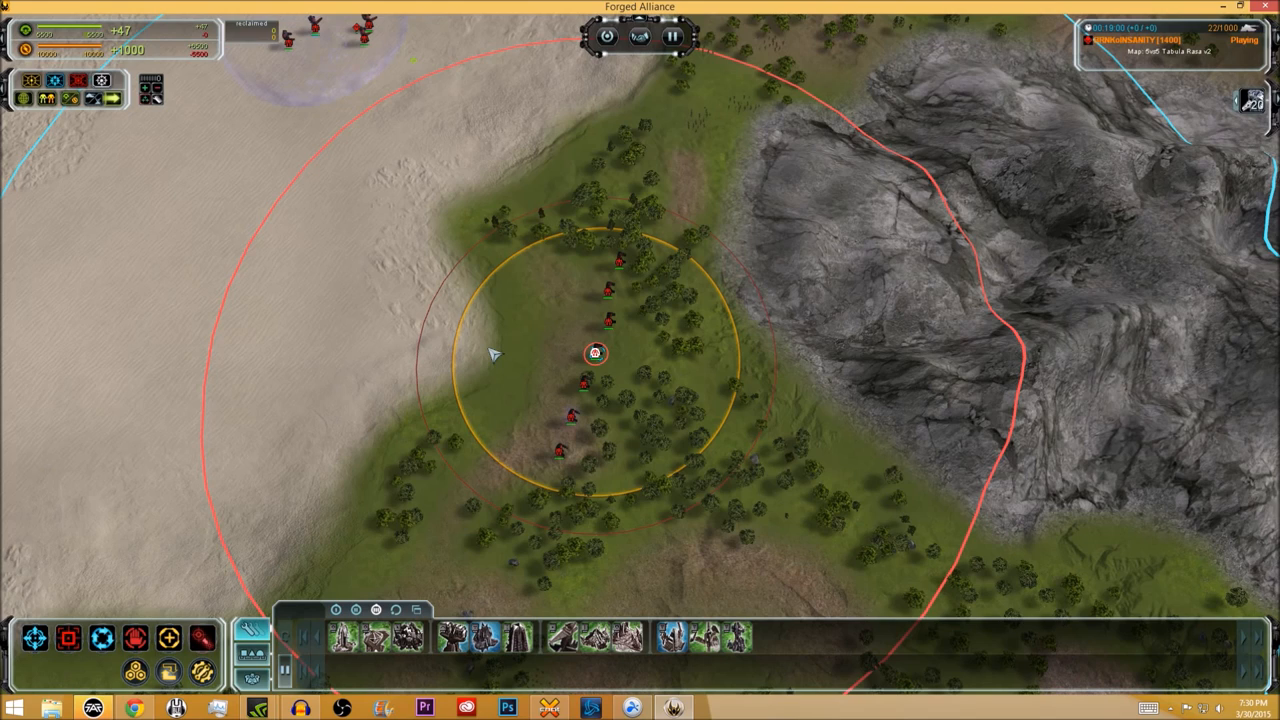
{"action": "mouse_move", "coordinate": [492, 363]}
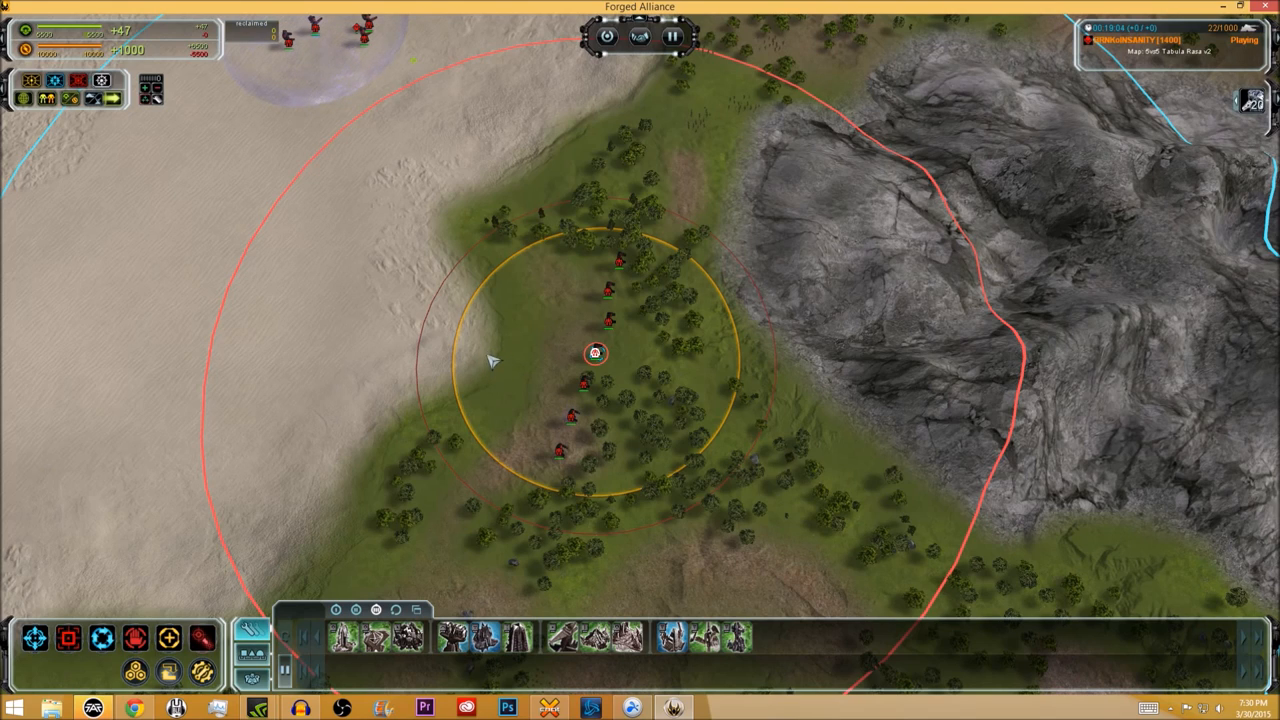
{"action": "mouse_move", "coordinate": [492, 368]}
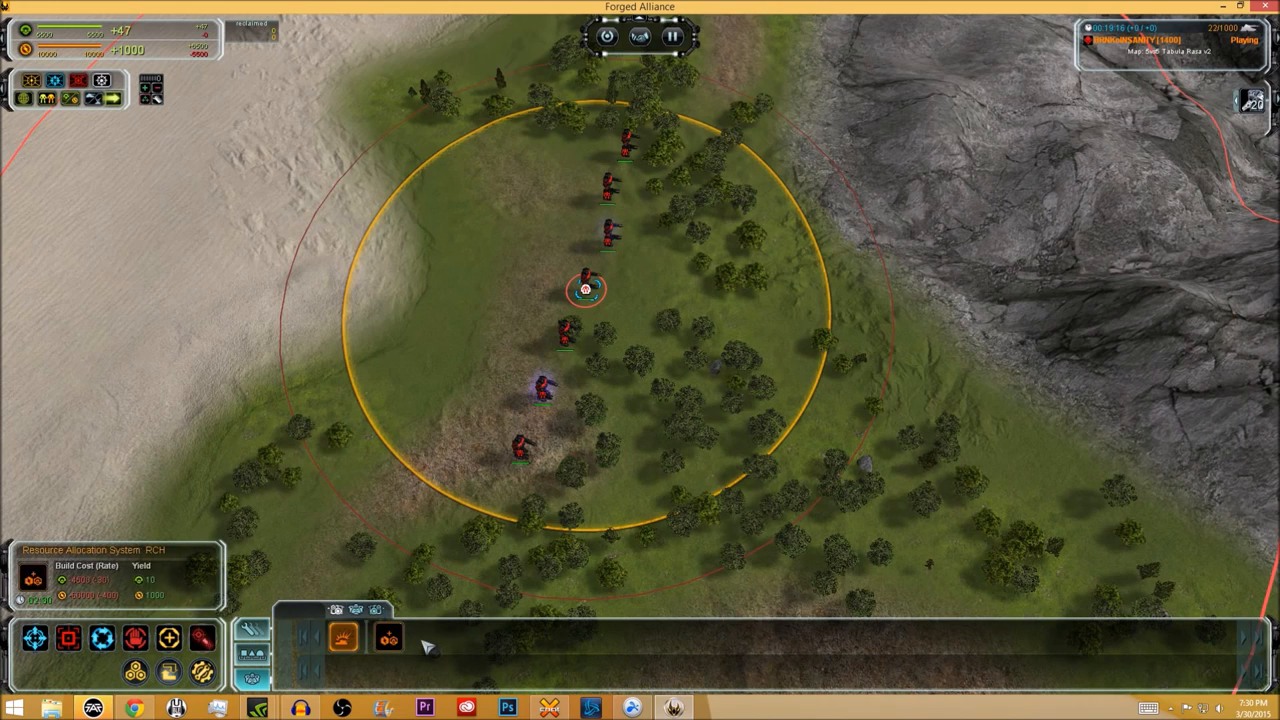
{"action": "mouse_move", "coordinate": [343, 638]}
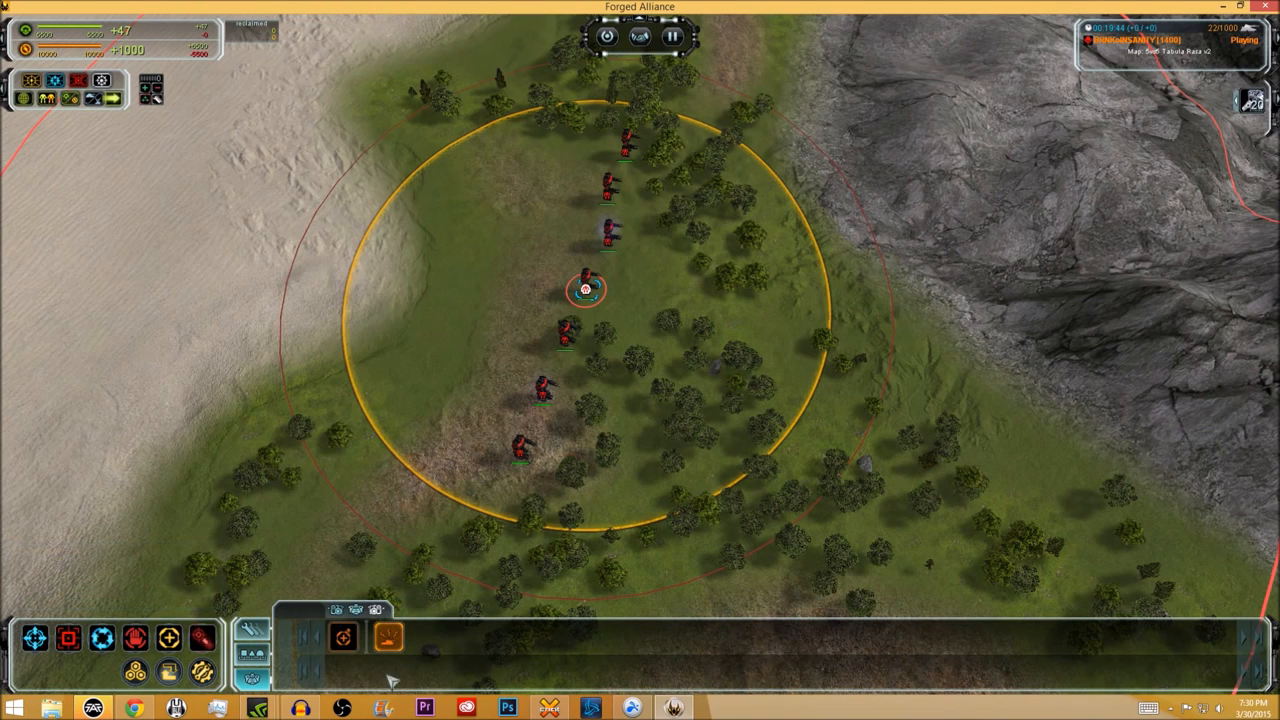
{"action": "mouse_move", "coordinate": [343, 637]}
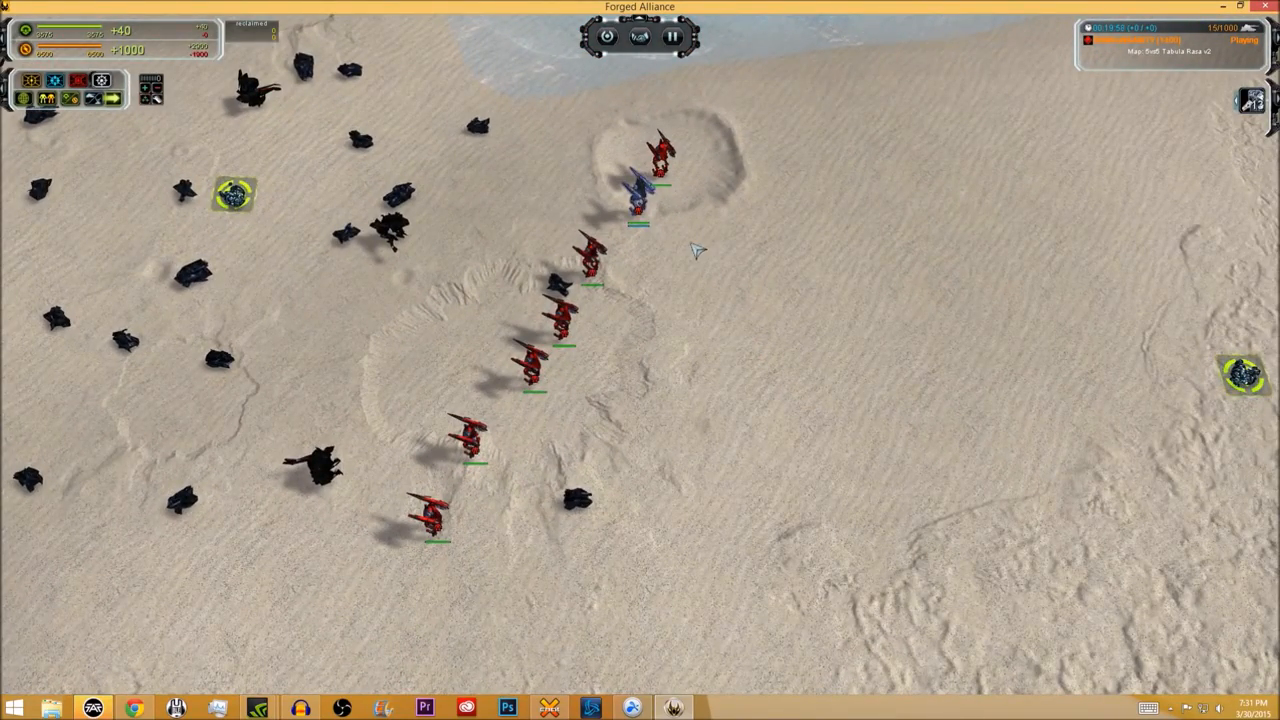
{"action": "mouse_move", "coordinate": [658, 250]}
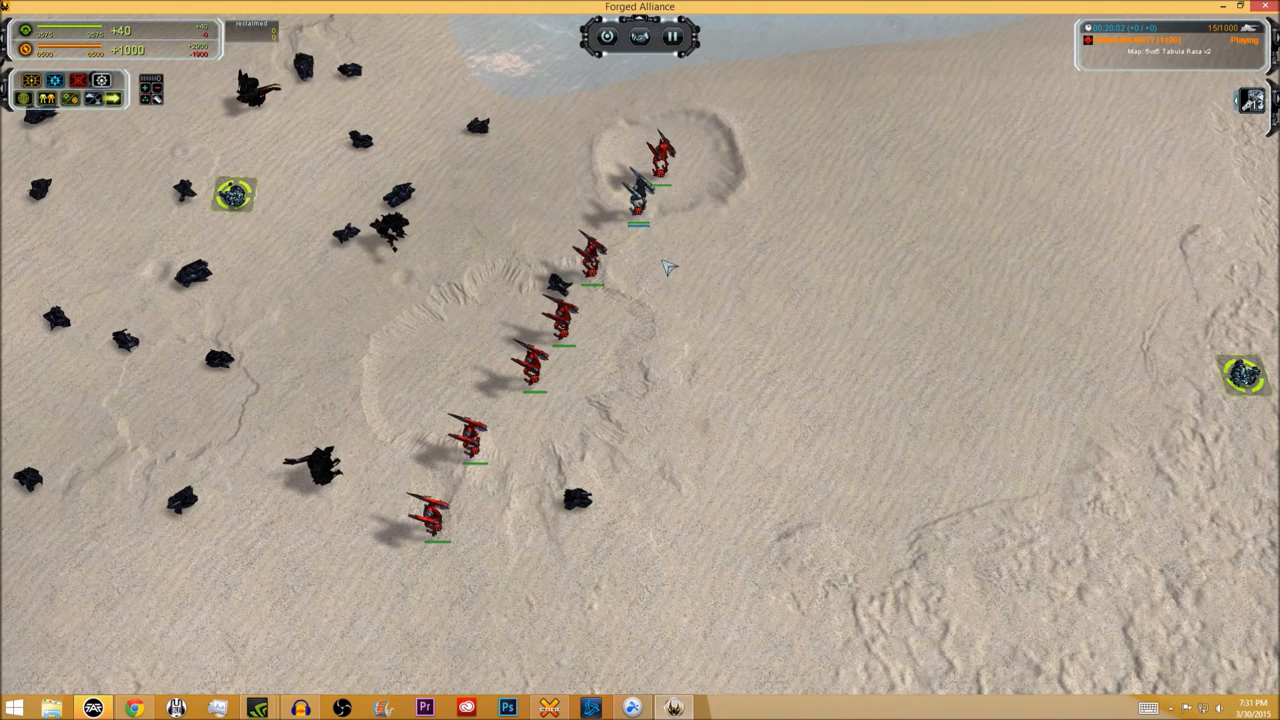
{"action": "left_click", "coordinate": [638, 190]}
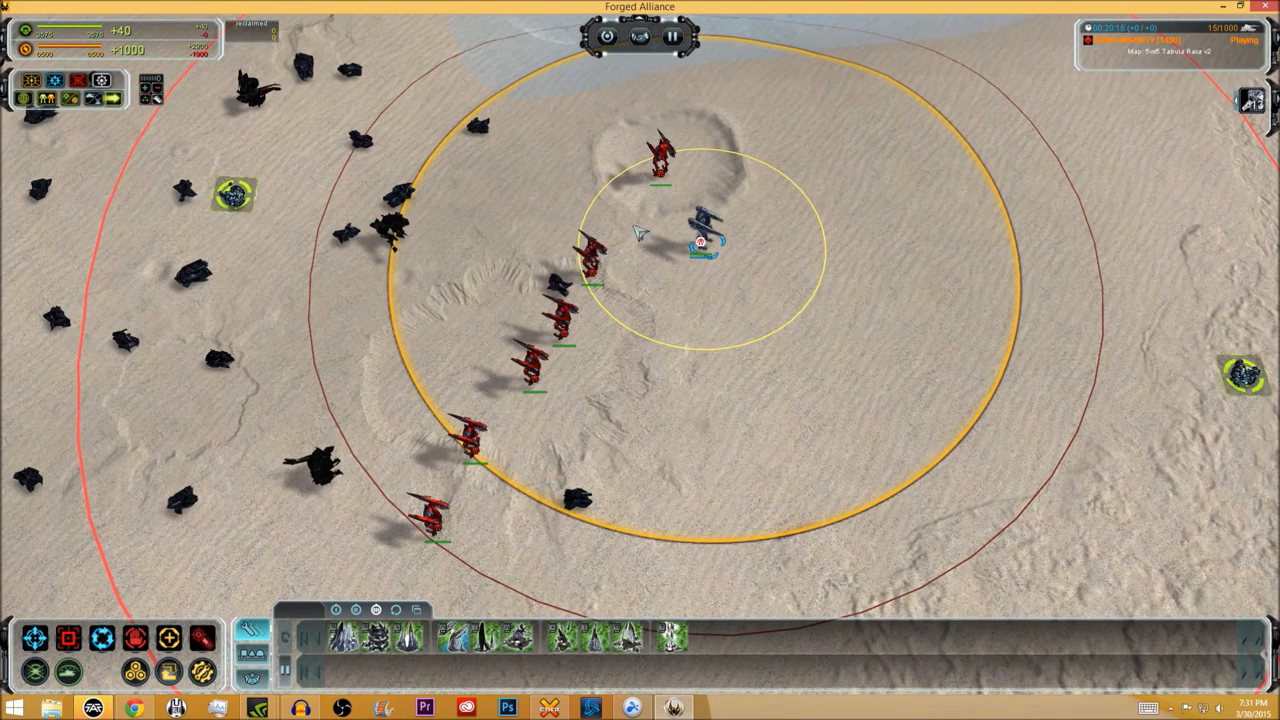
{"action": "mouse_move", "coordinate": [680, 337]}
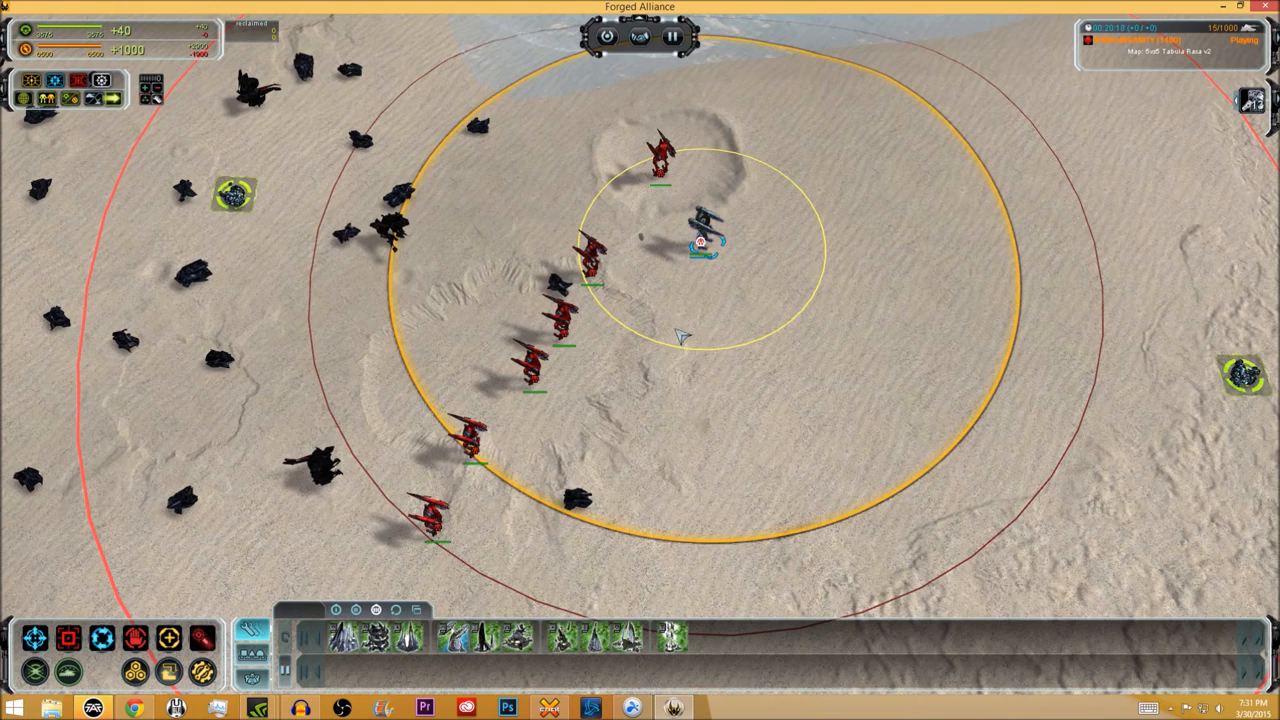
{"action": "mouse_move", "coordinate": [665, 350]}
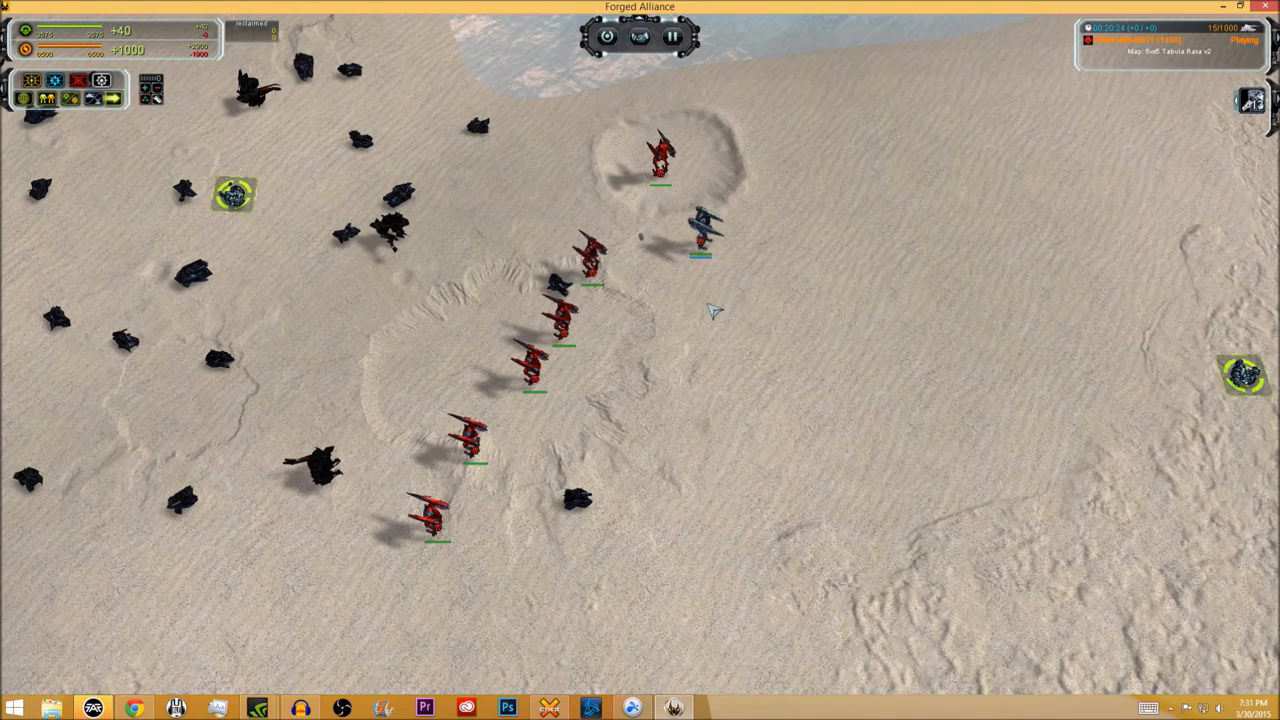
{"action": "mouse_move", "coordinate": [678, 290]}
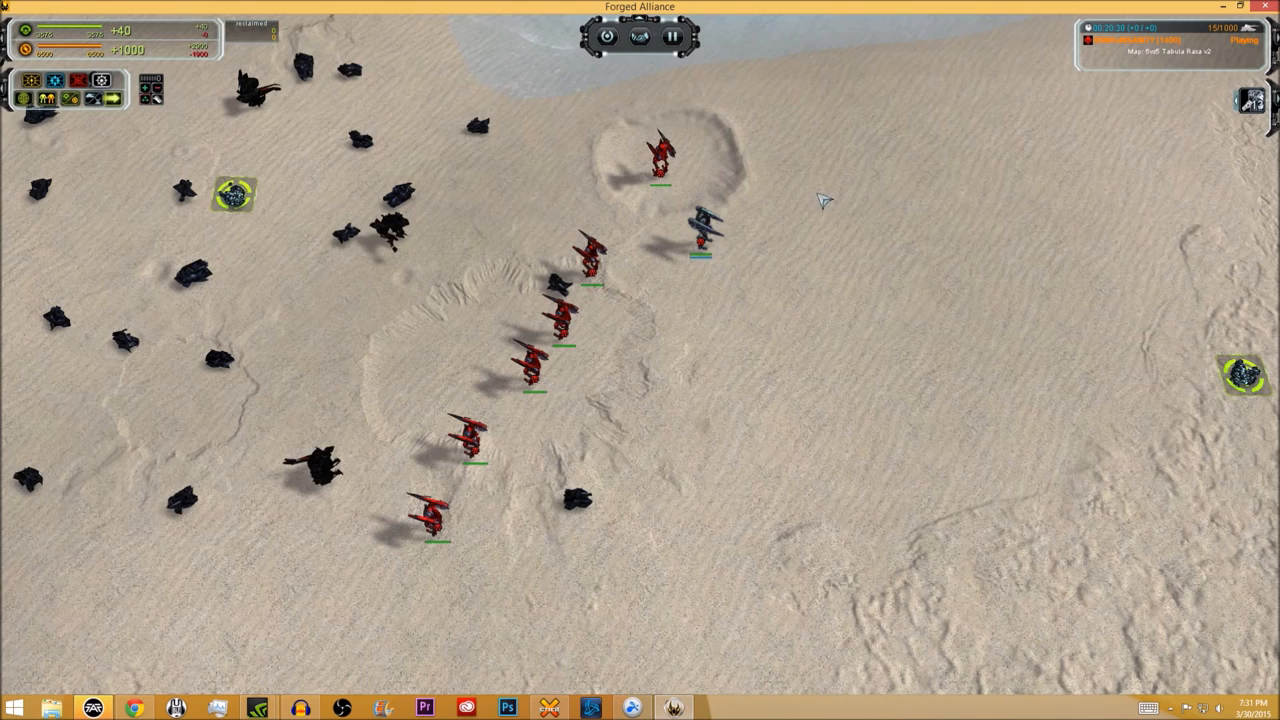
{"action": "mouse_move", "coordinate": [795, 177]}
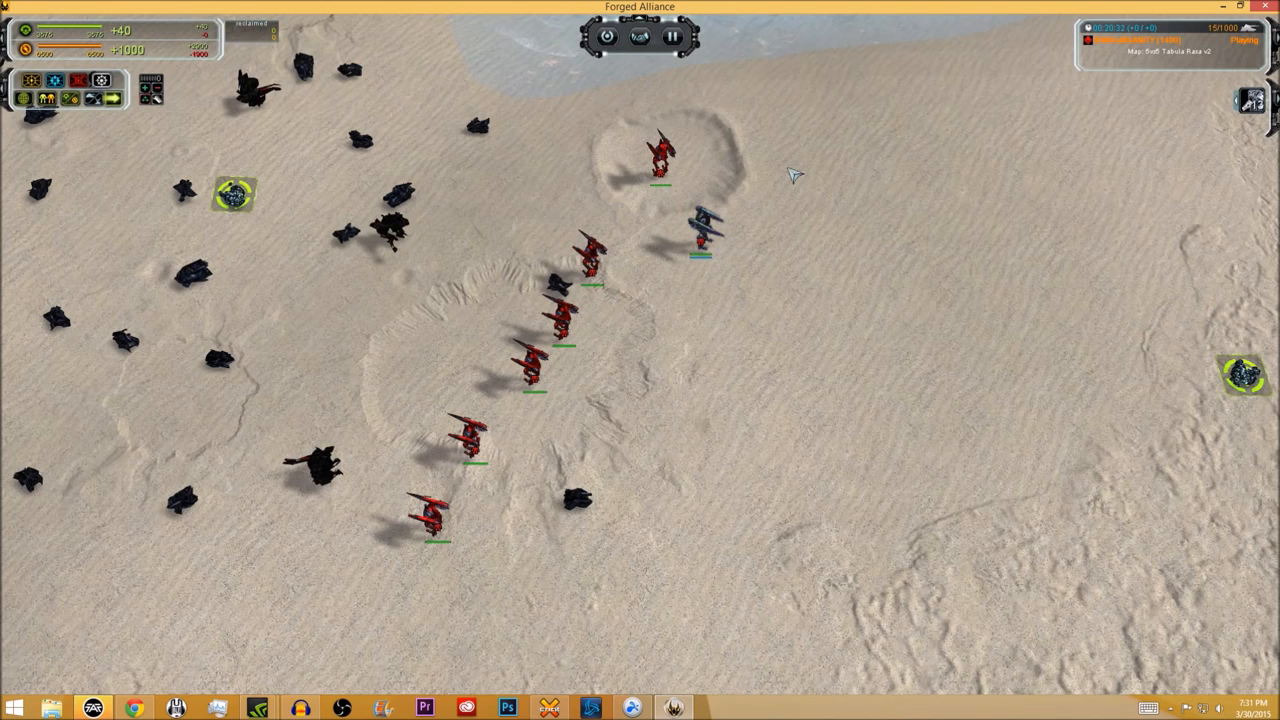
{"action": "mouse_move", "coordinate": [783, 155]}
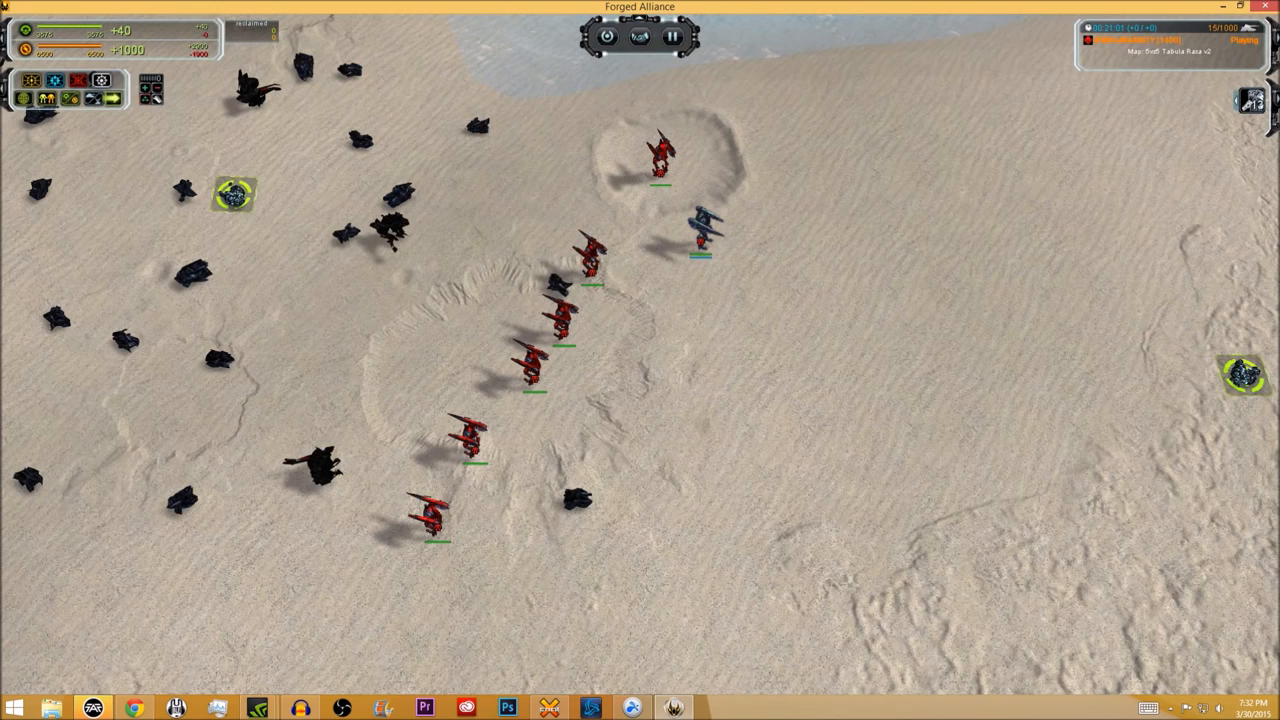
{"action": "left_click", "coordinate": [475, 437]}
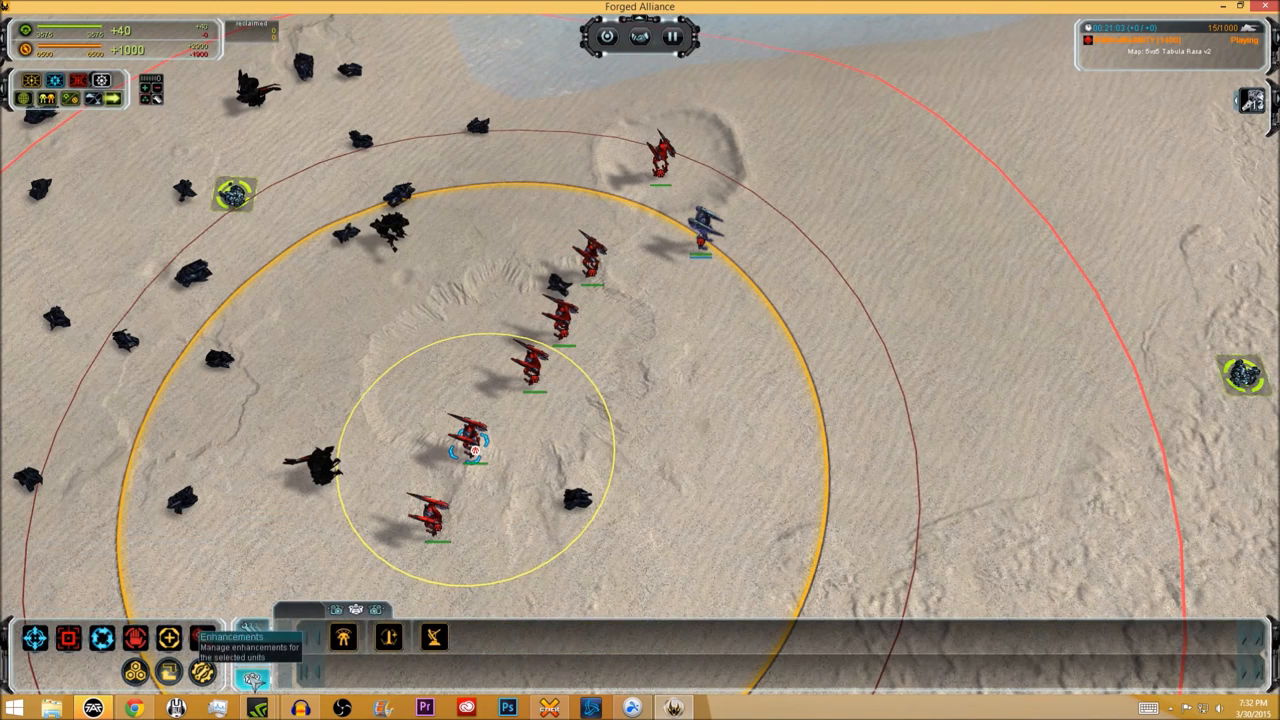
{"action": "left_click", "coordinate": [254, 675]}
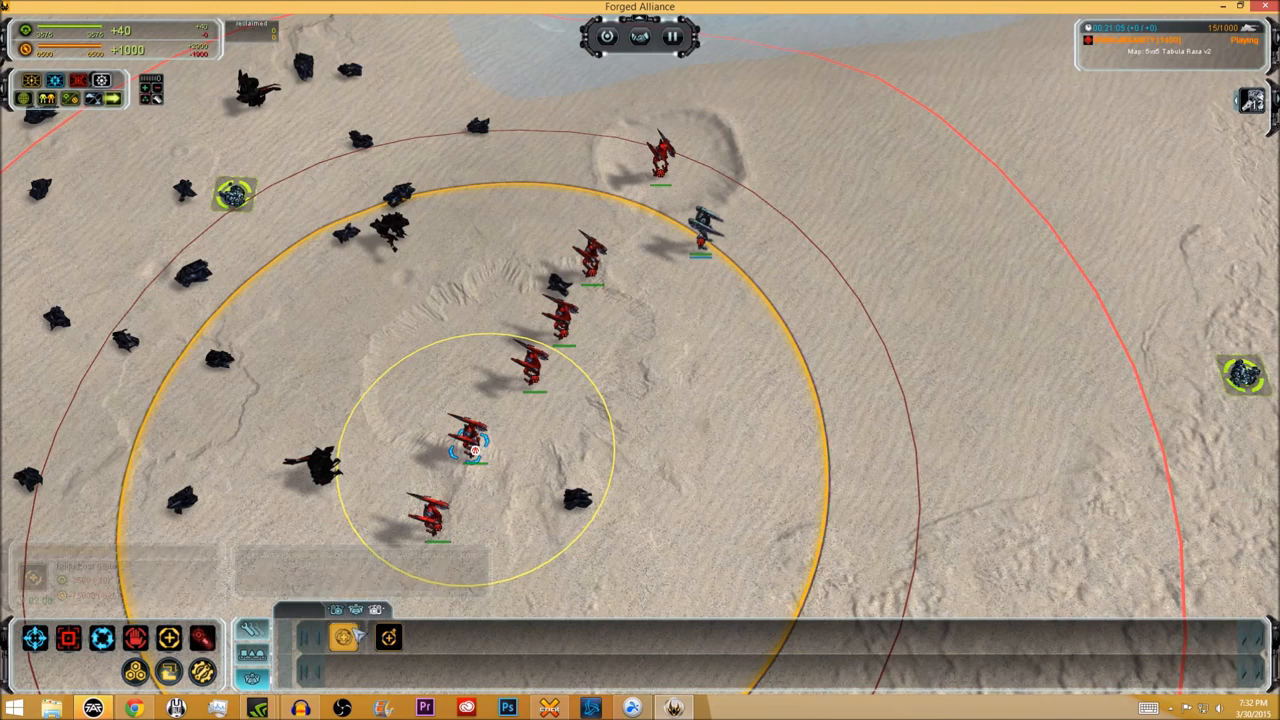
{"action": "left_click", "coordinate": [388, 638]}
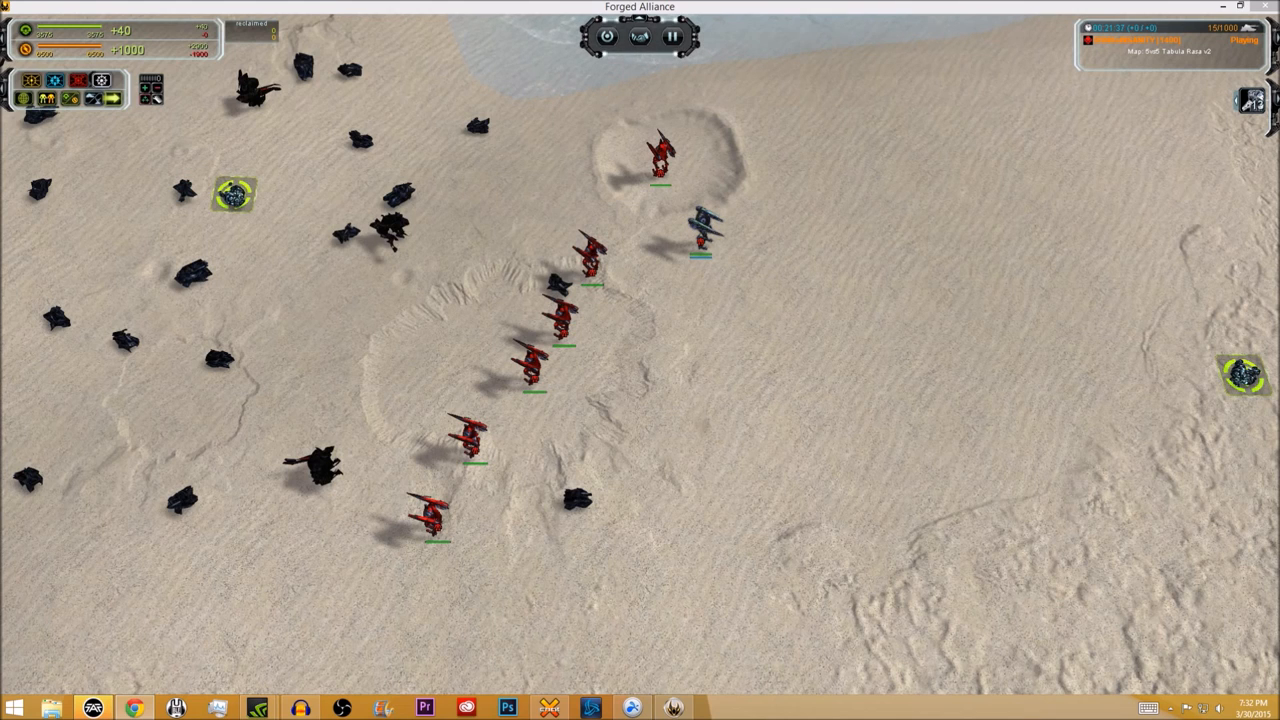
Move in on the tail of the sand line and select the bottom red SACU
{"action": "left_click", "coordinate": [430, 515]}
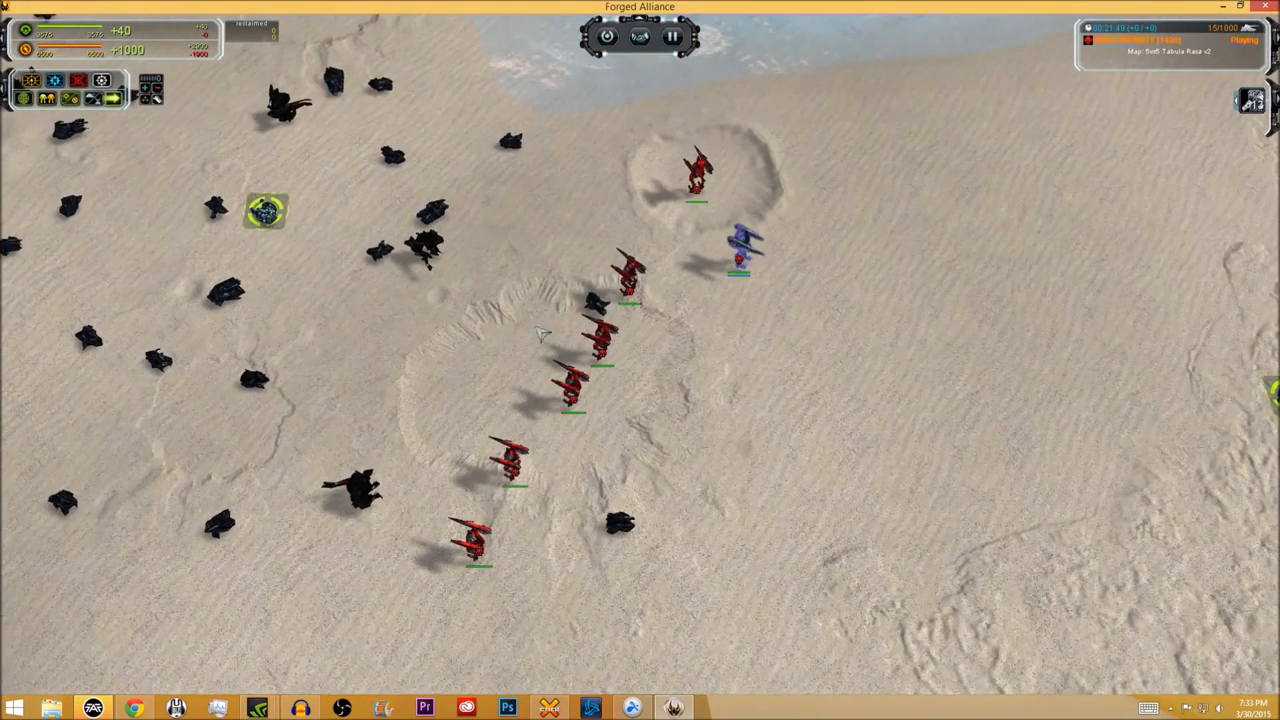
{"action": "mouse_move", "coordinate": [818, 449]}
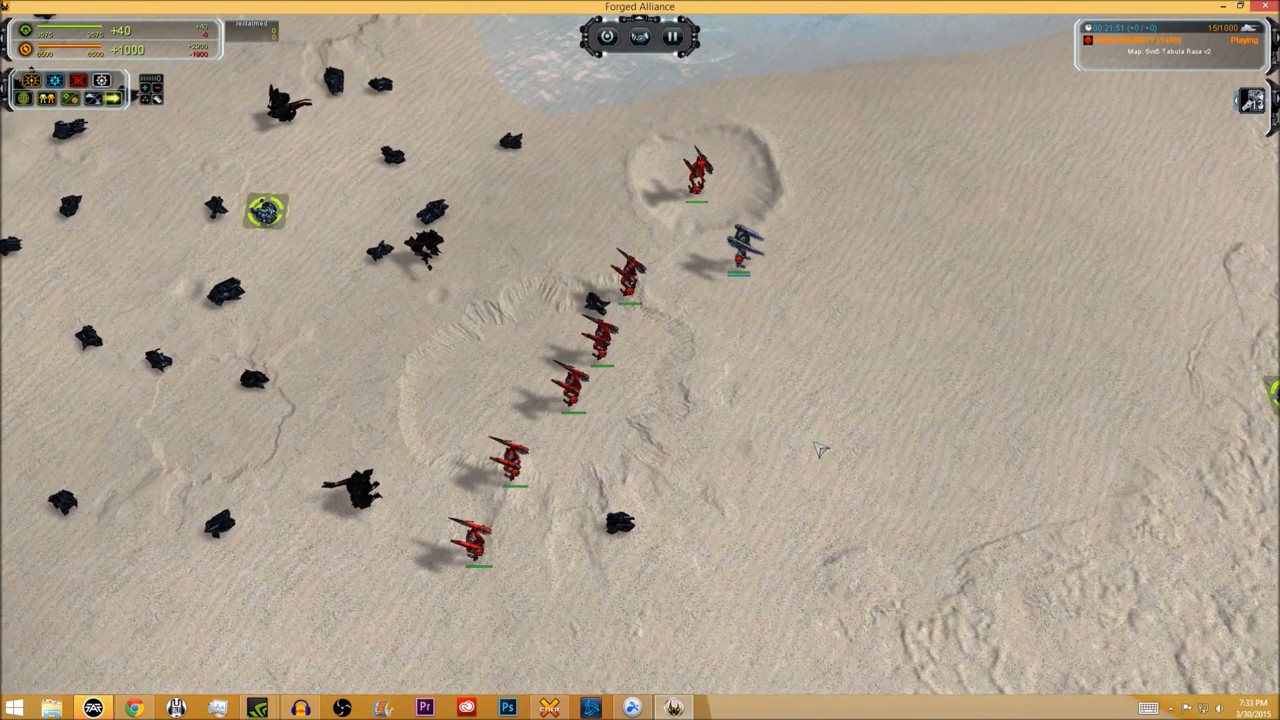
{"action": "mouse_move", "coordinate": [863, 437]}
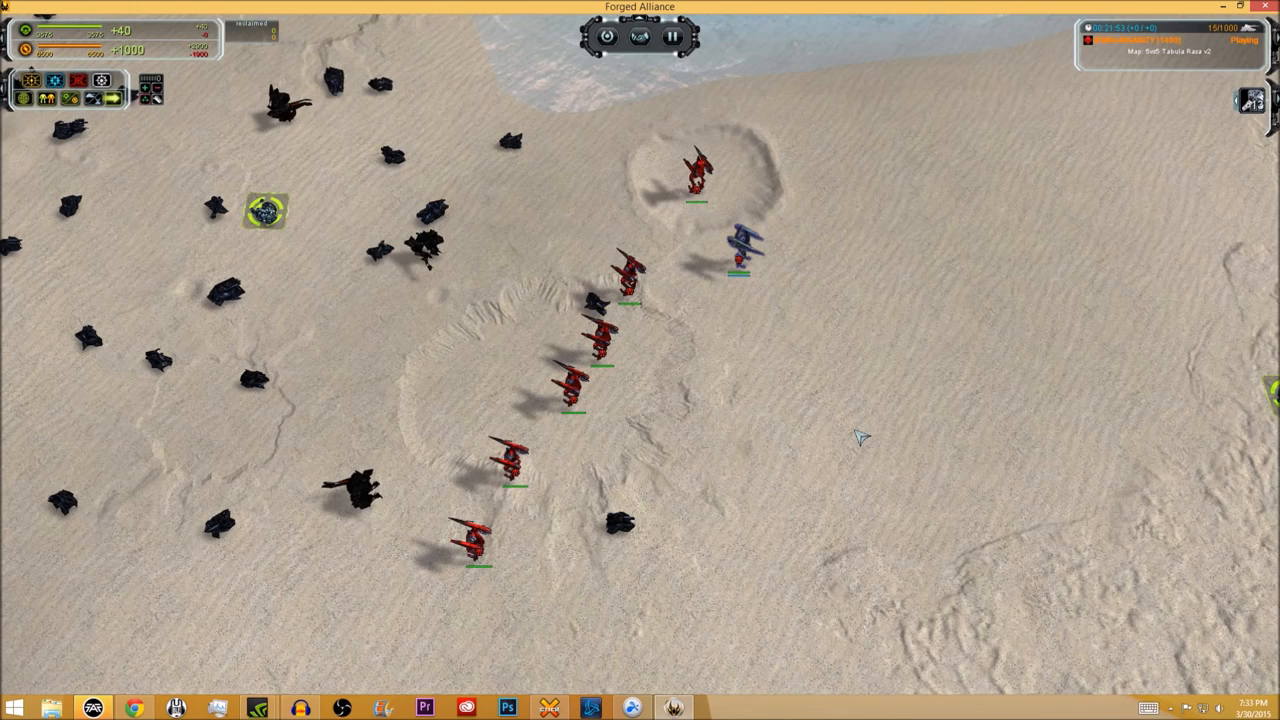
{"action": "mouse_move", "coordinate": [850, 420]}
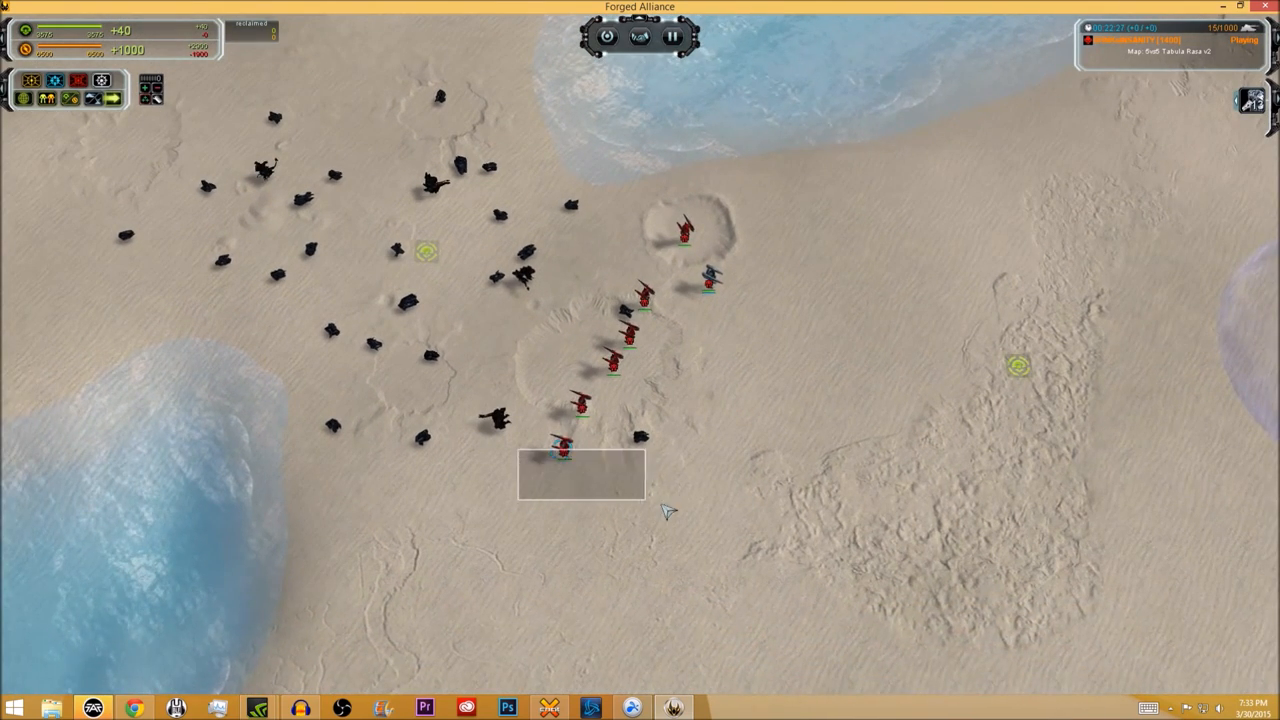
{"action": "left_click", "coordinate": [563, 450]}
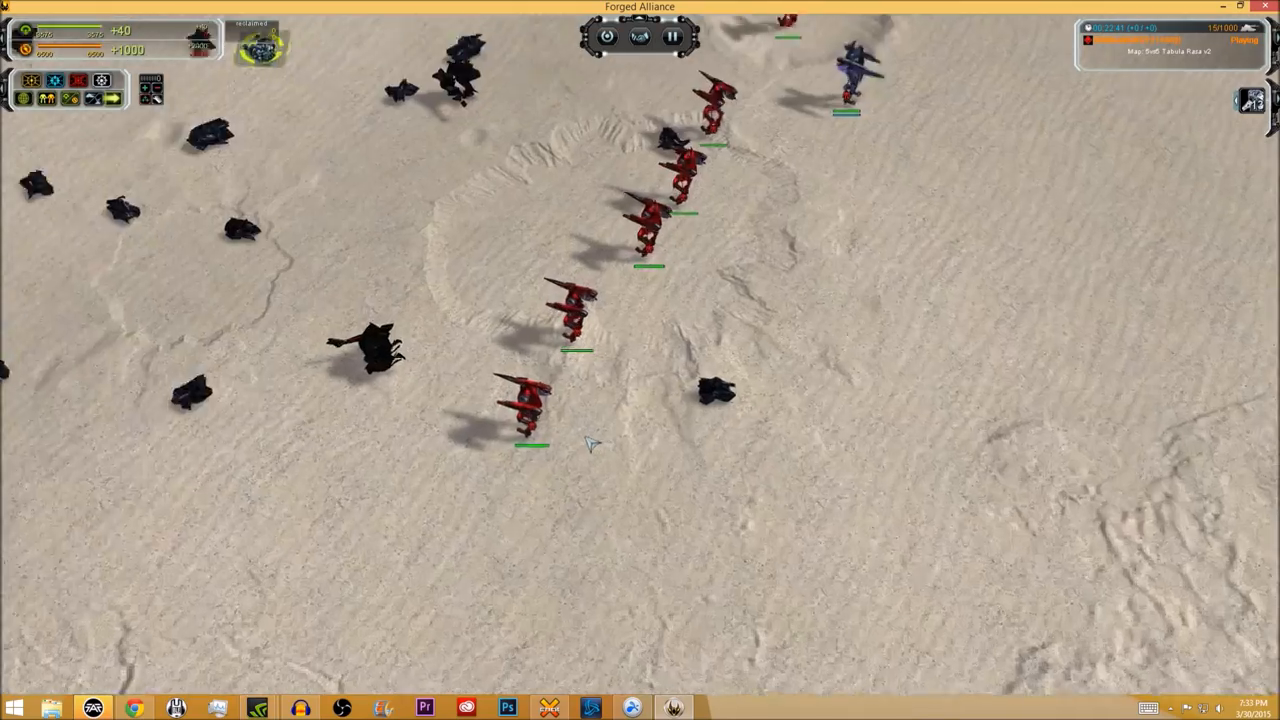
{"action": "left_click", "coordinate": [535, 400]}
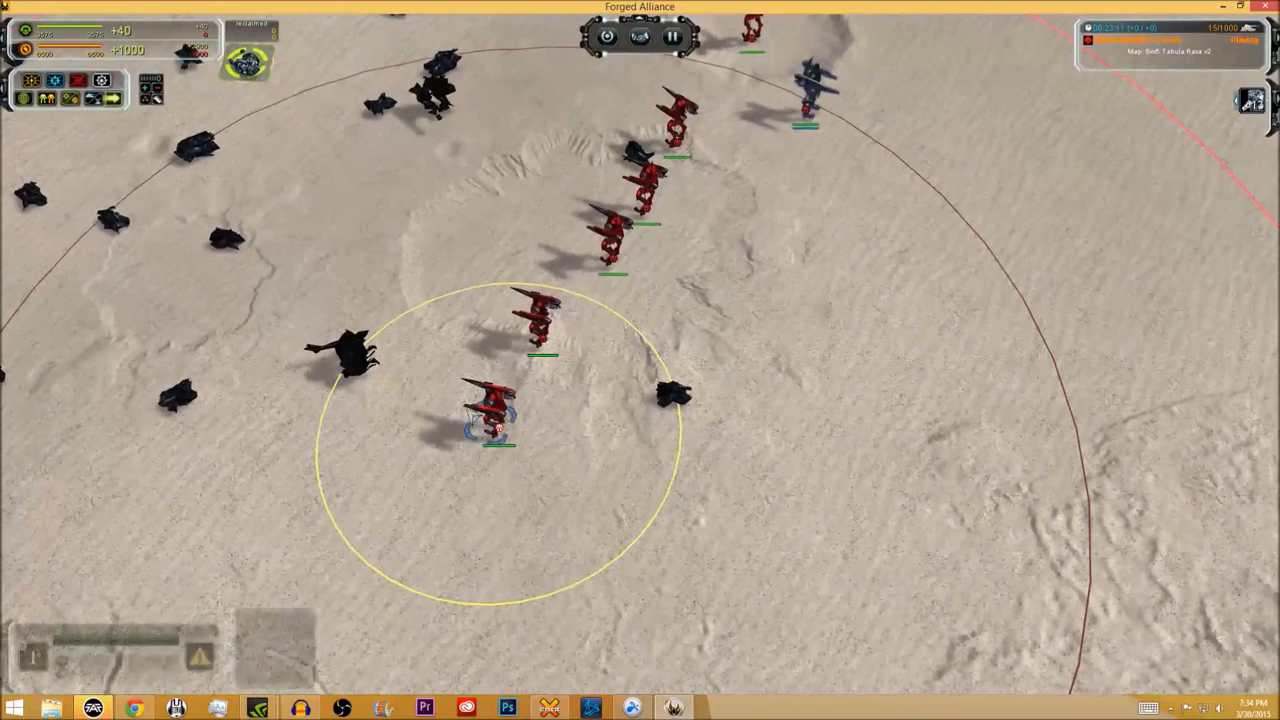
Select the bottom red SACU, inspect Enhanced Sensor System, then deselect it
{"action": "left_click", "coordinate": [490, 415]}
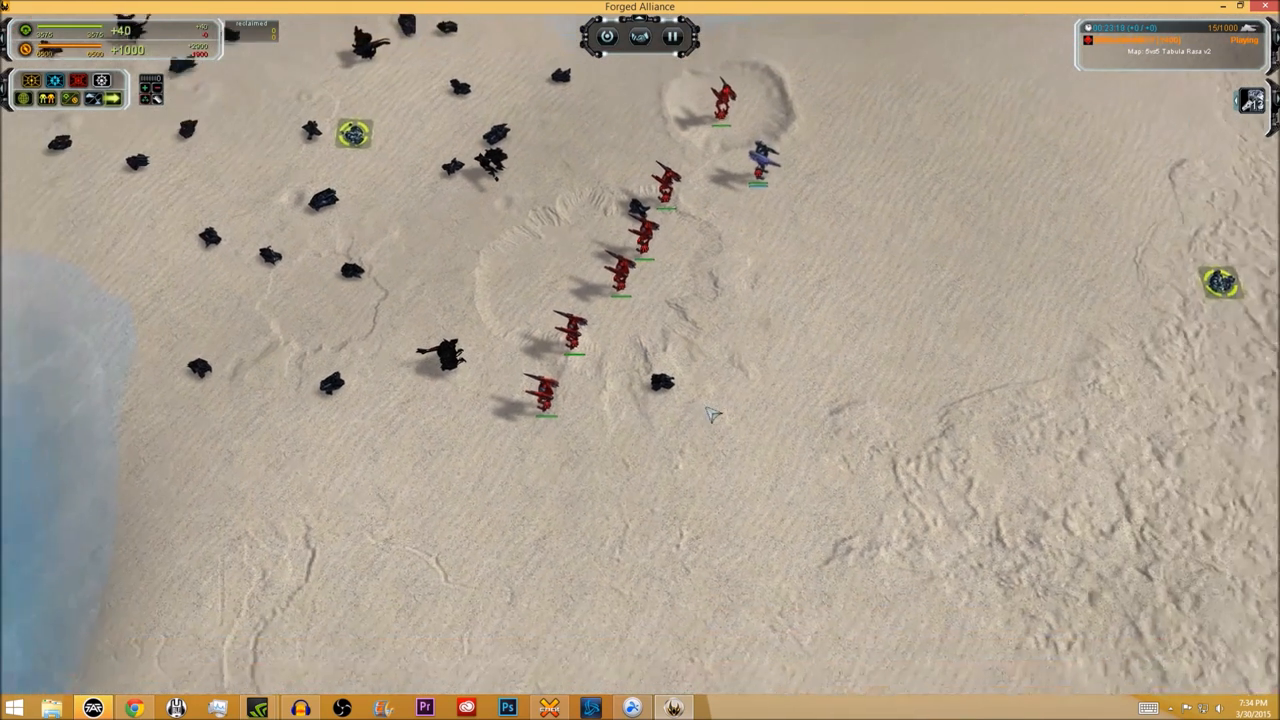
{"action": "left_click", "coordinate": [560, 400]}
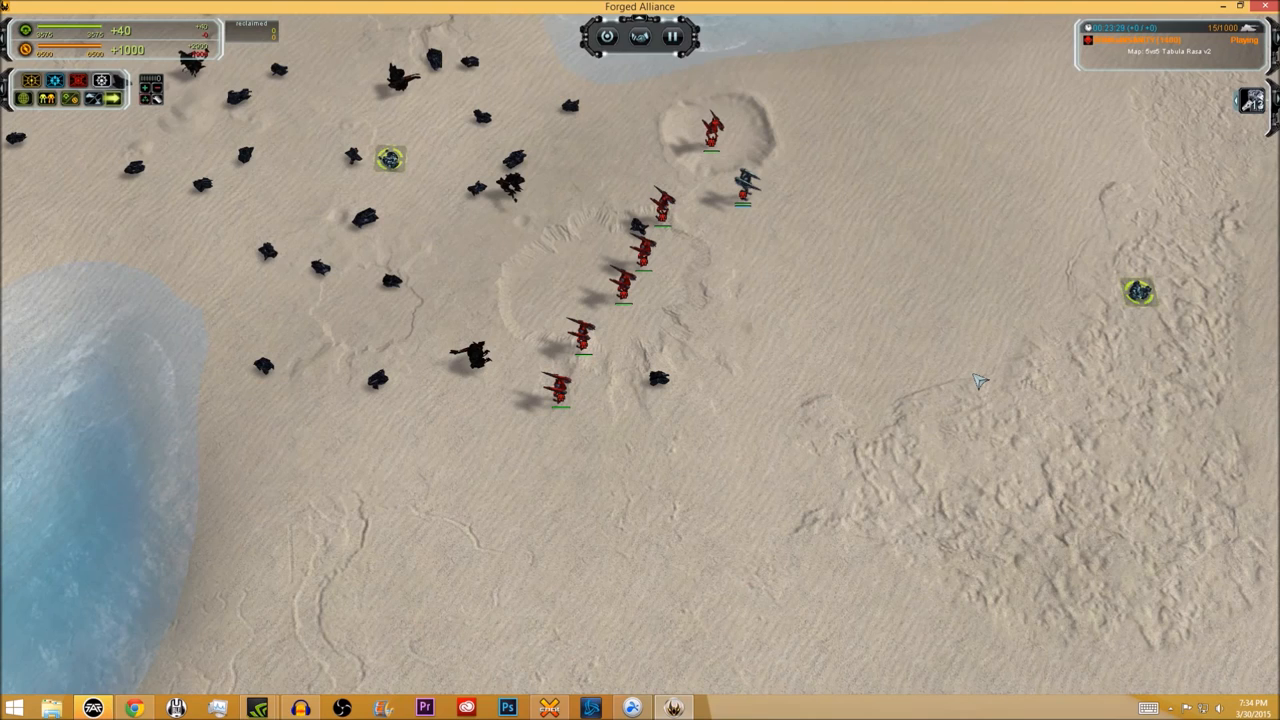
{"action": "mouse_move", "coordinate": [483, 233]}
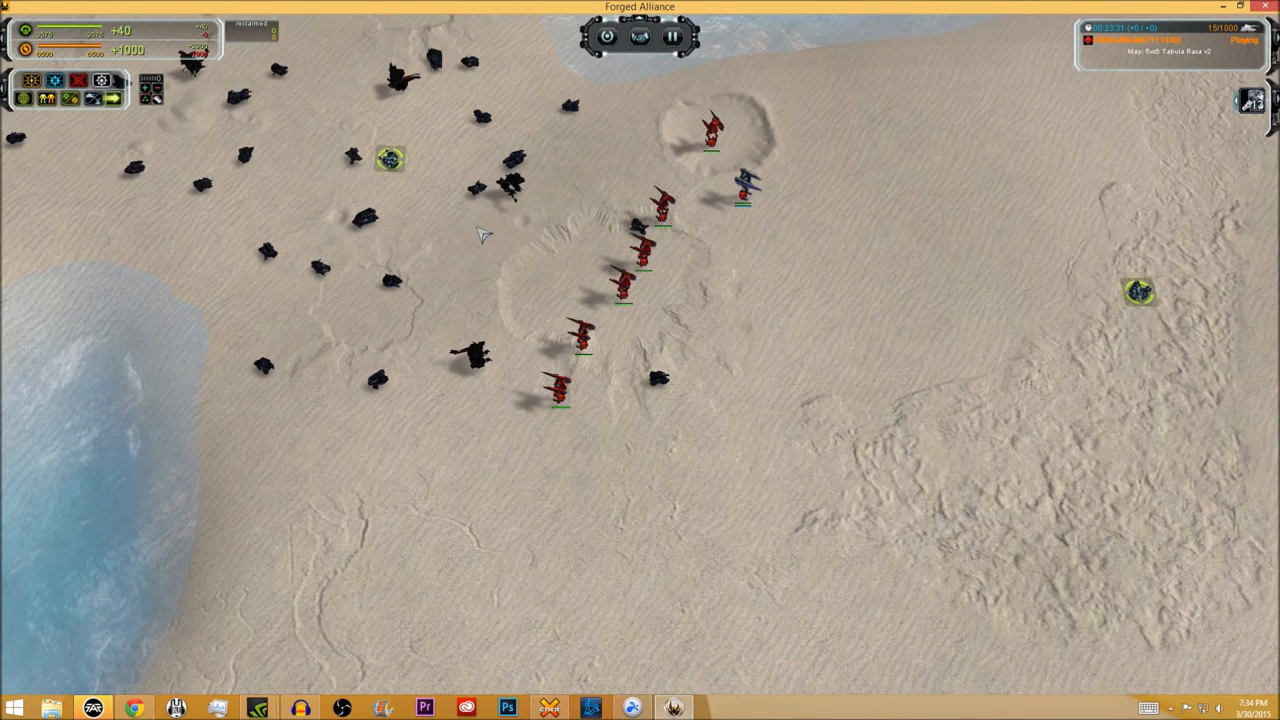
{"action": "mouse_move", "coordinate": [314, 432]}
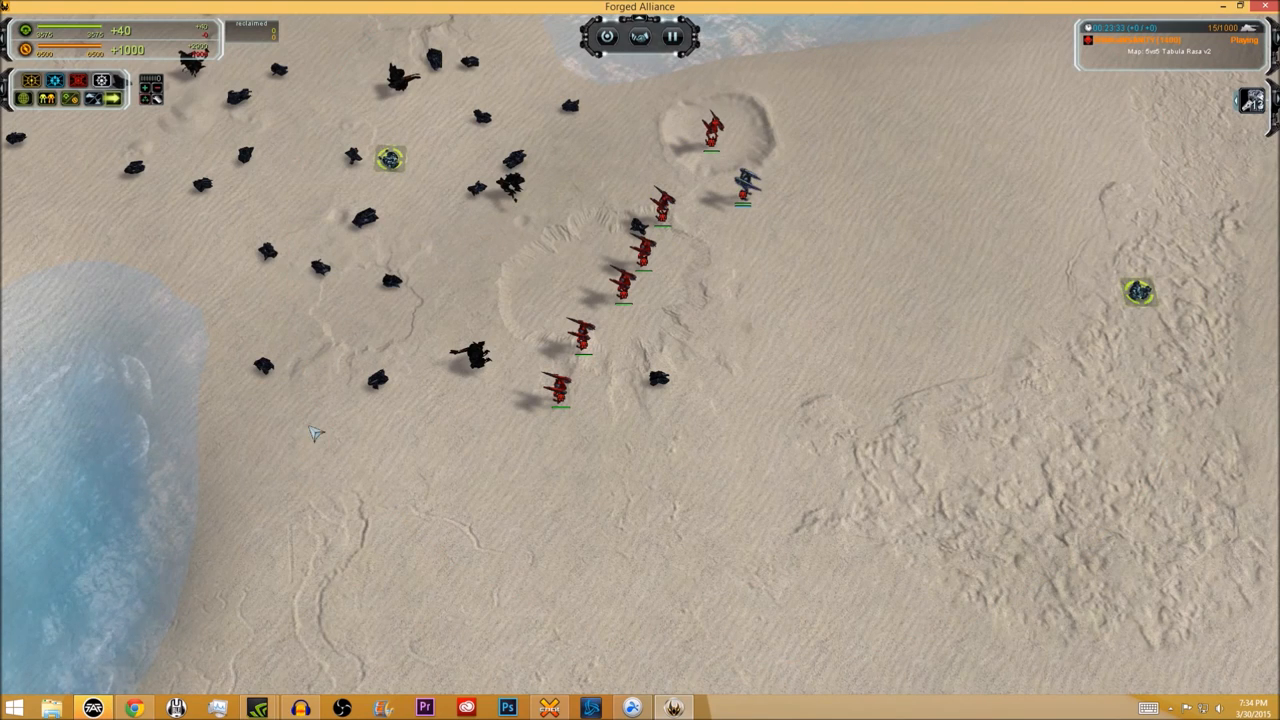
{"action": "left_click", "coordinate": [568, 390]}
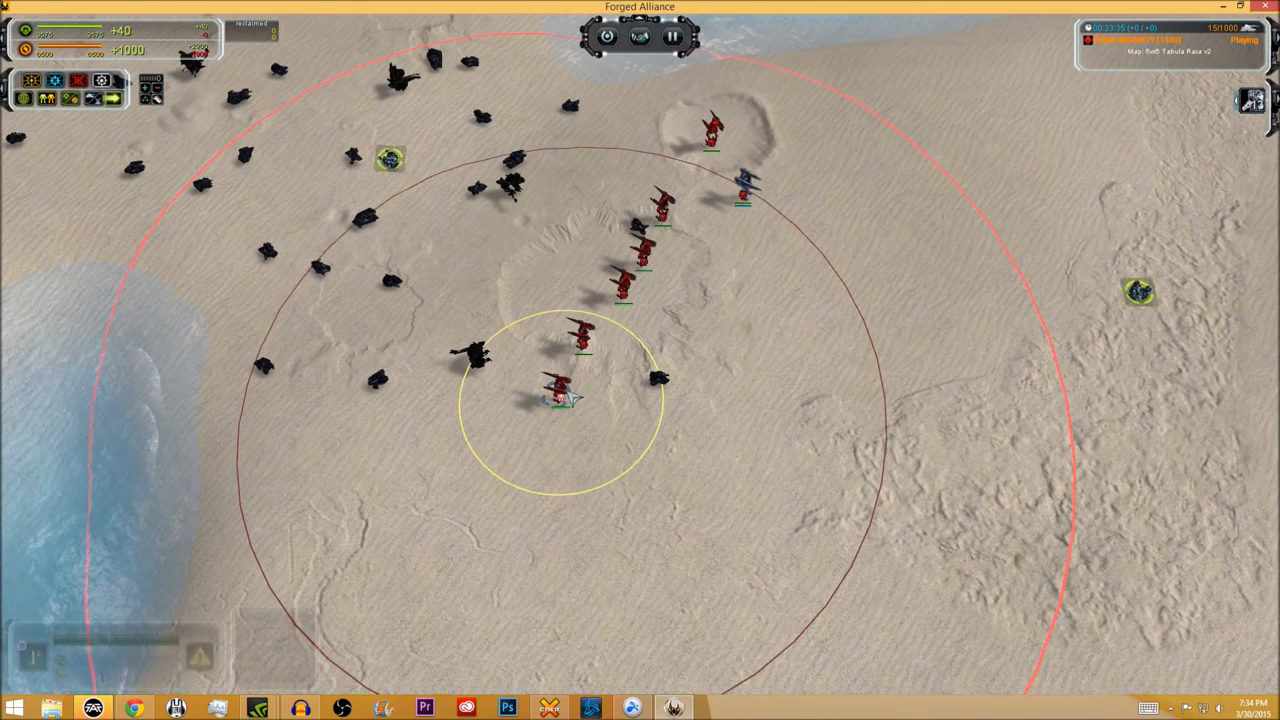
{"action": "left_click", "coordinate": [558, 398]}
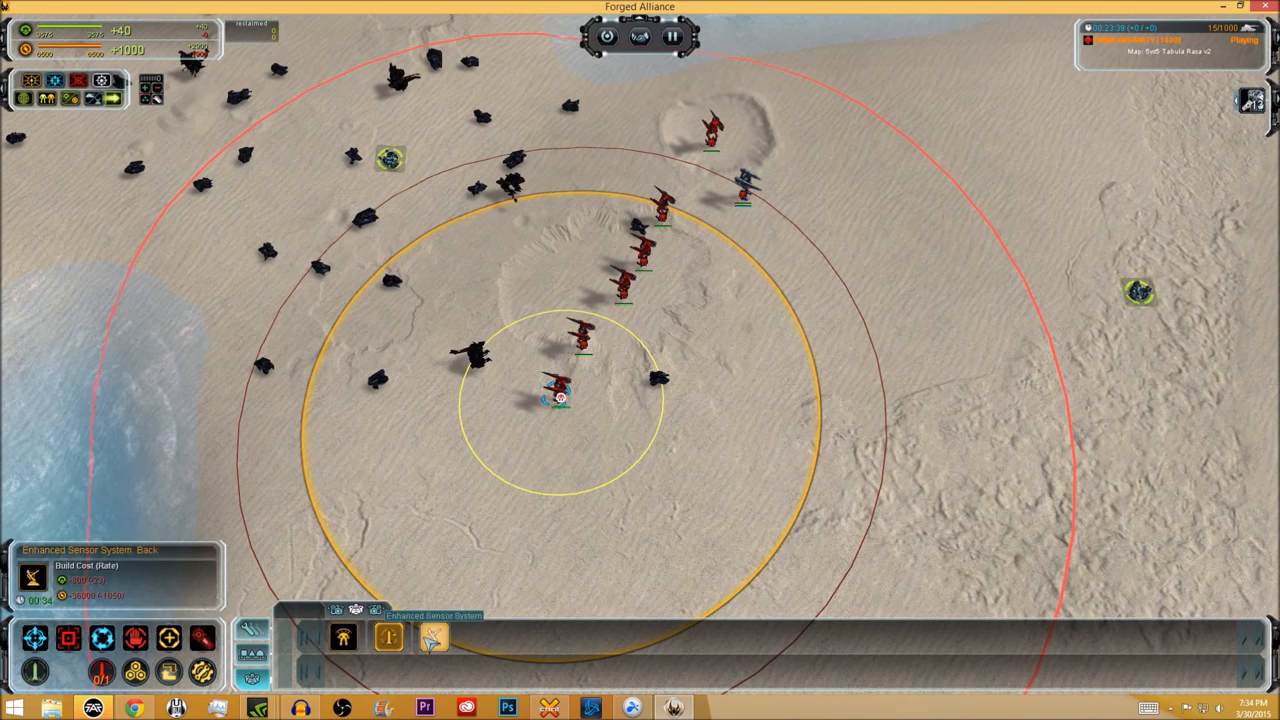
{"action": "left_click", "coordinate": [388, 637]}
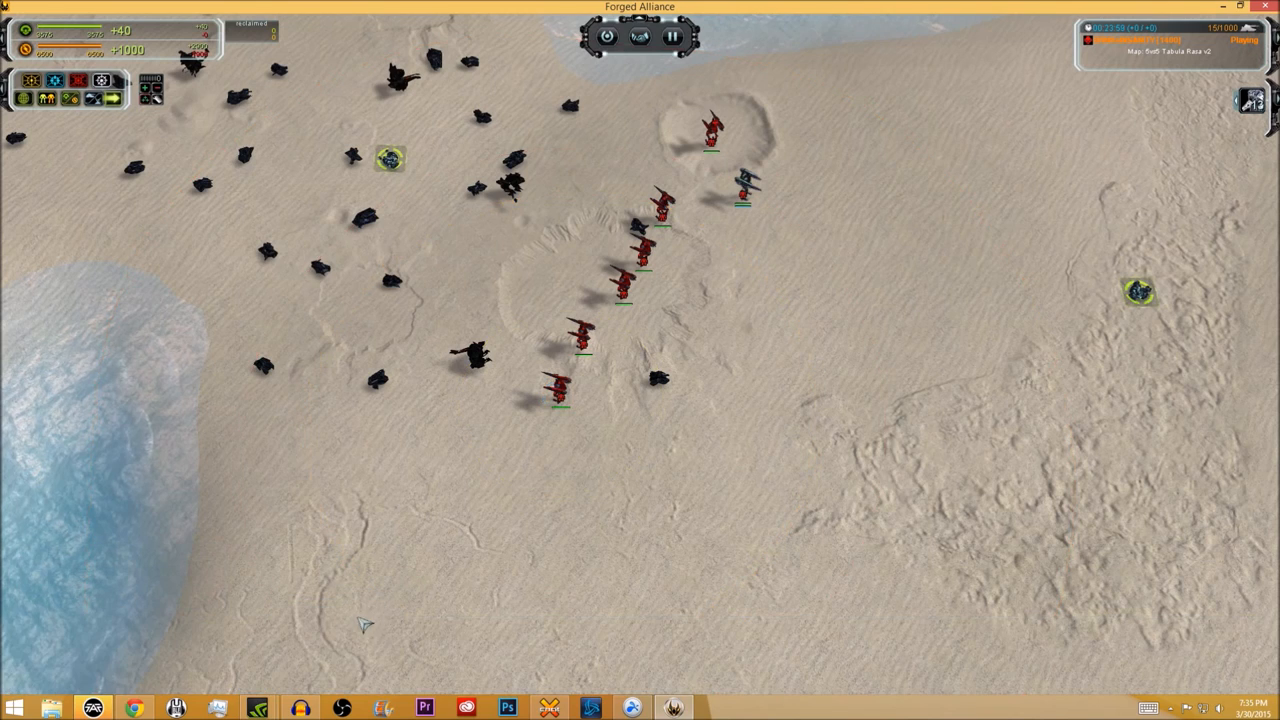
{"action": "left_click", "coordinate": [560, 398]}
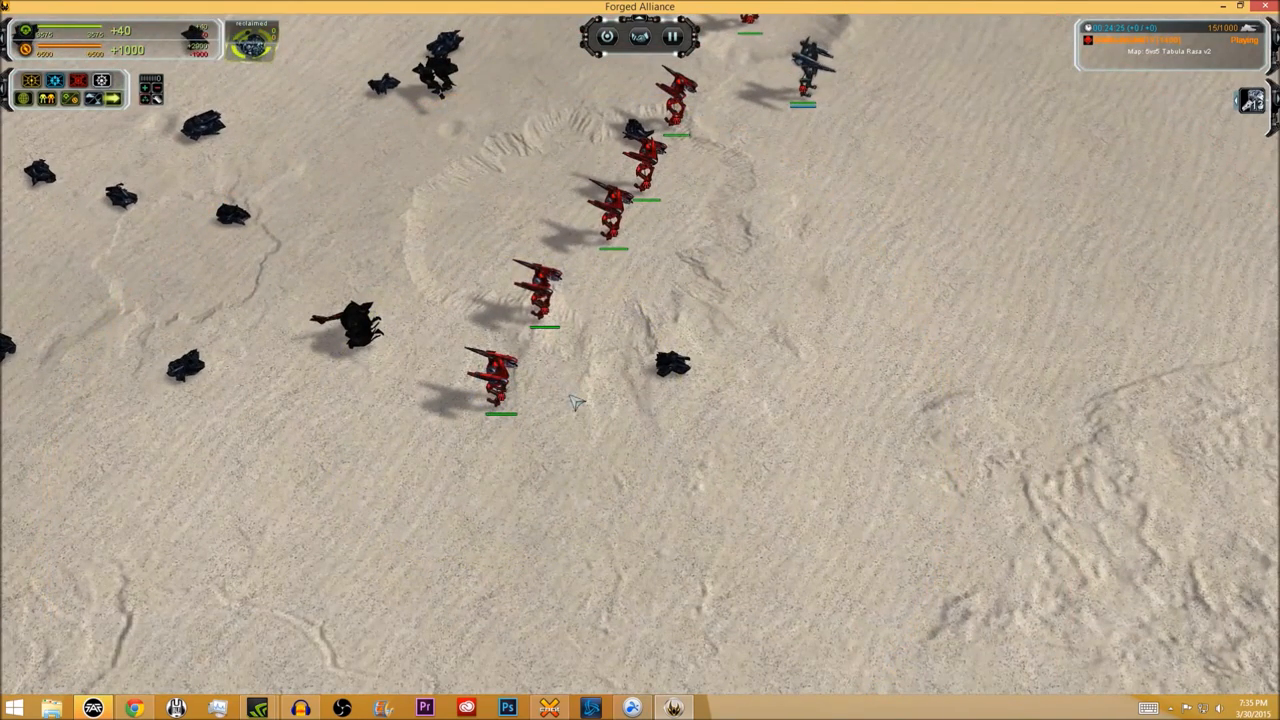
{"action": "left_click", "coordinate": [490, 385]}
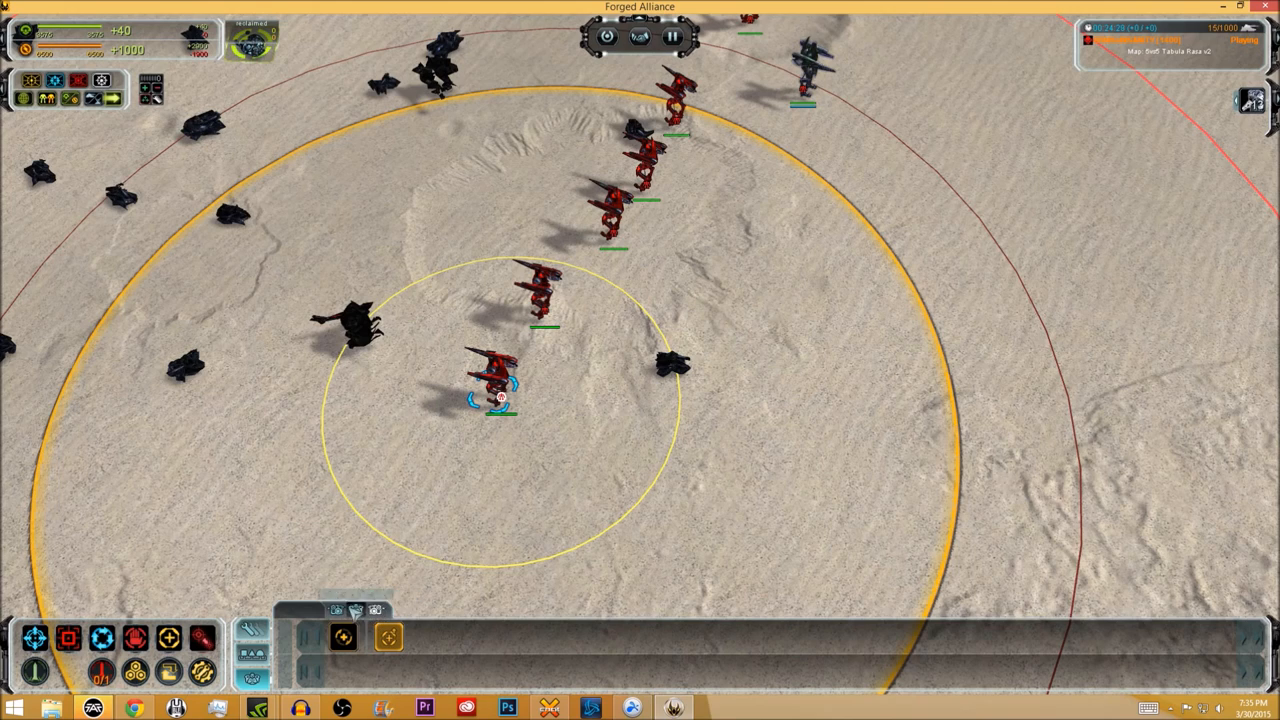
{"action": "mouse_move", "coordinate": [388, 637]}
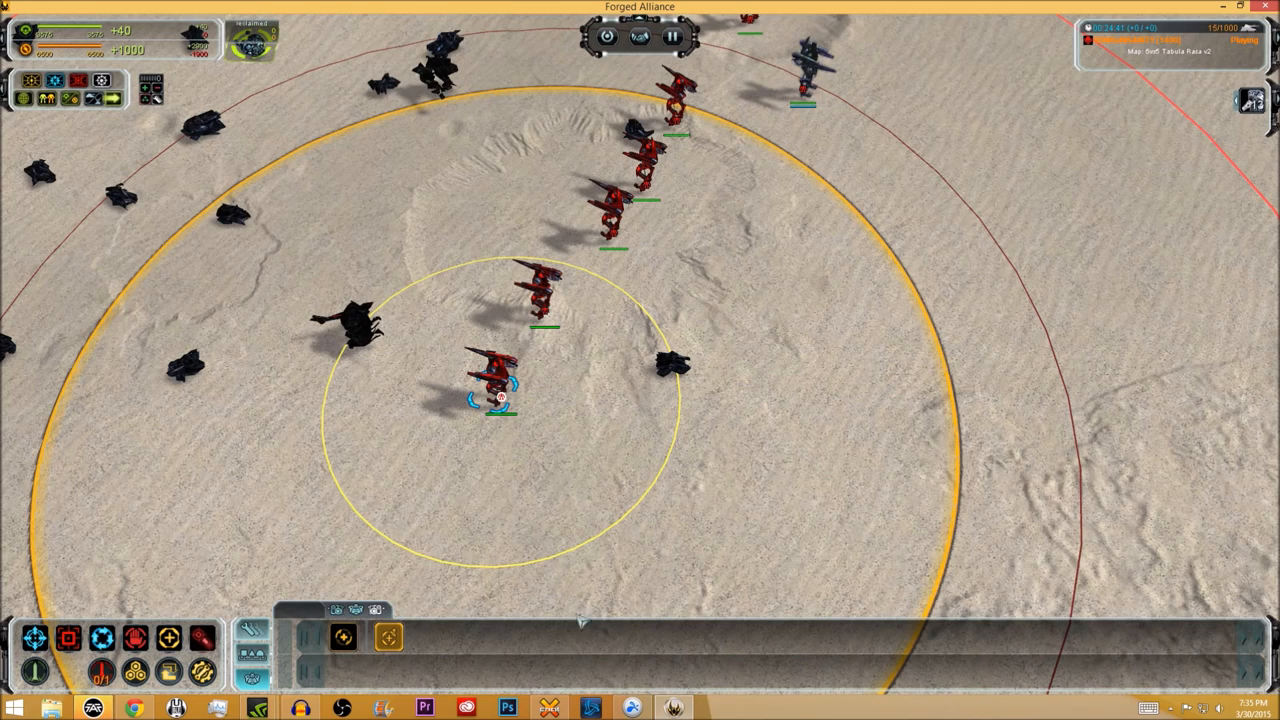
{"action": "mouse_move", "coordinate": [343, 637]}
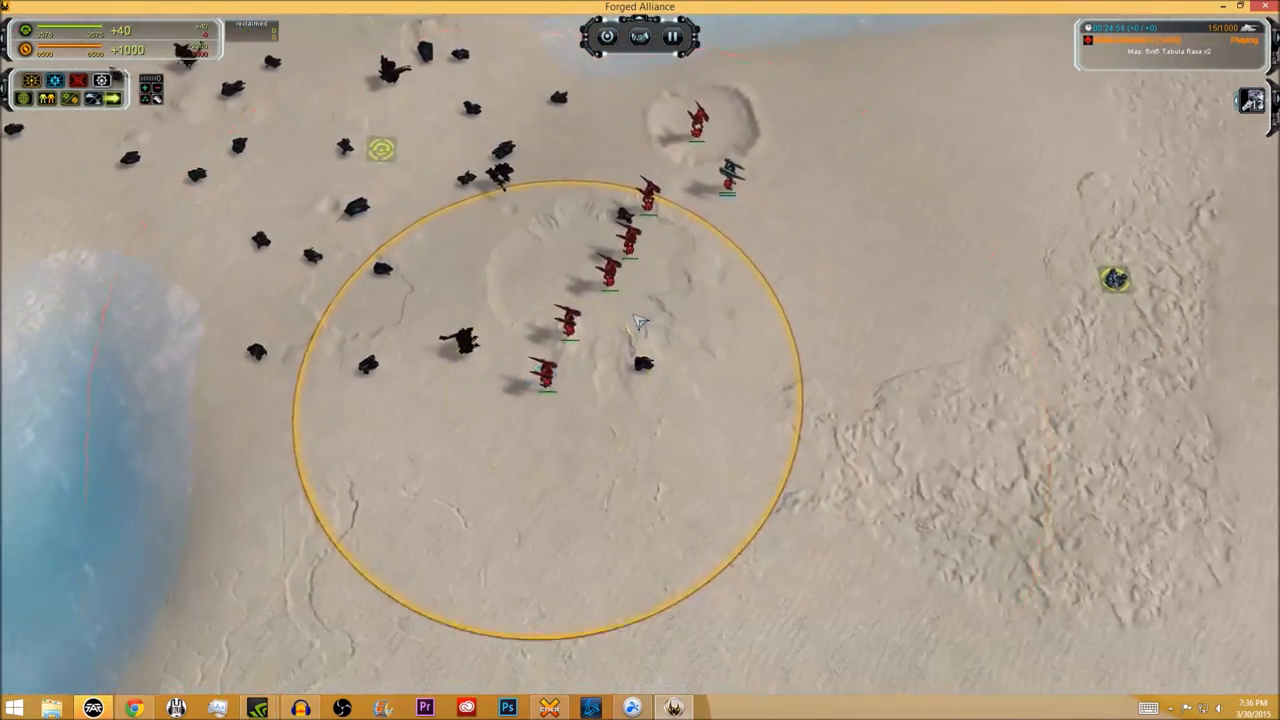
Click among the red SACU line on the wreckage-strewn sand, leaving nothing selected
{"action": "left_click", "coordinate": [568, 330]}
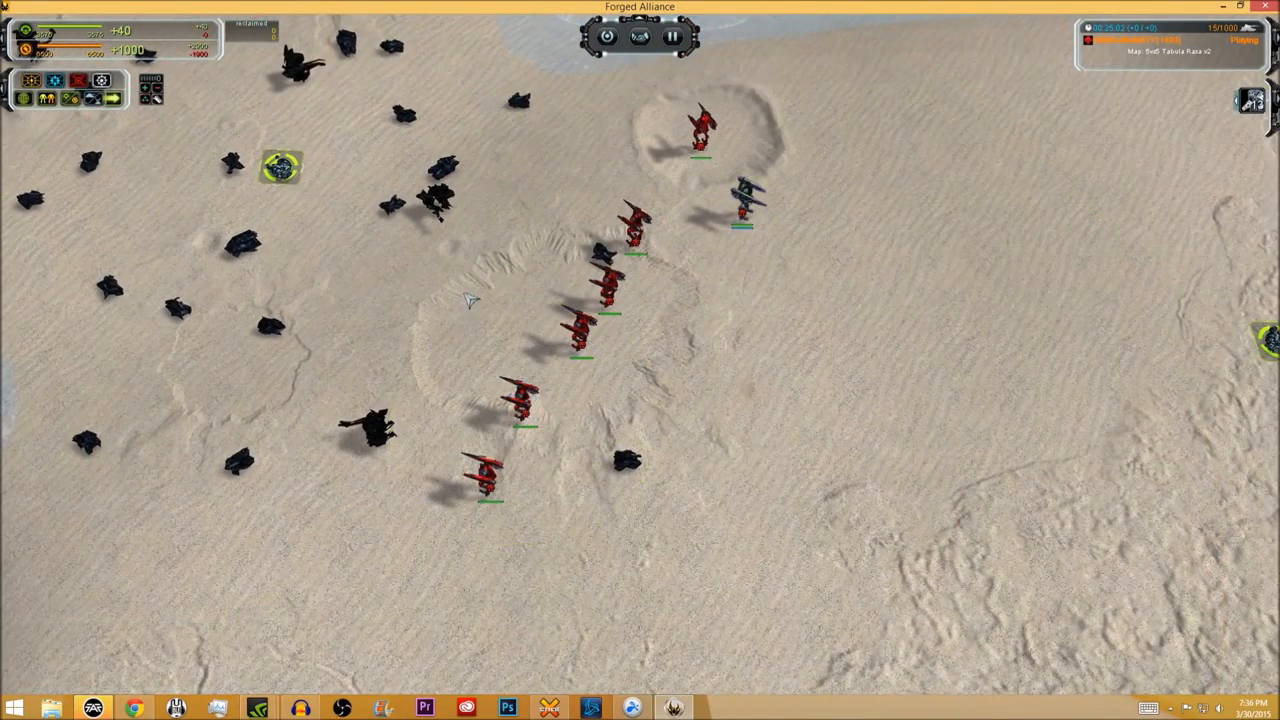
{"action": "mouse_move", "coordinate": [565, 485]}
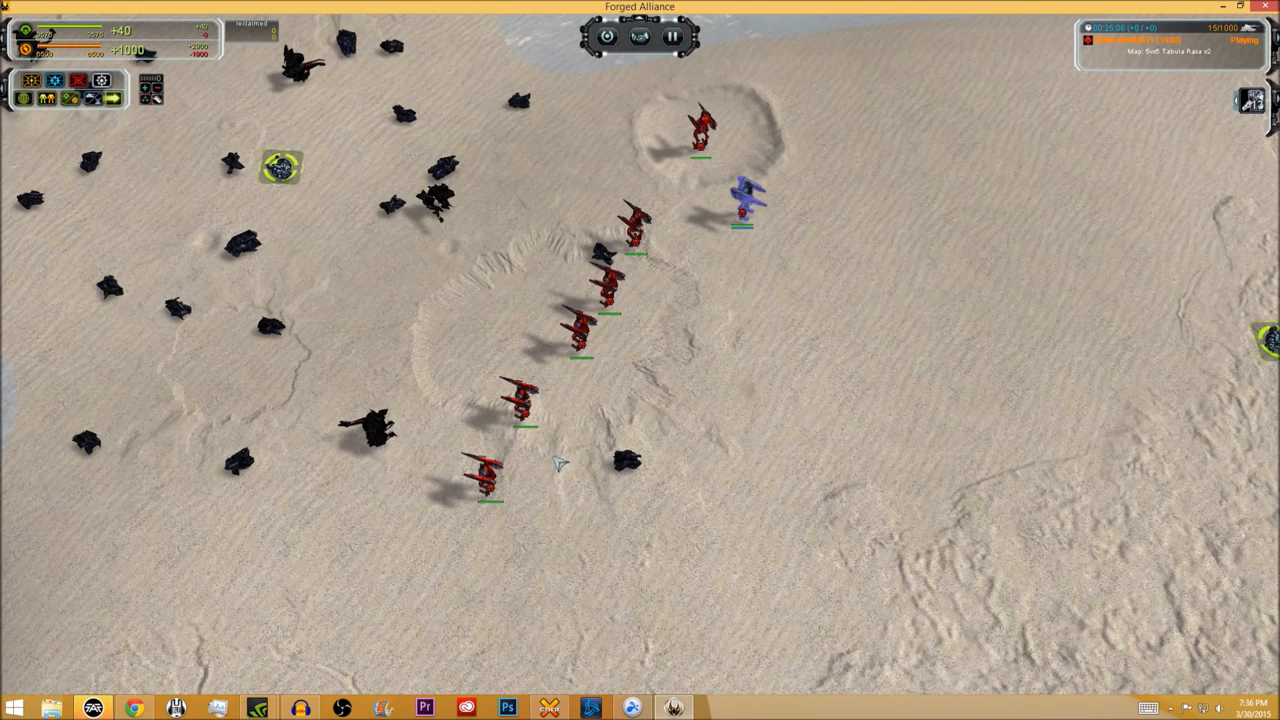
{"action": "mouse_move", "coordinate": [545, 527]}
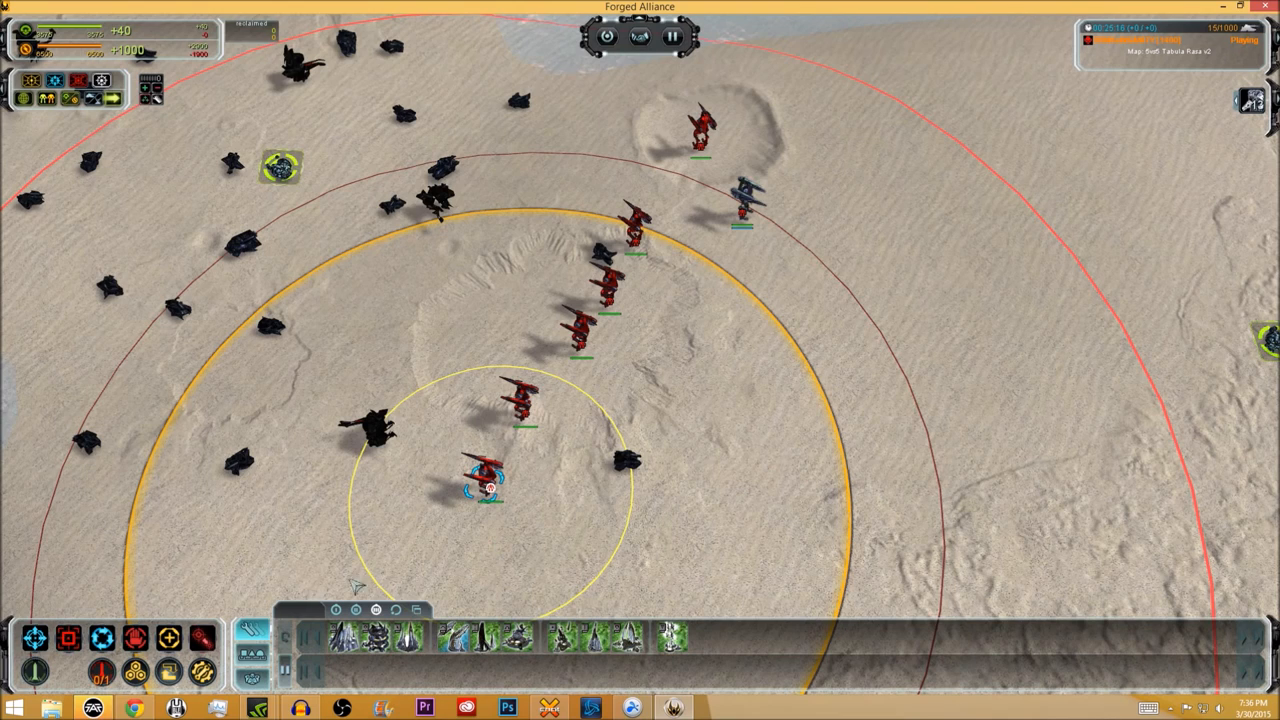
{"action": "mouse_move", "coordinate": [247, 672]}
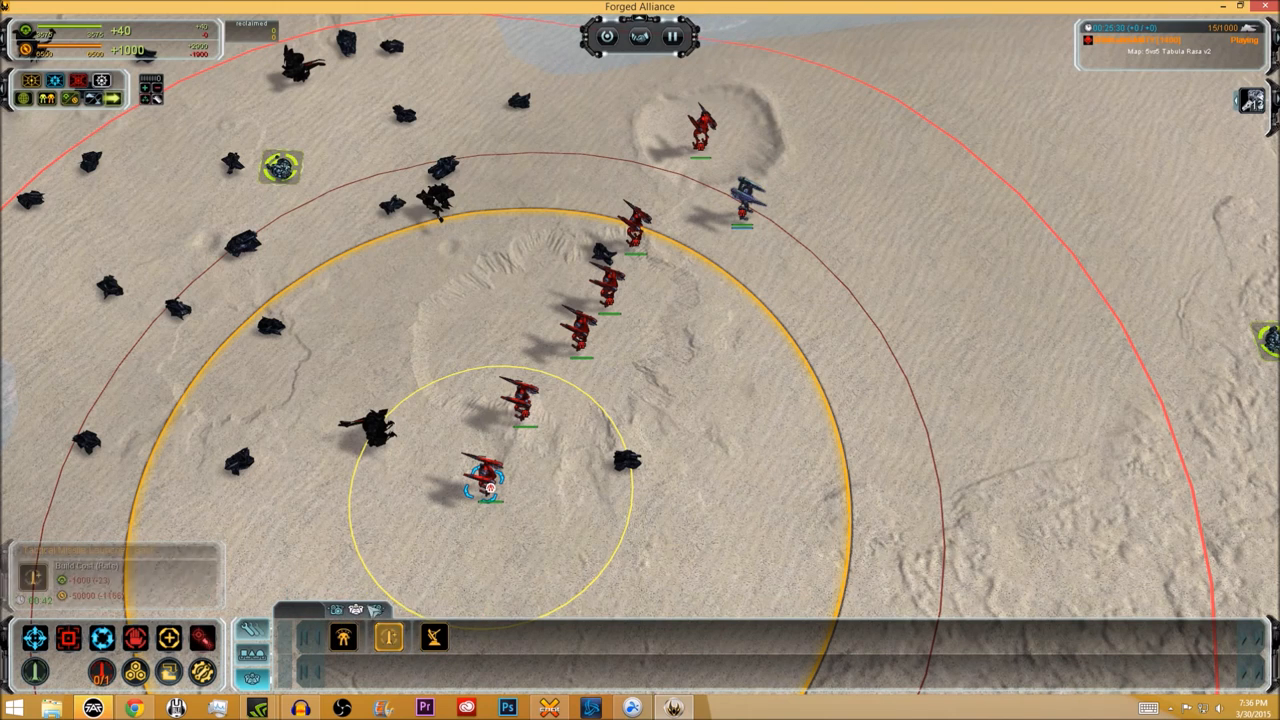
{"action": "mouse_move", "coordinate": [388, 637]}
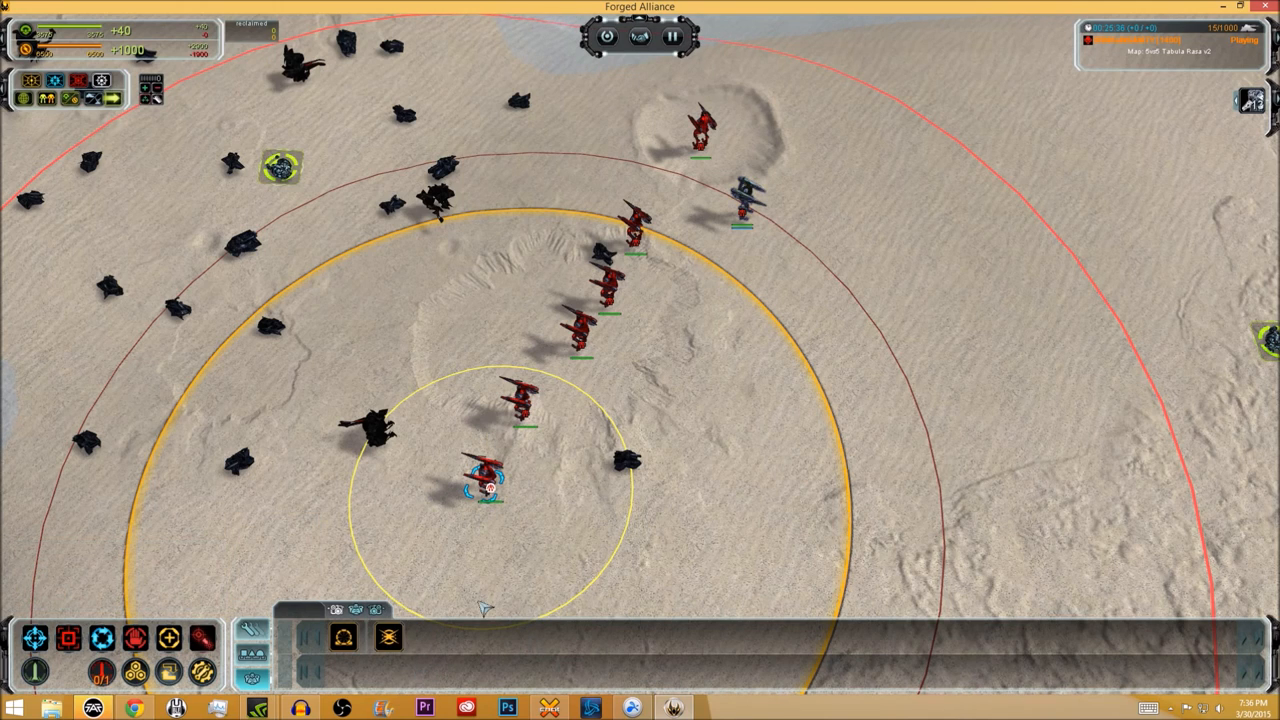
{"action": "mouse_move", "coordinate": [503, 280]}
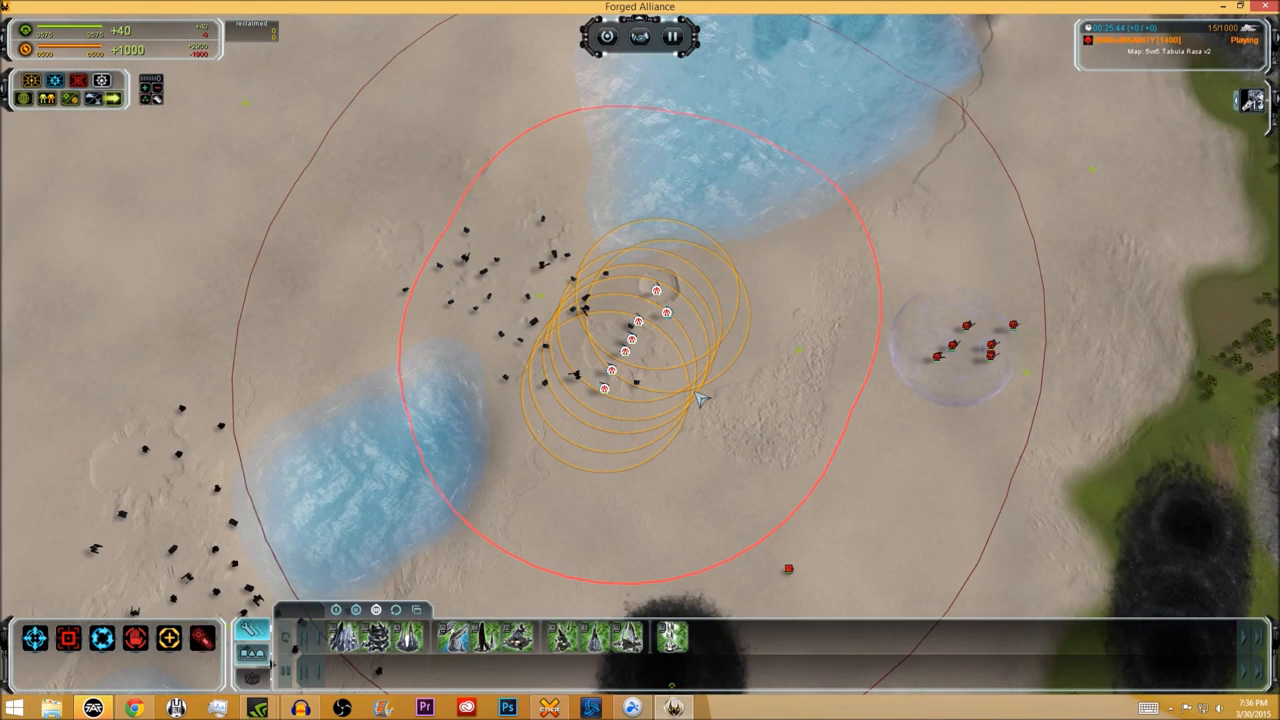
{"action": "mouse_move", "coordinate": [648, 388]}
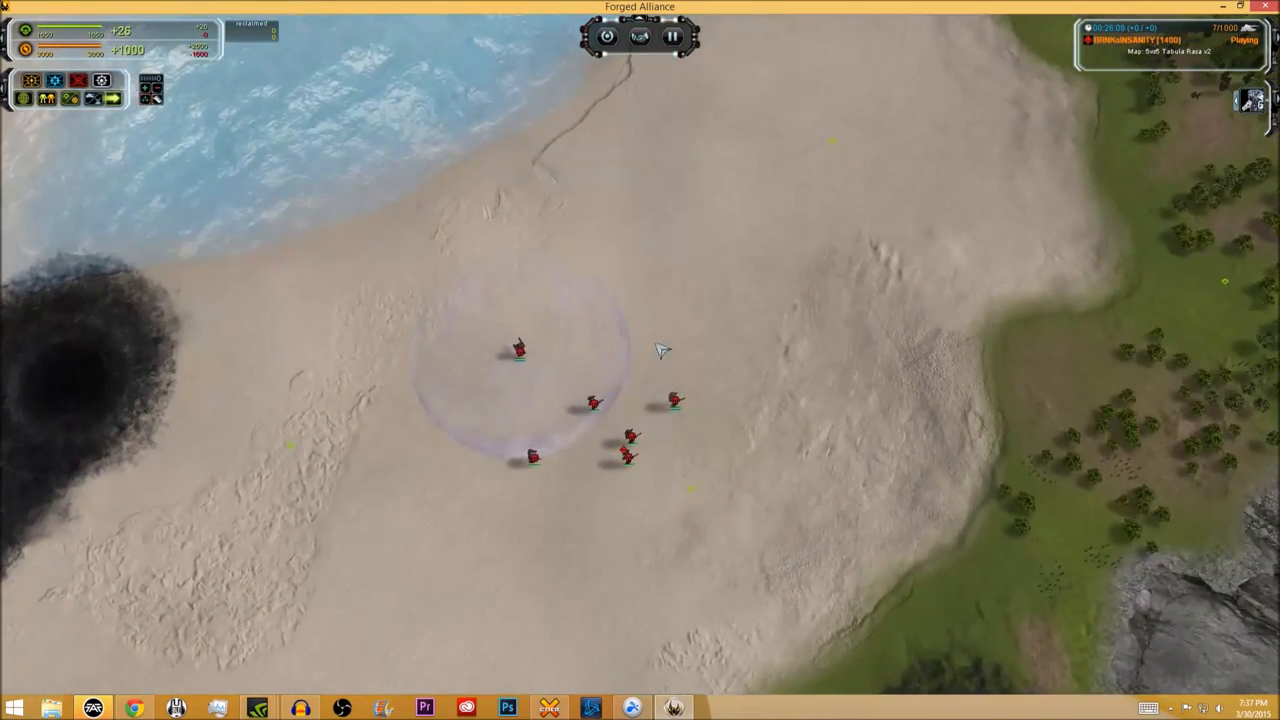
{"action": "mouse_move", "coordinate": [590, 530]}
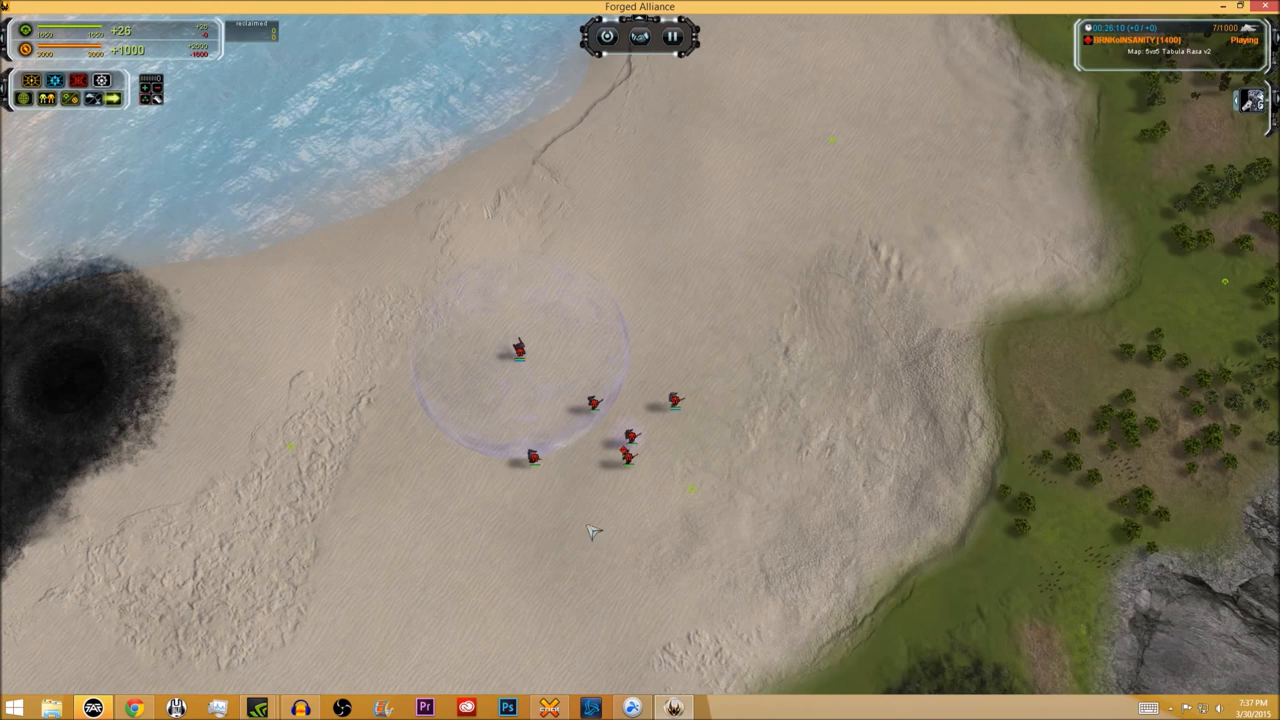
{"action": "mouse_move", "coordinate": [805, 408]}
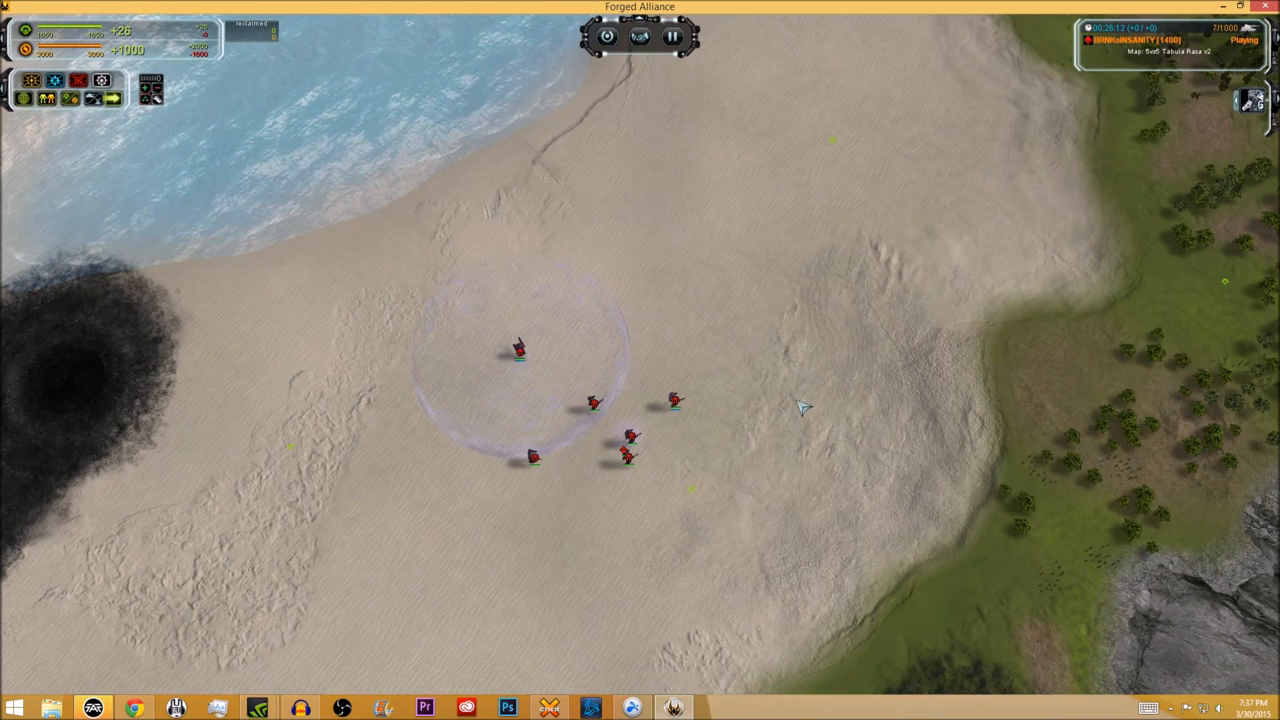
{"action": "mouse_move", "coordinate": [807, 348]}
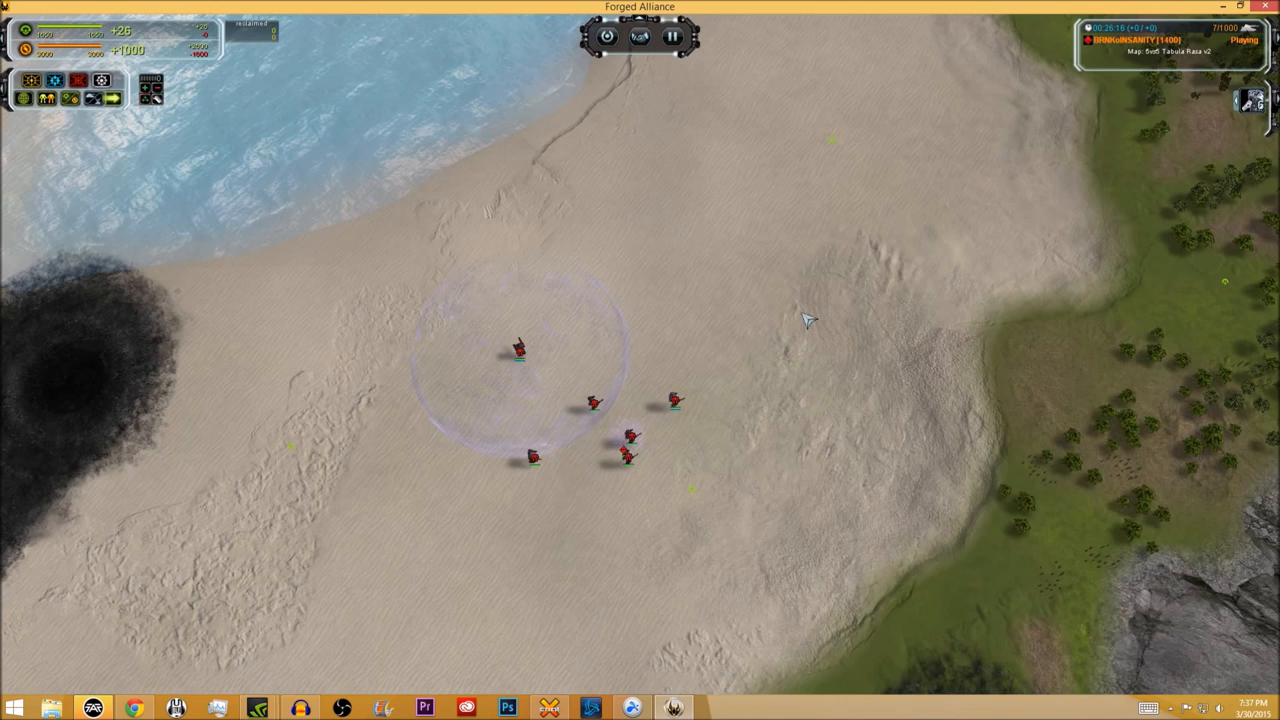
{"action": "mouse_move", "coordinate": [470, 305]}
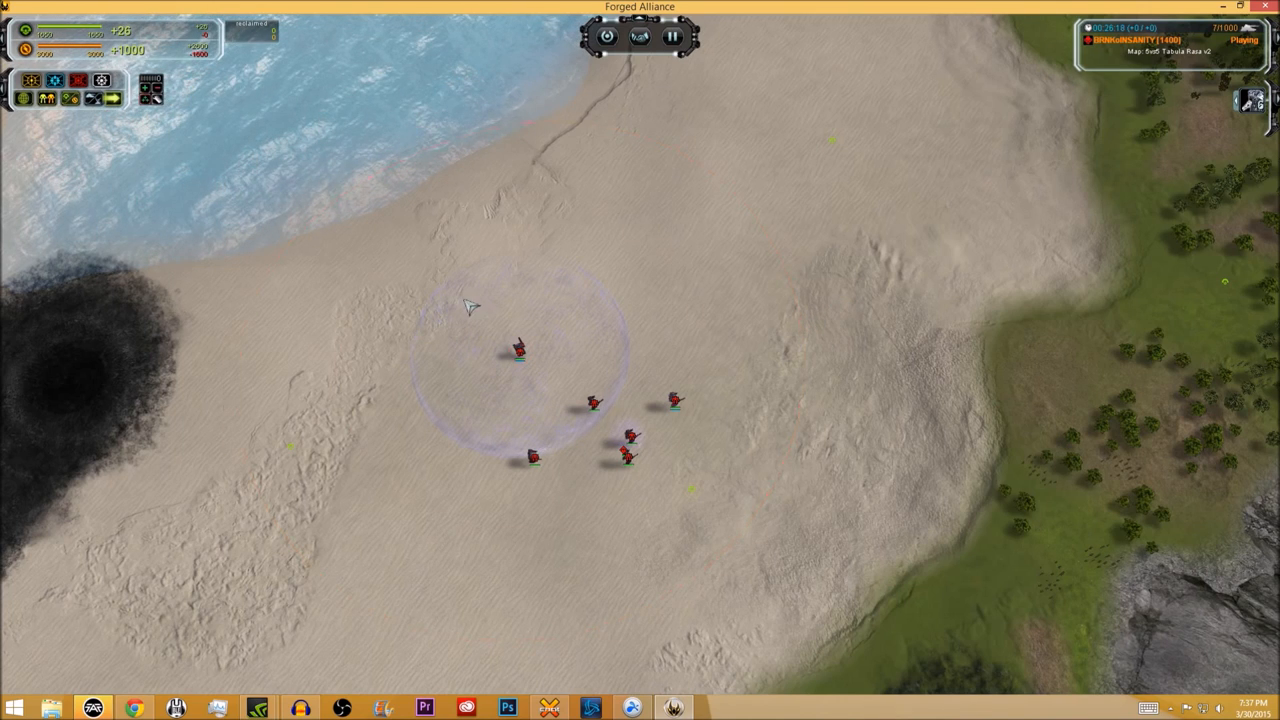
{"action": "mouse_move", "coordinate": [605, 390]}
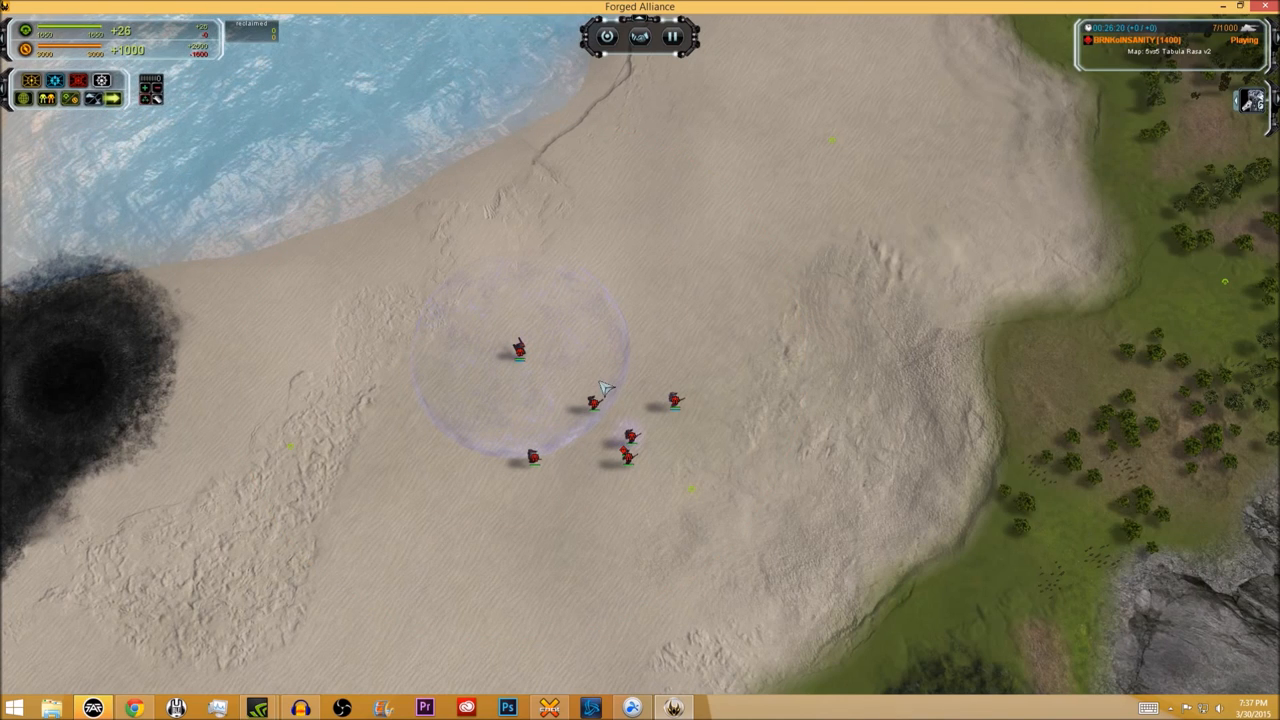
Click the ground to deselect, with six red SACUs under a shield dome in view
{"action": "left_click", "coordinate": [592, 403]}
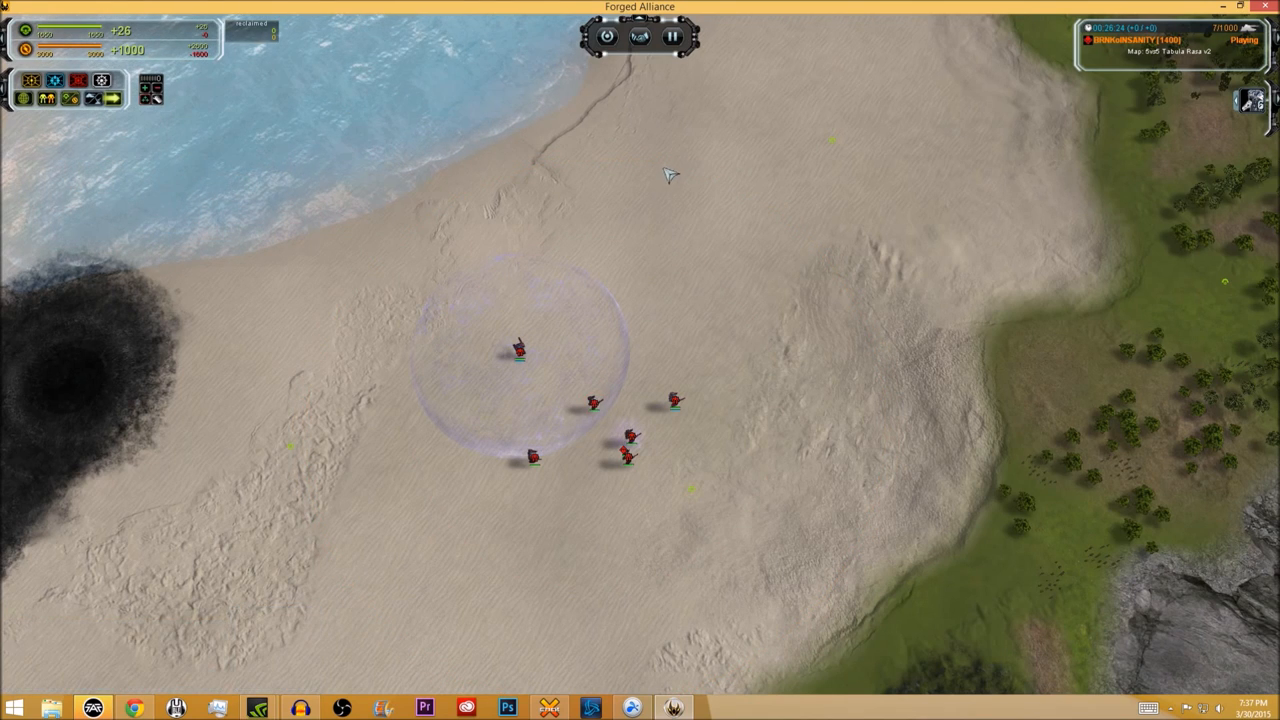
{"action": "mouse_move", "coordinate": [900, 220]}
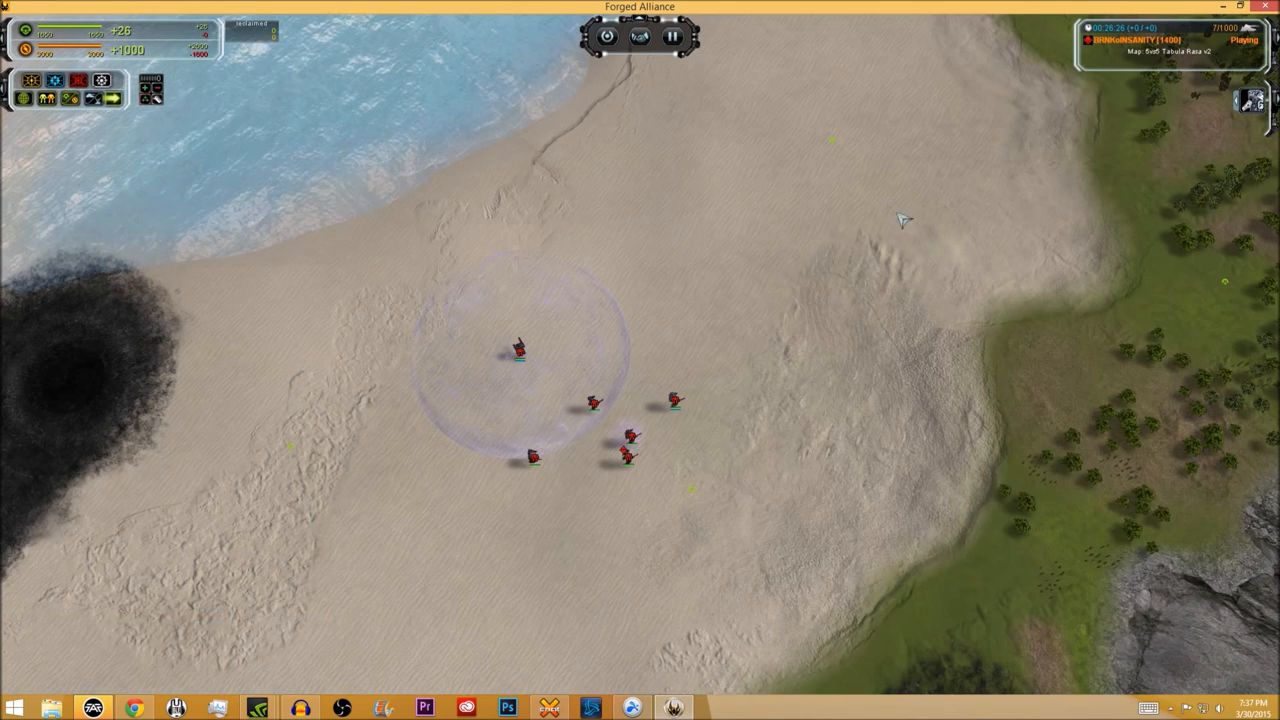
{"action": "mouse_move", "coordinate": [715, 235]}
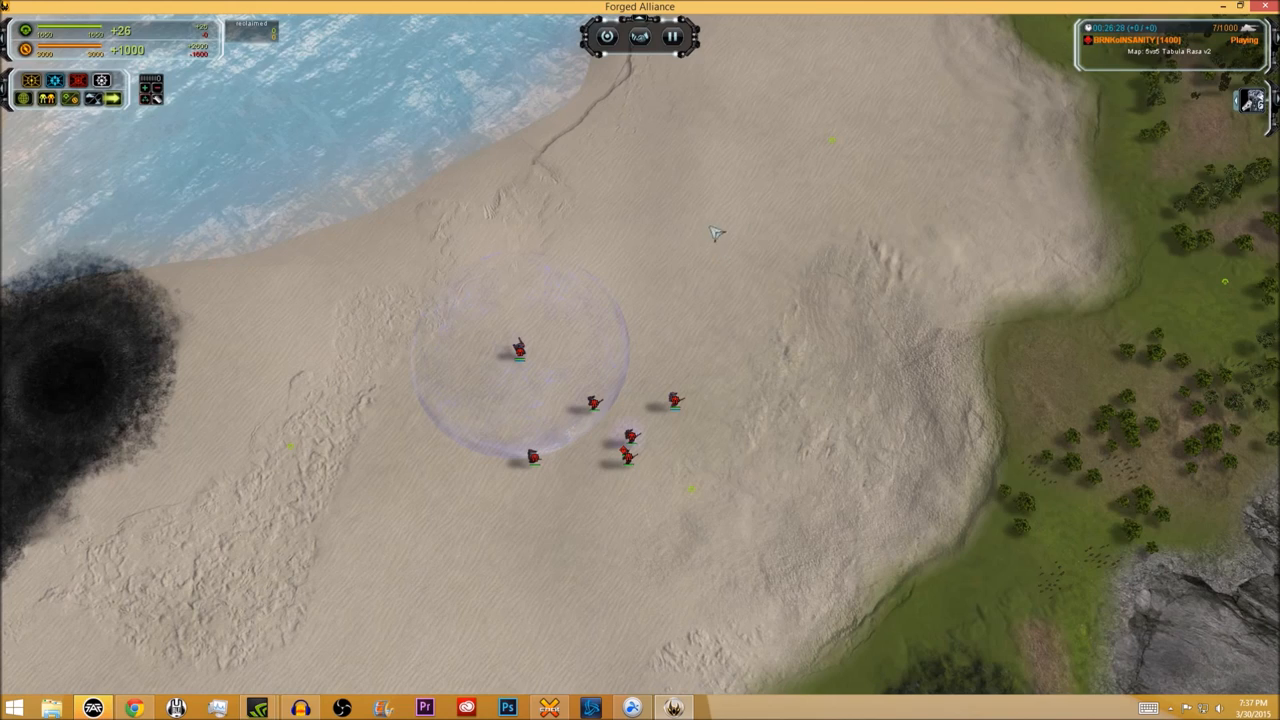
{"action": "mouse_move", "coordinate": [612, 332]}
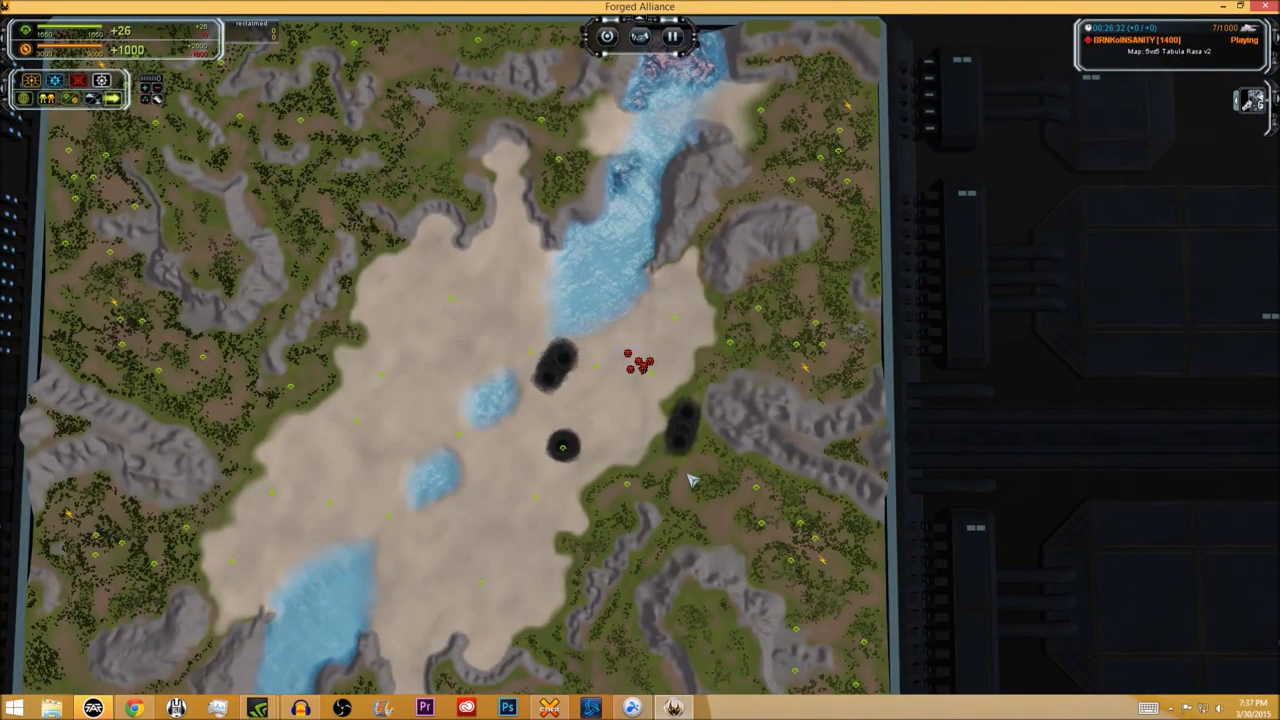
{"action": "mouse_move", "coordinate": [678, 452]}
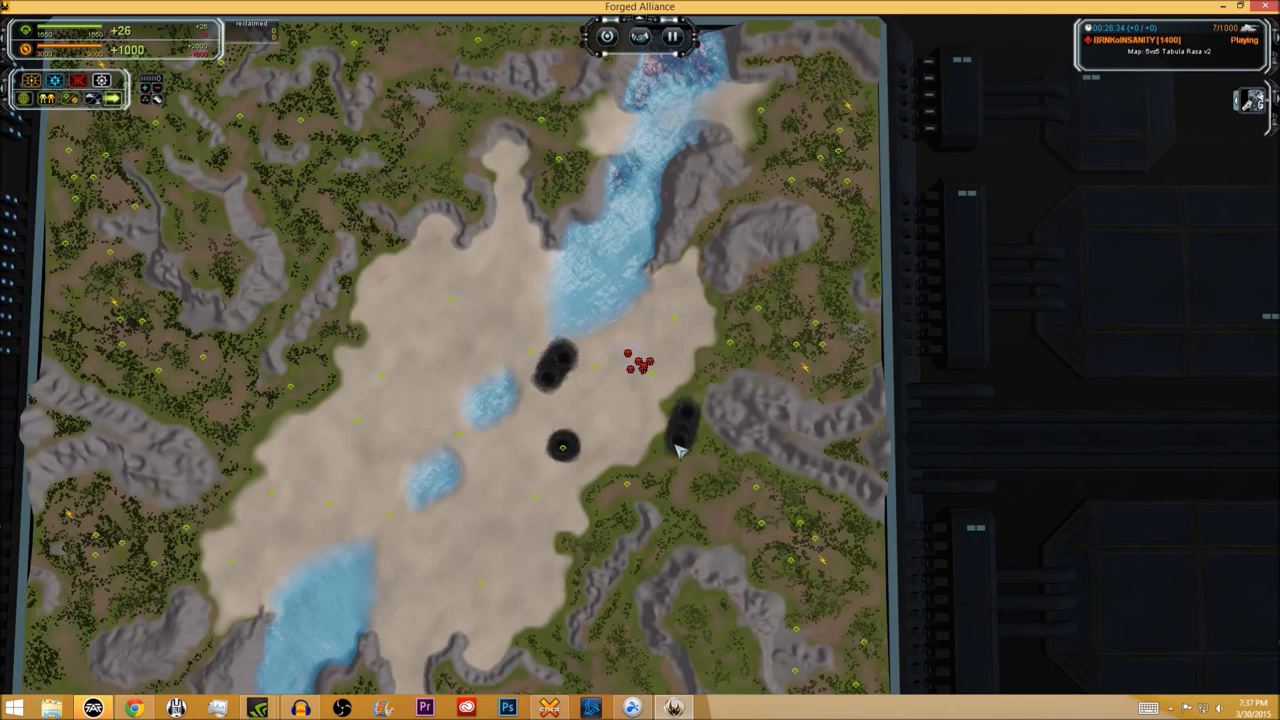
{"action": "mouse_move", "coordinate": [685, 435]}
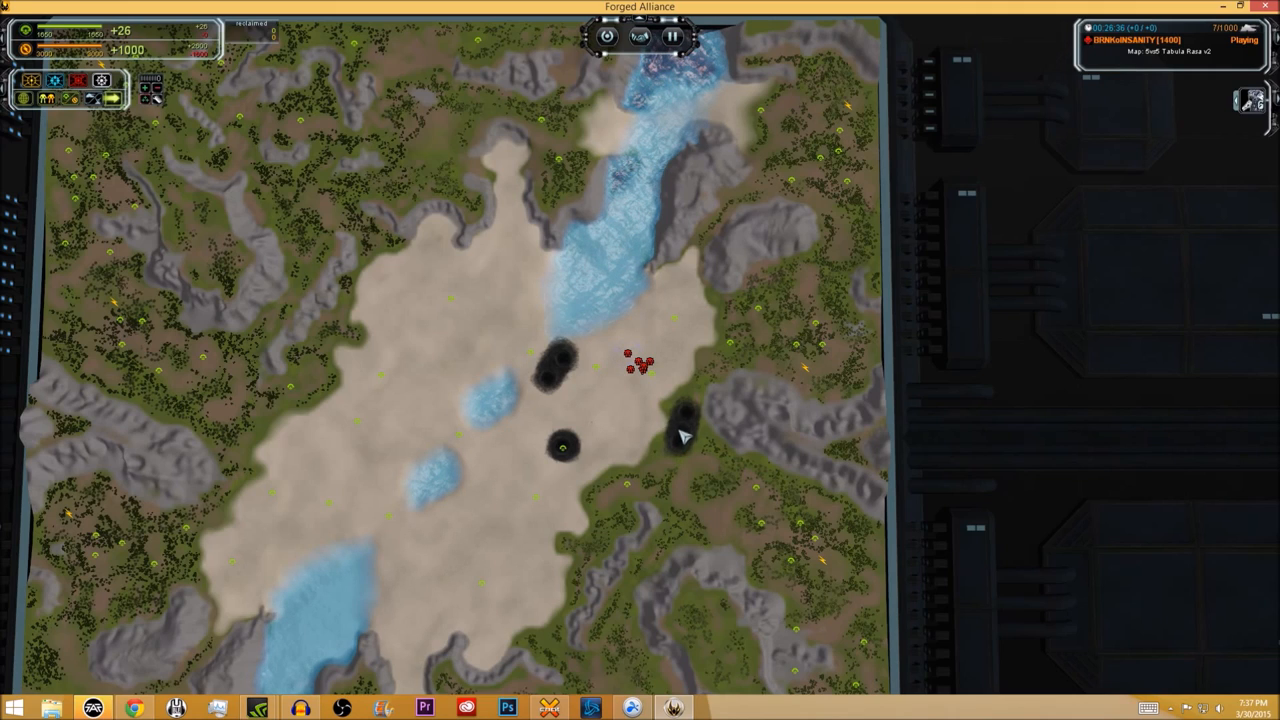
{"action": "mouse_move", "coordinate": [645, 422]}
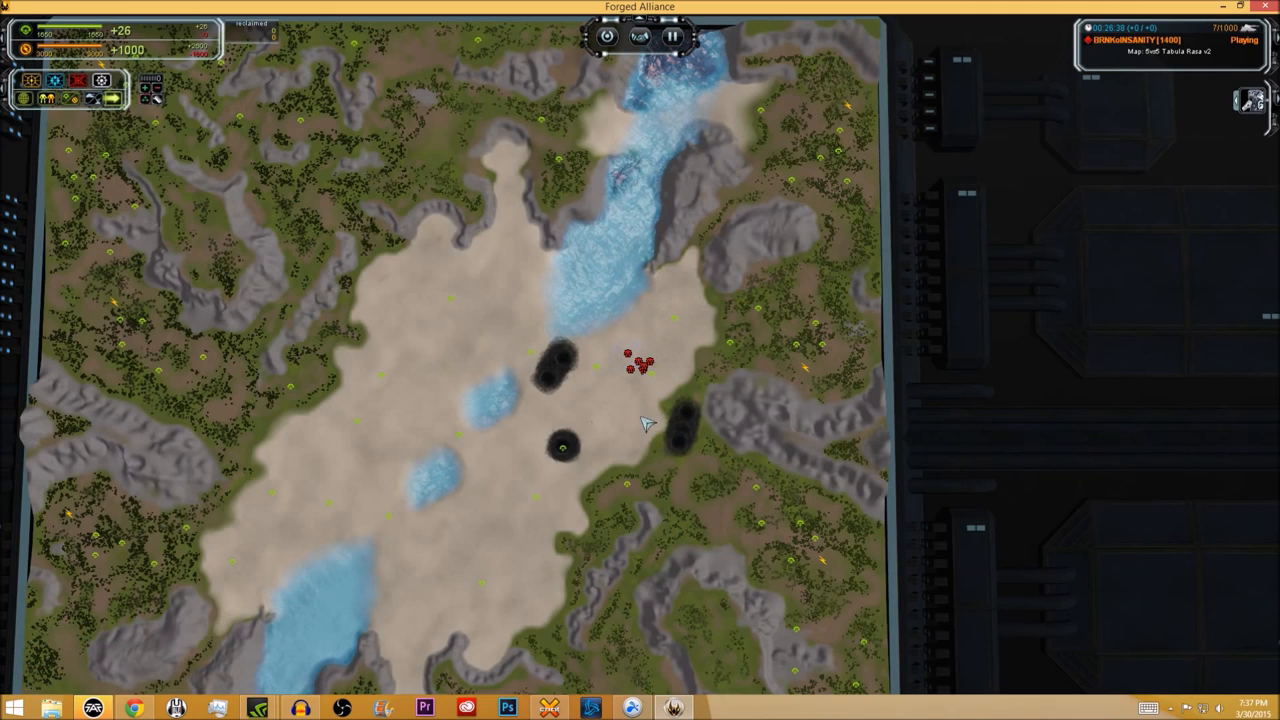
{"action": "mouse_move", "coordinate": [660, 445]}
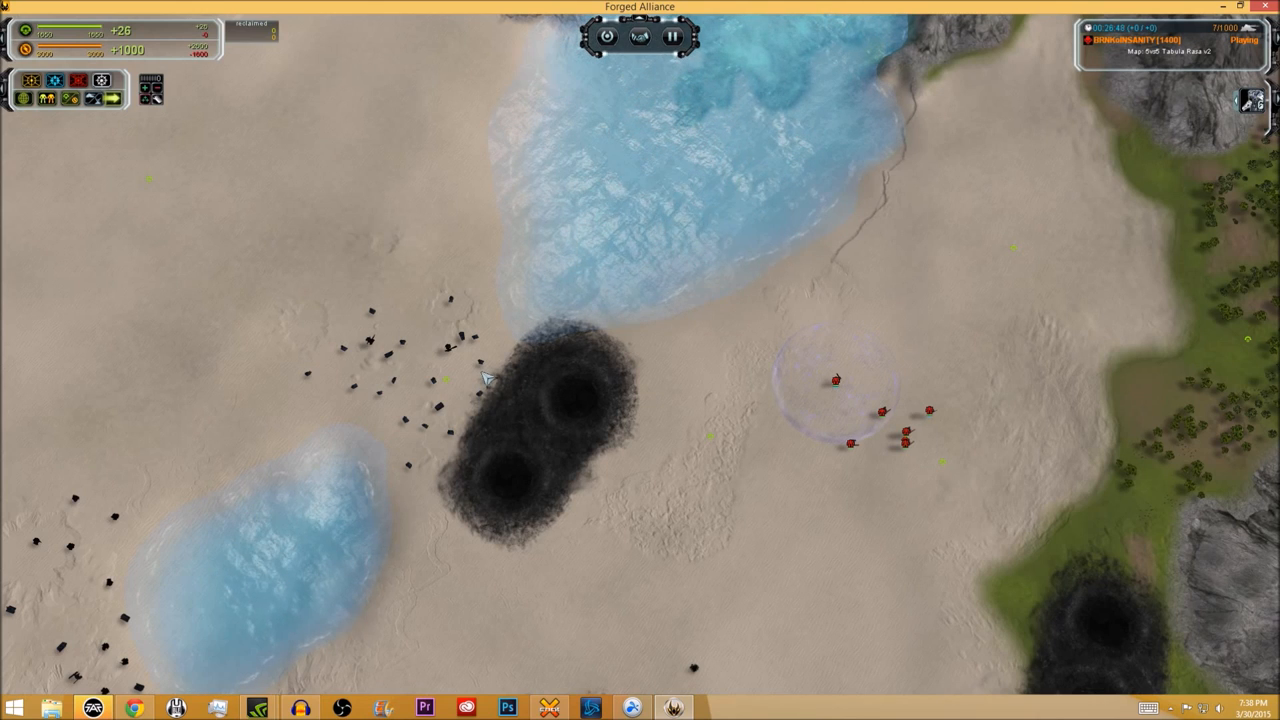
{"action": "mouse_move", "coordinate": [640, 415]}
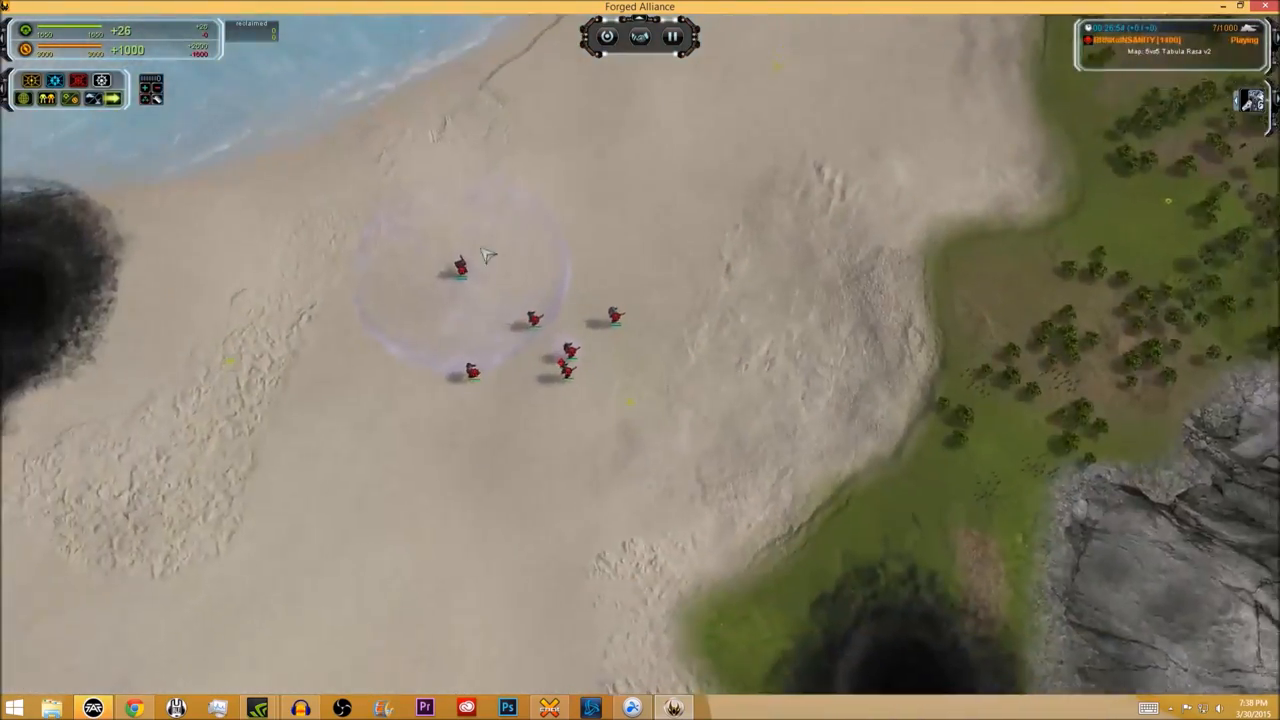
Click near the six shoreline SACUs for a closer look at the group
{"action": "left_click", "coordinate": [460, 265]}
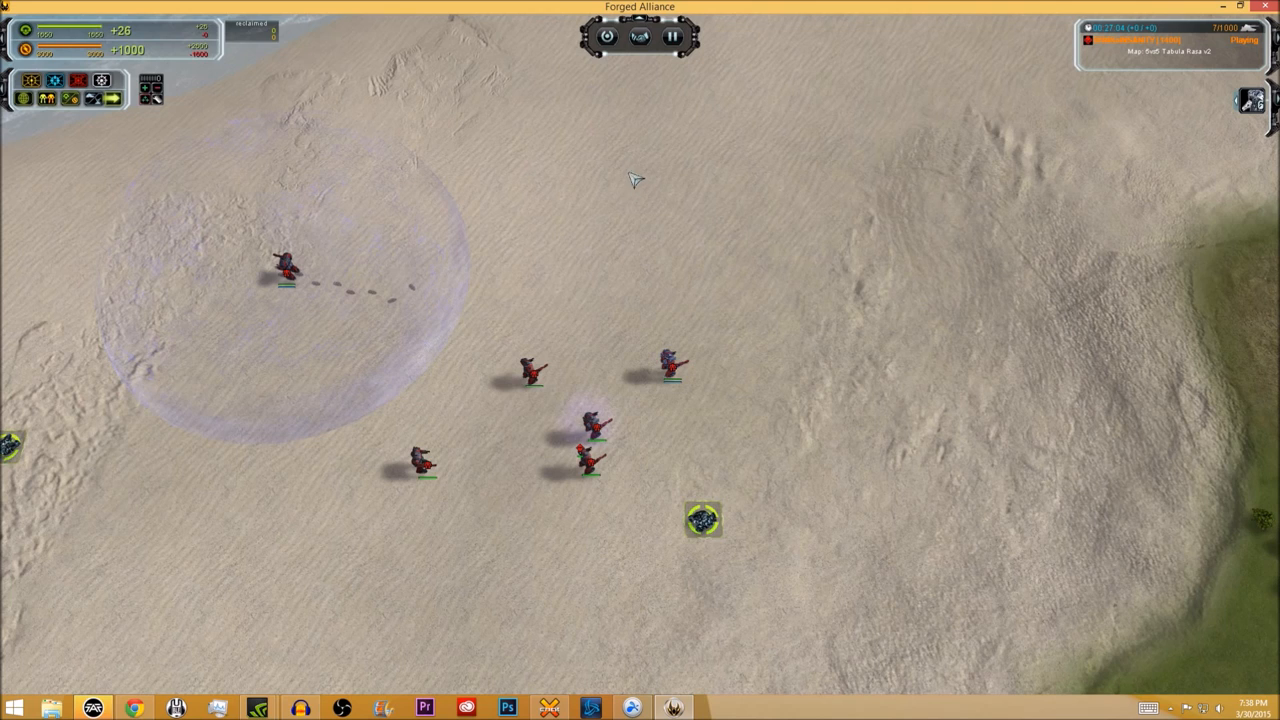
{"action": "mouse_move", "coordinate": [510, 278]}
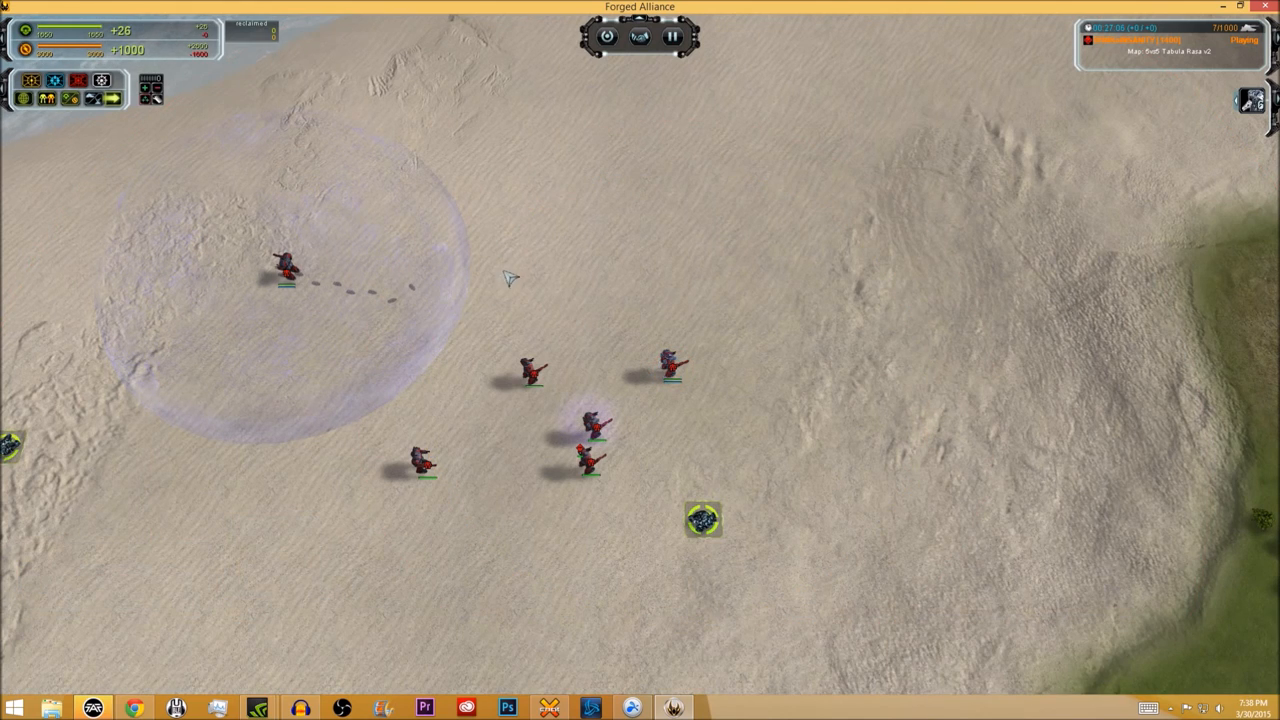
{"action": "mouse_move", "coordinate": [468, 367]}
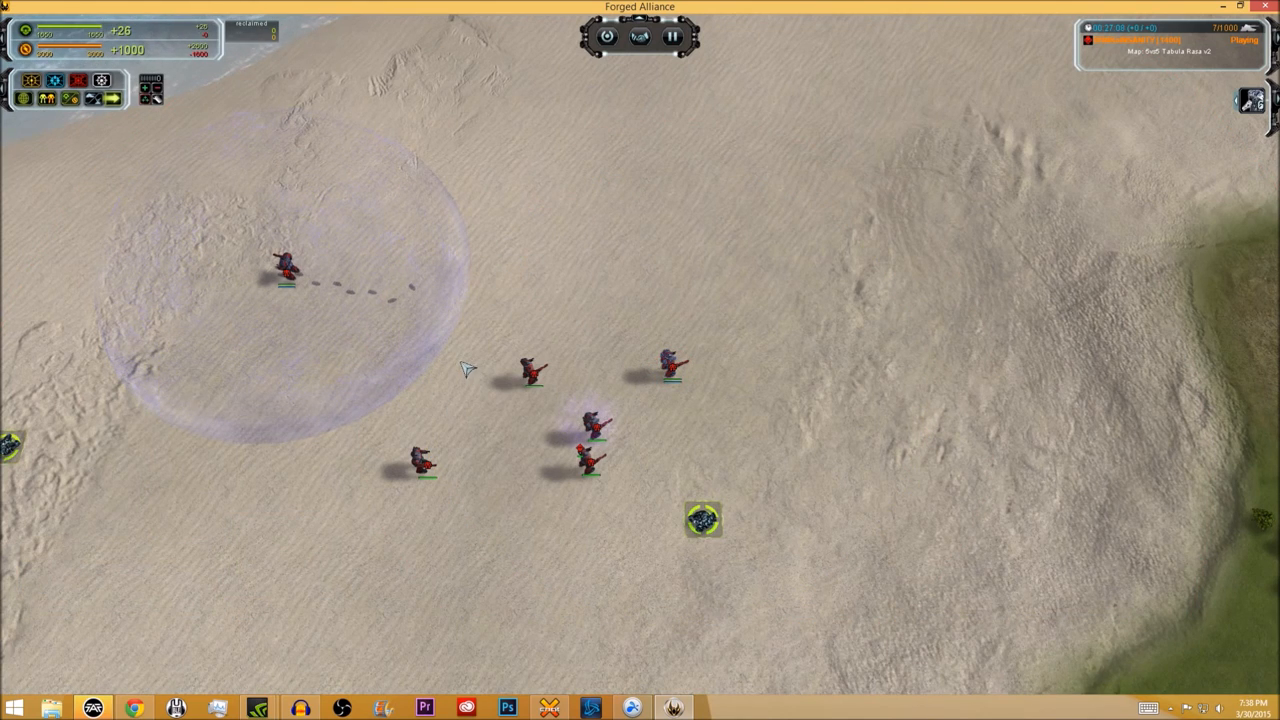
{"action": "mouse_move", "coordinate": [457, 348]}
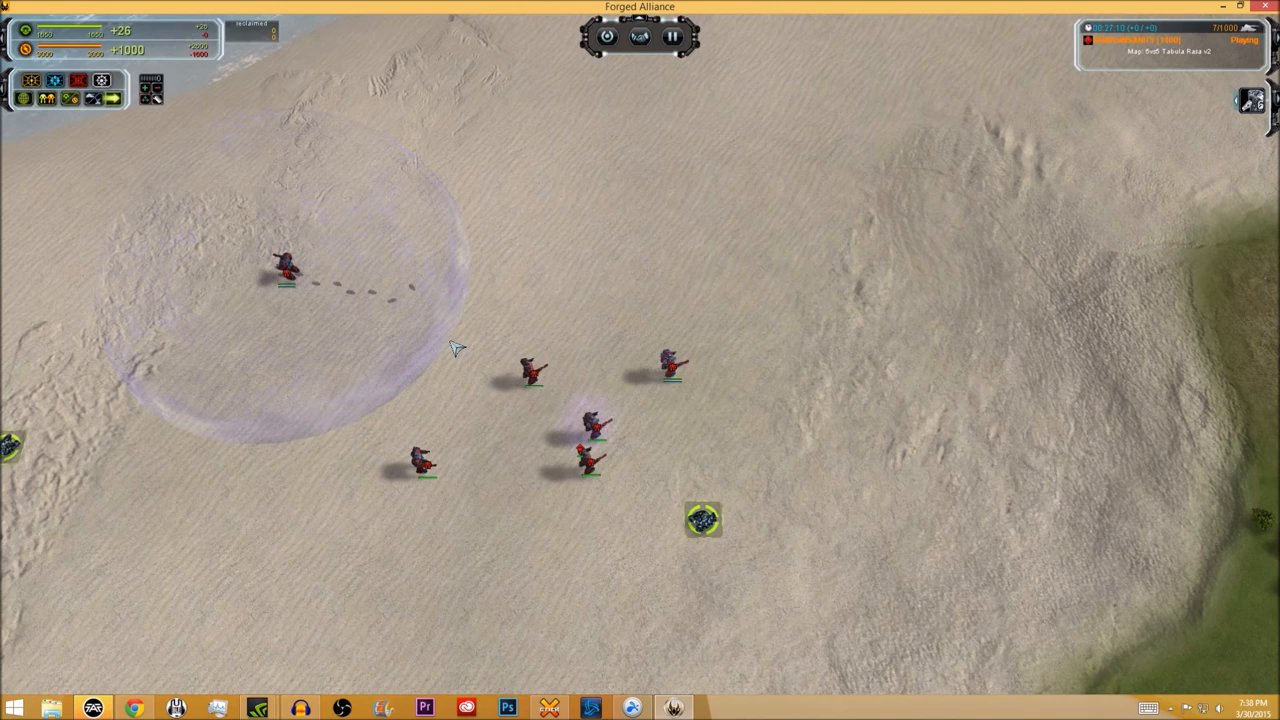
{"action": "mouse_move", "coordinate": [487, 305]}
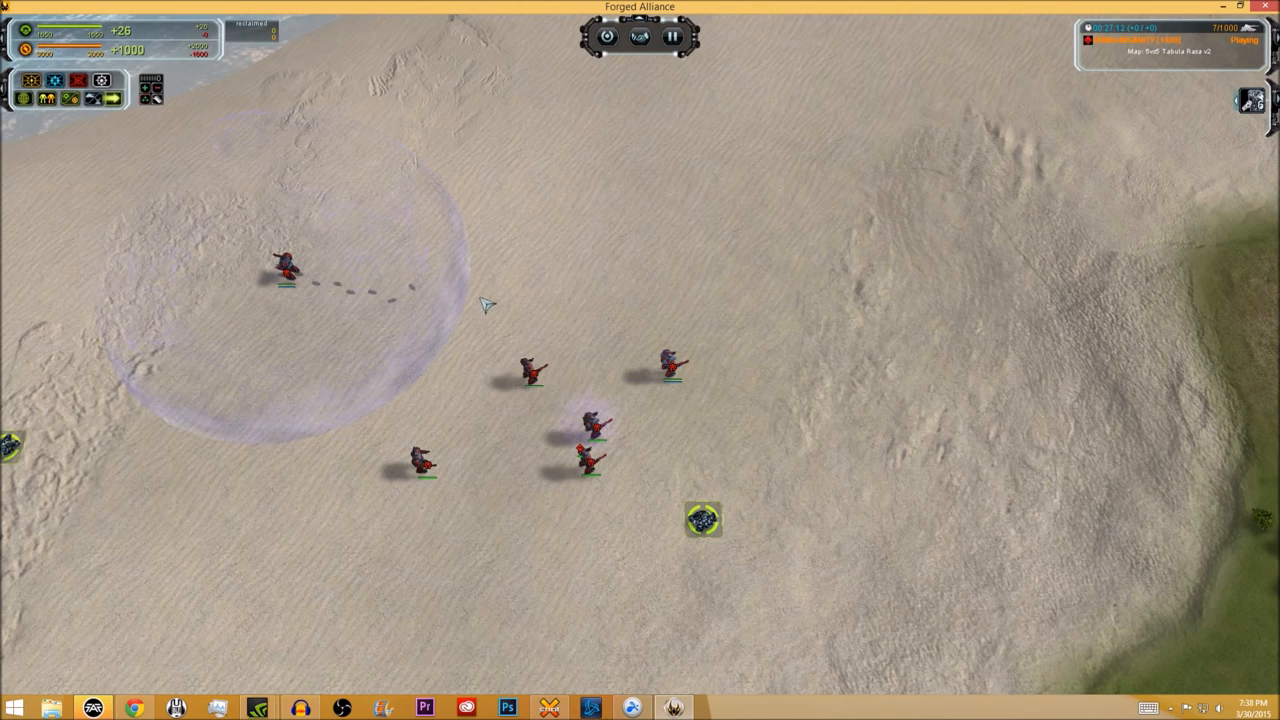
{"action": "mouse_move", "coordinate": [475, 375]}
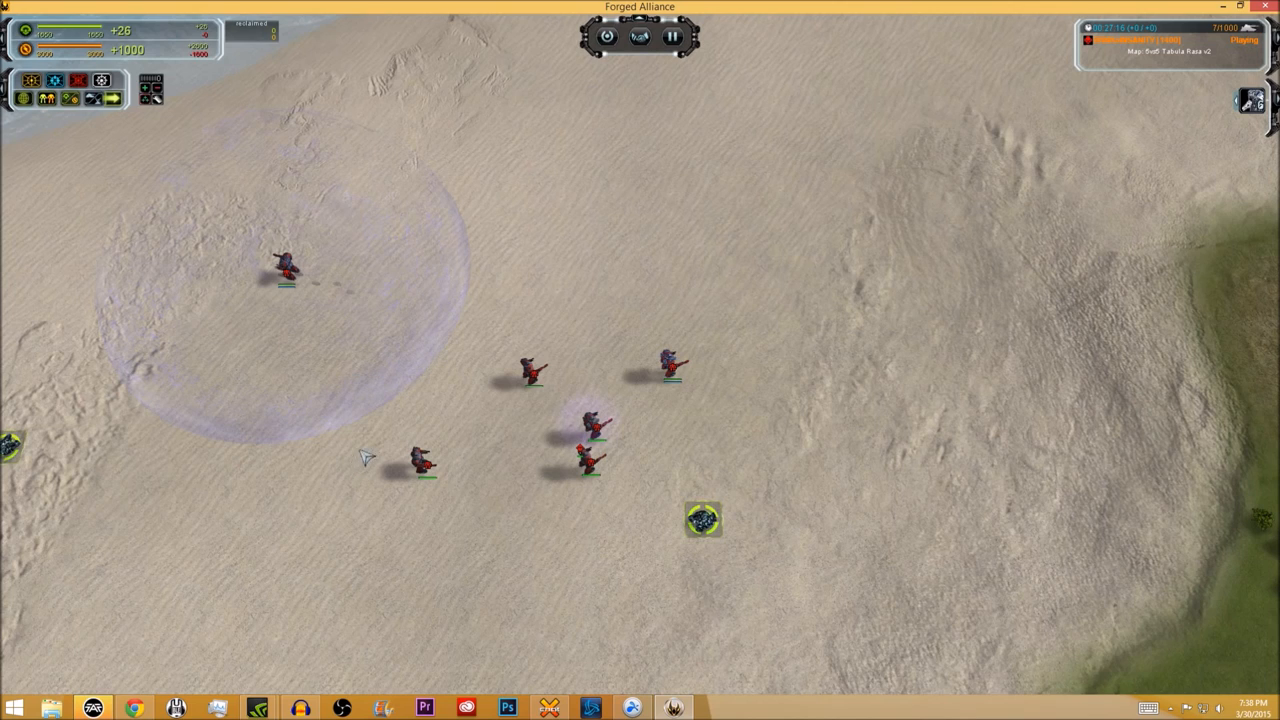
Select a shoreline SACU, browse its arm upgrade paths, then return to construction options
{"action": "left_click", "coordinate": [418, 460]}
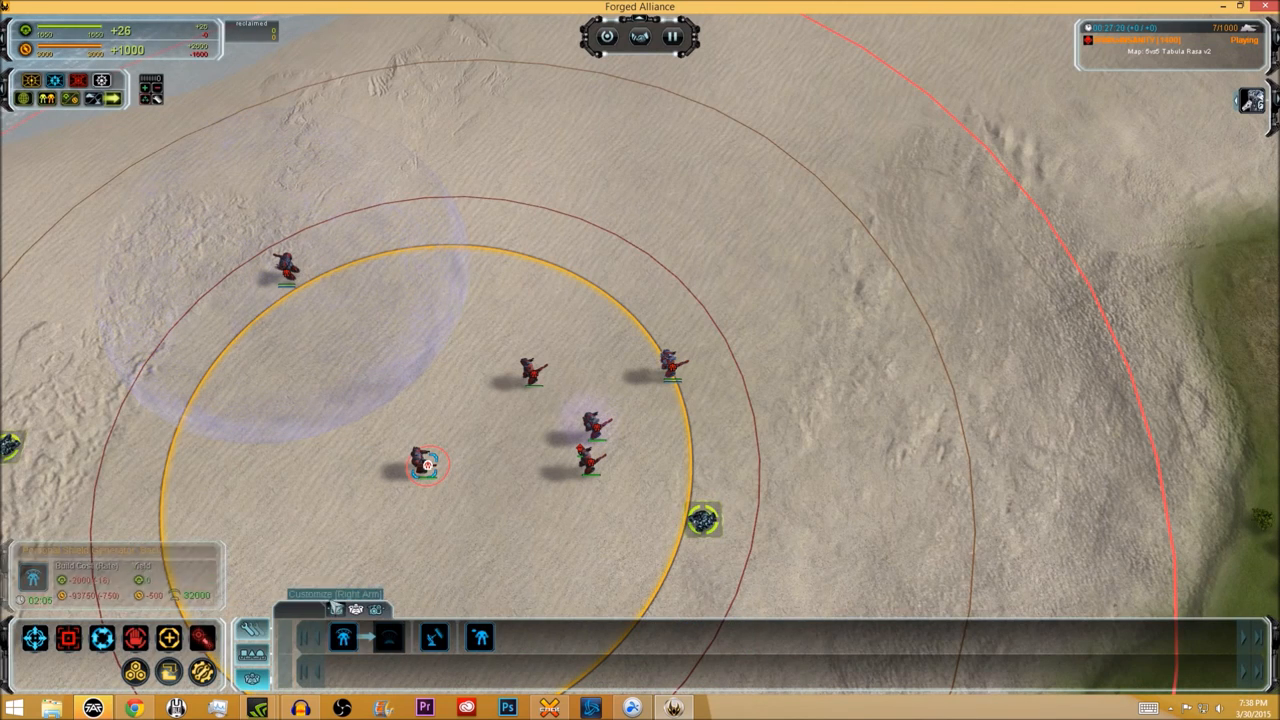
{"action": "left_click", "coordinate": [342, 637]}
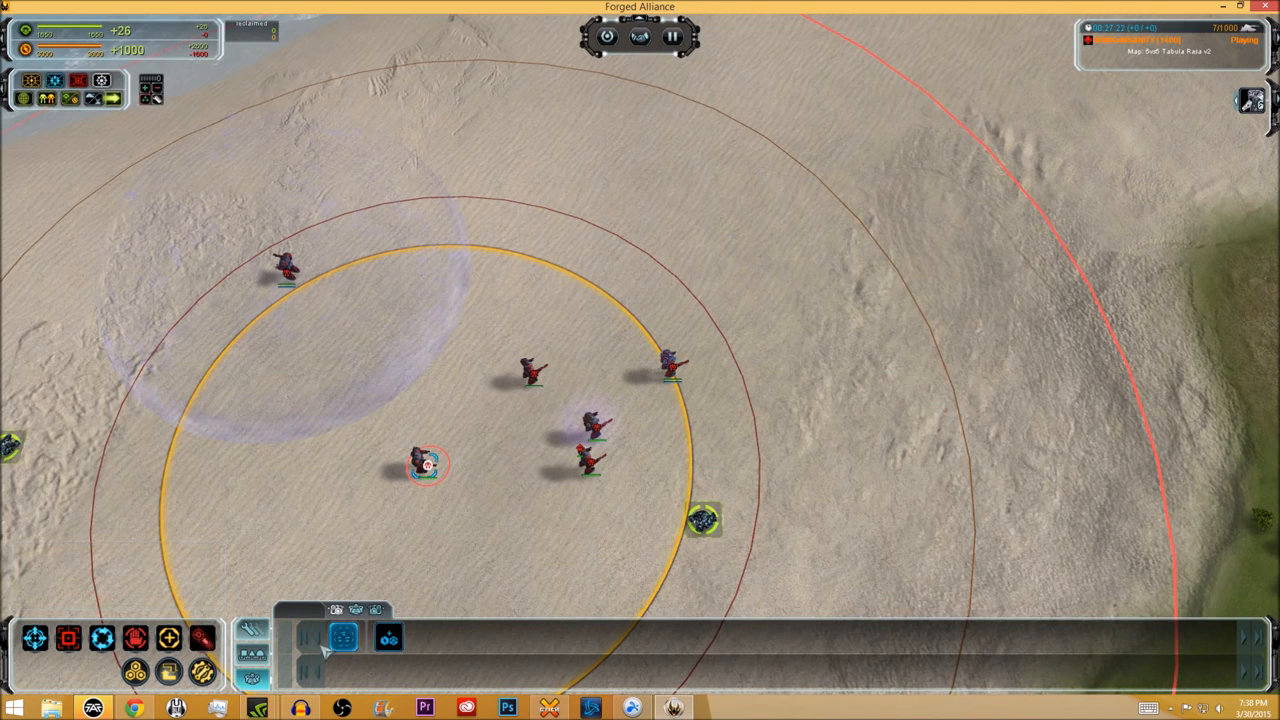
{"action": "mouse_move", "coordinate": [342, 638]}
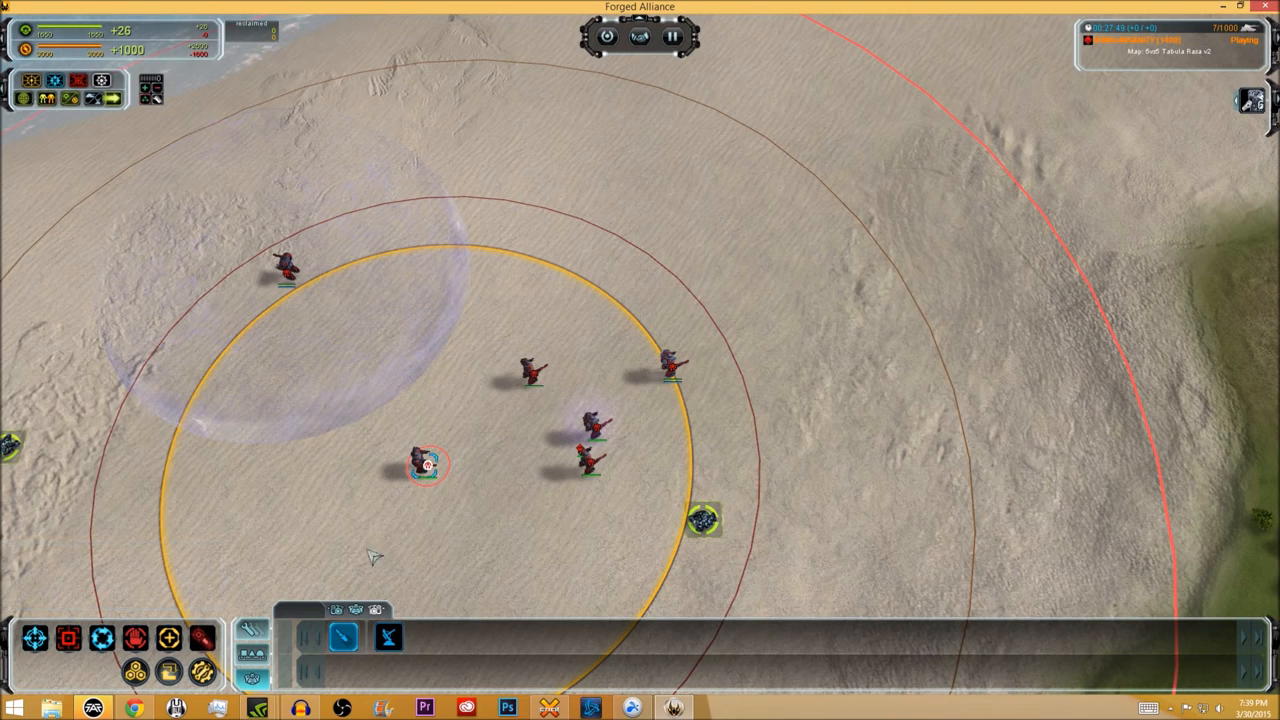
{"action": "mouse_move", "coordinate": [450, 407]}
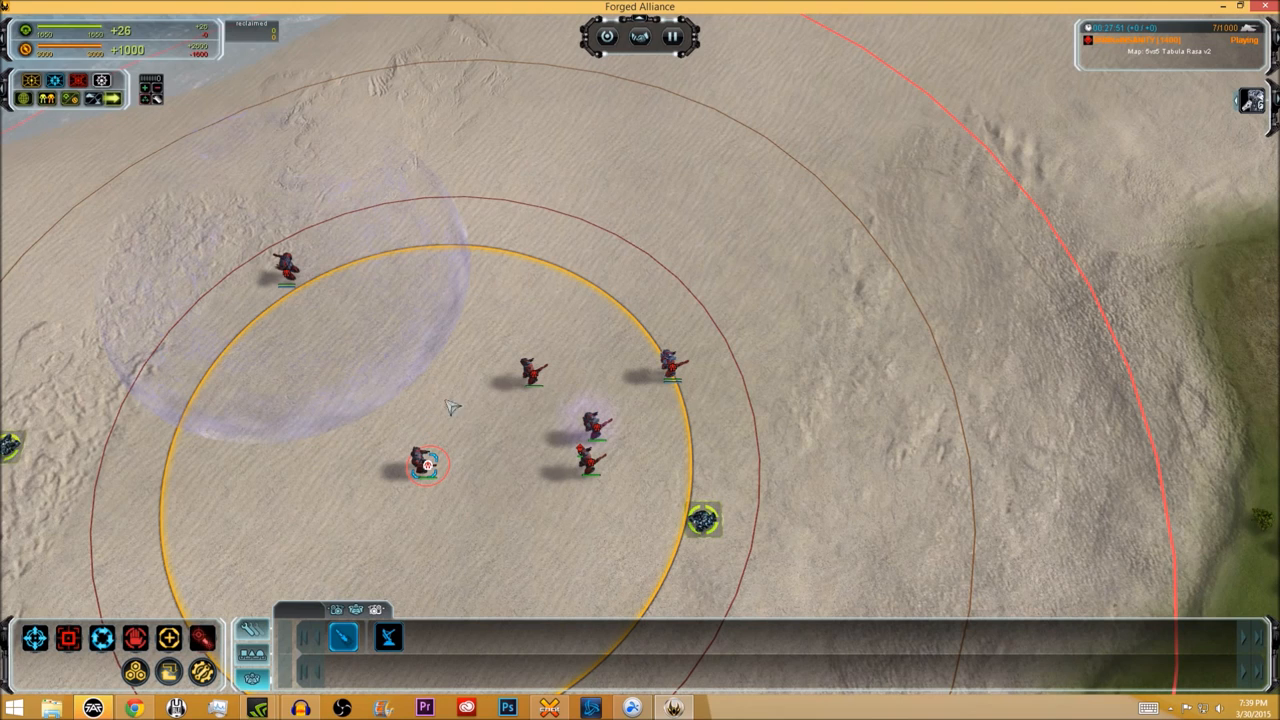
{"action": "left_click", "coordinate": [418, 460]}
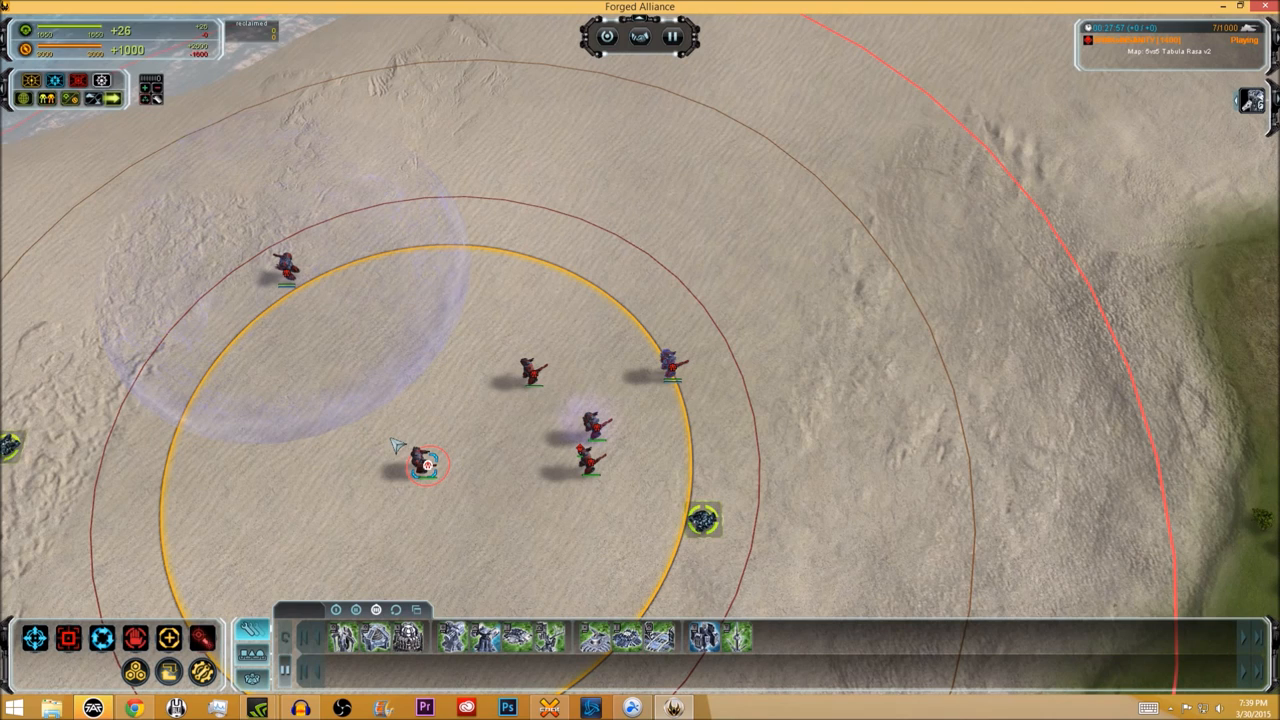
{"action": "left_click", "coordinate": [420, 462]}
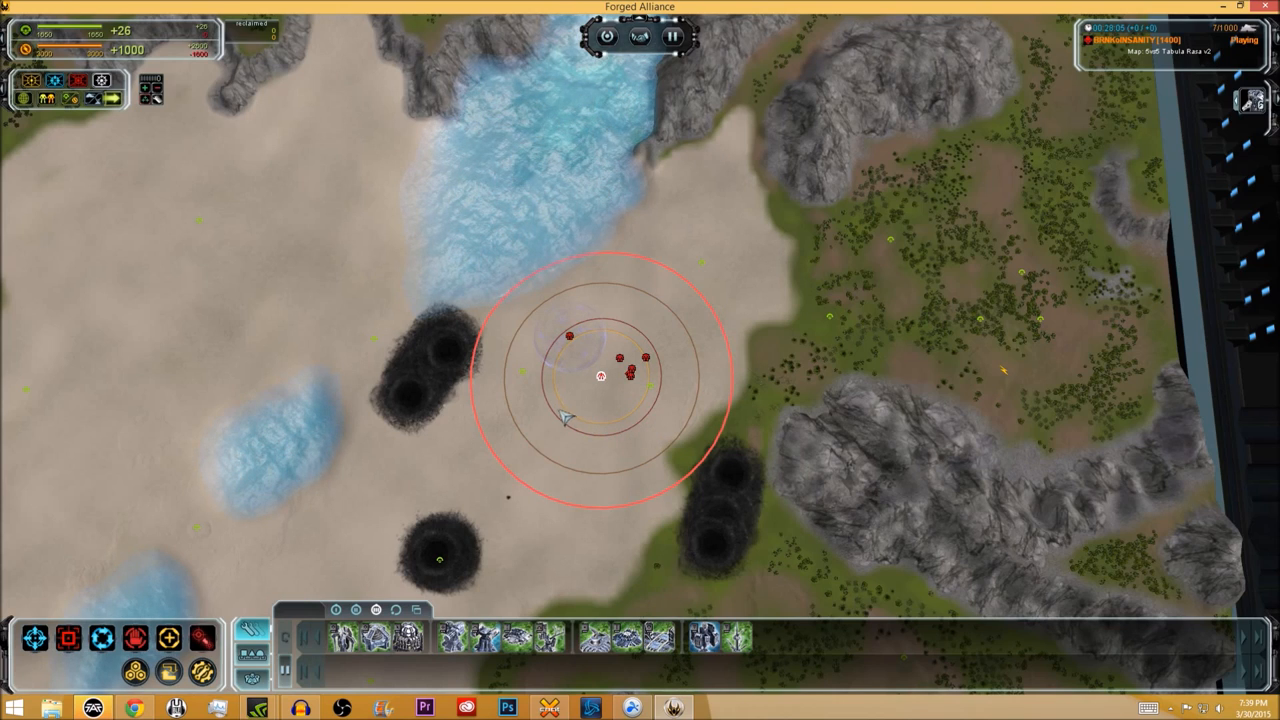
{"action": "mouse_move", "coordinate": [545, 400]}
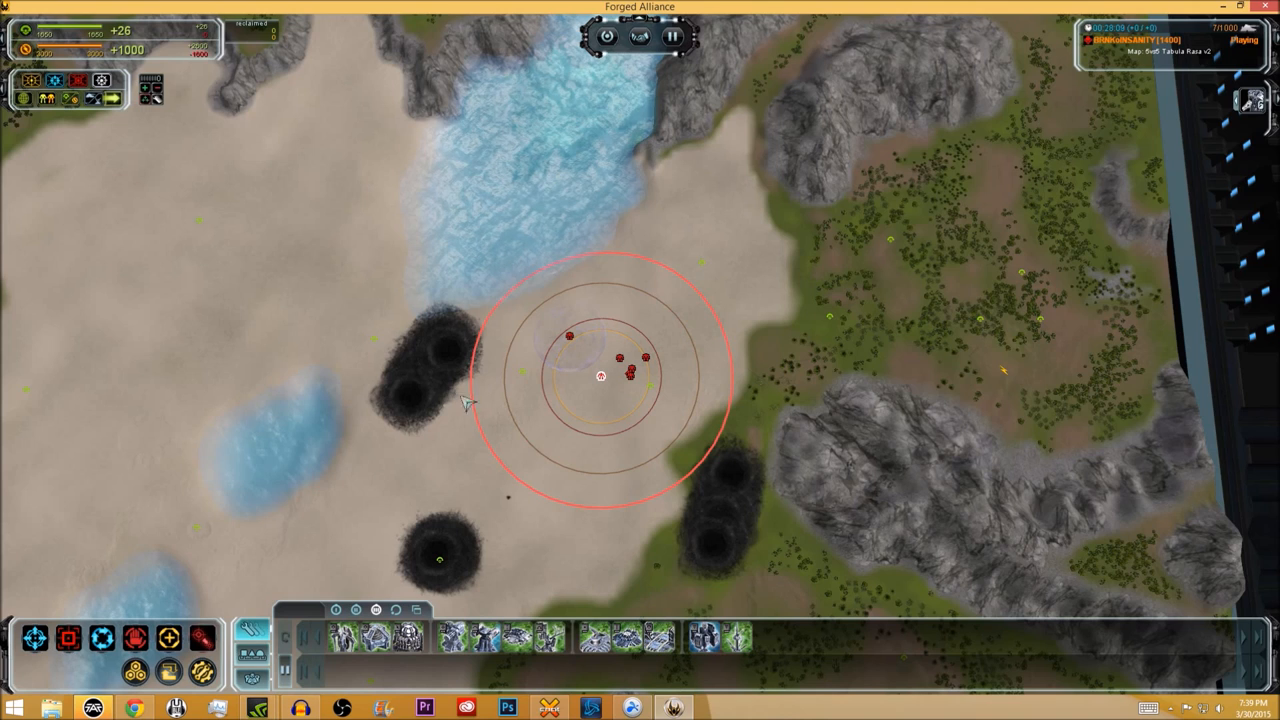
{"action": "mouse_move", "coordinate": [628, 390]}
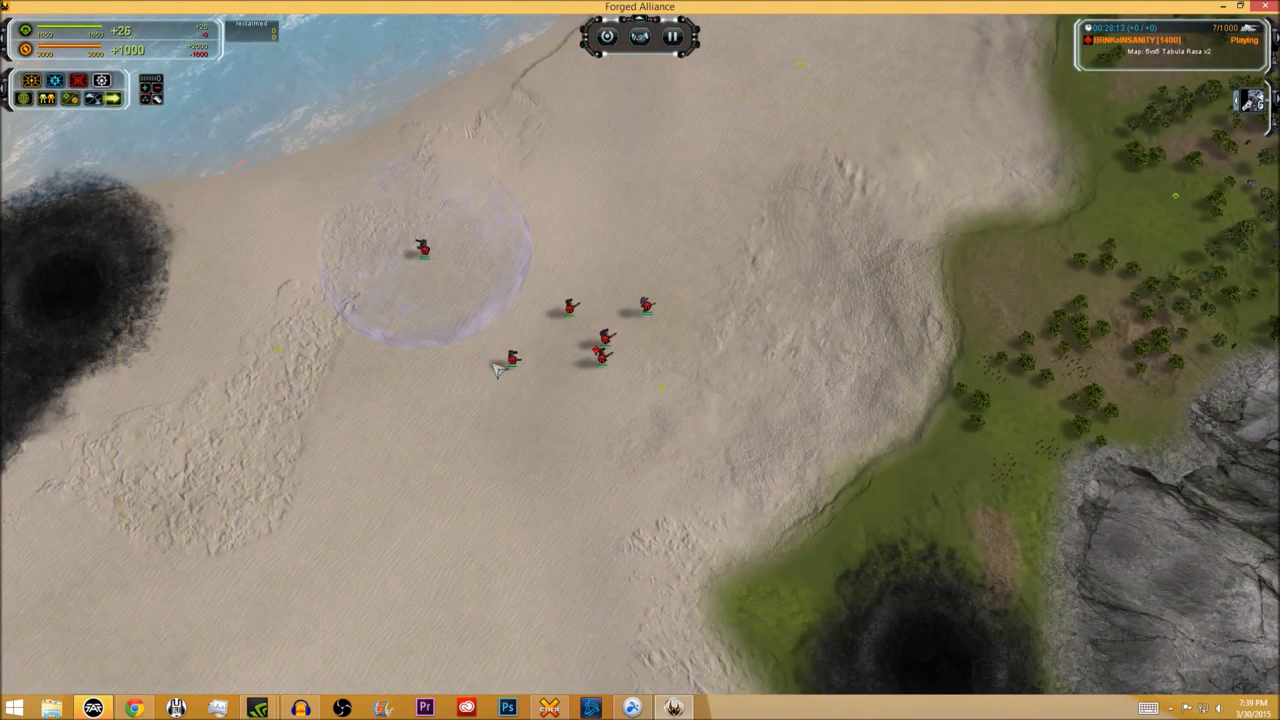
Select a red SACU on the beach and display its upgrade options
{"action": "left_click", "coordinate": [510, 358]}
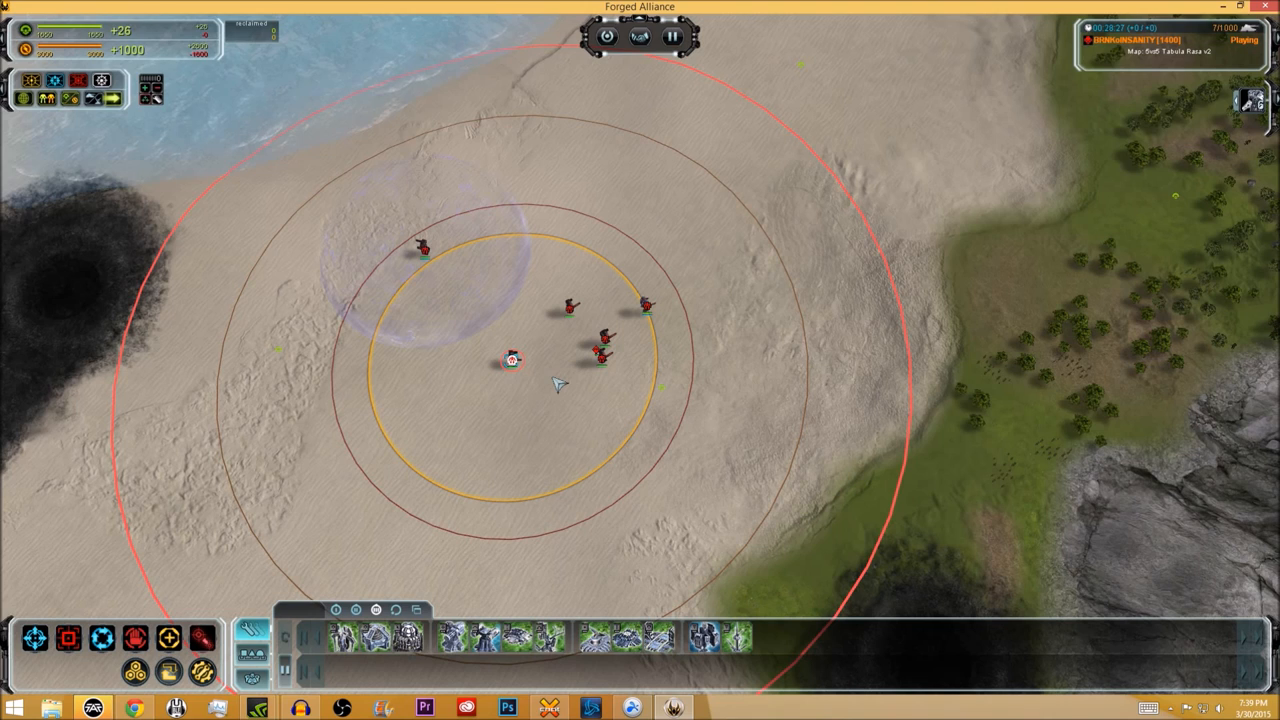
{"action": "left_click", "coordinate": [511, 360]}
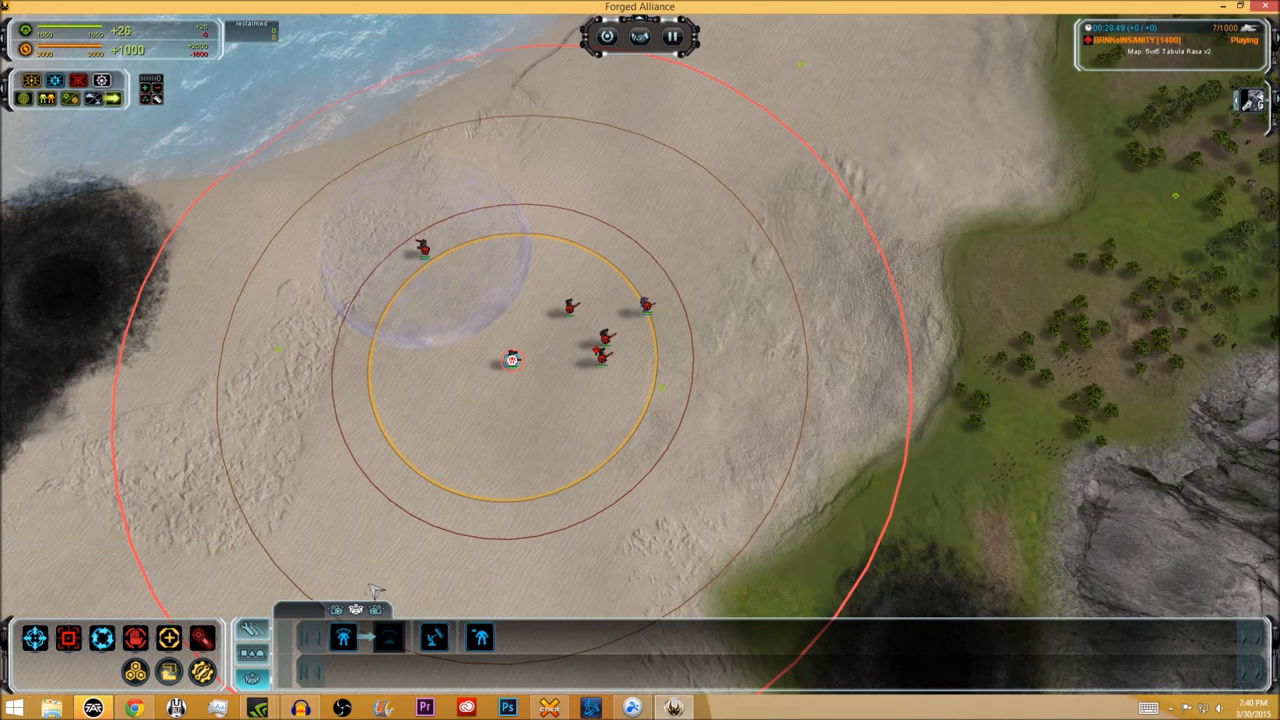
{"action": "mouse_move", "coordinate": [340, 480]}
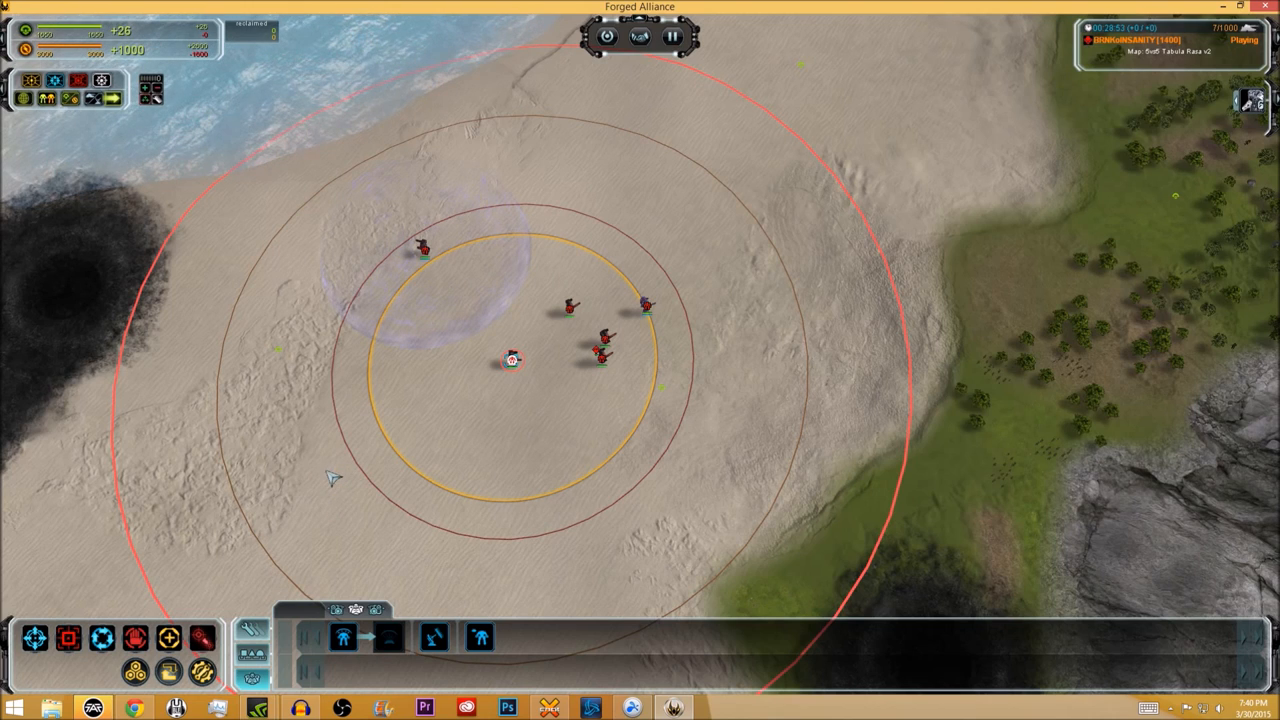
{"action": "mouse_move", "coordinate": [315, 387]}
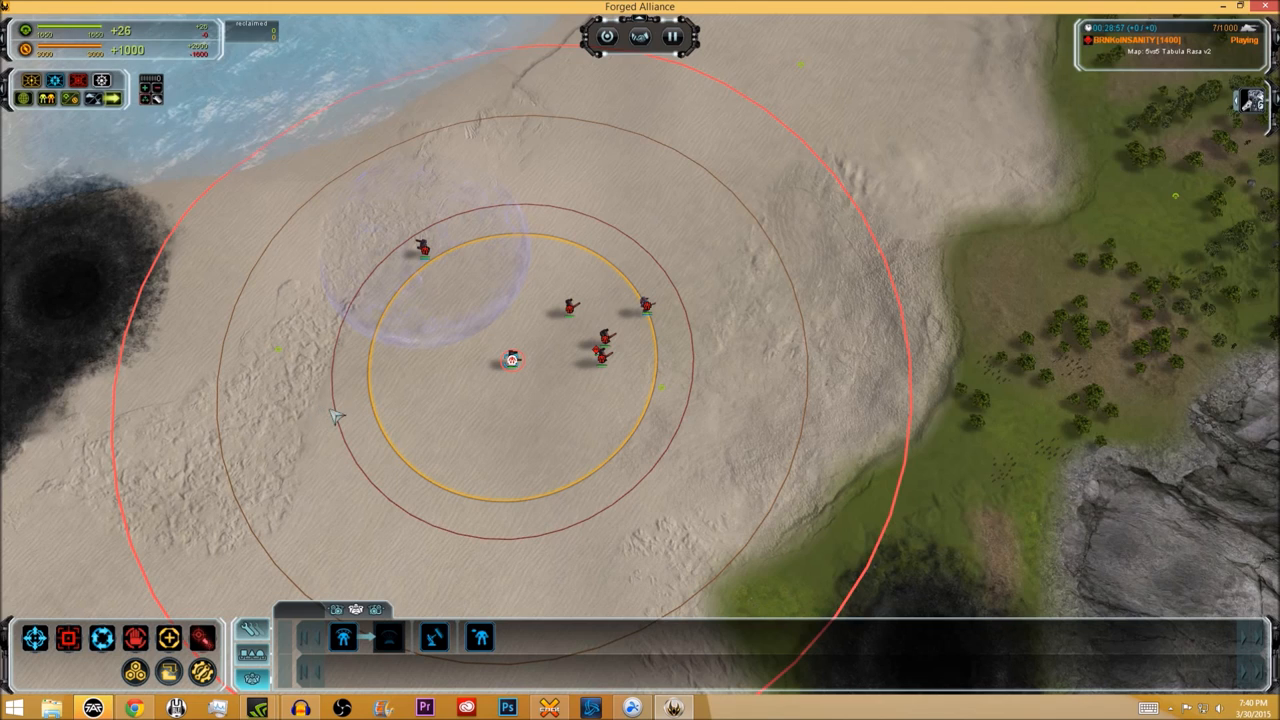
{"action": "mouse_move", "coordinate": [360, 375]}
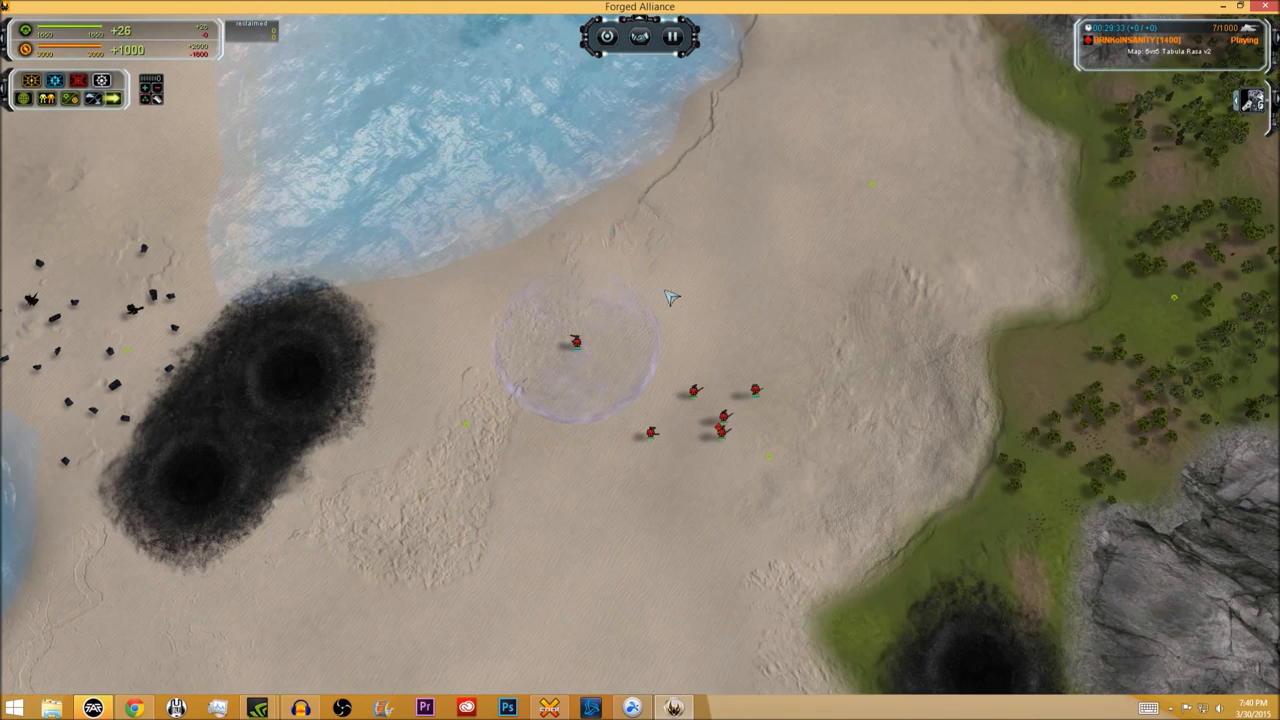
Select the shield-dome SACU to show its range circles and build options
{"action": "left_click", "coordinate": [575, 343]}
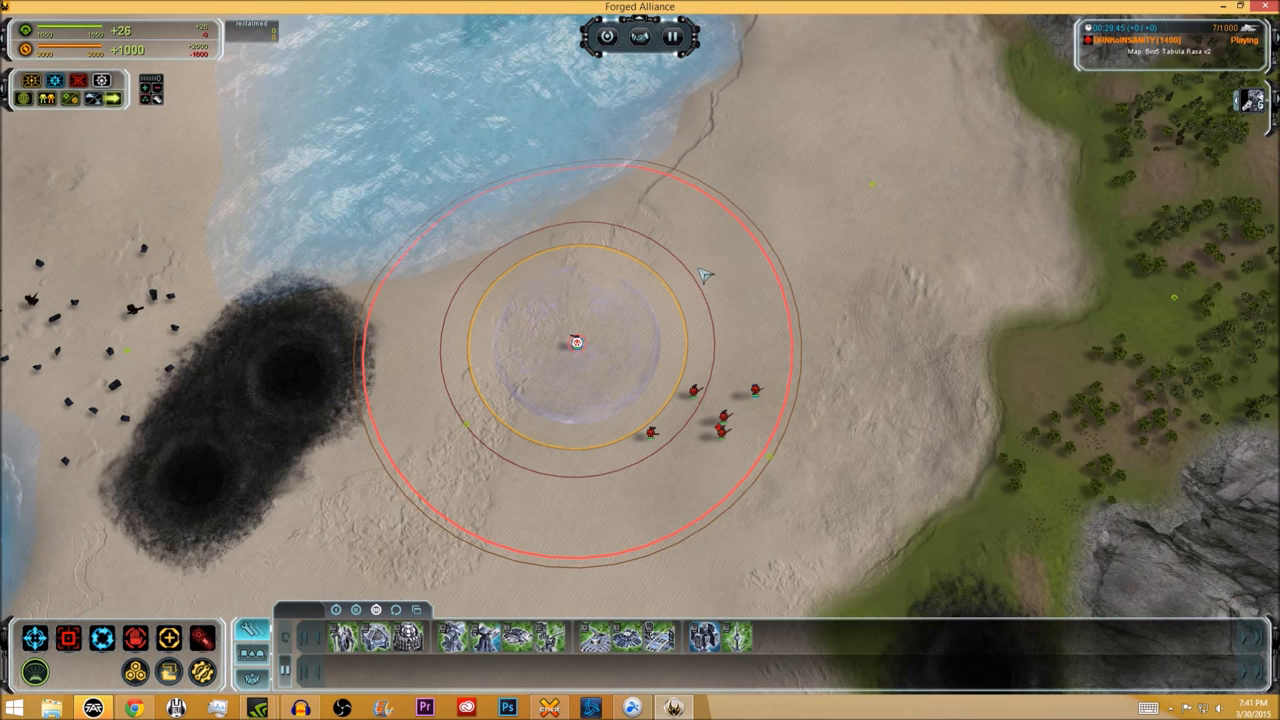
{"action": "mouse_move", "coordinate": [618, 388]}
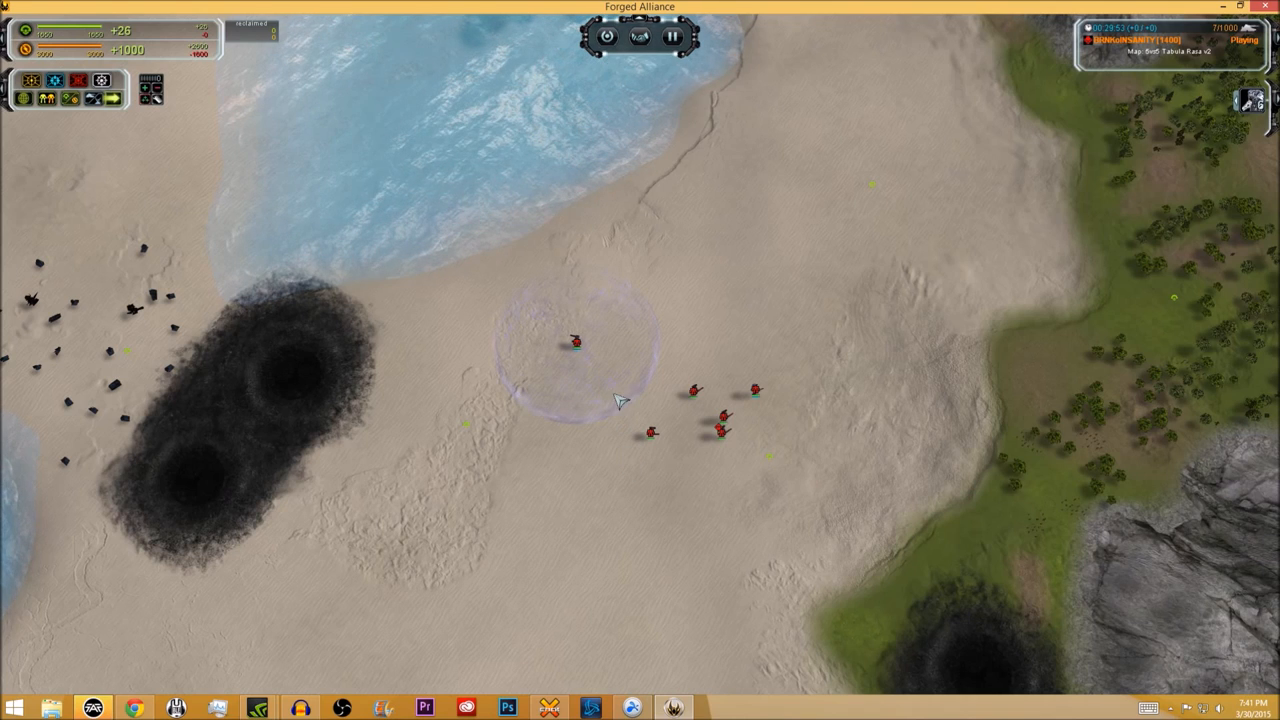
Click through the SACUs, then select the structure at the sand-forest edge to view its build options
{"action": "left_click", "coordinate": [651, 432]}
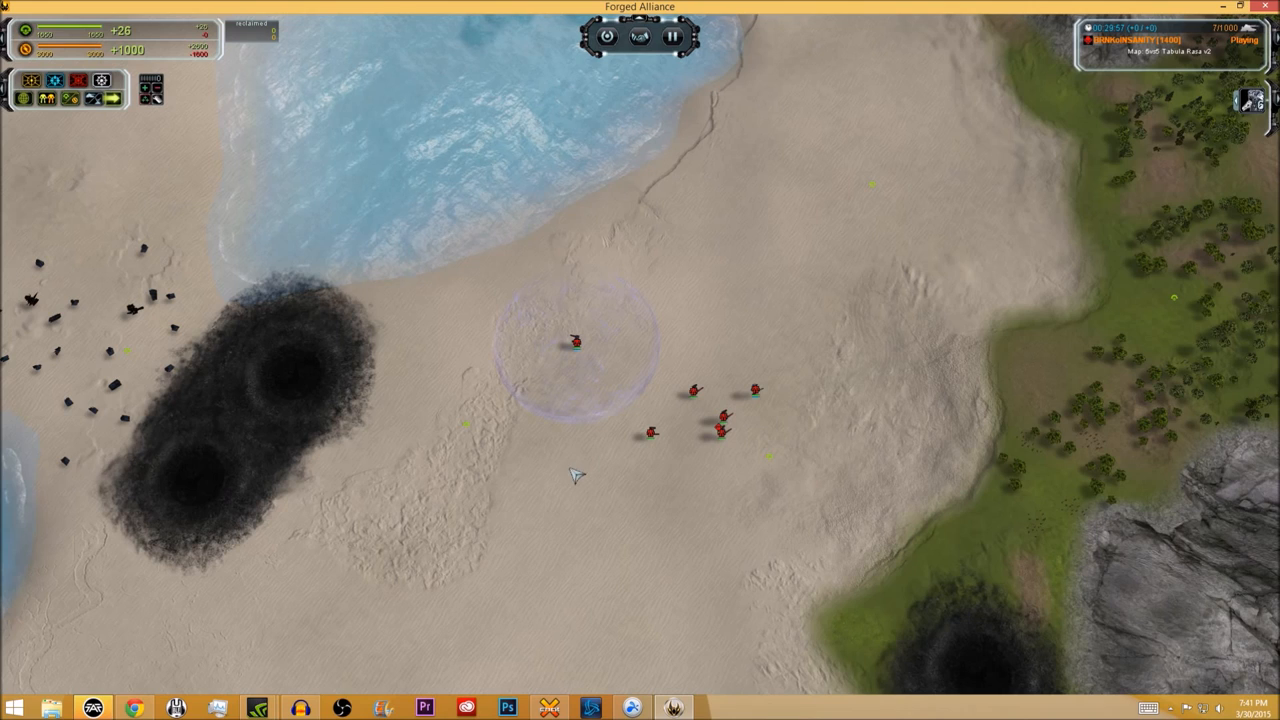
{"action": "mouse_move", "coordinate": [542, 485]}
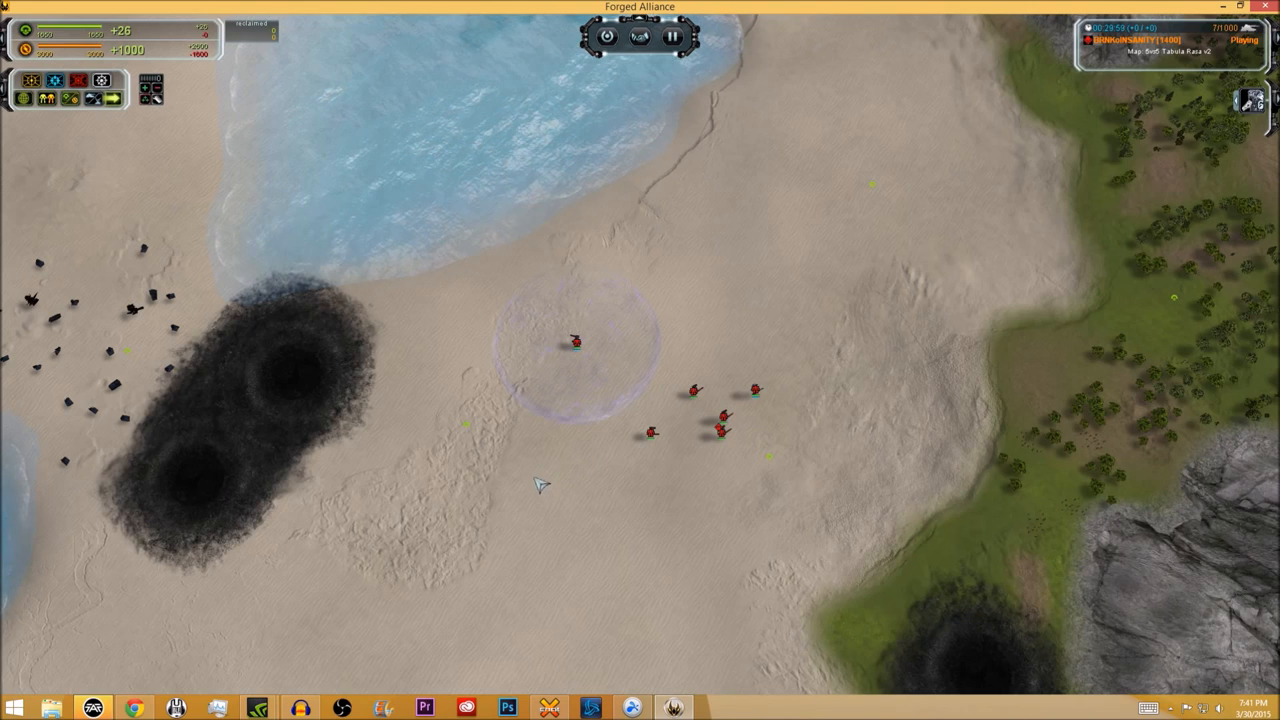
{"action": "mouse_move", "coordinate": [533, 490]}
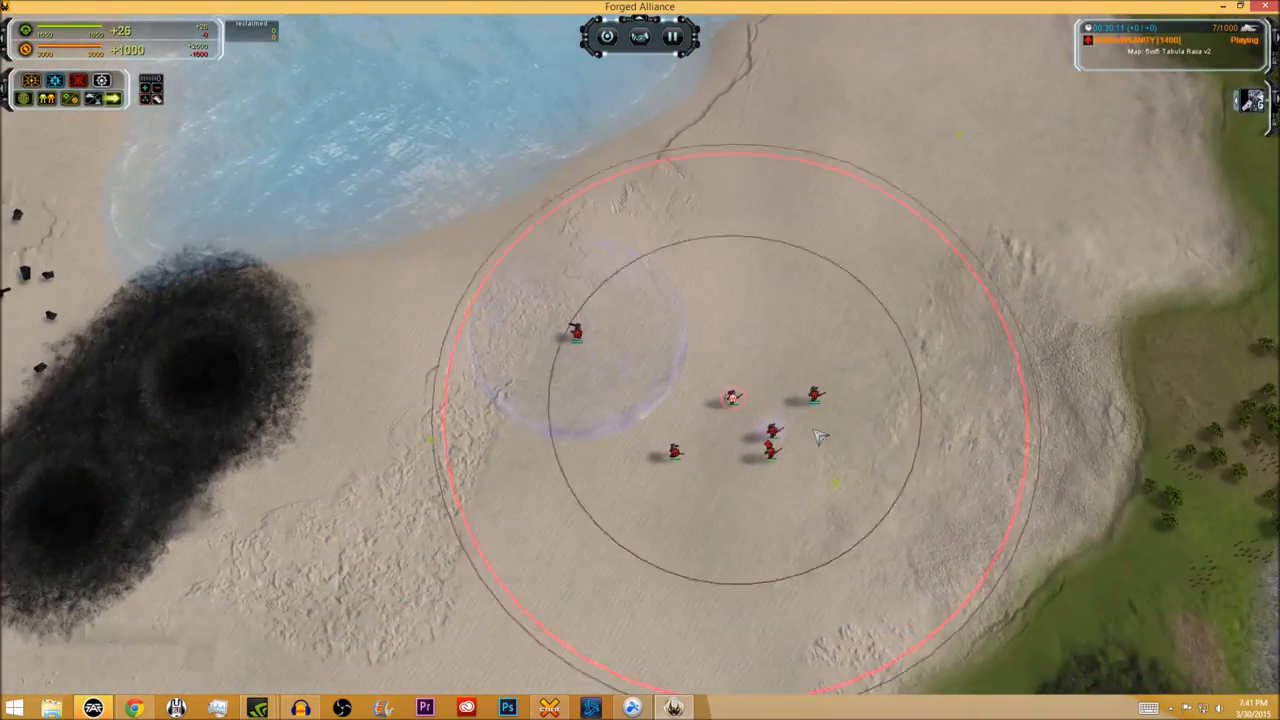
{"action": "left_click", "coordinate": [648, 420]}
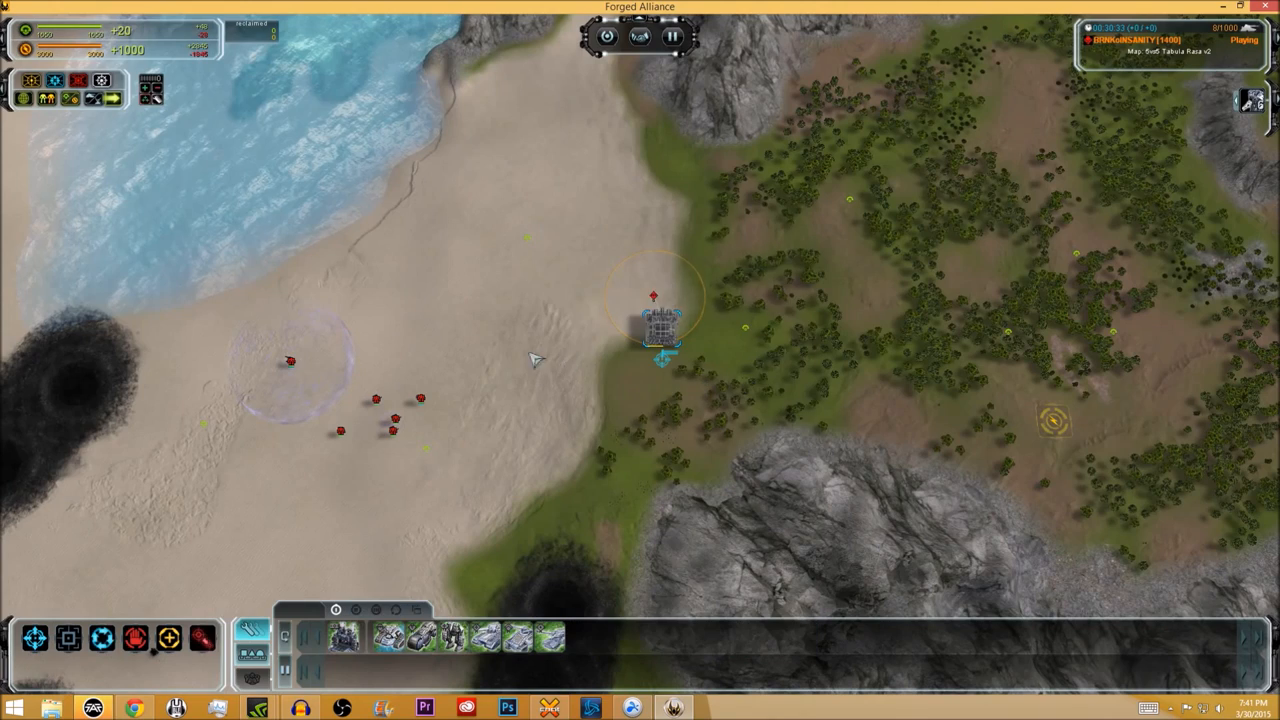
{"action": "left_click", "coordinate": [660, 325]}
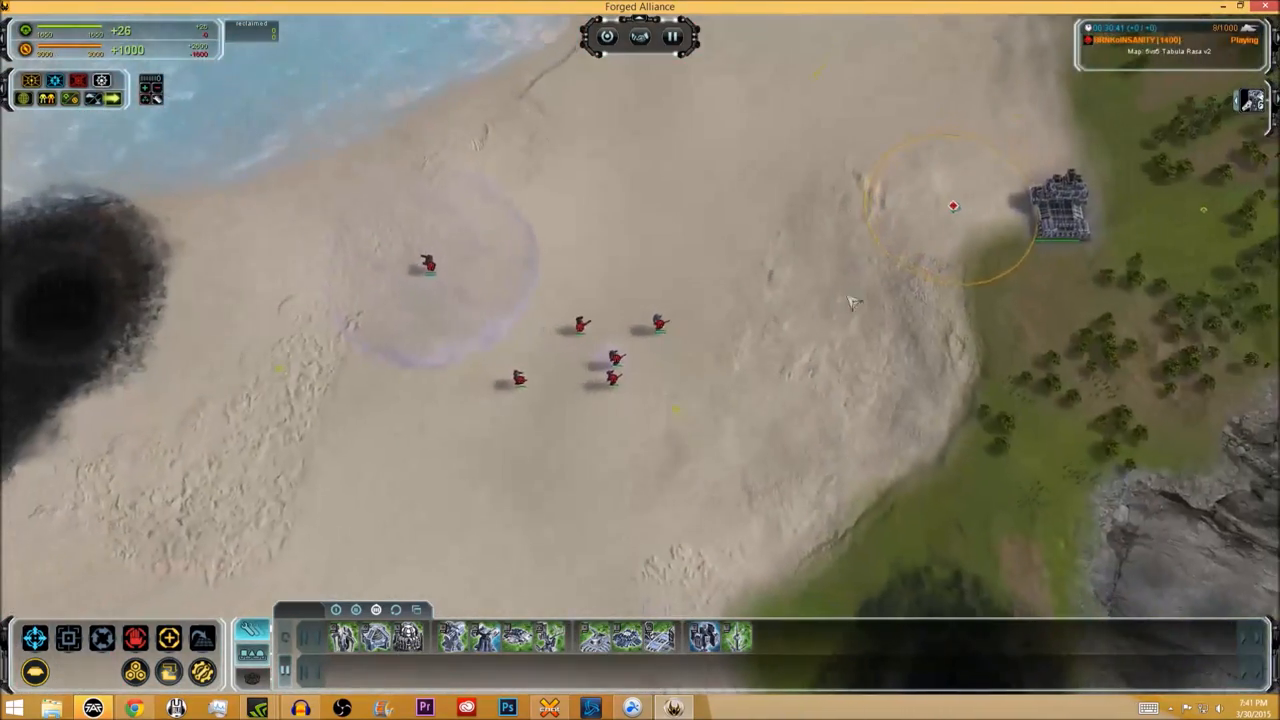
Deselect the structure by clicking empty terrain, then pick one red SACU in the beach group
{"action": "left_click", "coordinate": [668, 322]}
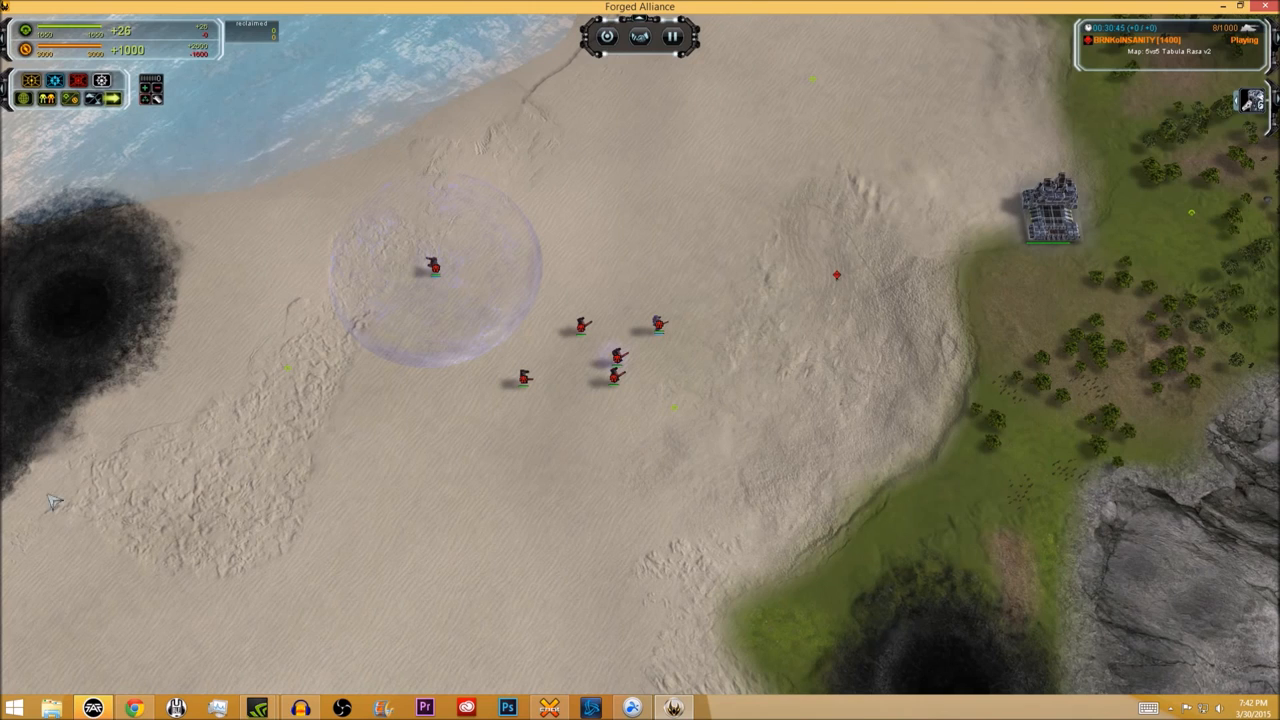
{"action": "mouse_move", "coordinate": [650, 305]}
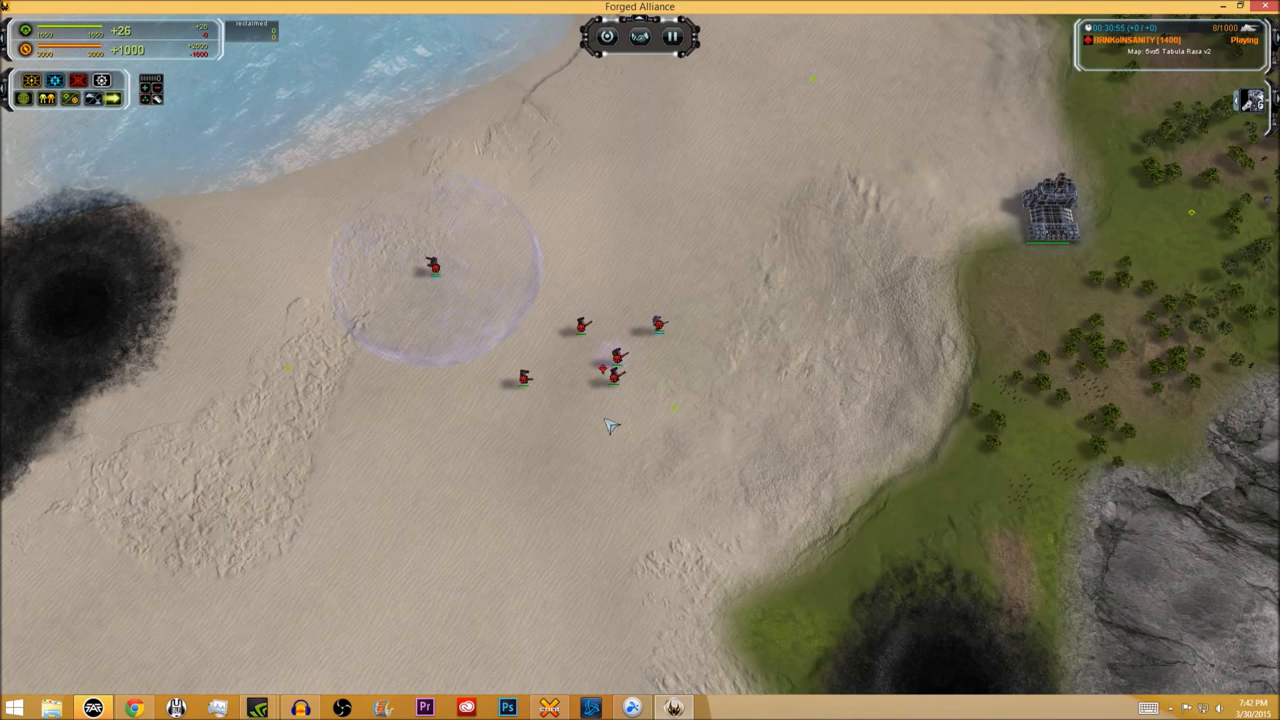
{"action": "mouse_move", "coordinate": [588, 452]}
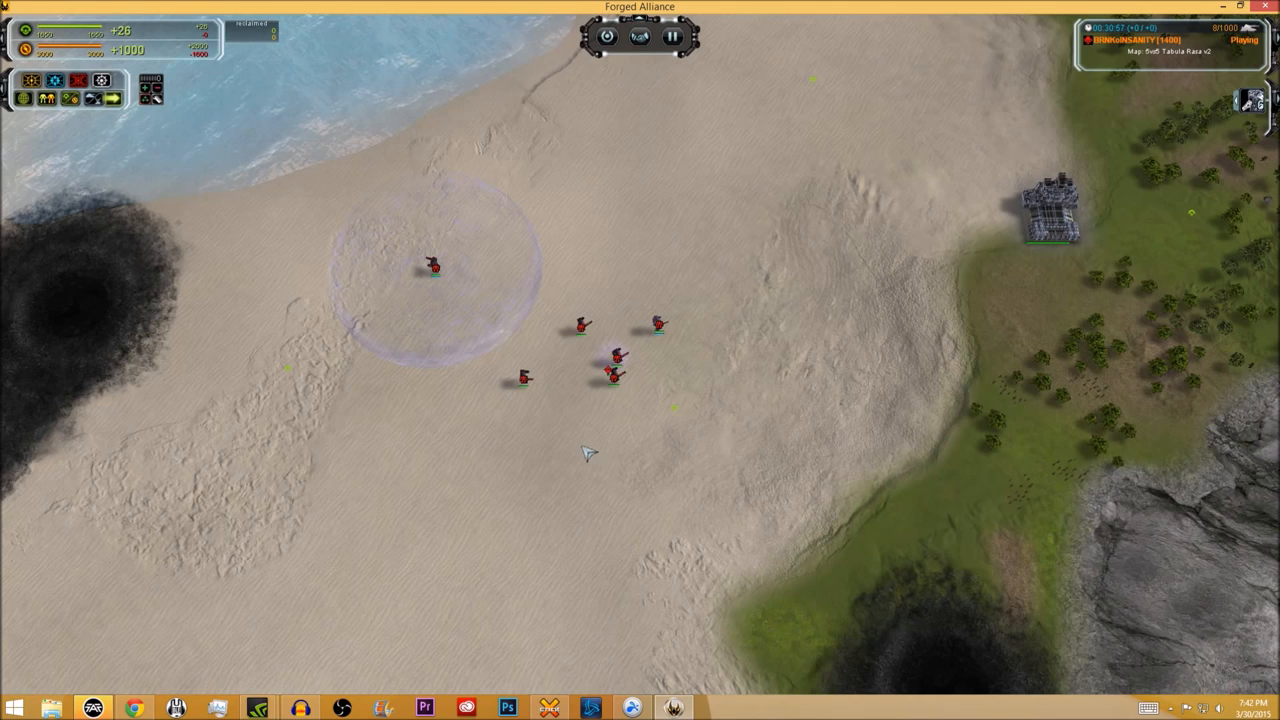
{"action": "mouse_move", "coordinate": [628, 345]}
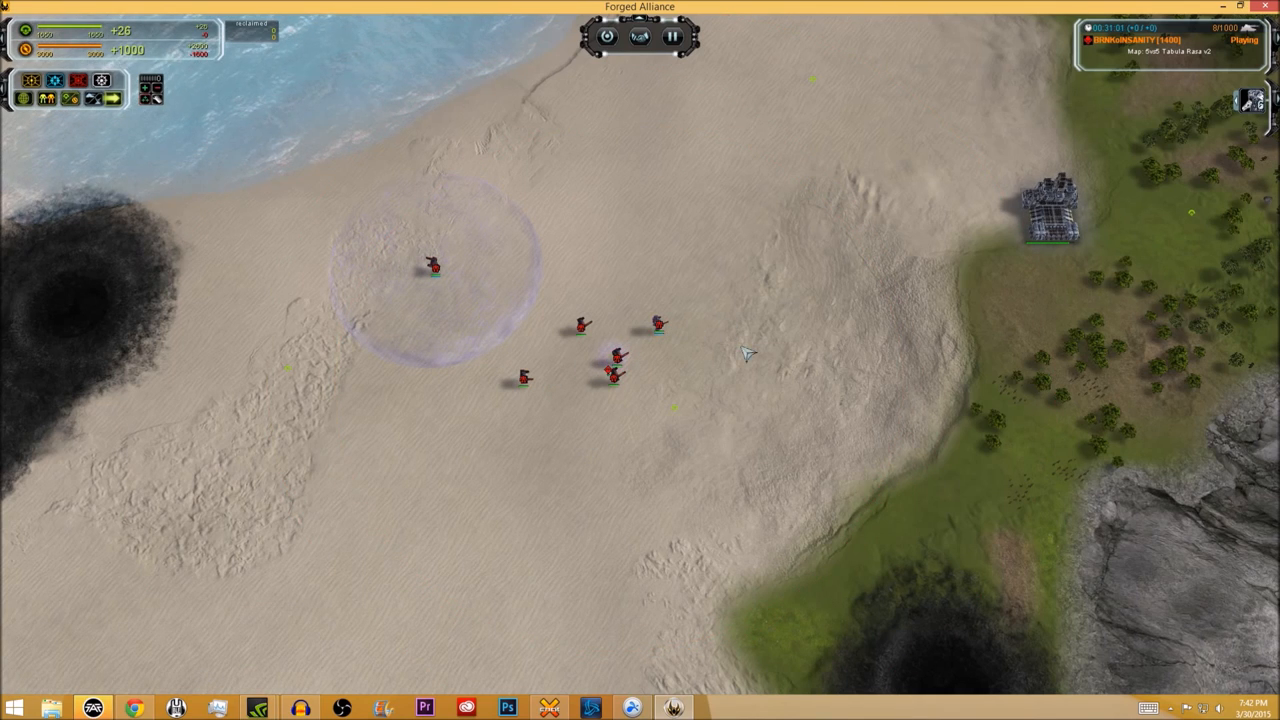
{"action": "mouse_move", "coordinate": [663, 302]}
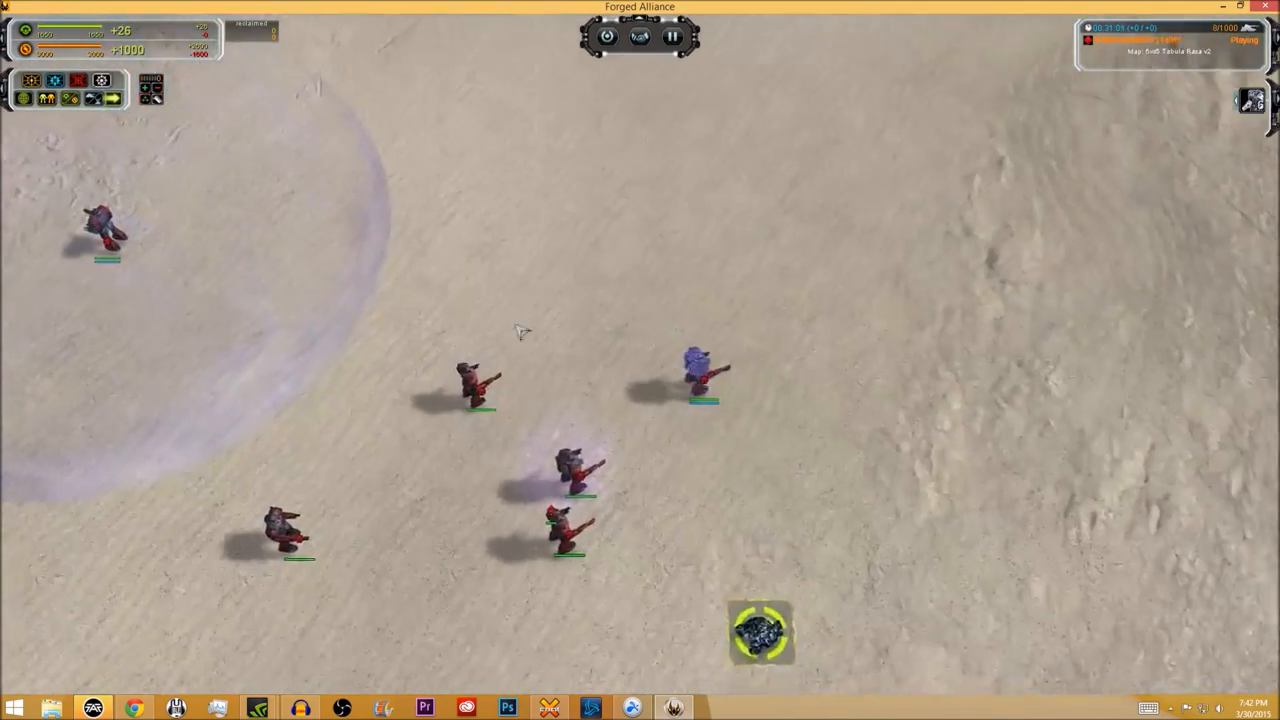
{"action": "left_click", "coordinate": [478, 385]}
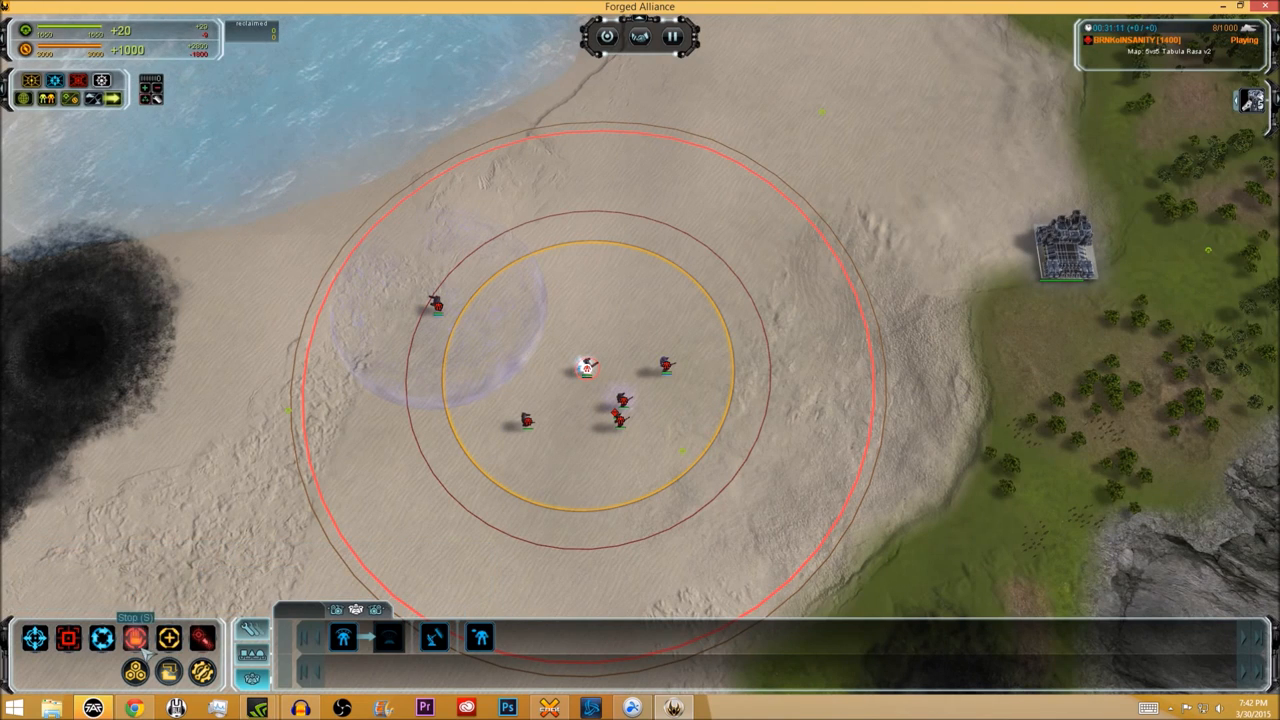
{"action": "mouse_move", "coordinate": [433, 637]}
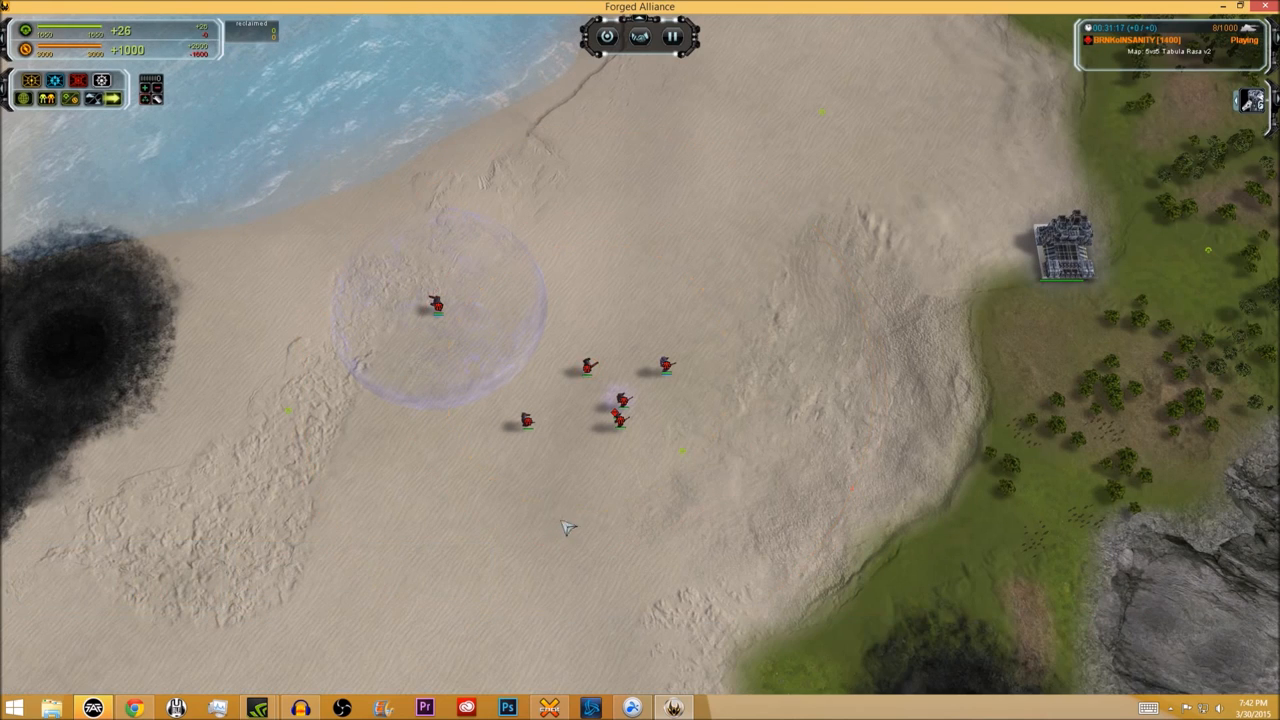
{"action": "mouse_move", "coordinate": [685, 475]}
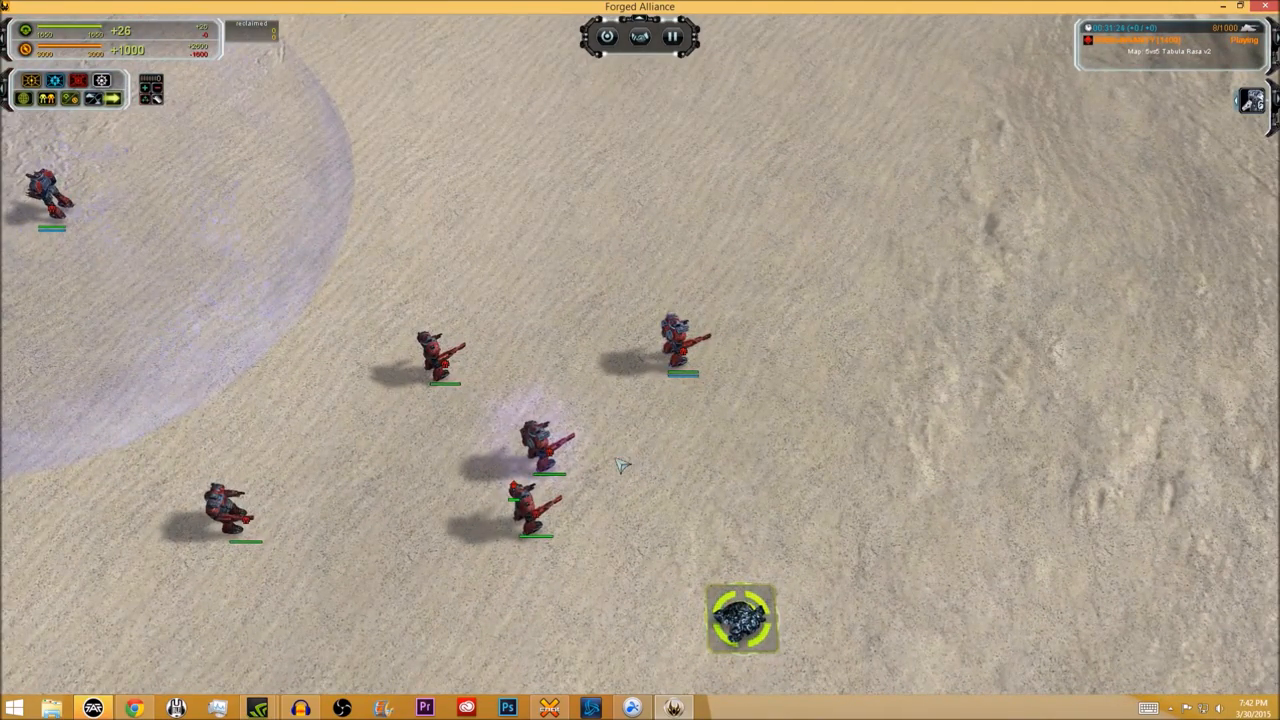
Select a different red SACU in the beach group to inspect its enhancements
{"action": "left_click", "coordinate": [440, 360]}
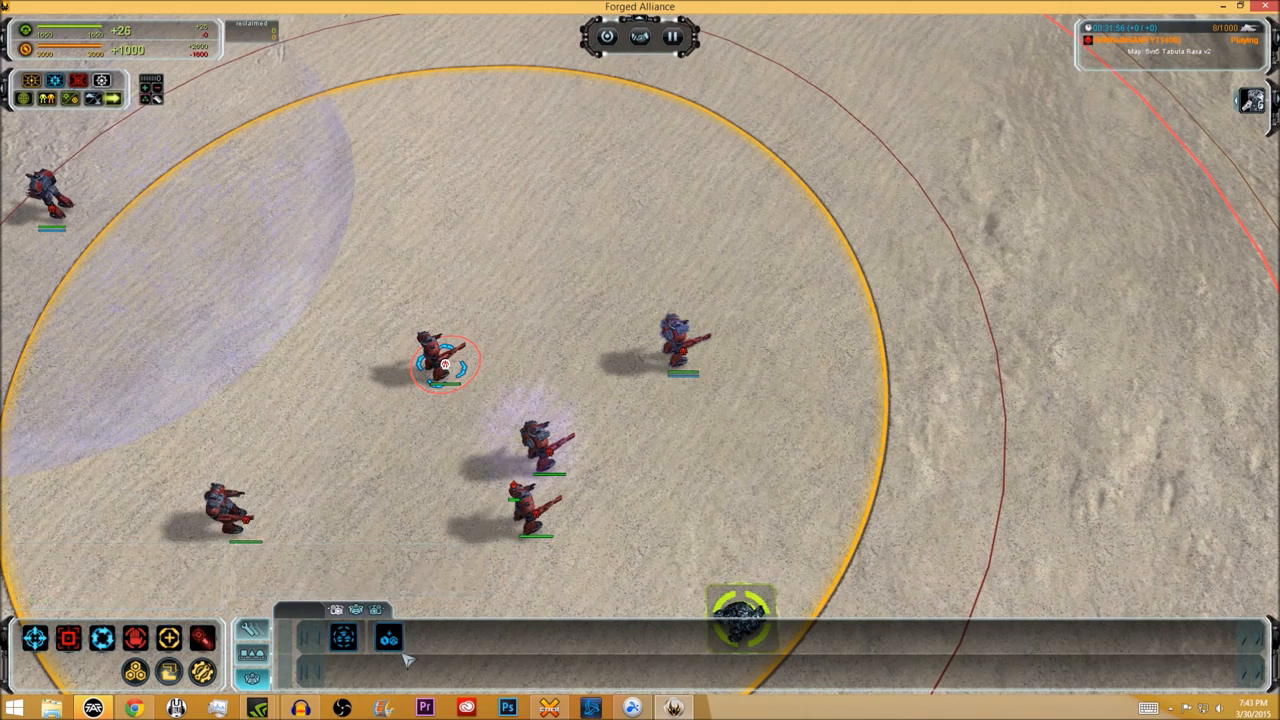
{"action": "mouse_move", "coordinate": [343, 638]}
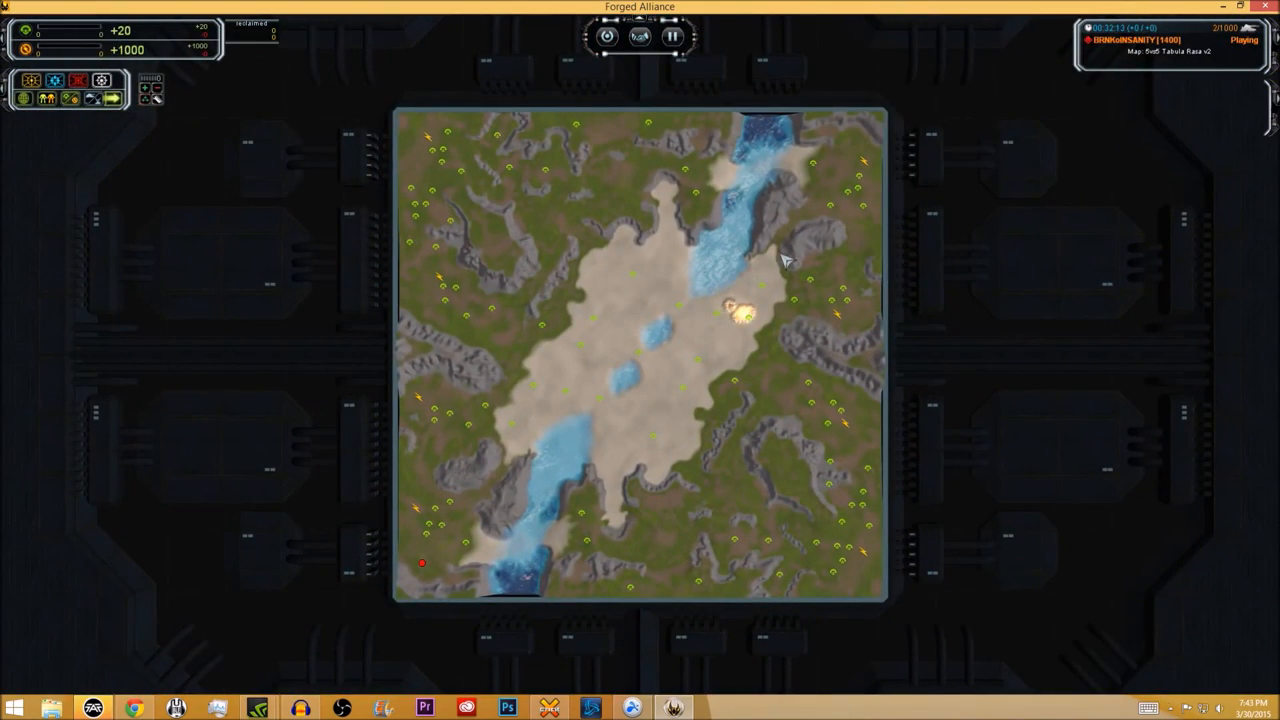
Zoom the camera out with the mouse wheel, away from the SACU group
{"action": "scroll", "scroll_direction": "up", "scroll_amount": 3}
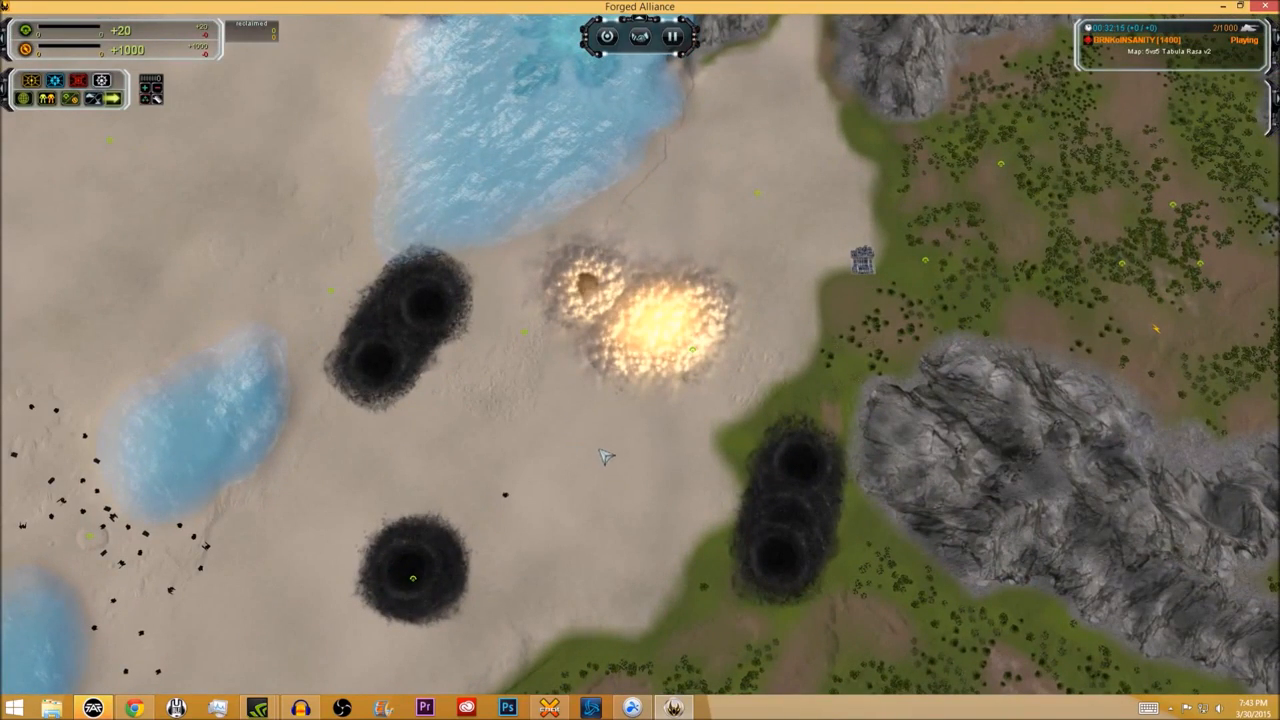